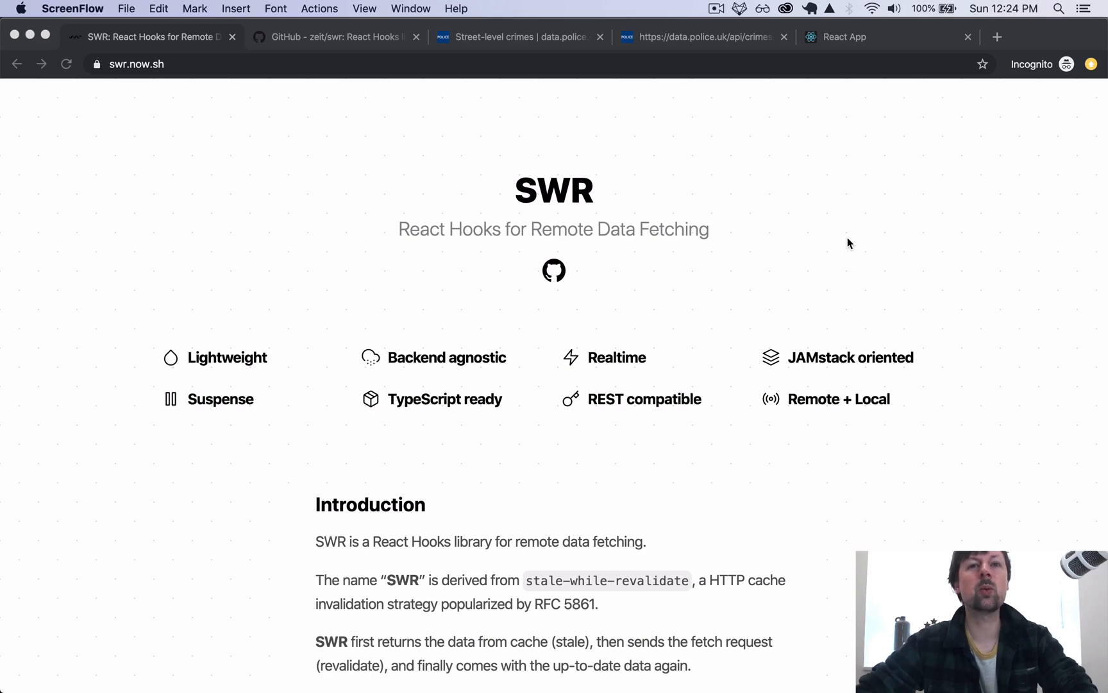
mouse_move(738, 253)
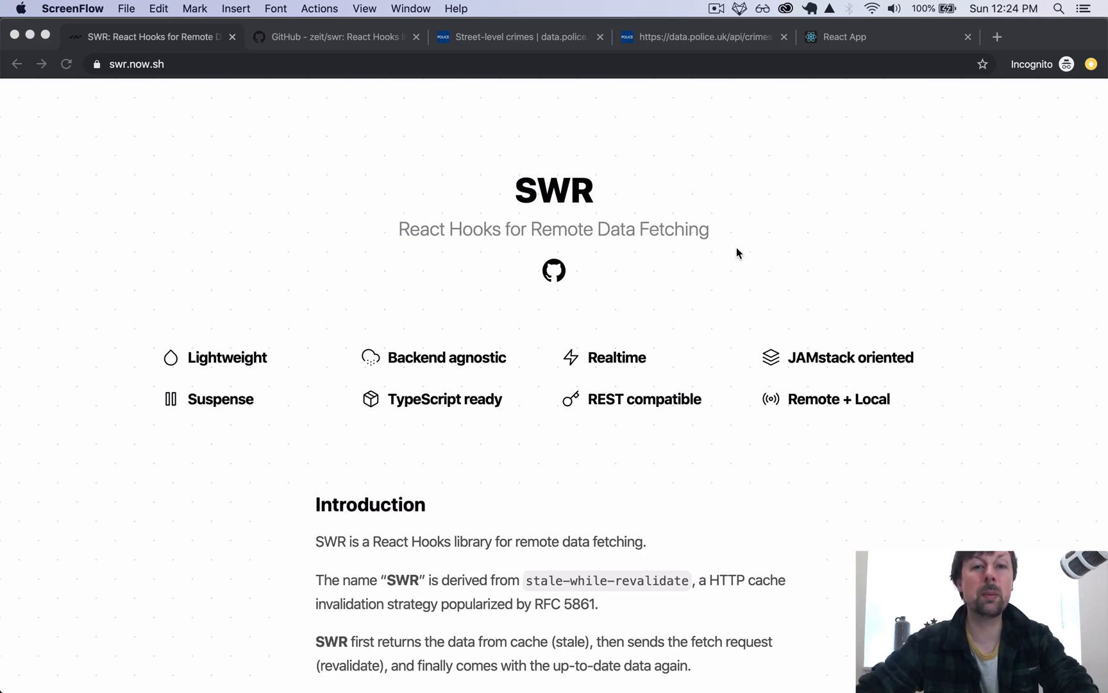
mouse_move(731, 251)
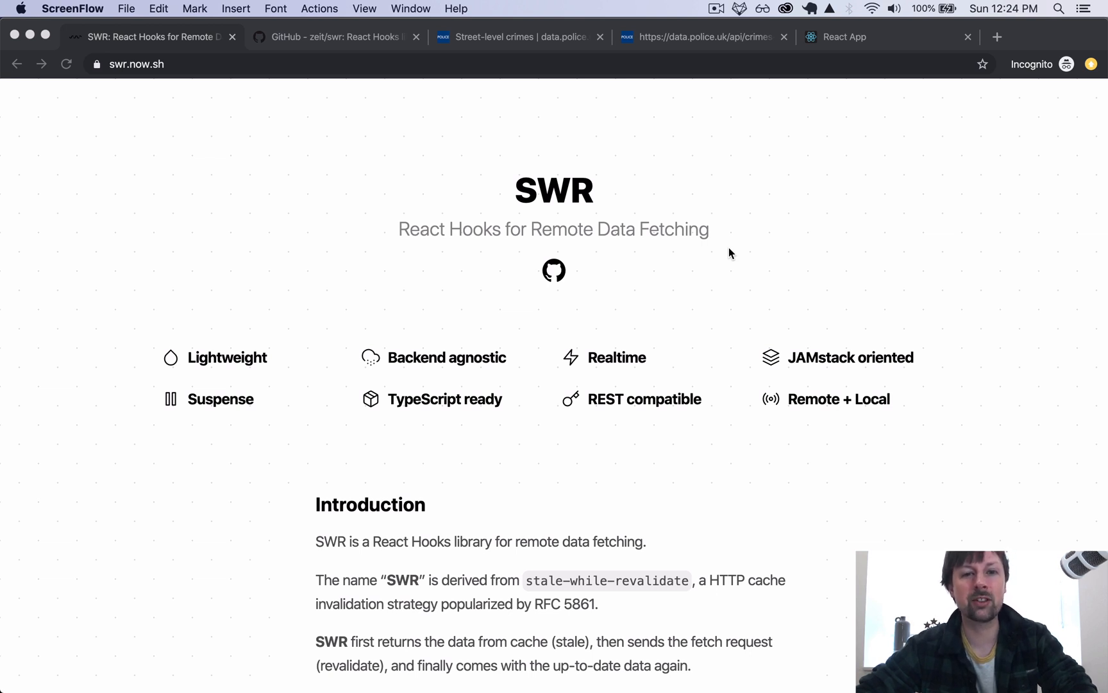
Step: Switch to the data.police.uk street-level crimes docs and select the example response JSON
scroll(down, 3)
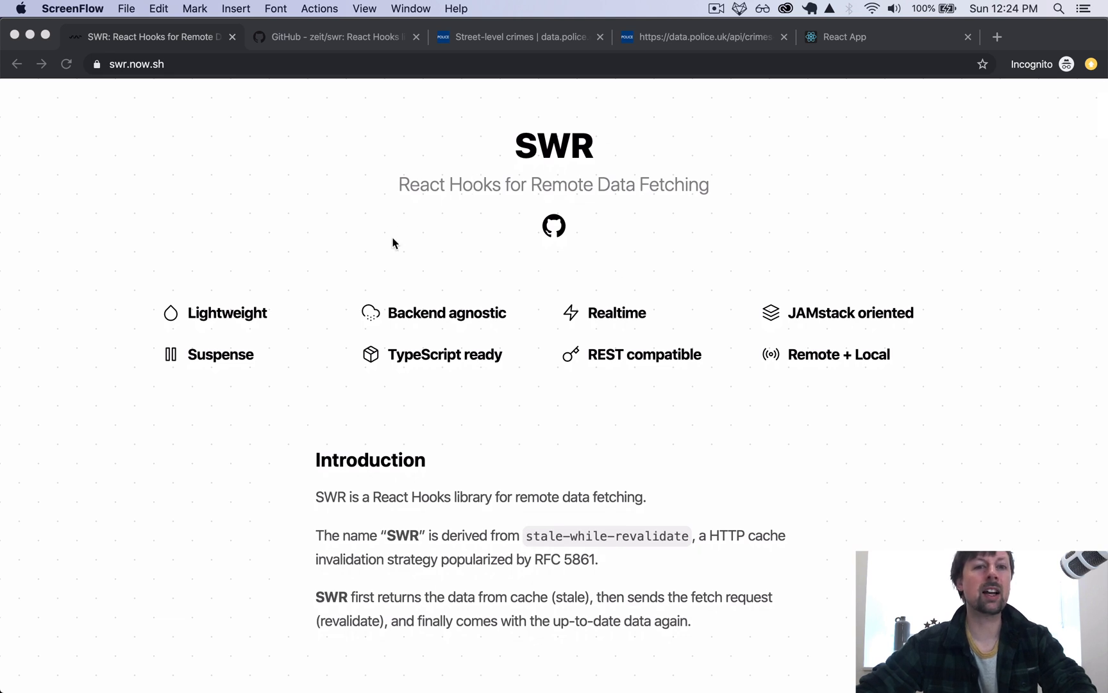
mouse_move(497, 234)
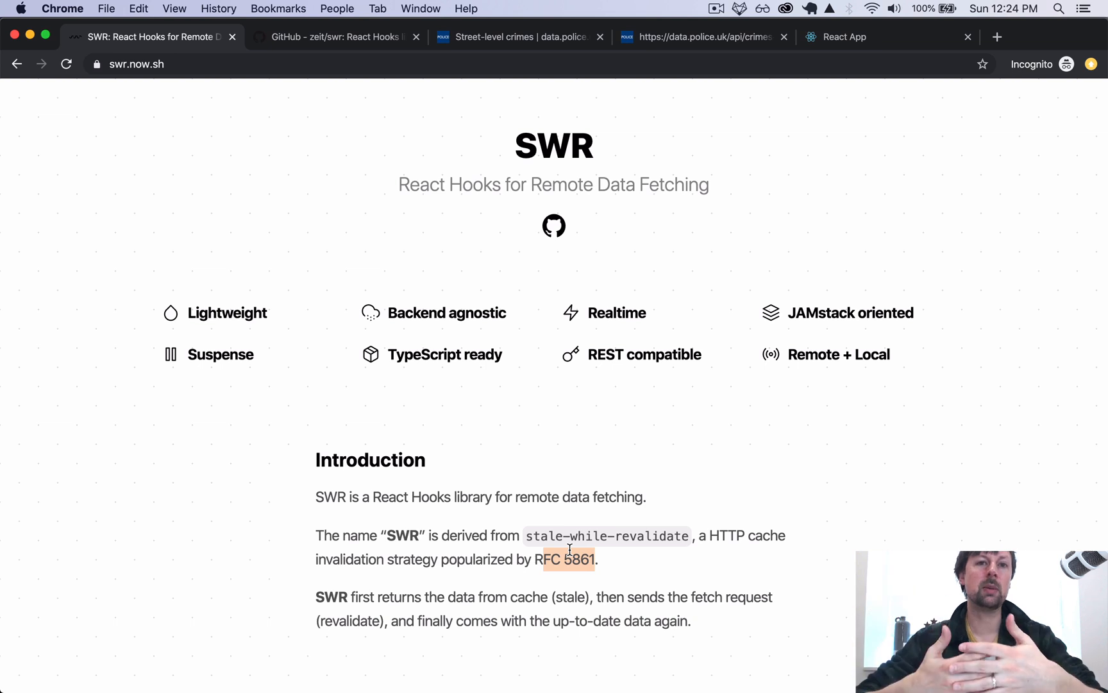
mouse_move(554, 553)
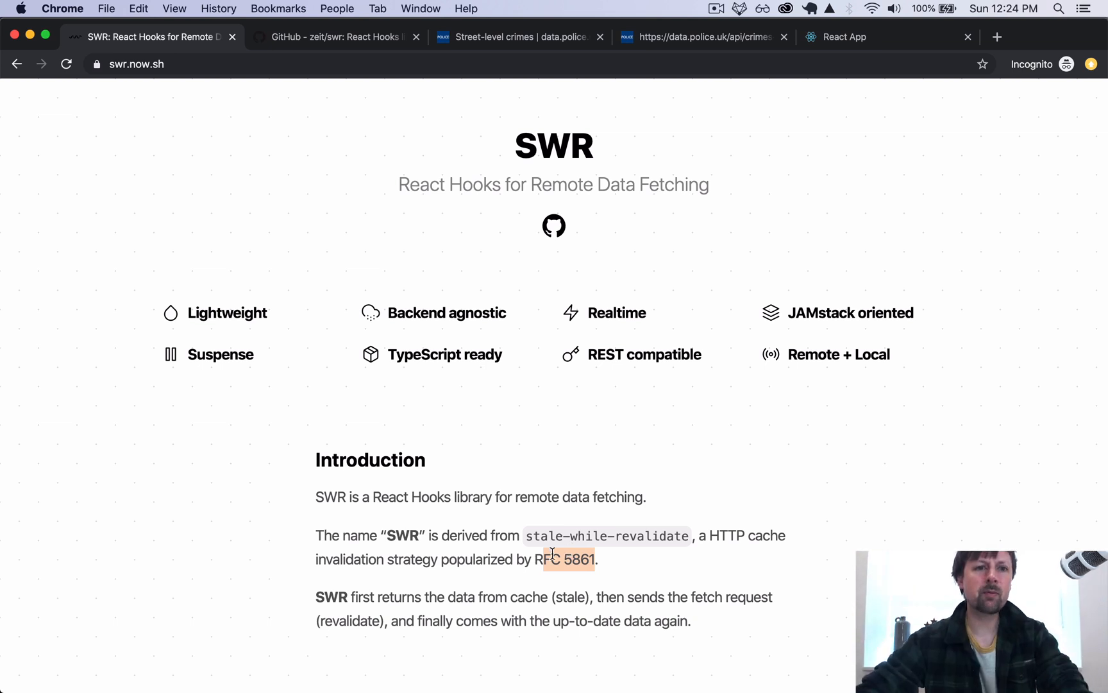
mouse_move(263, 404)
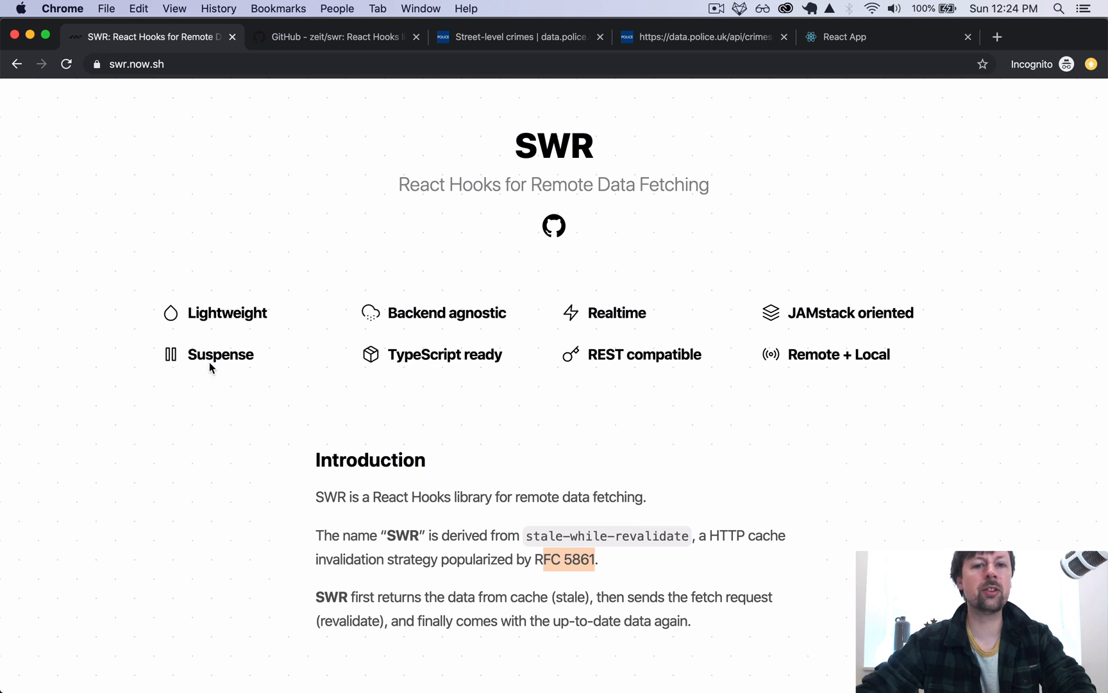
mouse_move(368, 135)
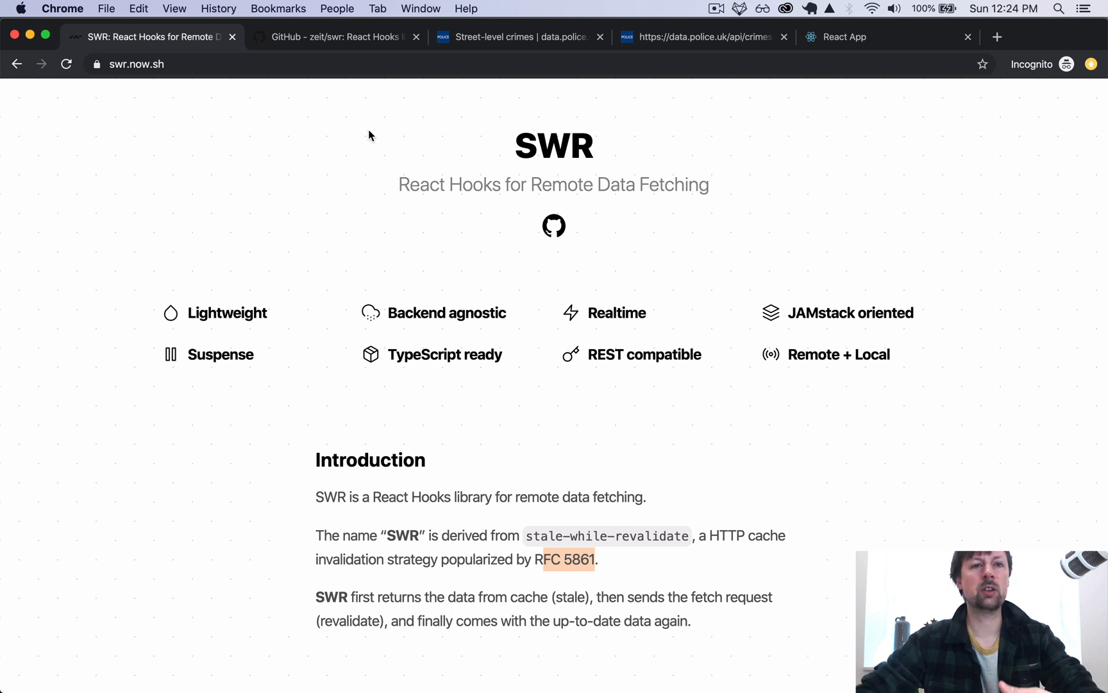
click(338, 36)
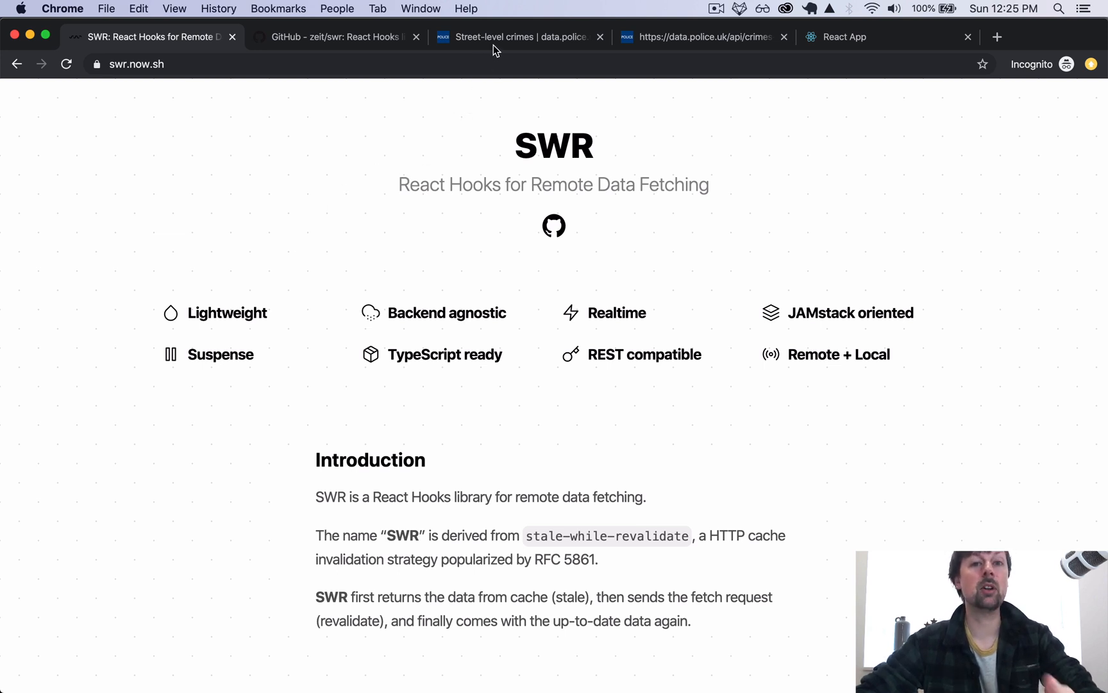
click(520, 36)
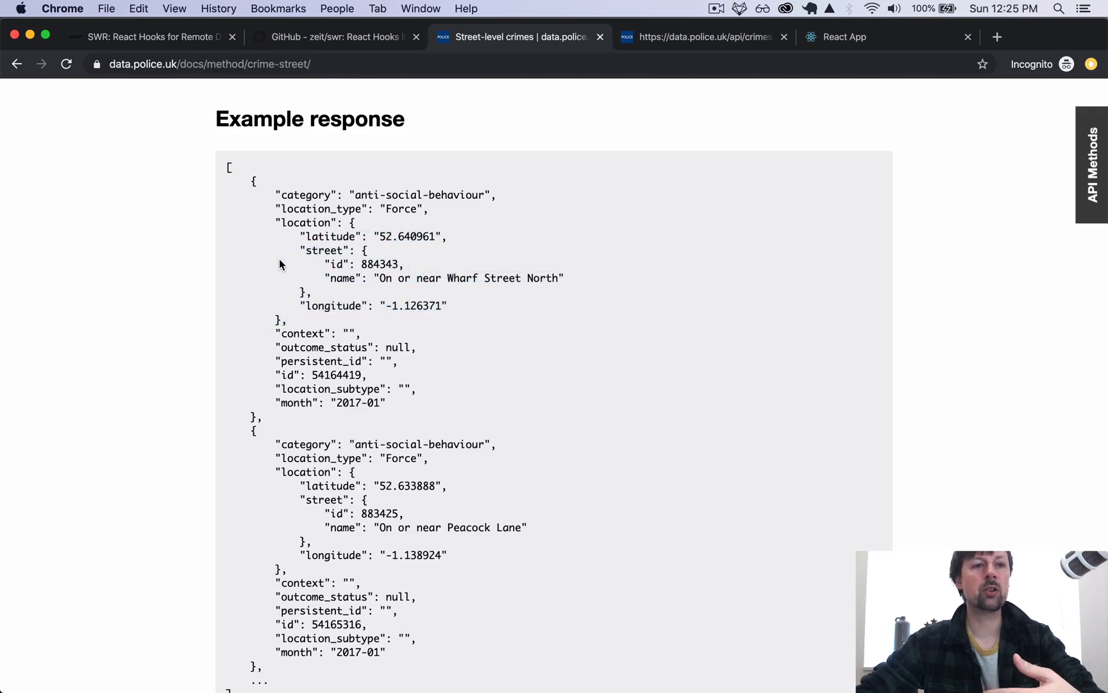
mouse_move(159, 96)
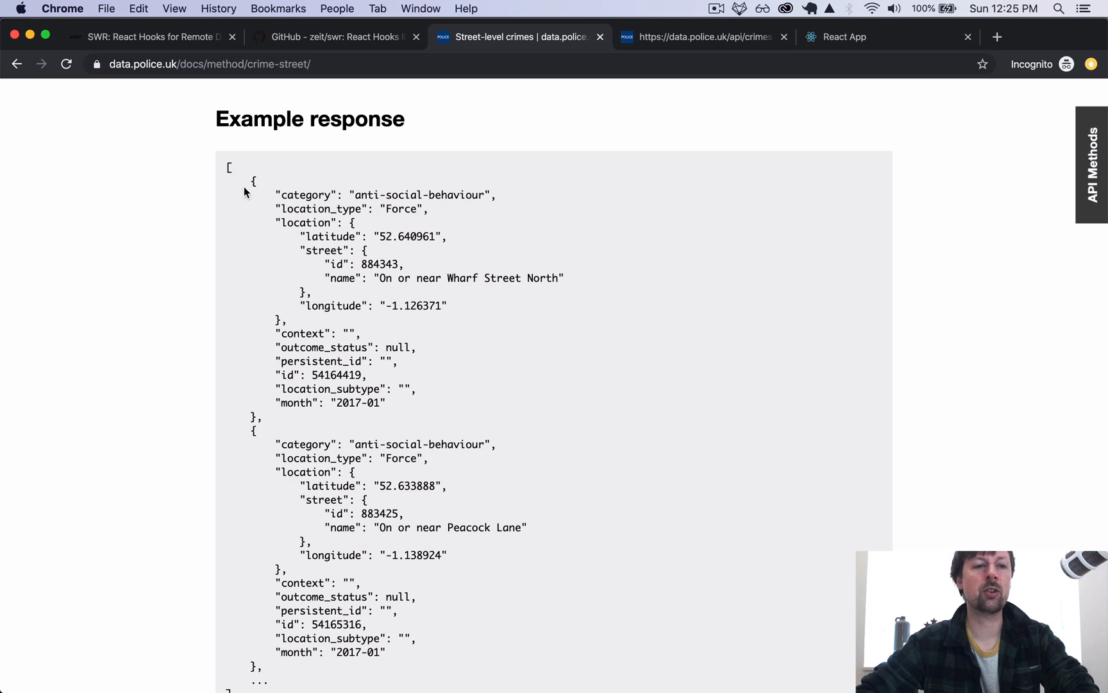
mouse_move(247, 186)
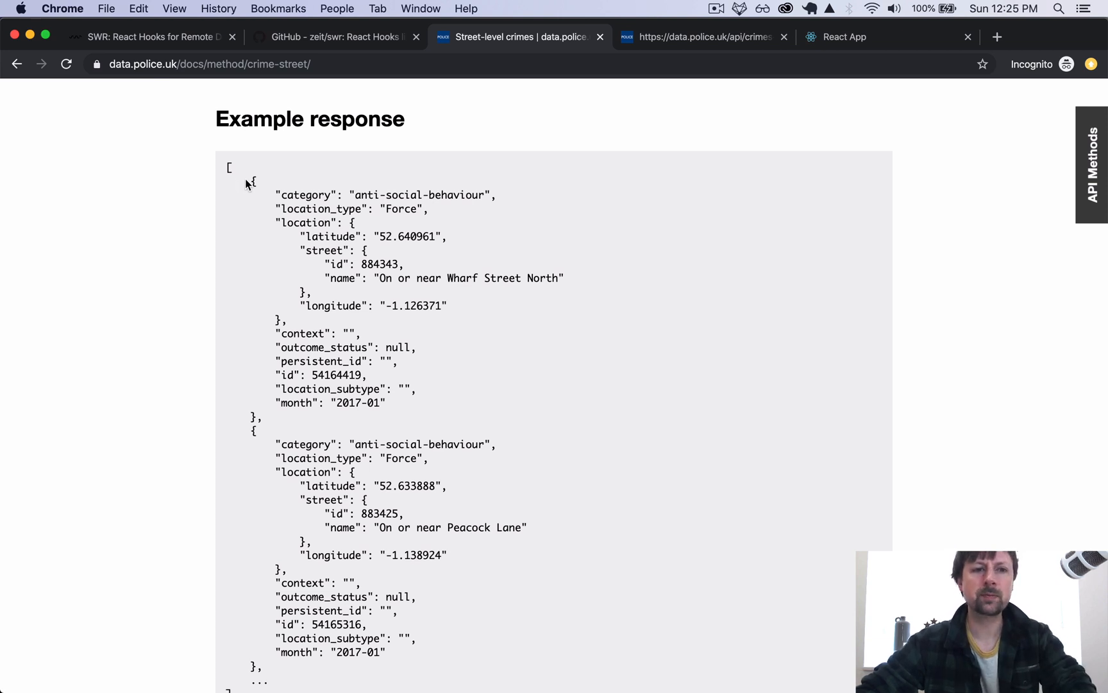
drag(251, 181, 258, 417)
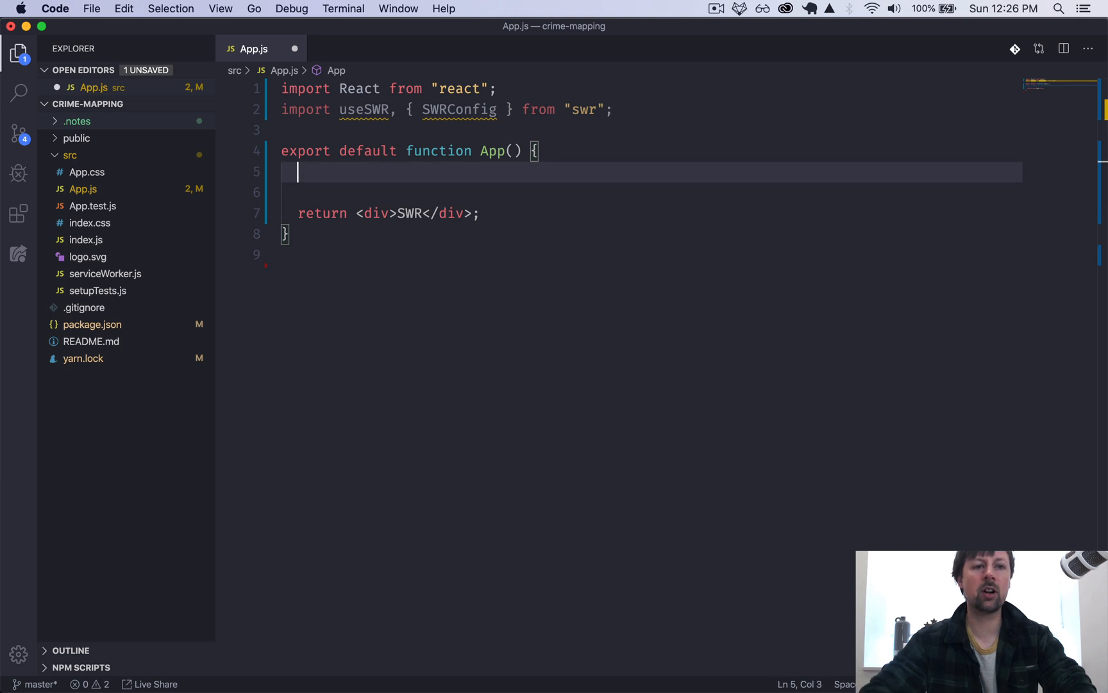
Step: Add a url constant for the all-crime endpoint and destructure data and error from useSWR(url)
text(const {data, er)
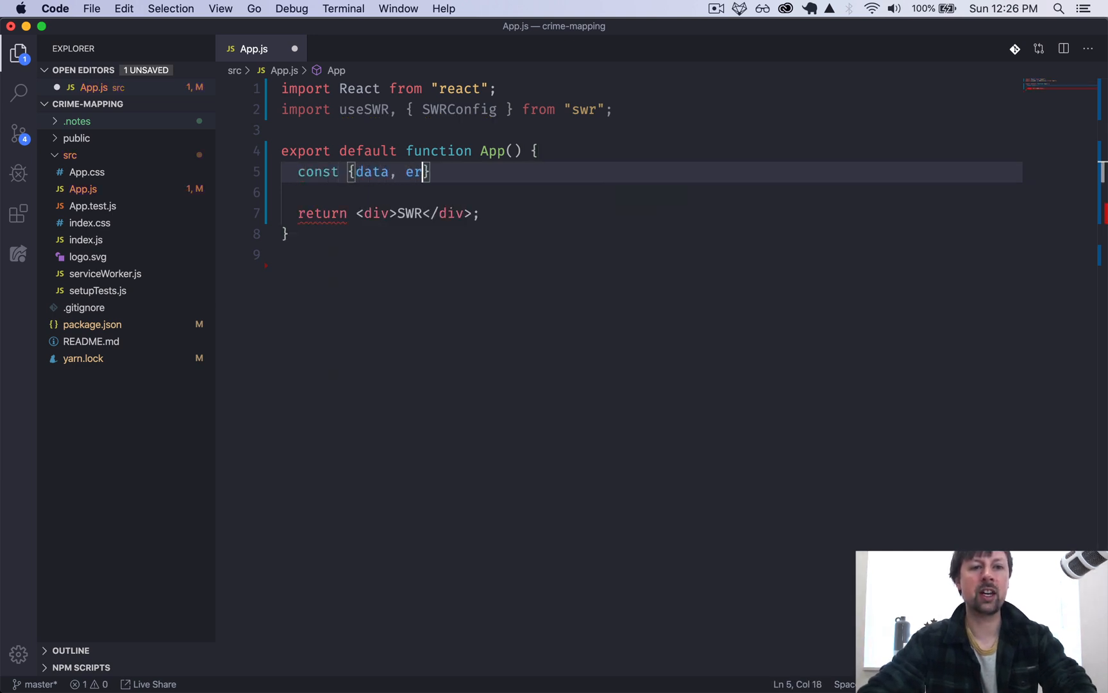
text(ror} = useSWR()
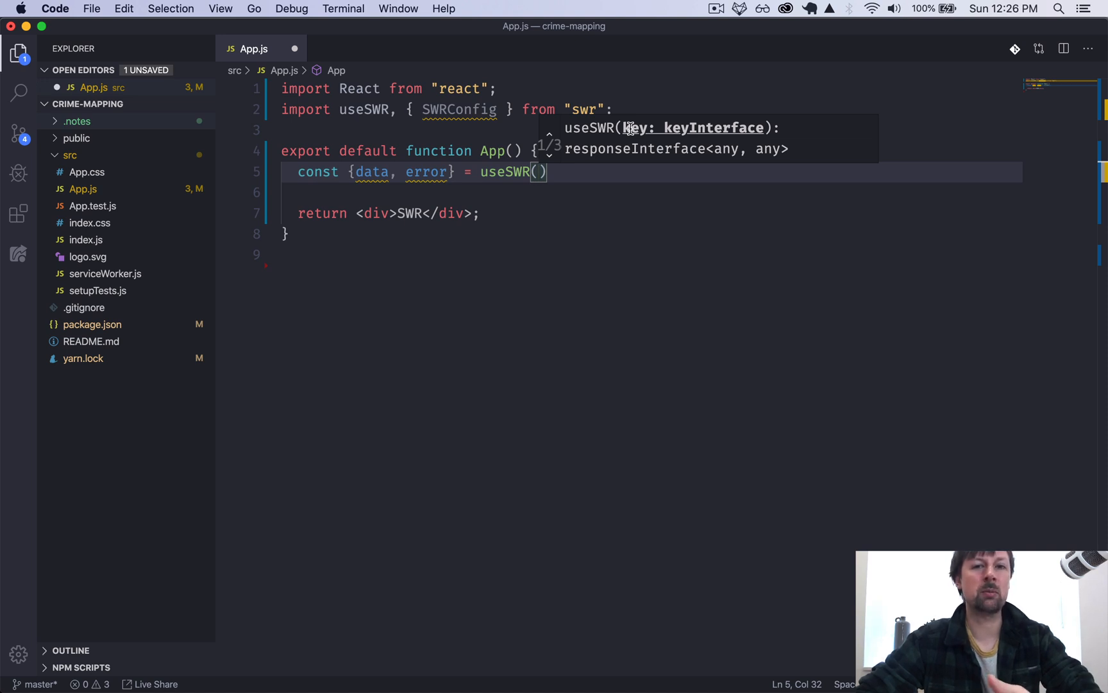
text(")
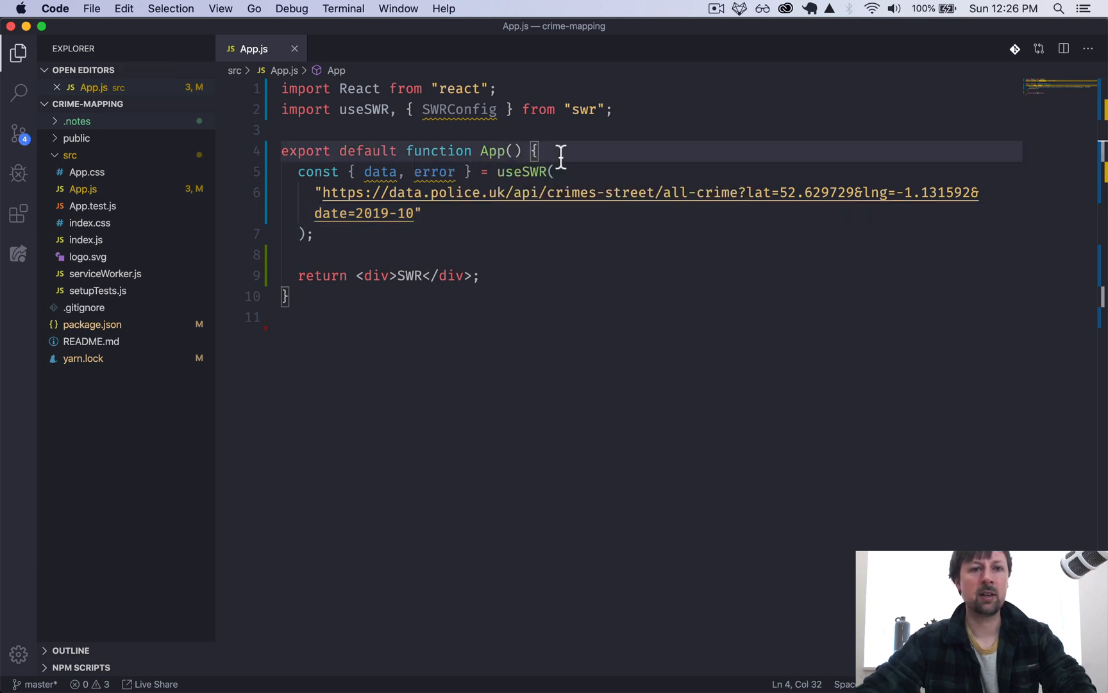
text(const url = "";)
click(426, 171)
text(url);)
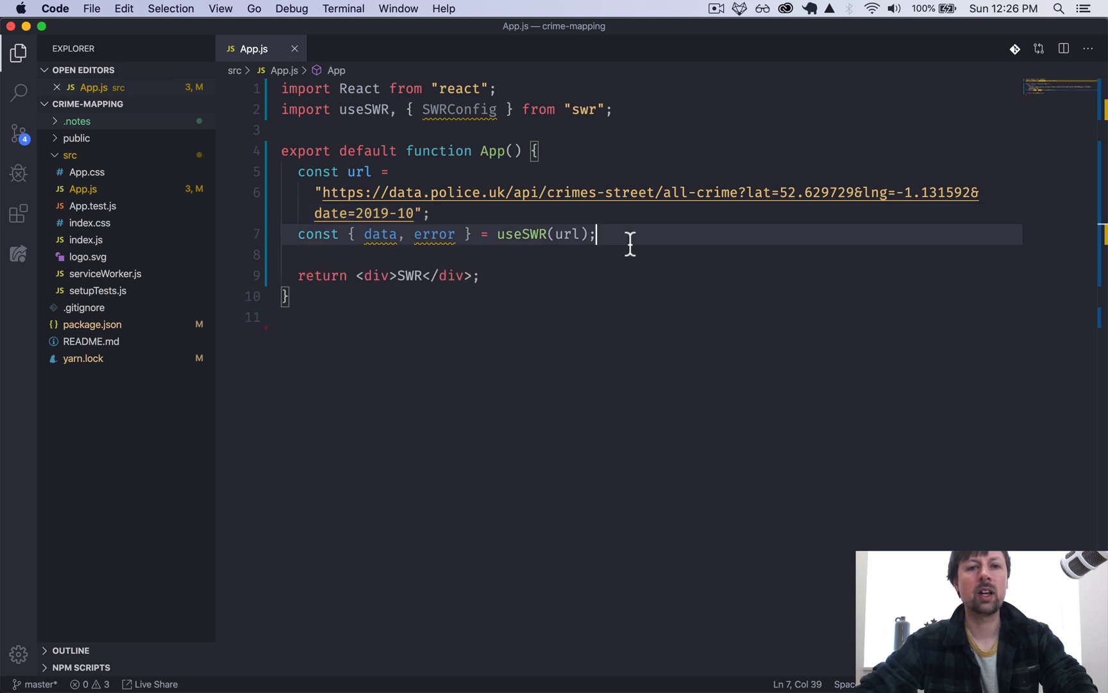
text(,)
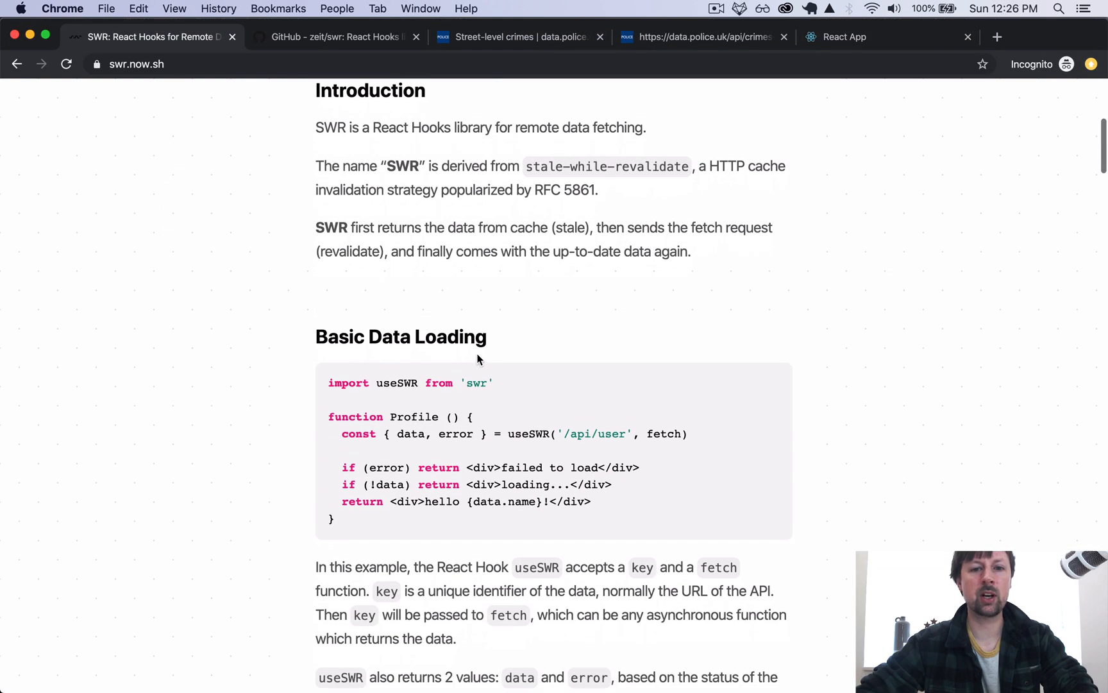
Step: Scroll the SWR docs to the Basic Data Loading example explaining key and fetch
scroll(down, 3)
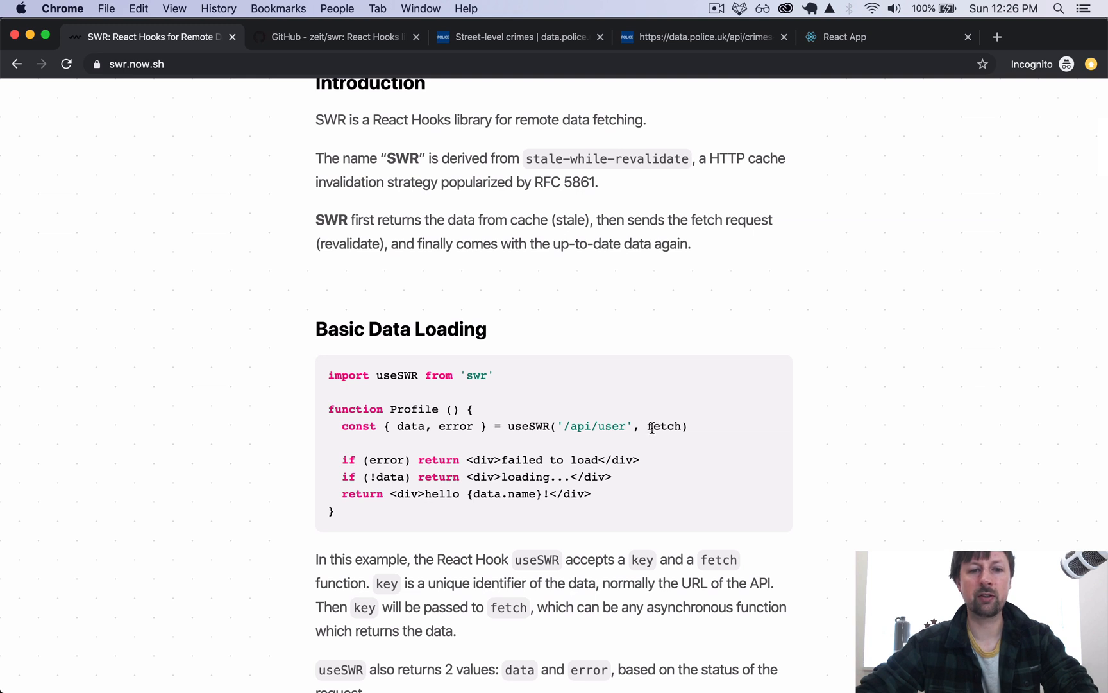
scroll(down, 3)
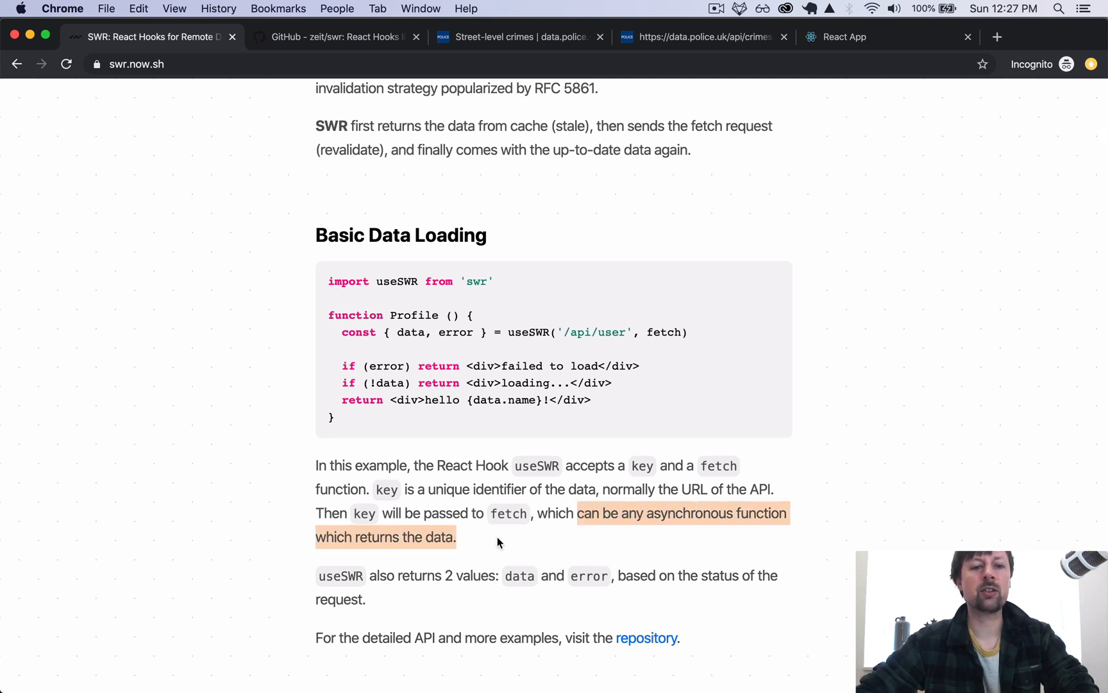
scroll(up, 3)
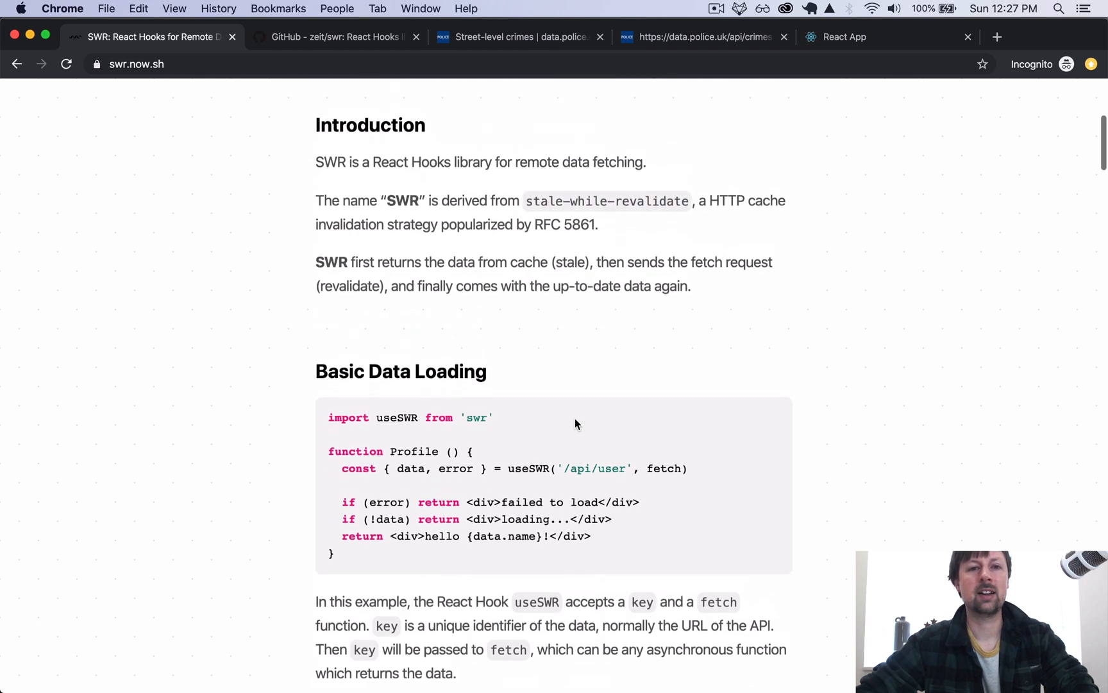
scroll(down, 3)
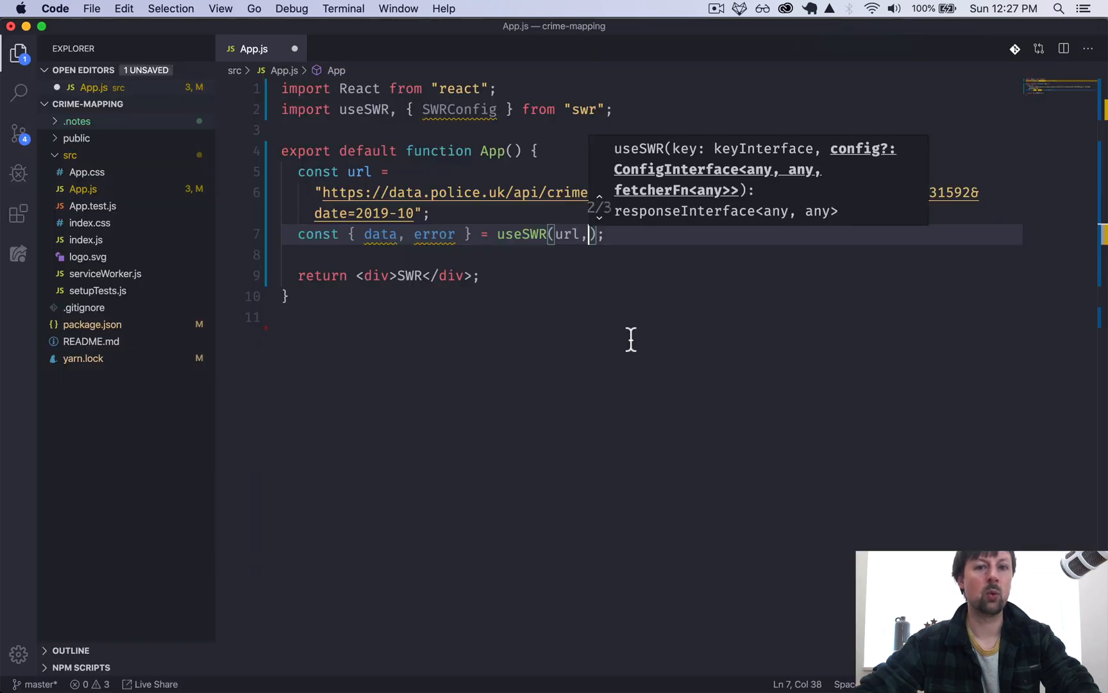
Step: Pass fetch as useSWR's fetcher and add console.log(data, error) below it
text(fte)
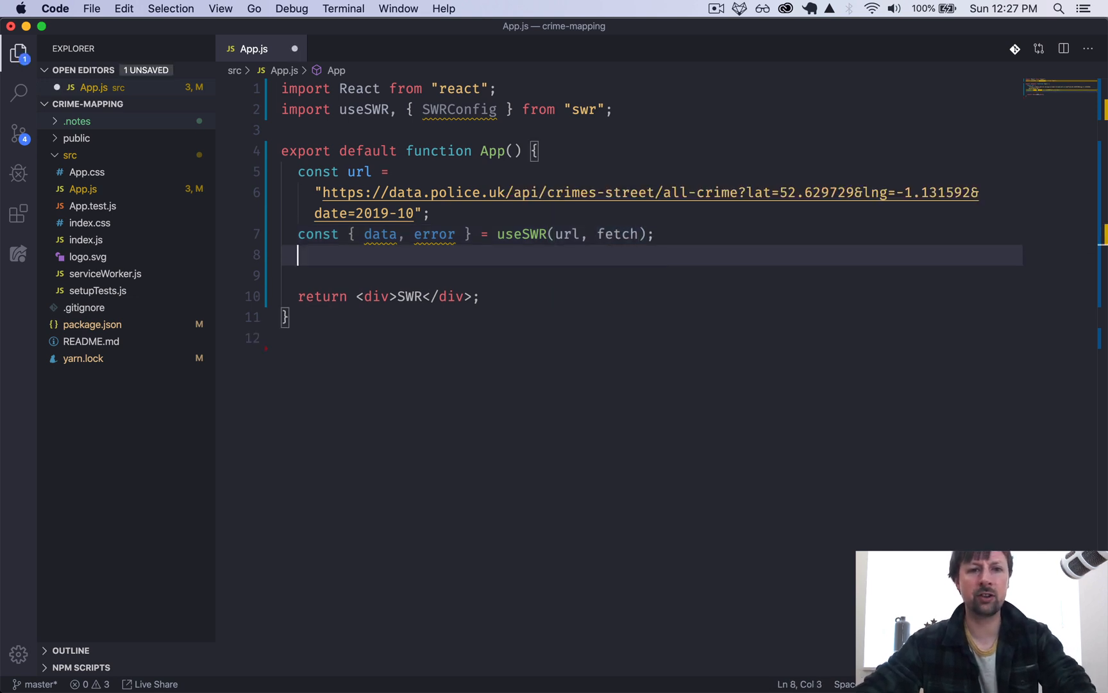
text(console.log(data);)
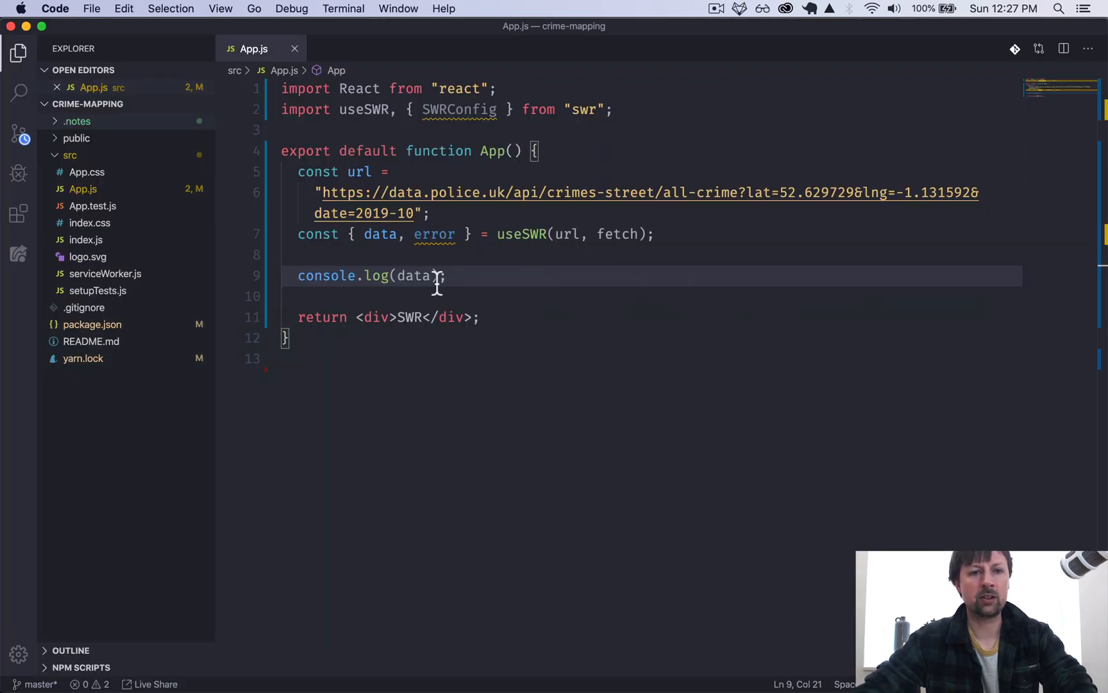
text(, error)
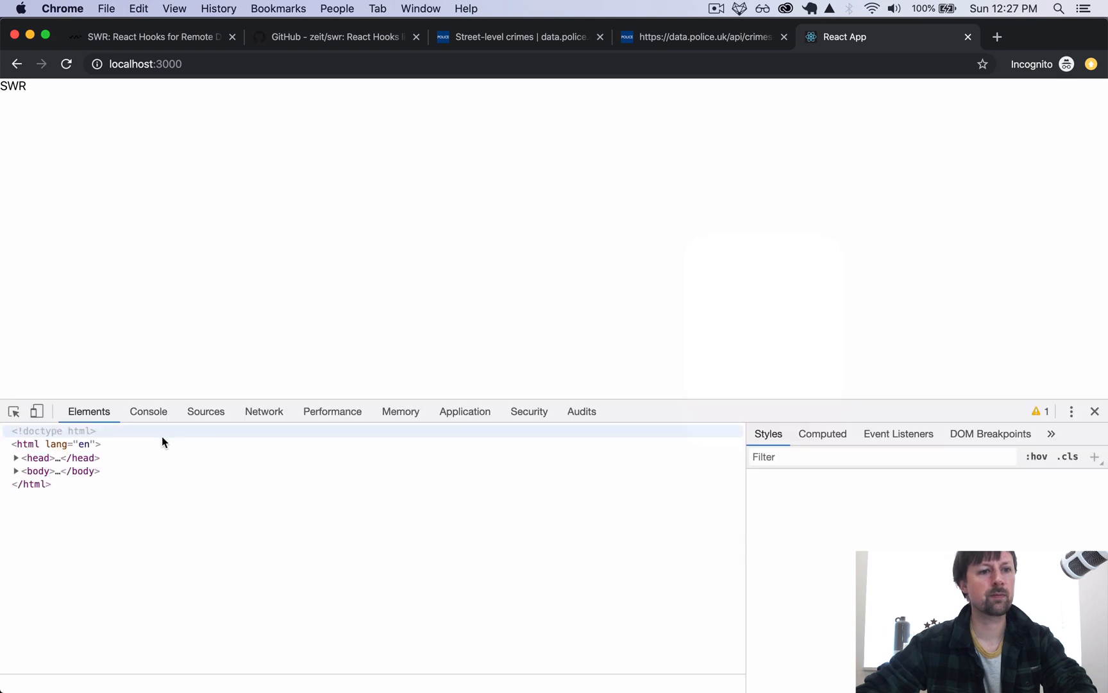
Step: View the DevTools console output where data is a Response and error is undefined
click(148, 411)
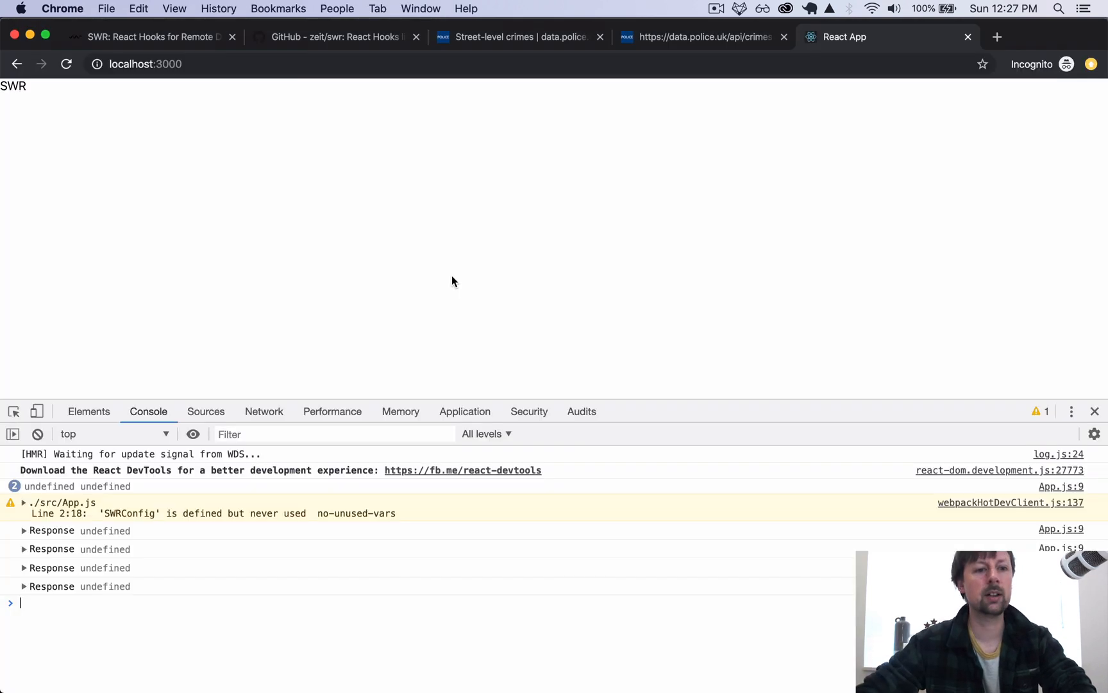
click(23, 531)
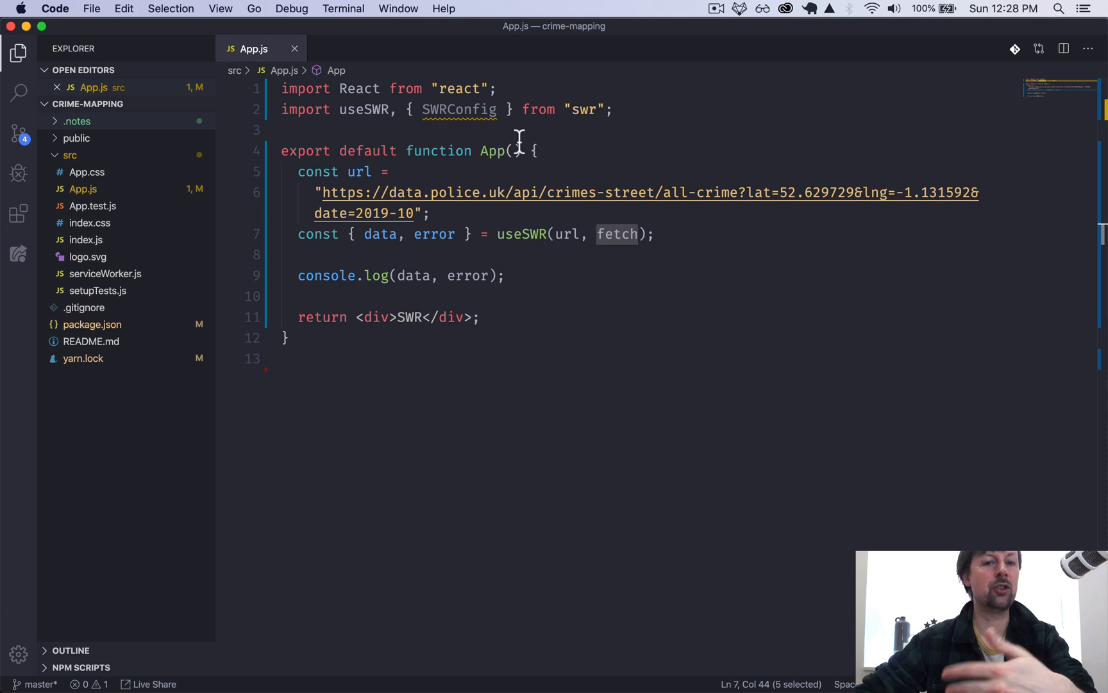
mouse_move(493, 234)
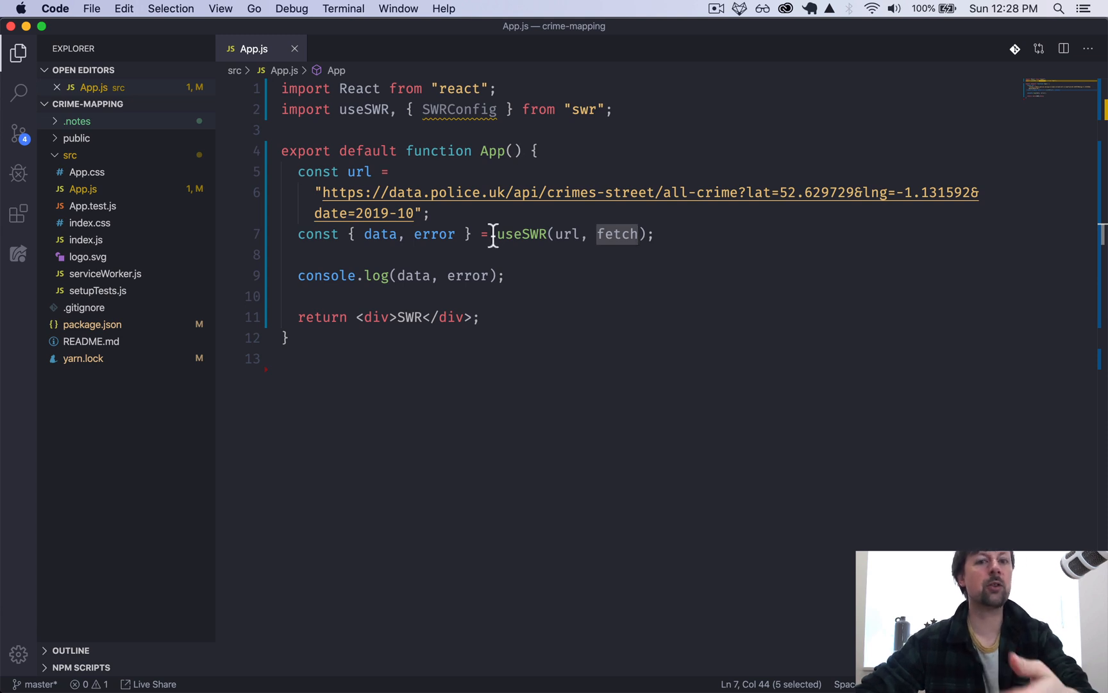
Step: Define const fetcher = (...args) => fetch(...args).then(res => res.json()) and select fetch in useSWR to replace it
key(enter)
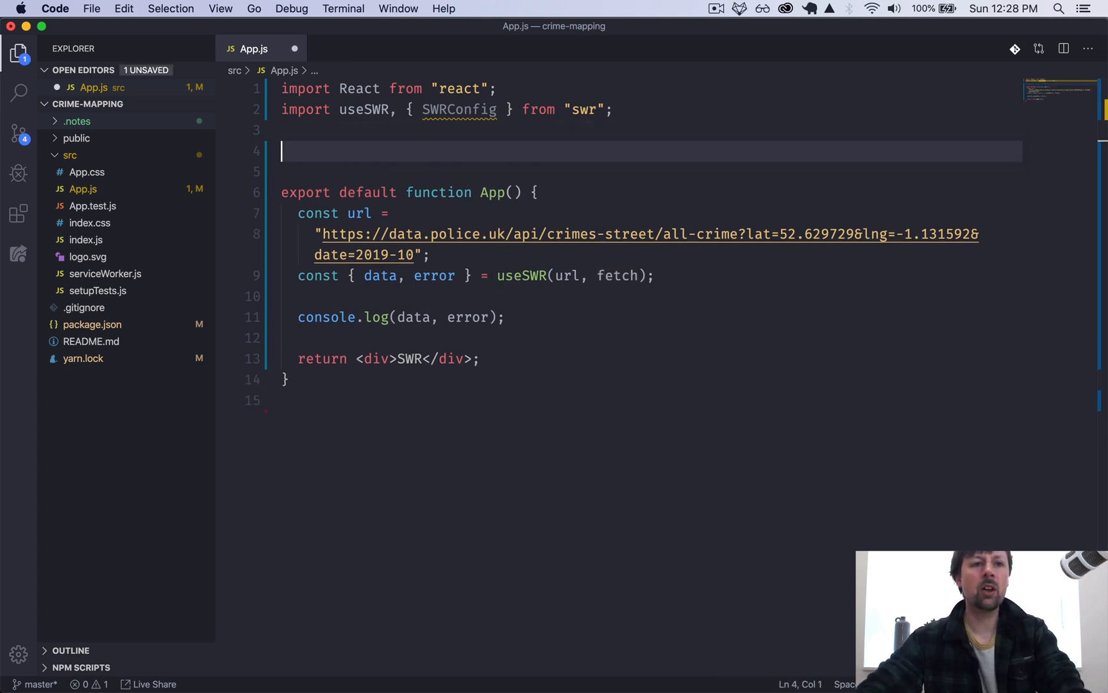
text(const)
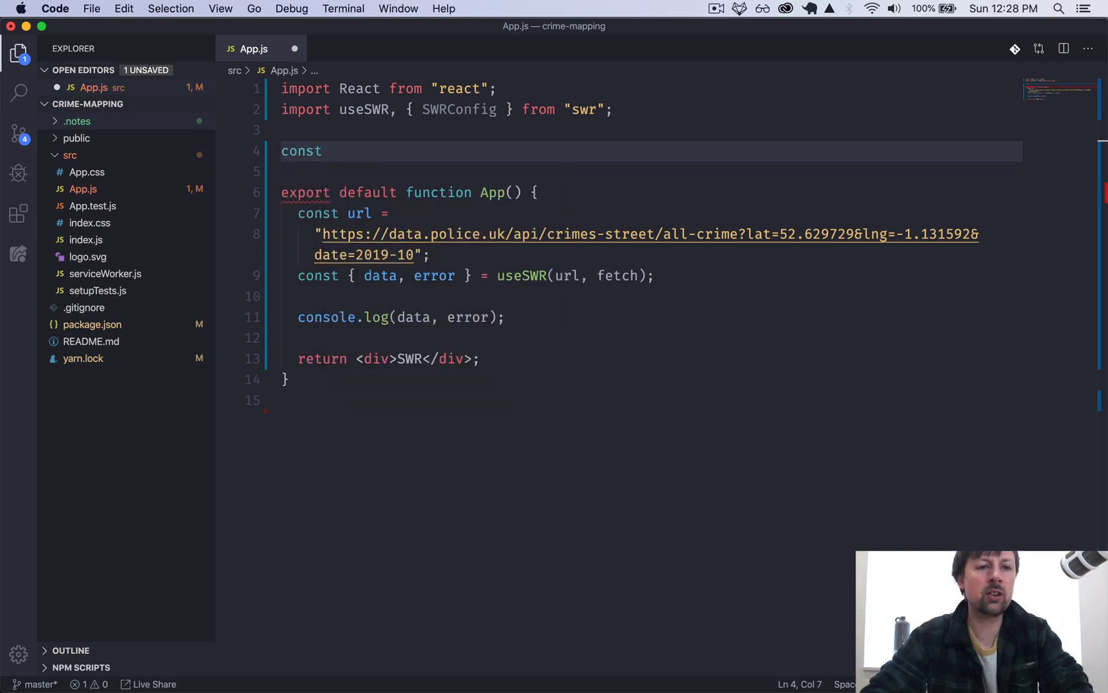
text(fetcher)
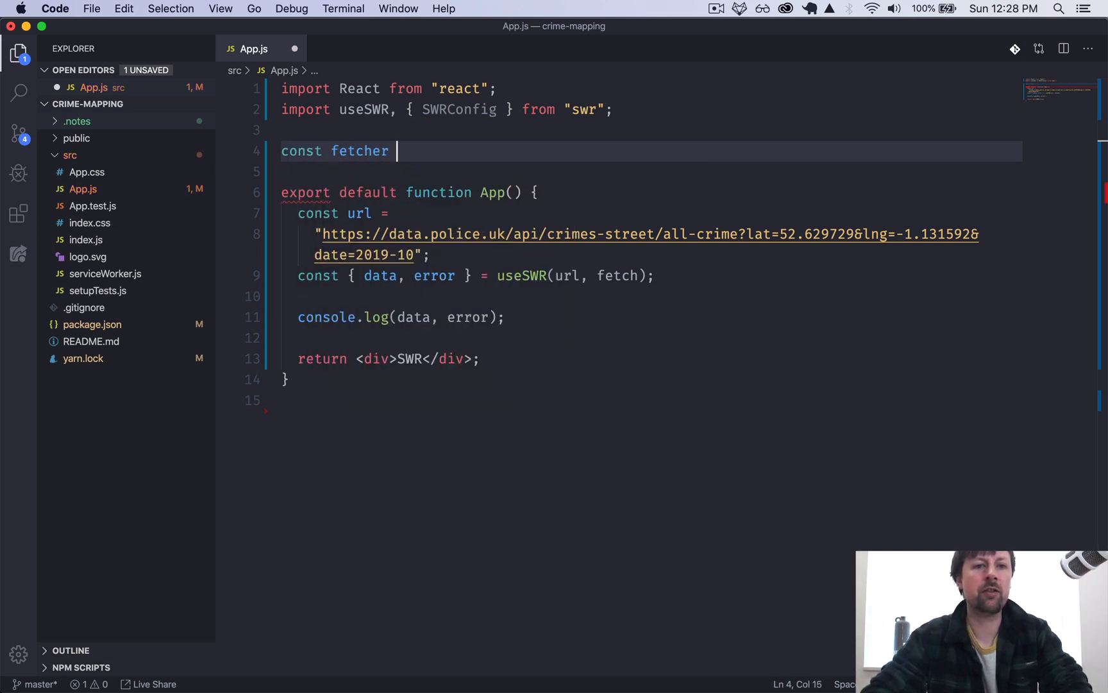
text(= ())
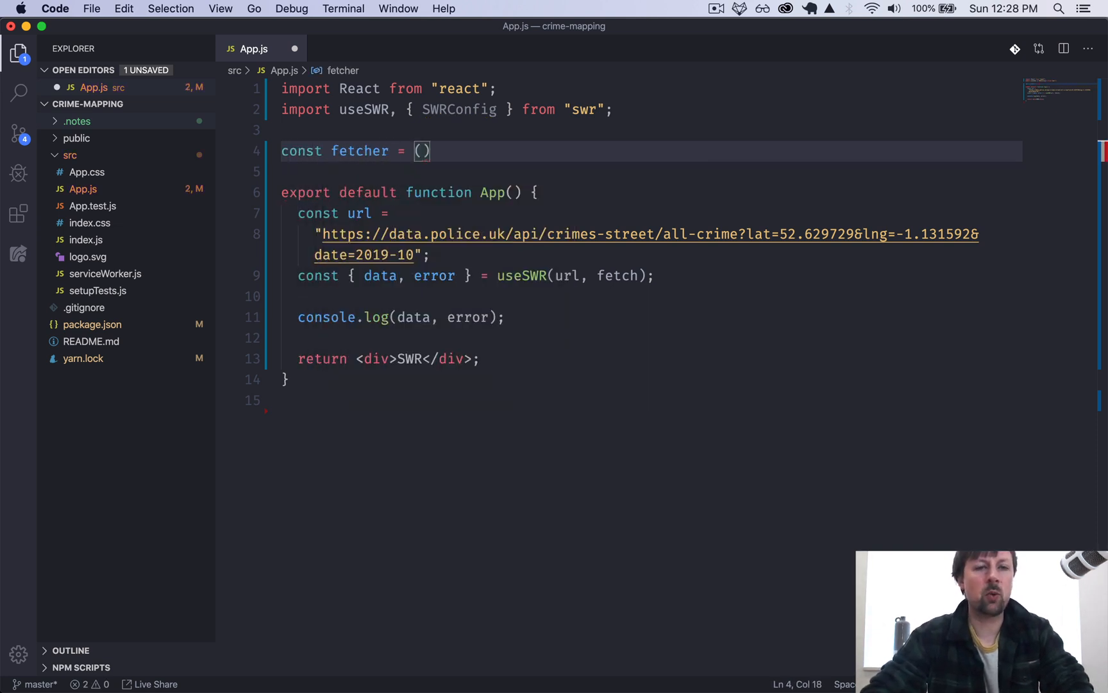
text(...args)
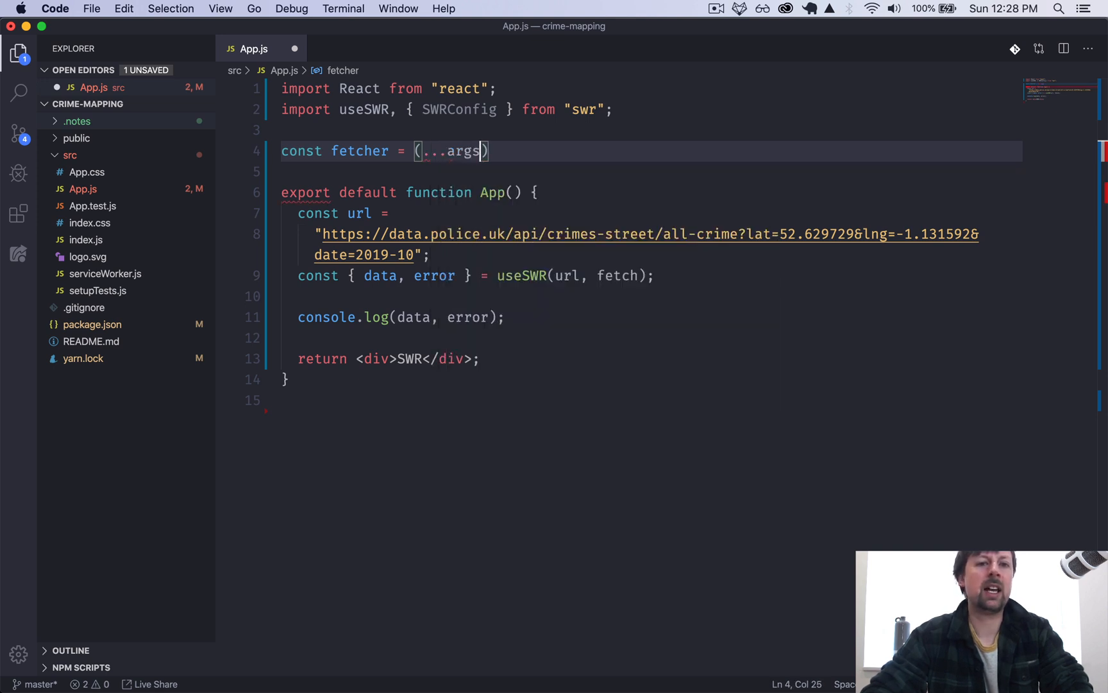
text(=> fetch(...args)
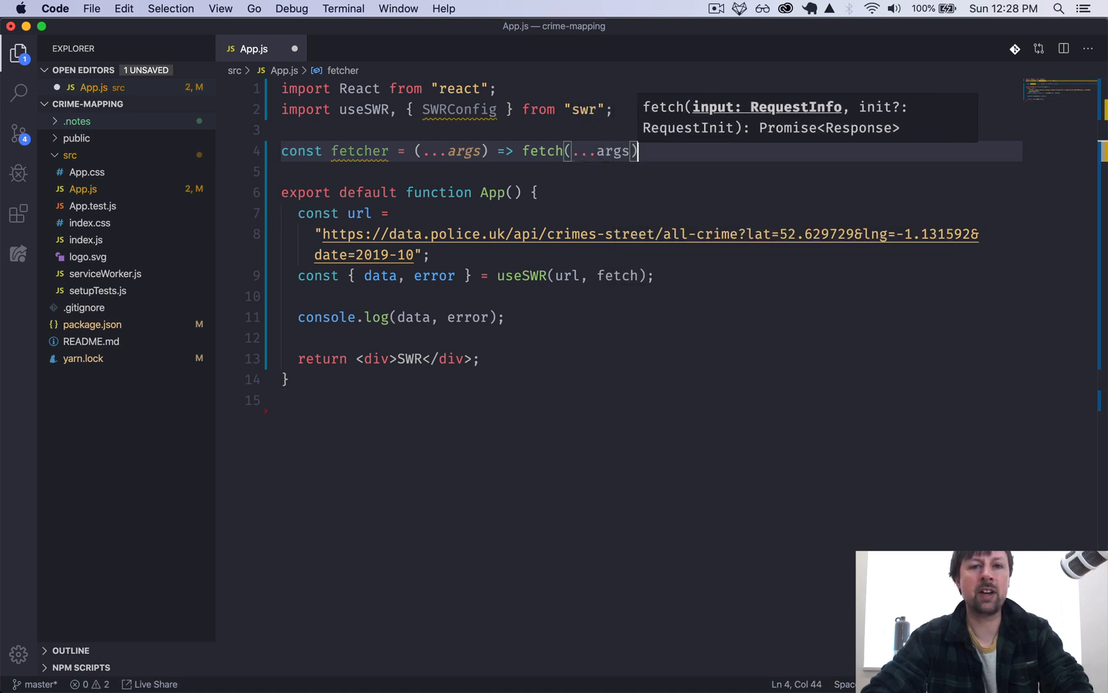
text(.then)
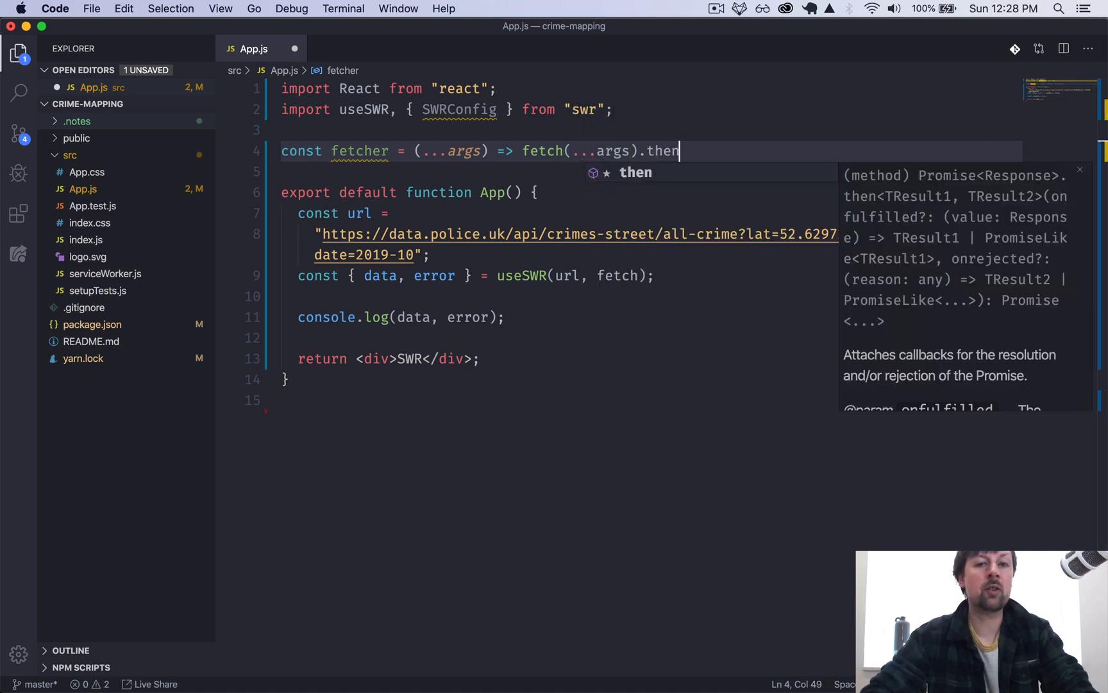
text((rs)
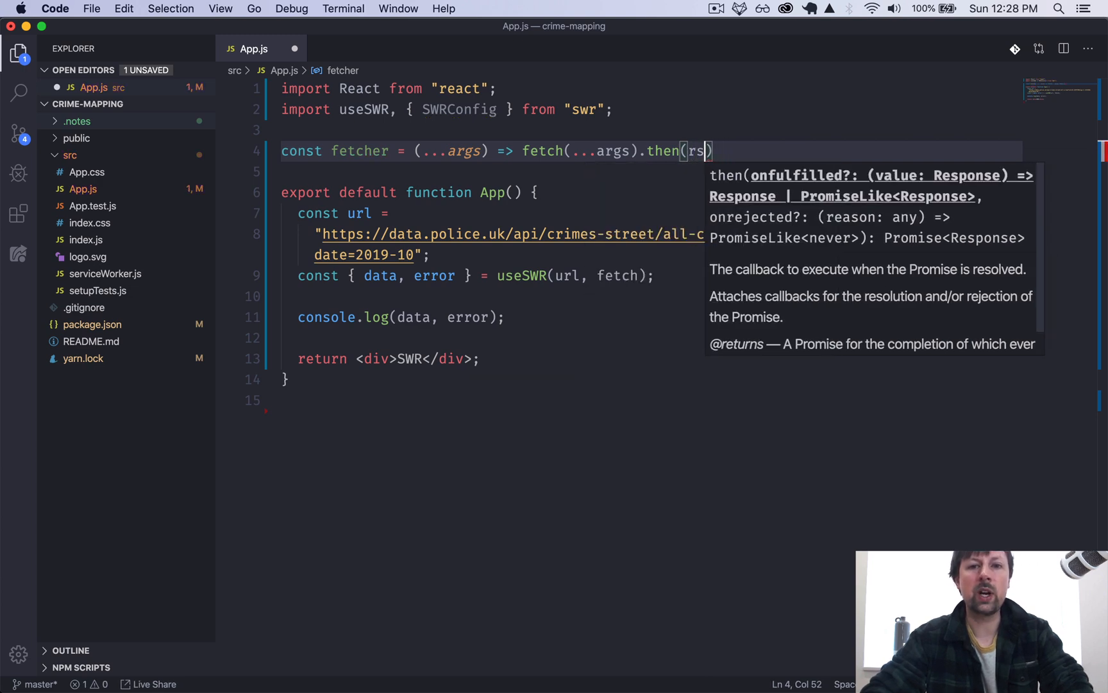
text(es =>)
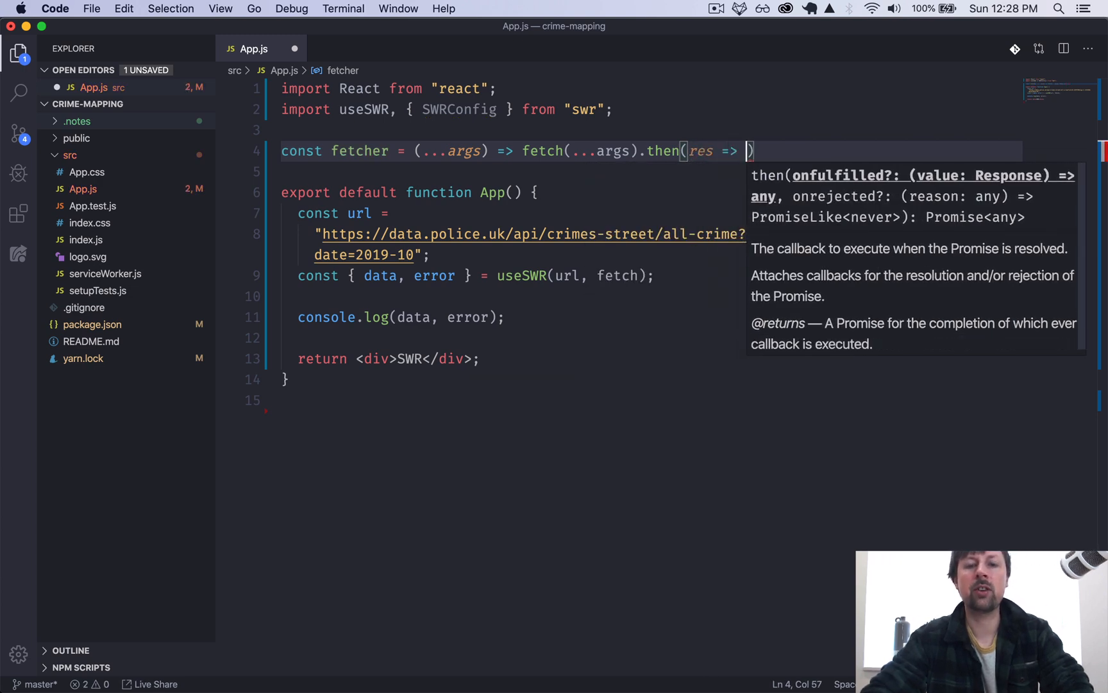
text(res)
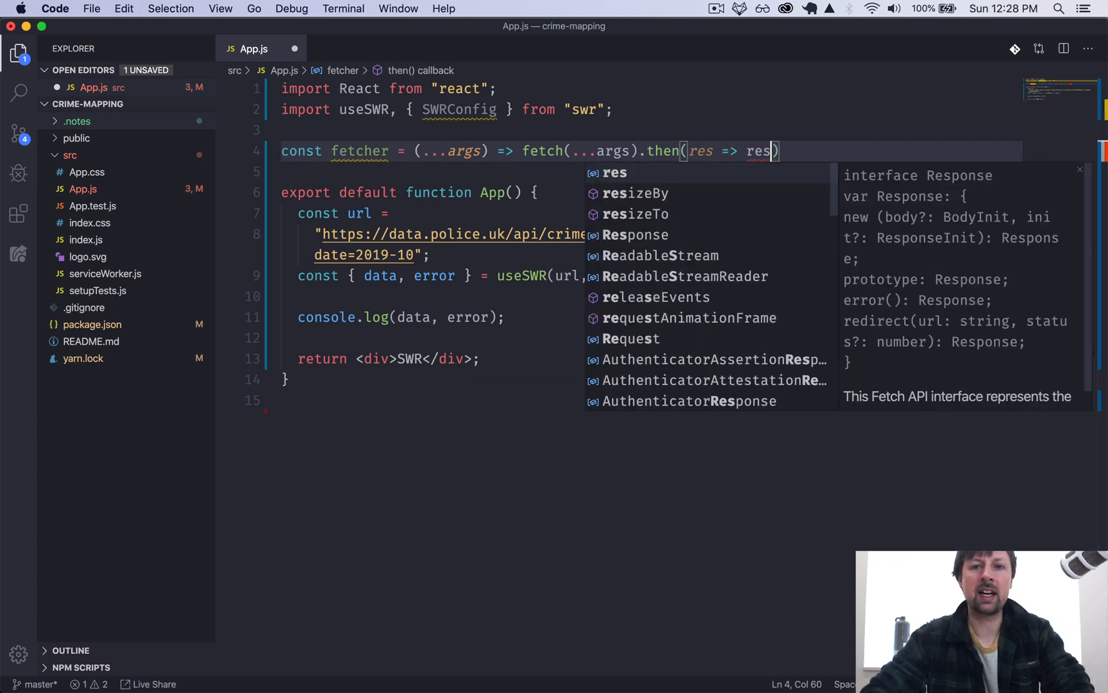
text(.json());)
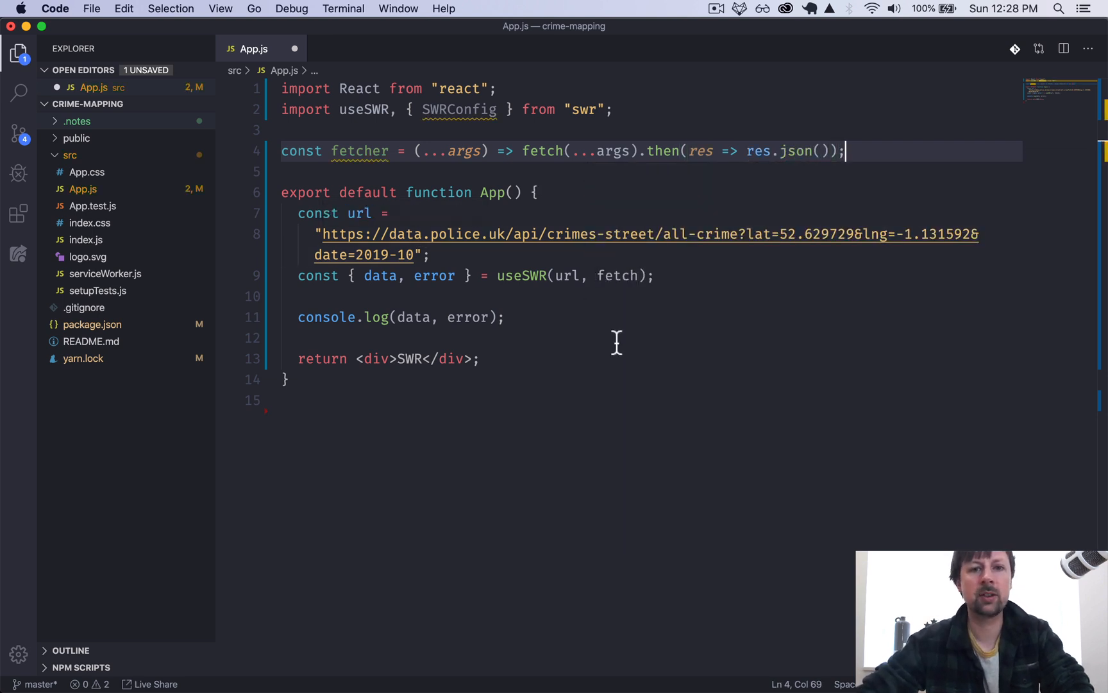
double_click(616, 276)
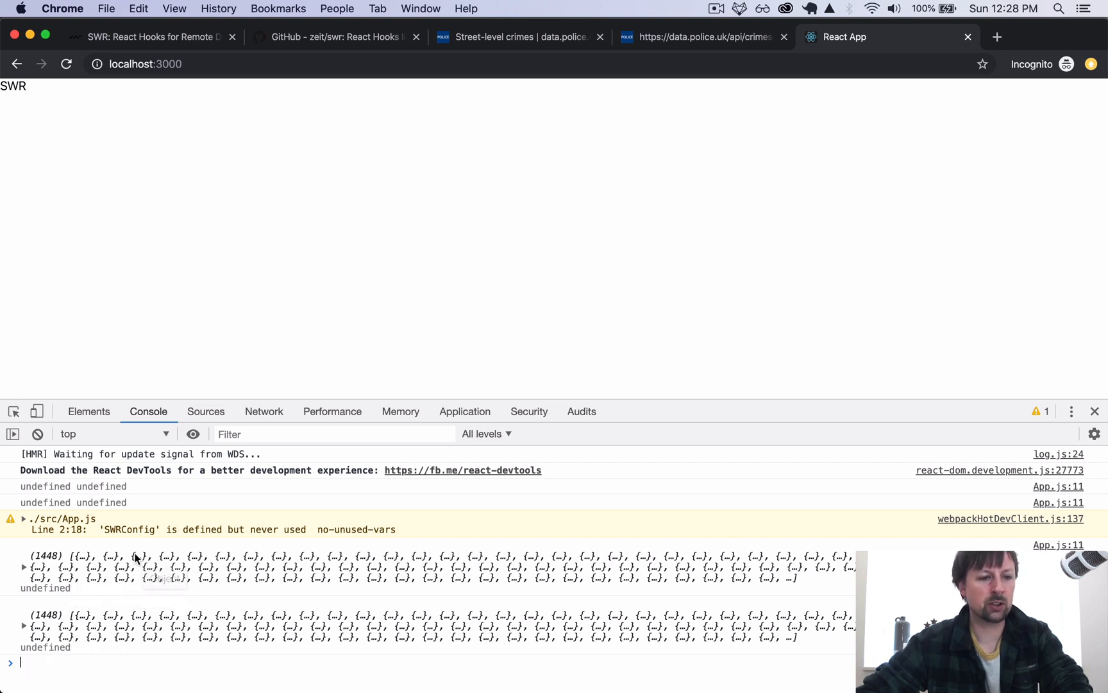
Step: Expand the logged array of 1448 crimes in the console and its first entry
click(23, 566)
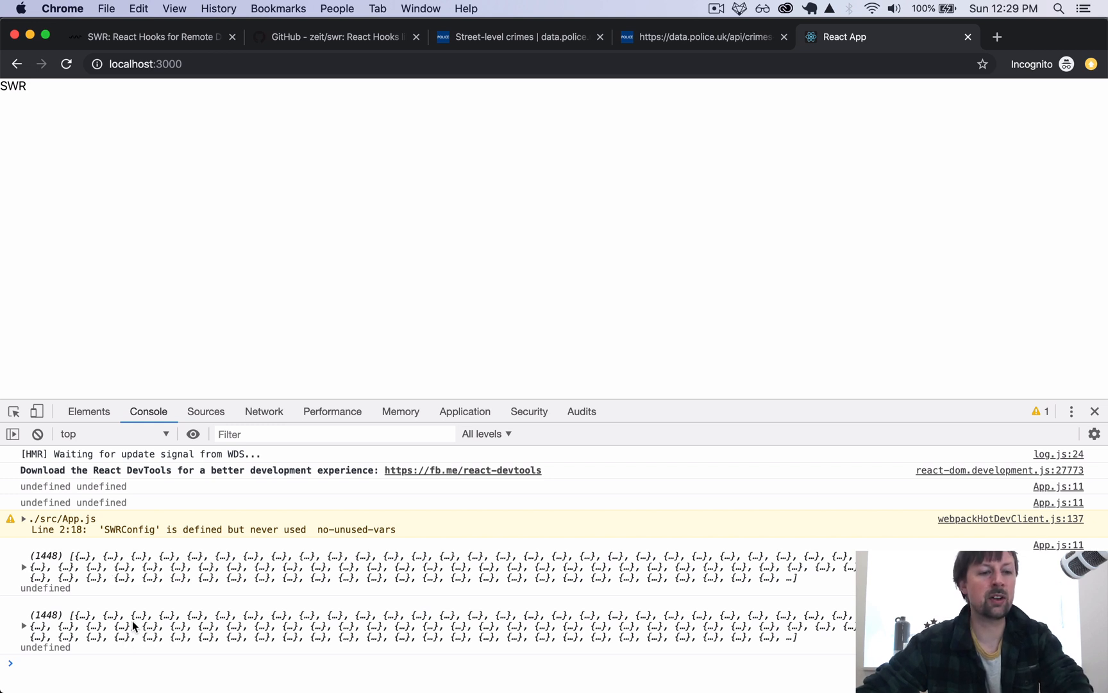
mouse_move(99, 593)
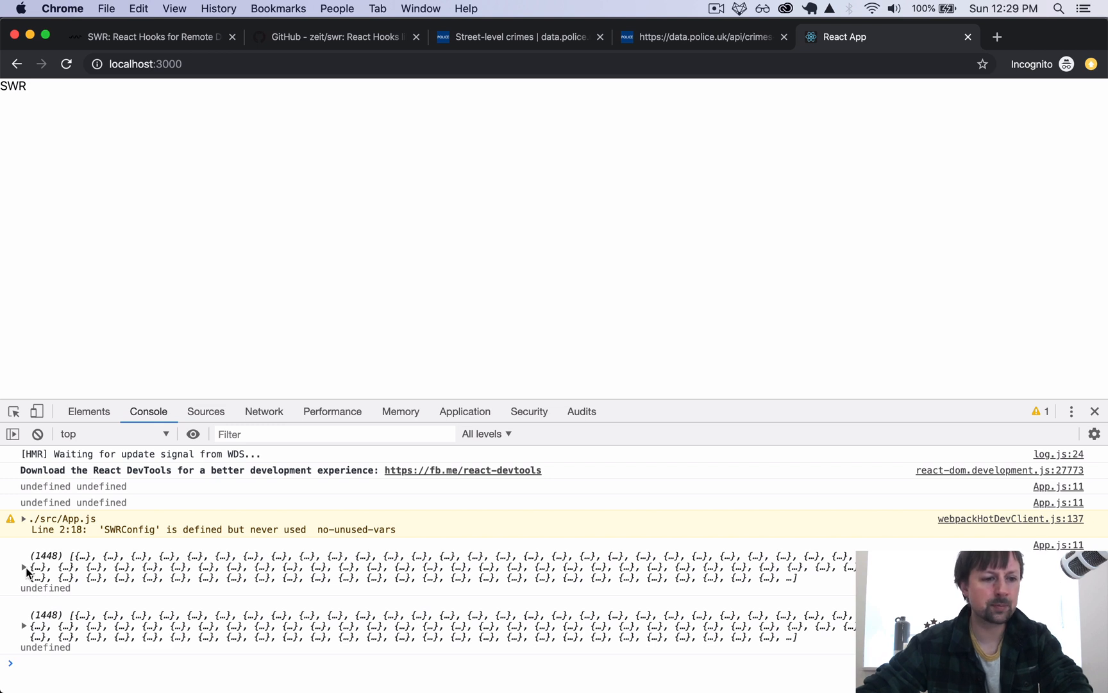
click(23, 567)
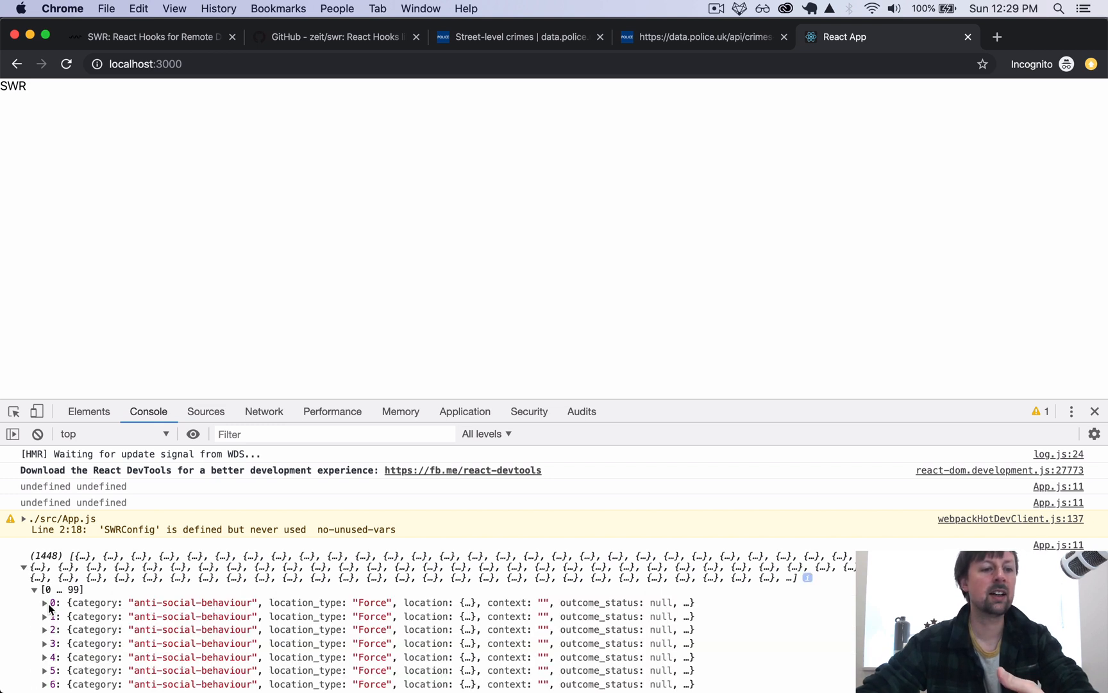
click(45, 602)
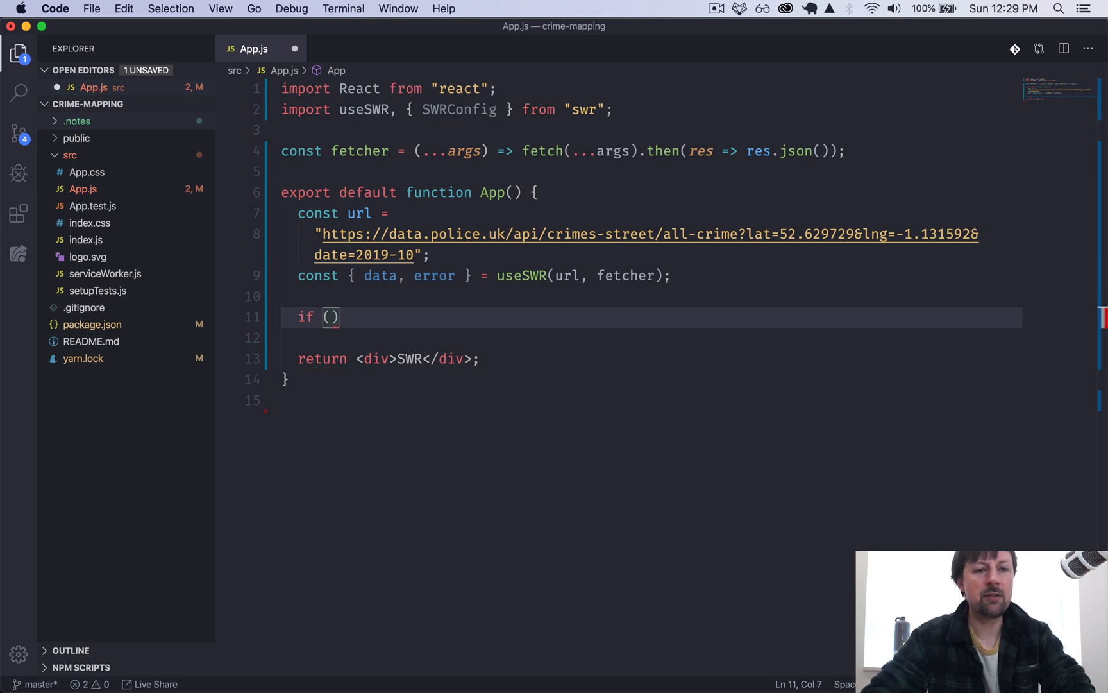
Step: Return an Error... div when error is set and a Loading... div while data is missing
text(error)
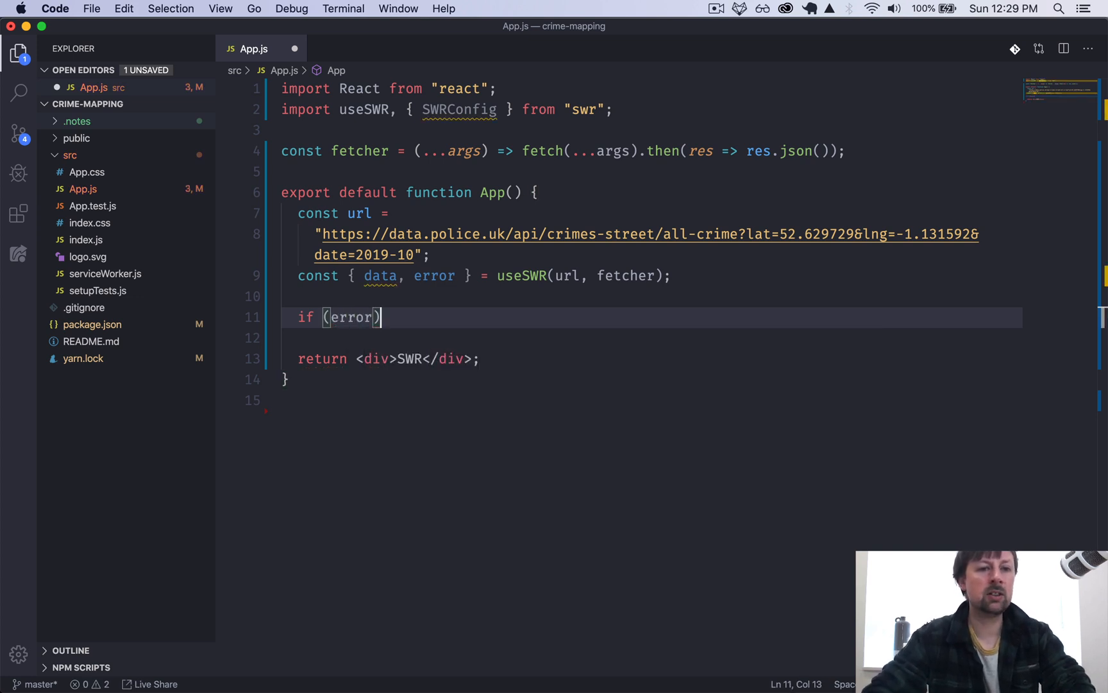
text({ return)
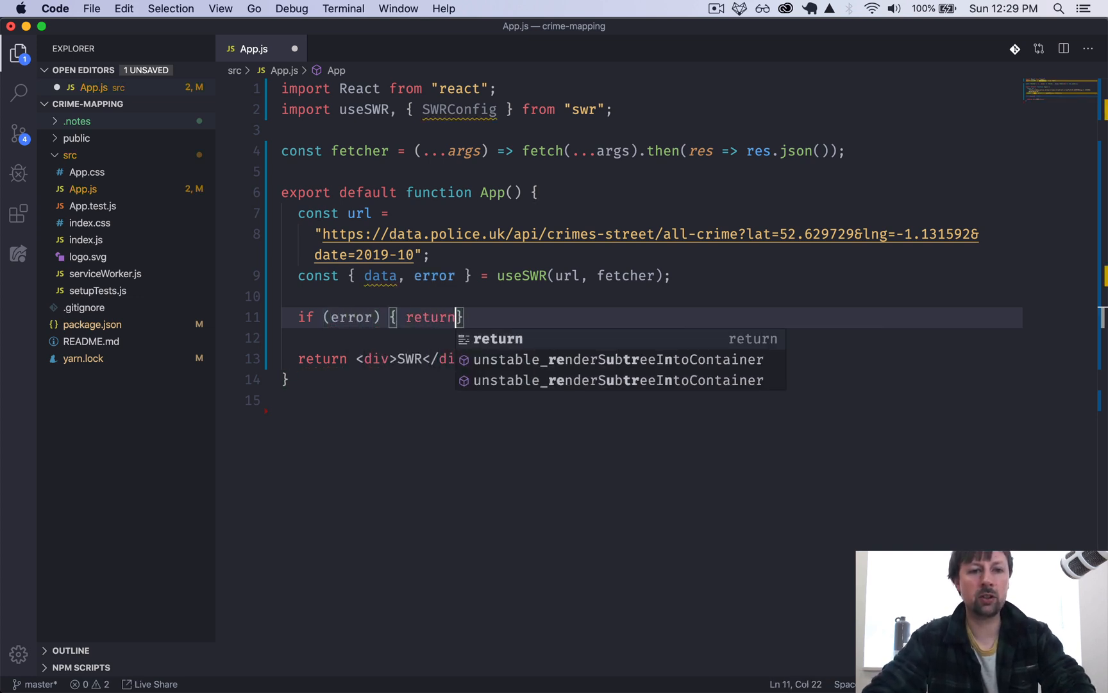
text(<div></div>)
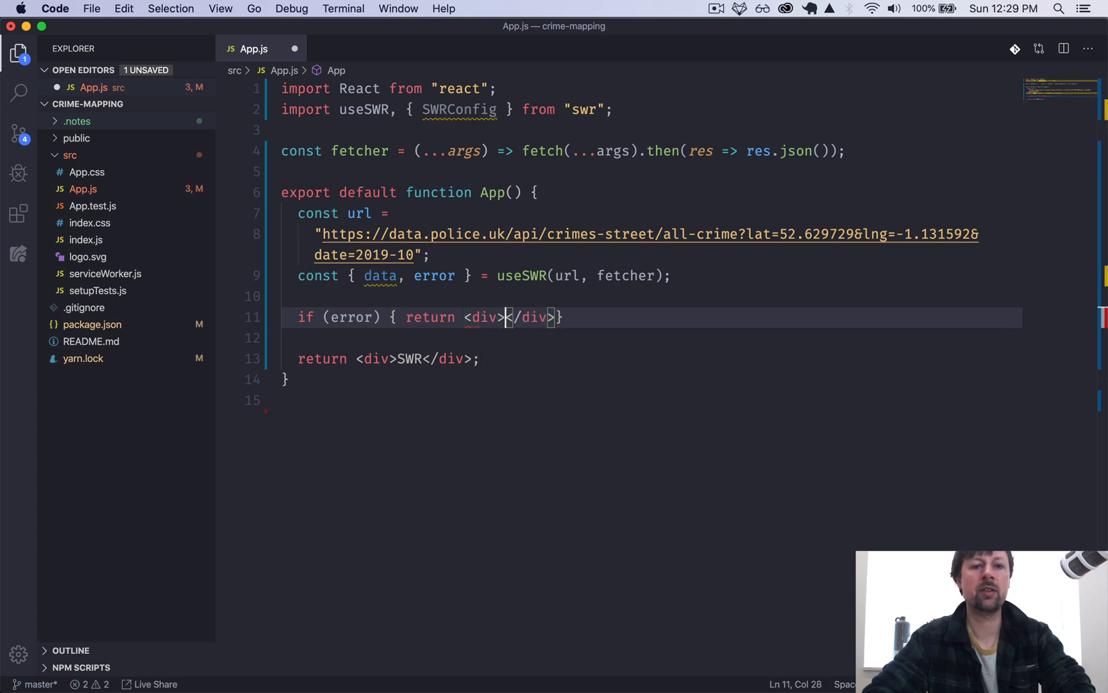
text(Error...)
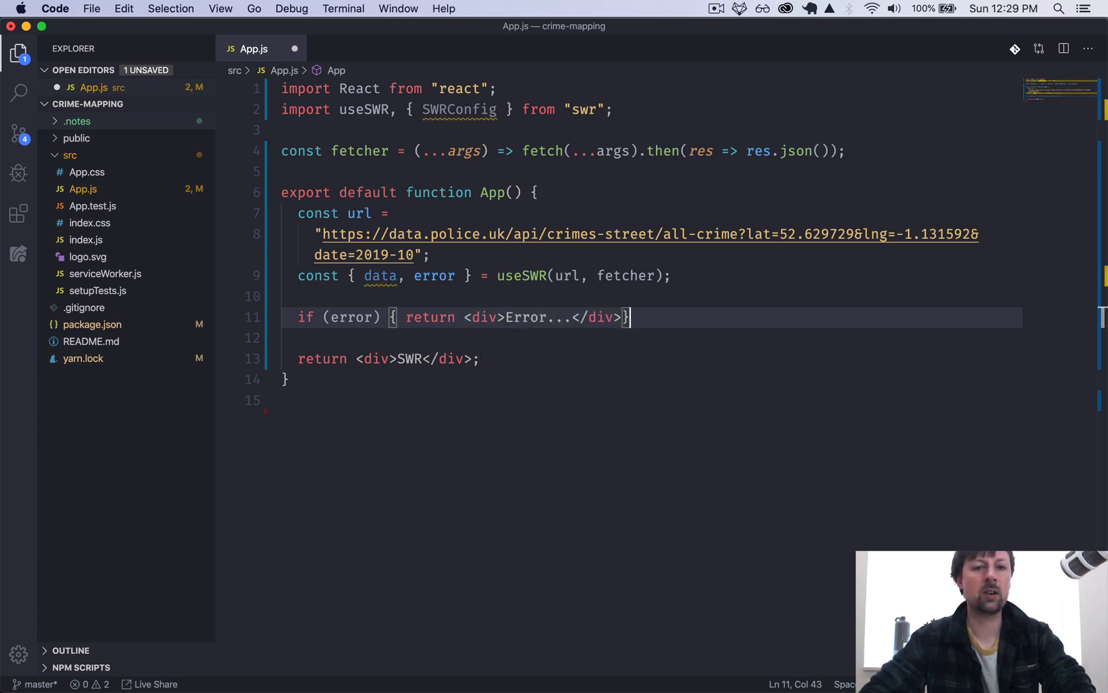
text(if (!data) {)
text(return <)
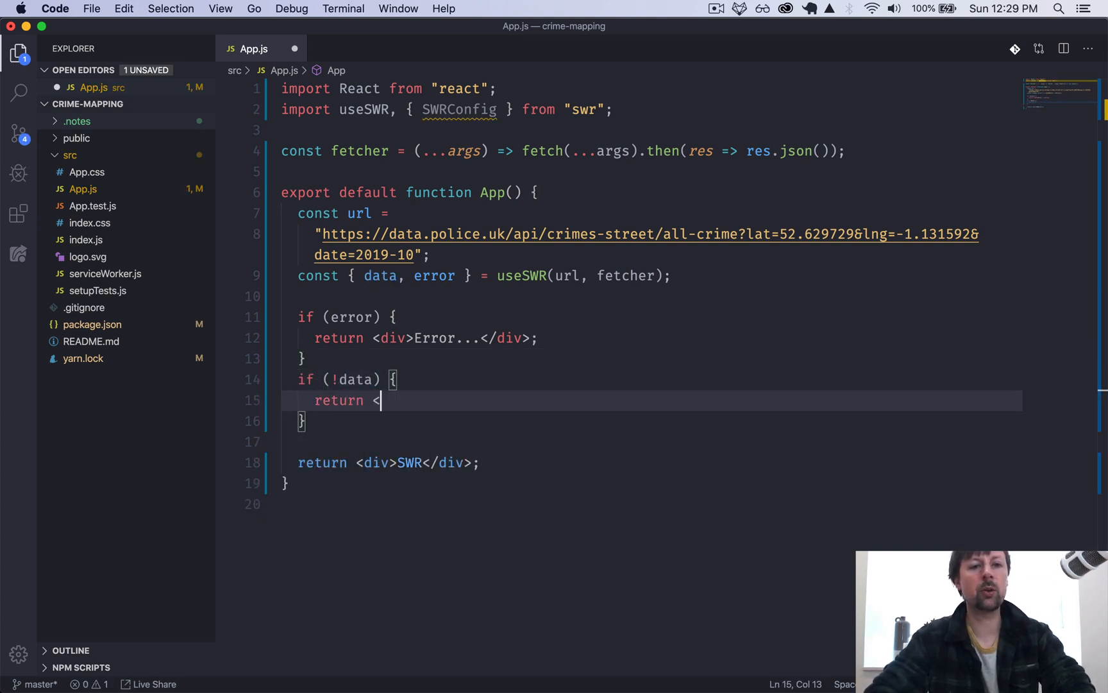
text(div>Loading</div>)
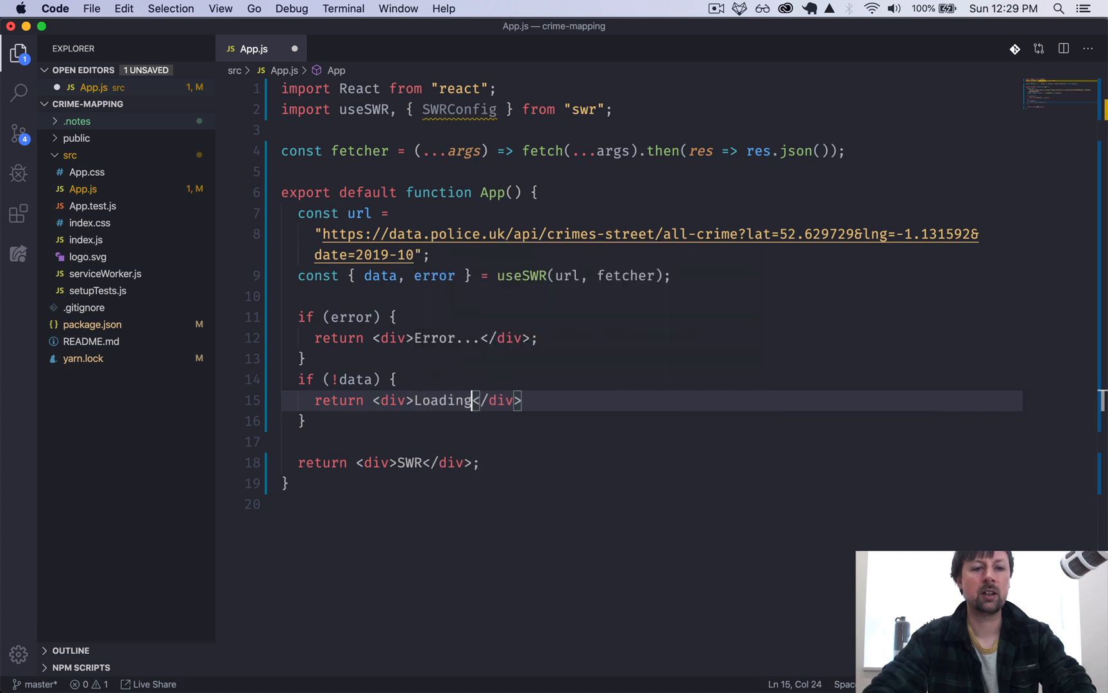
text(...)
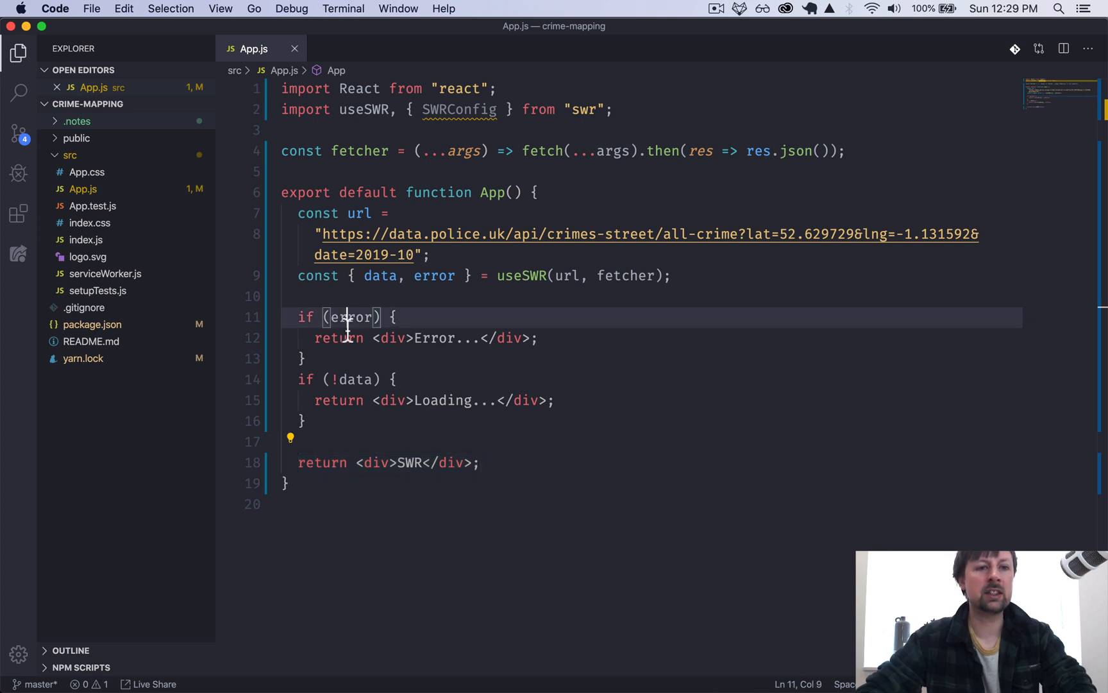
double_click(351, 317)
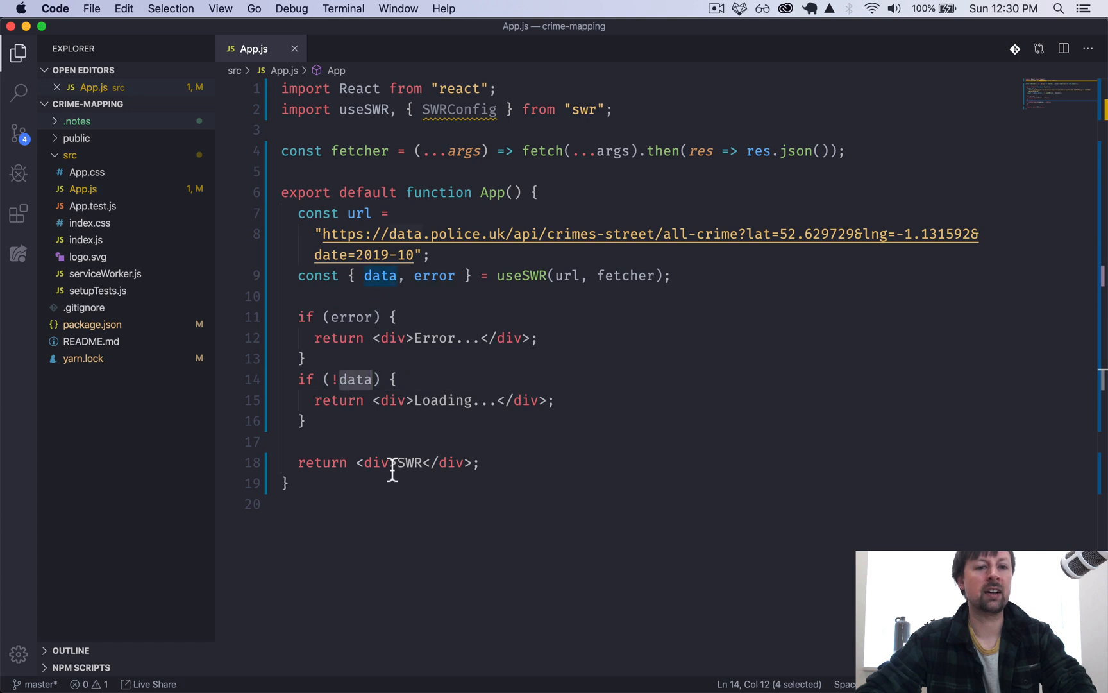
Step: Replace the SWR placeholder with <pre>{JSON.stringify(data, null, 2)}</pre> and save
double_click(411, 461)
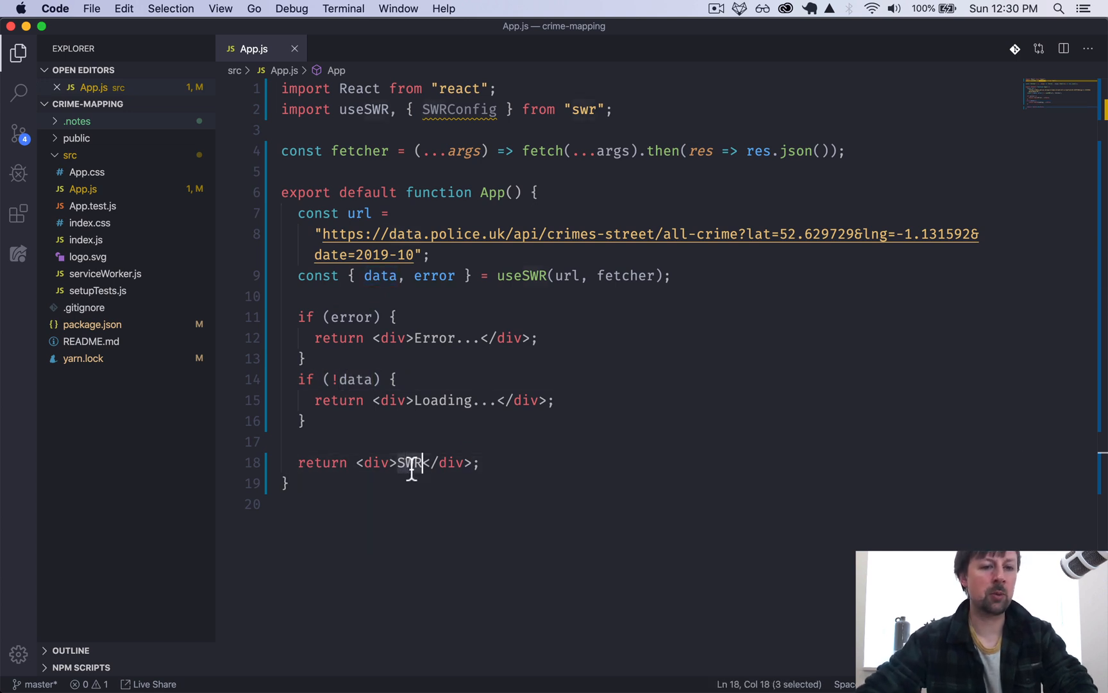
text(pre)
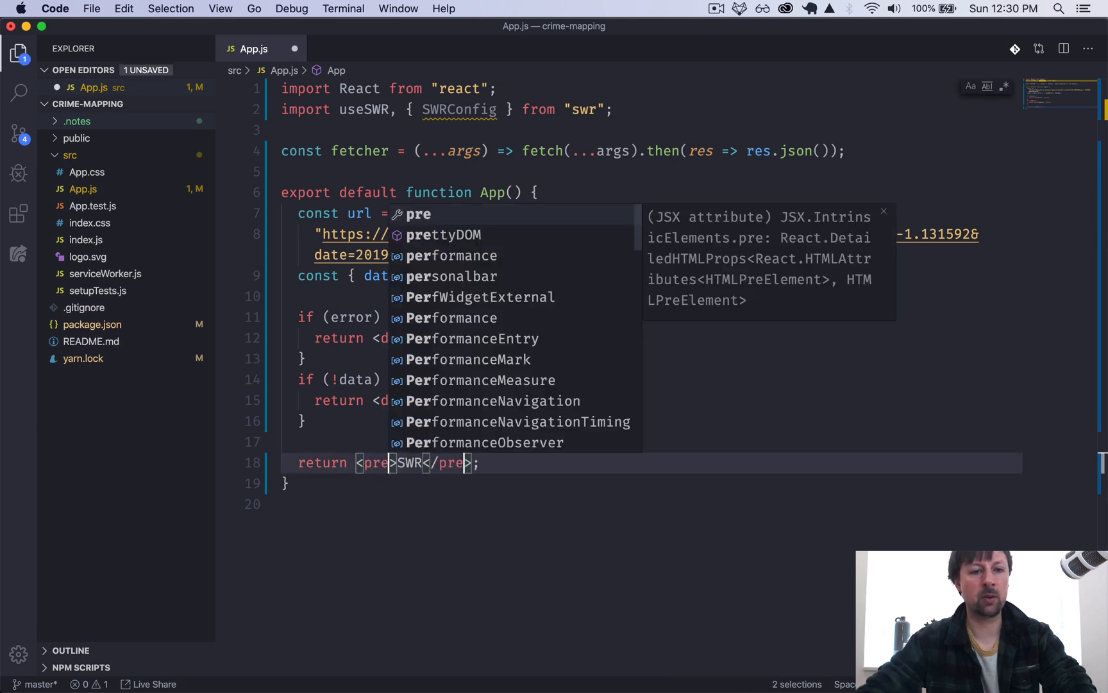
text({JSON})
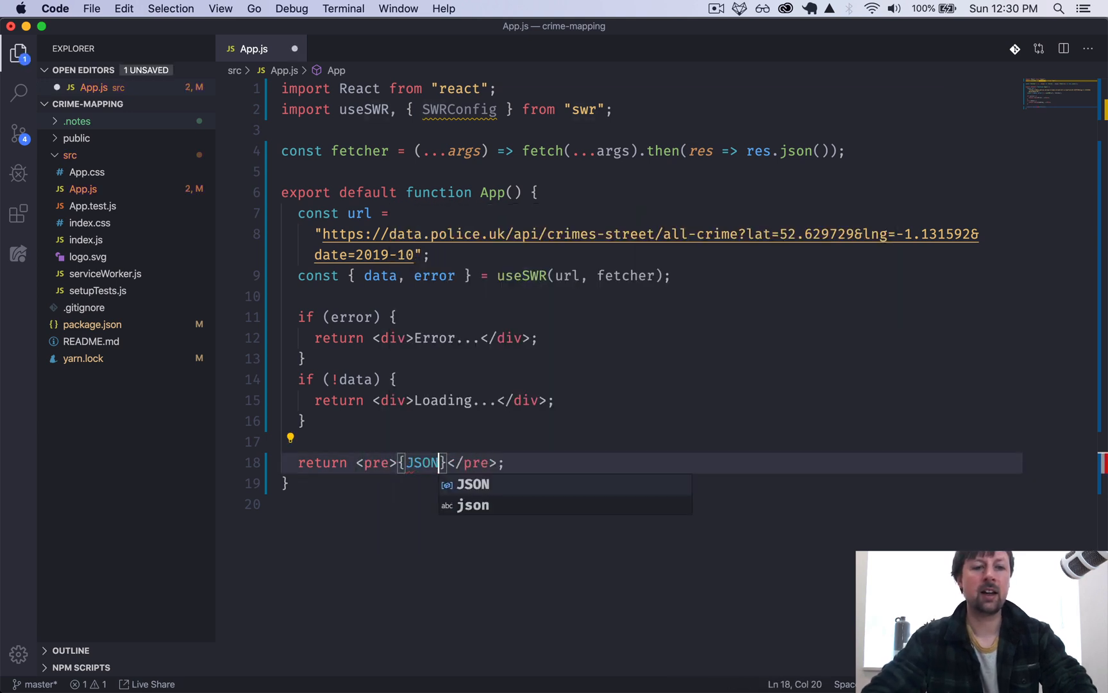
text(.stringify()
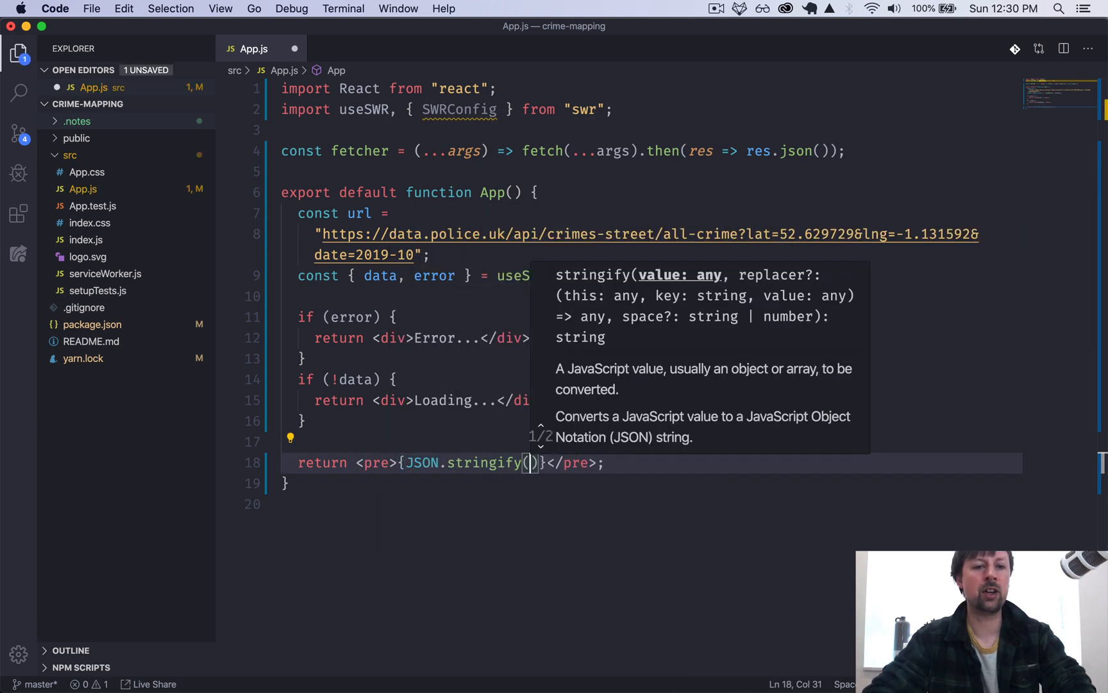
text(data)
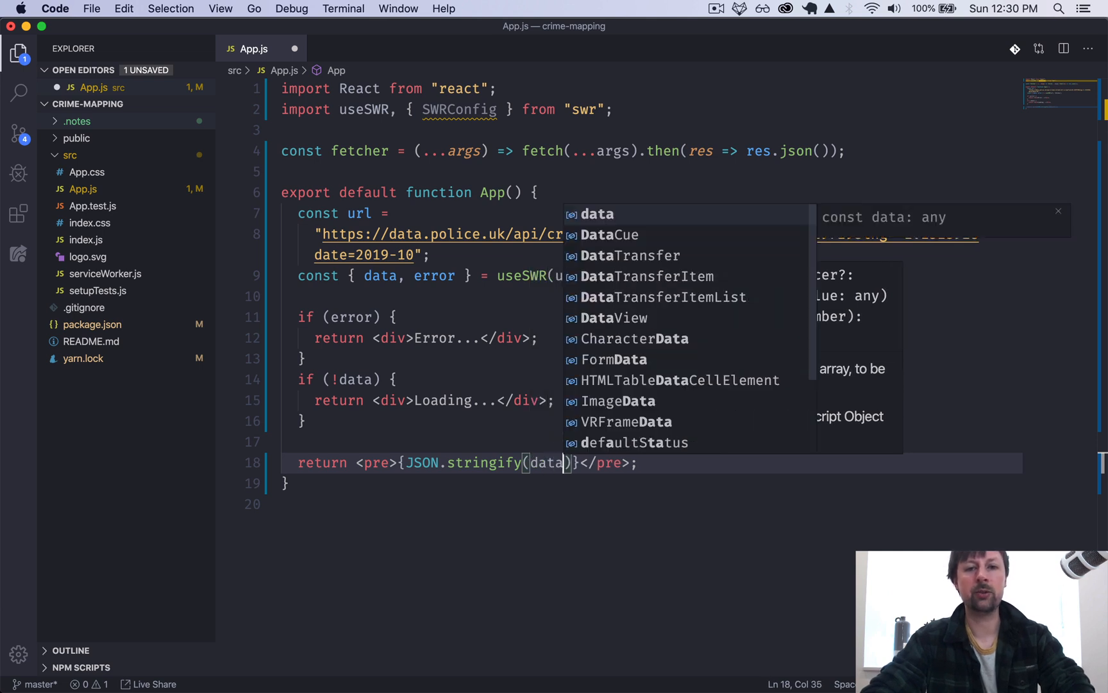
text(,null)
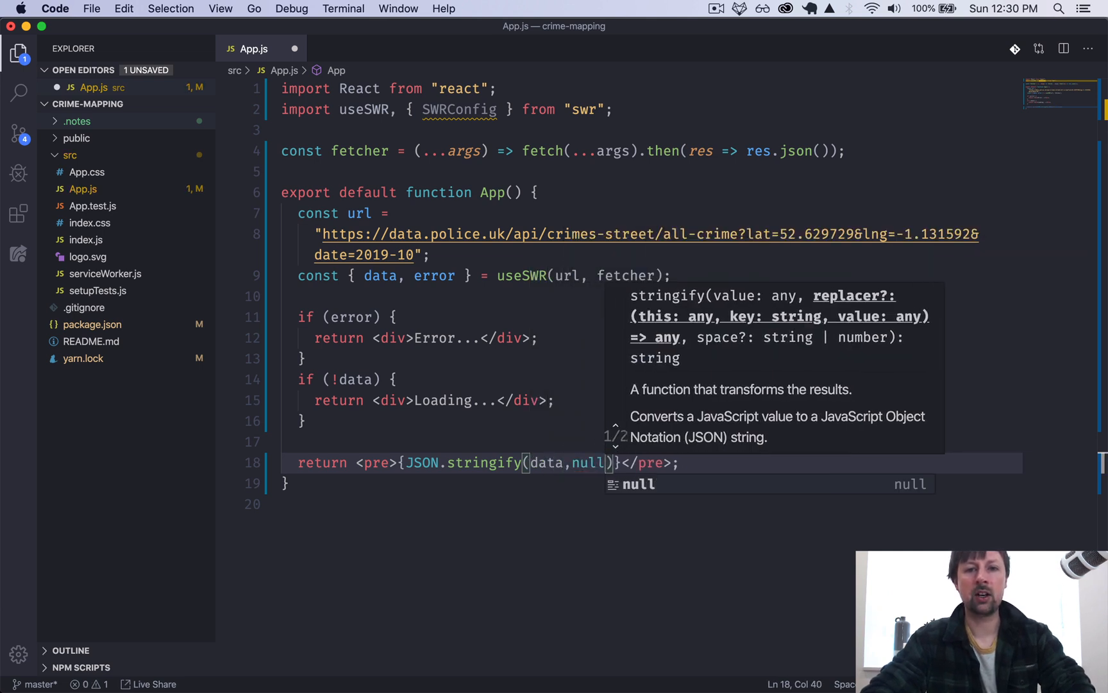
text(,)
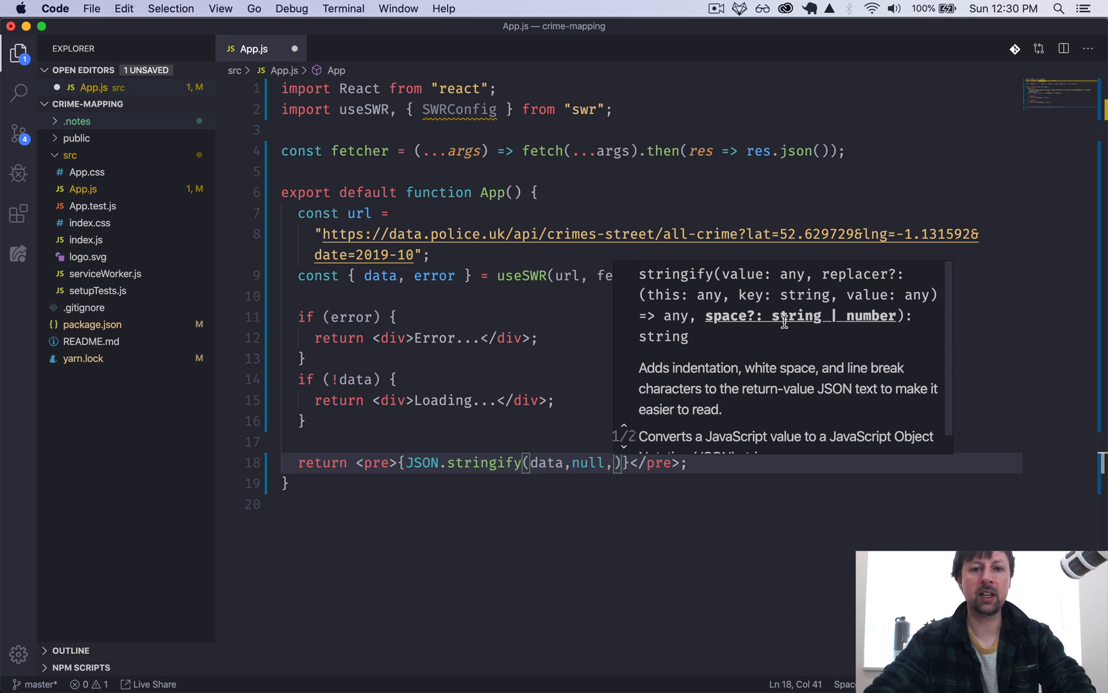
text(2)
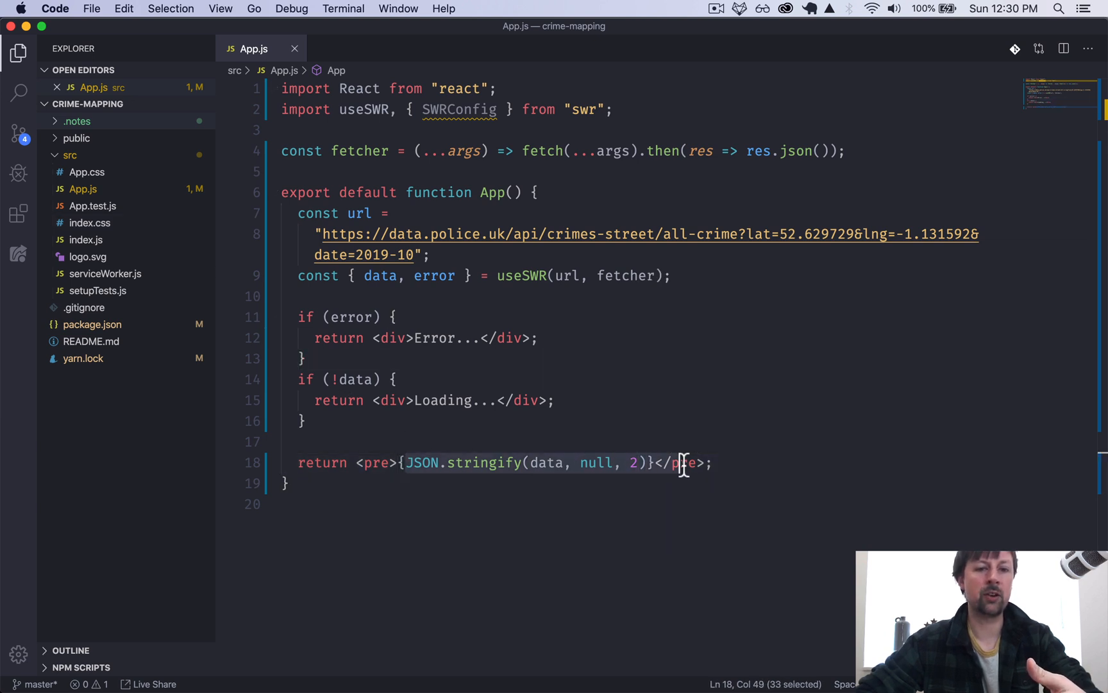
mouse_move(511, 503)
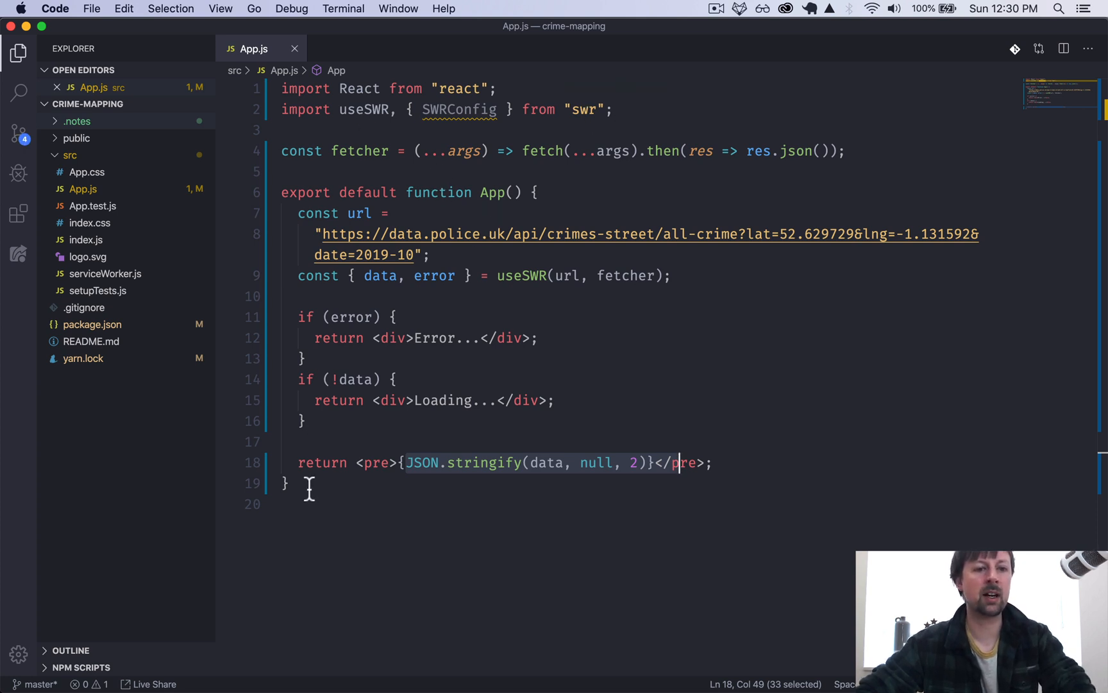
click(286, 482)
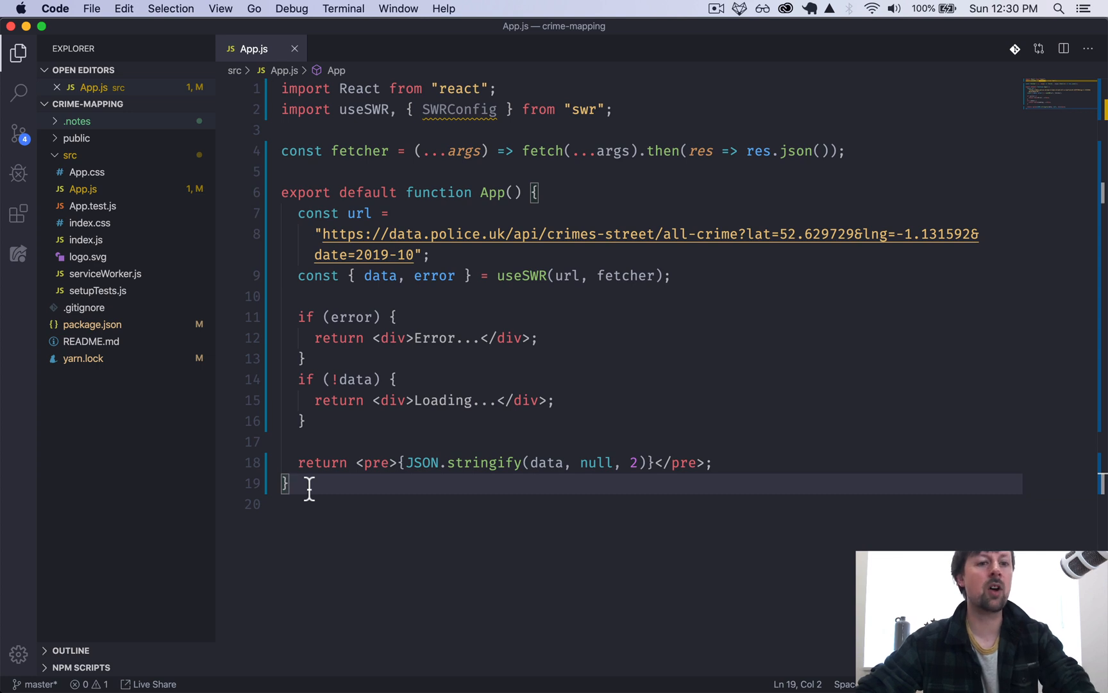
Step: Declare function Crimes() {} and select App's fetching and rendering code to move into it
text(function)
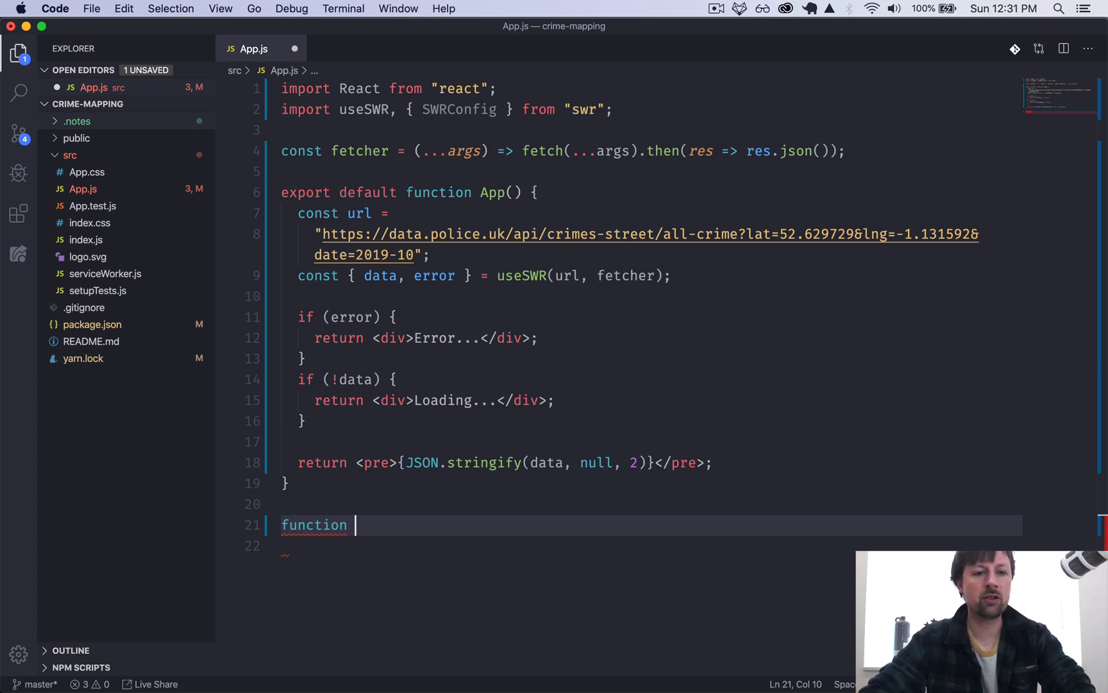
text(Crimes)
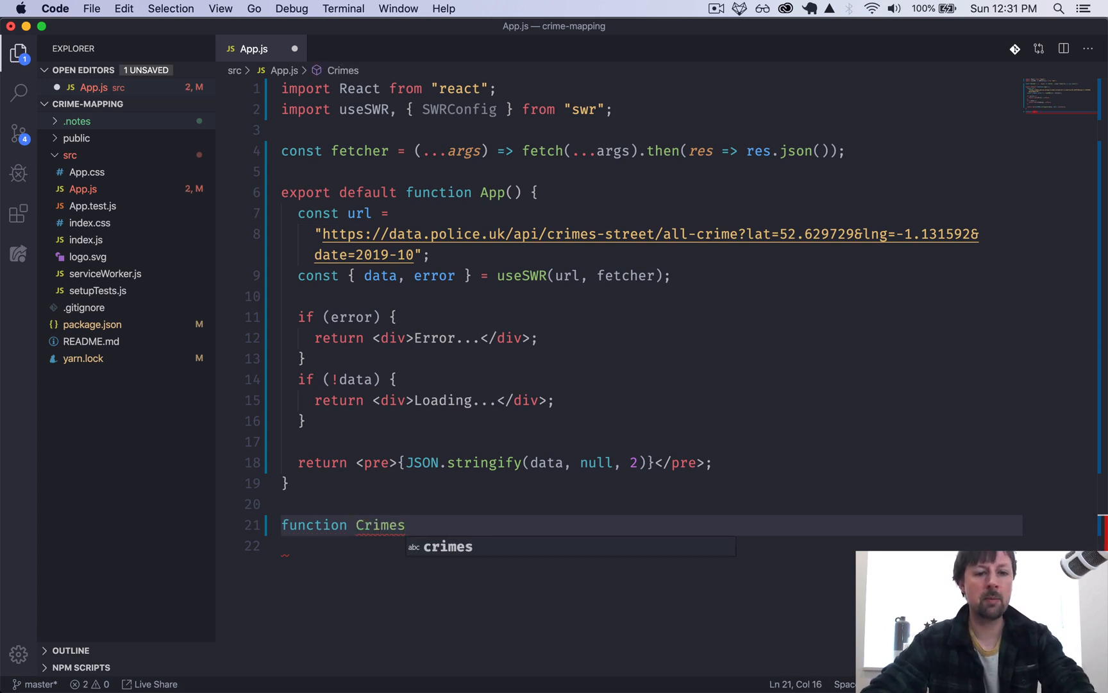
text(() {)
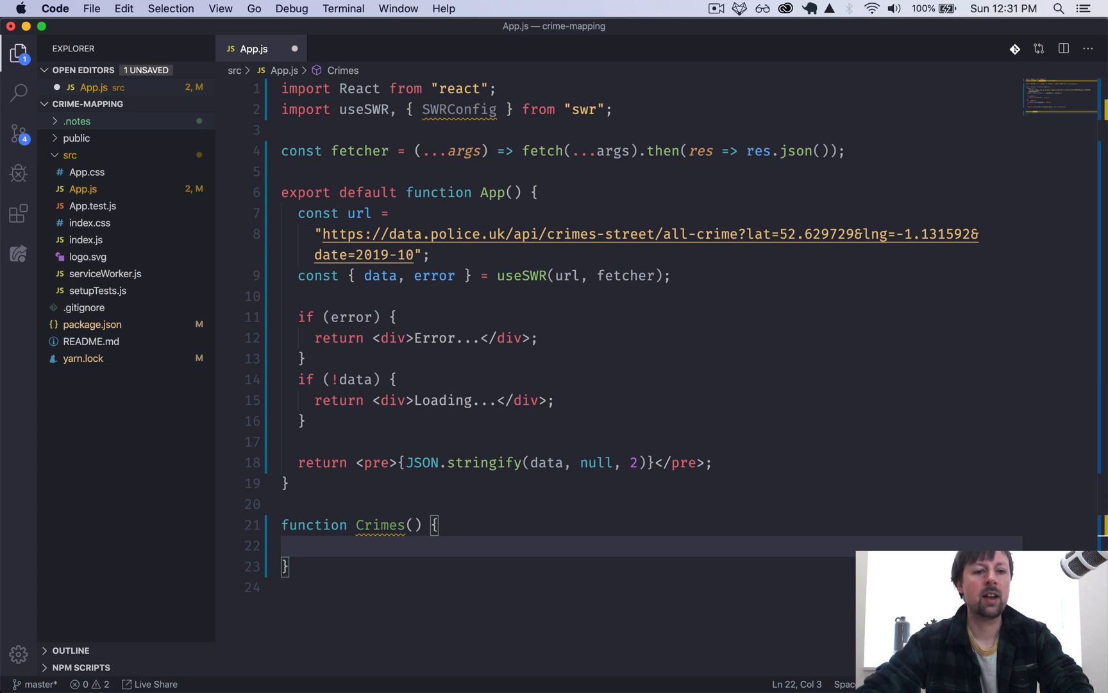
click(297, 213)
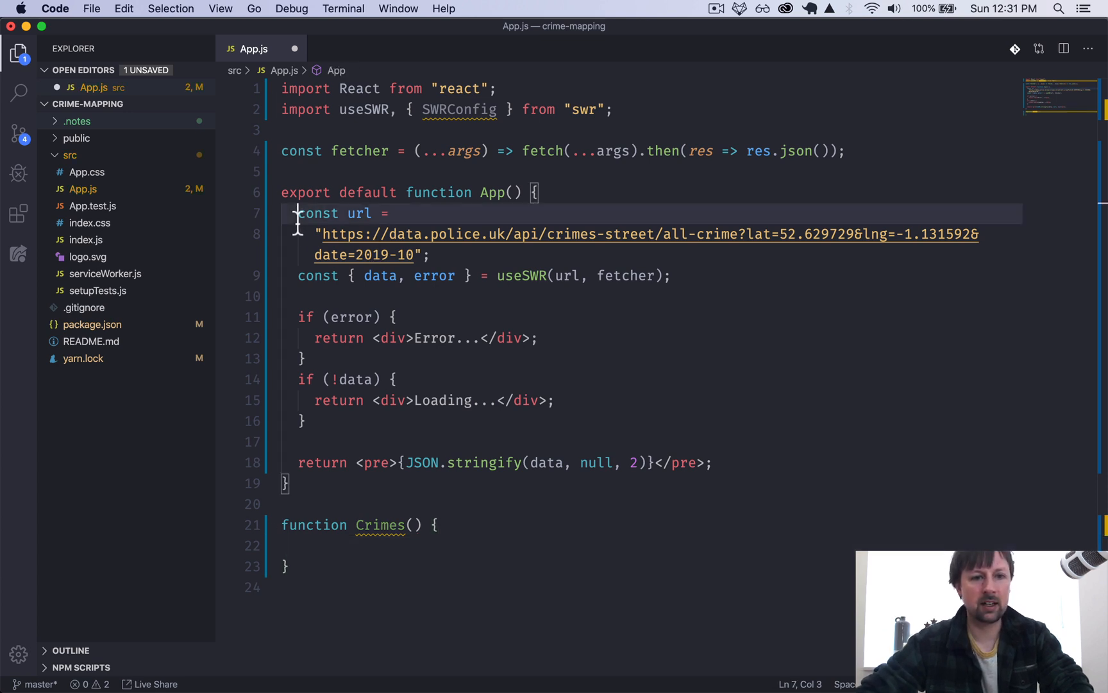
drag(297, 213, 714, 462)
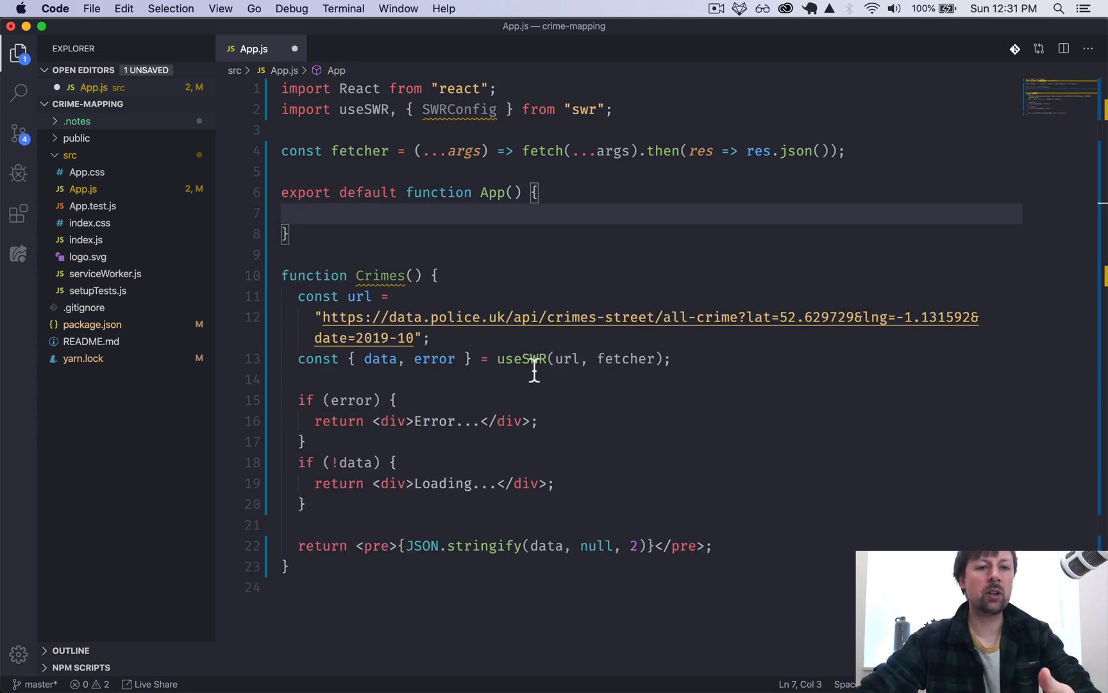
mouse_move(625, 358)
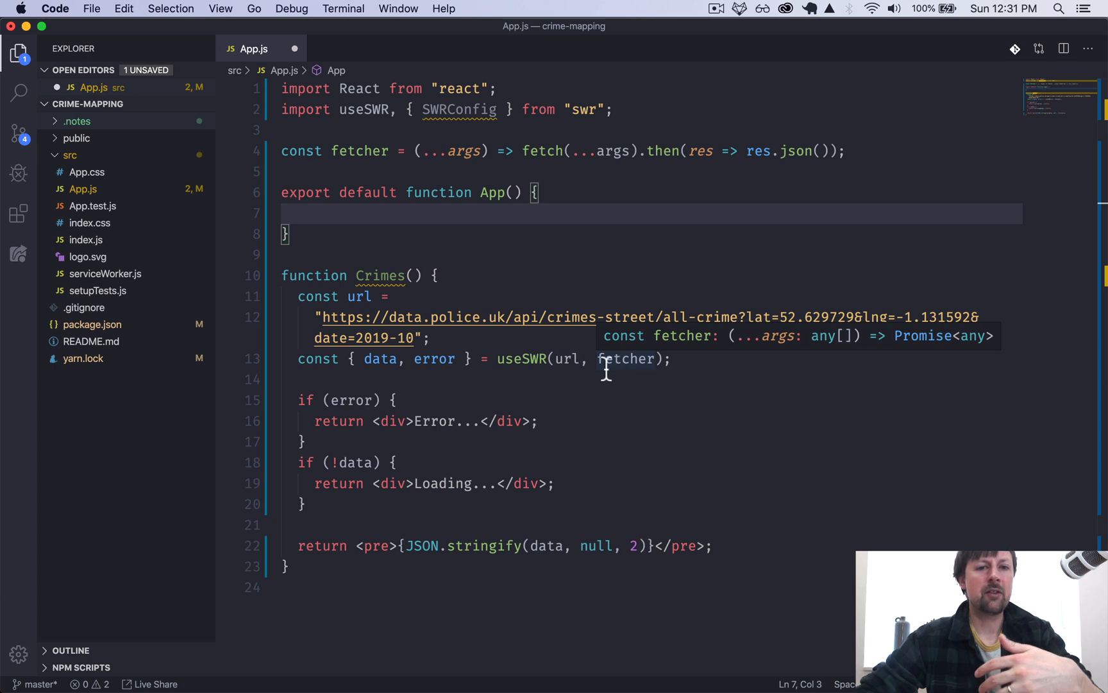
mouse_move(519, 358)
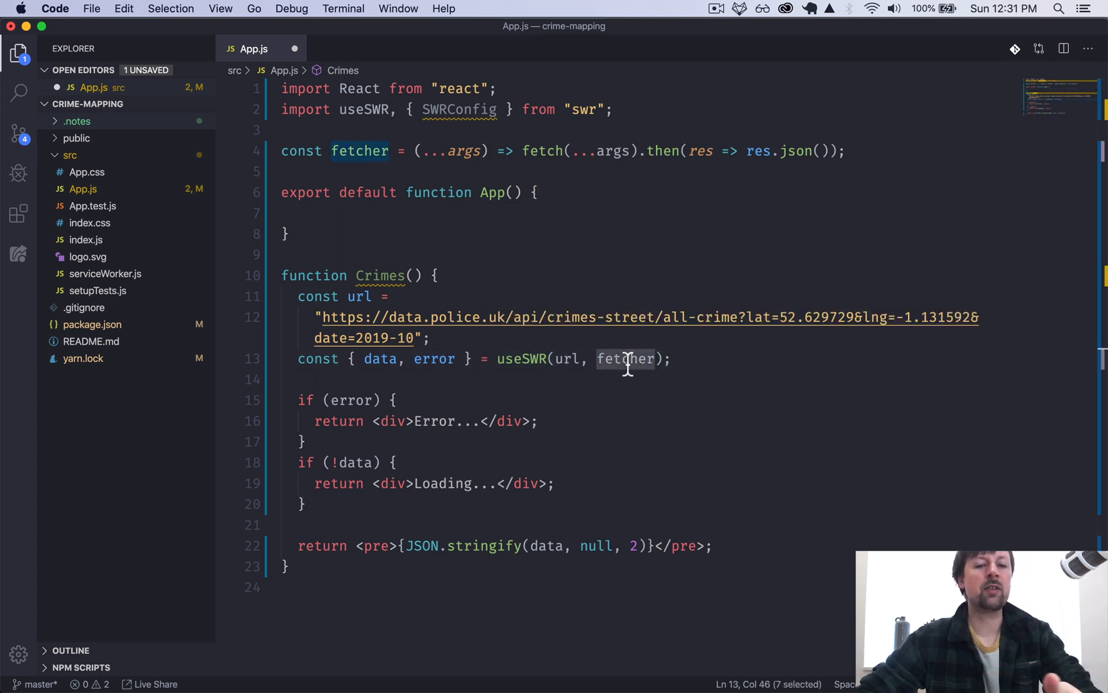
mouse_move(585, 337)
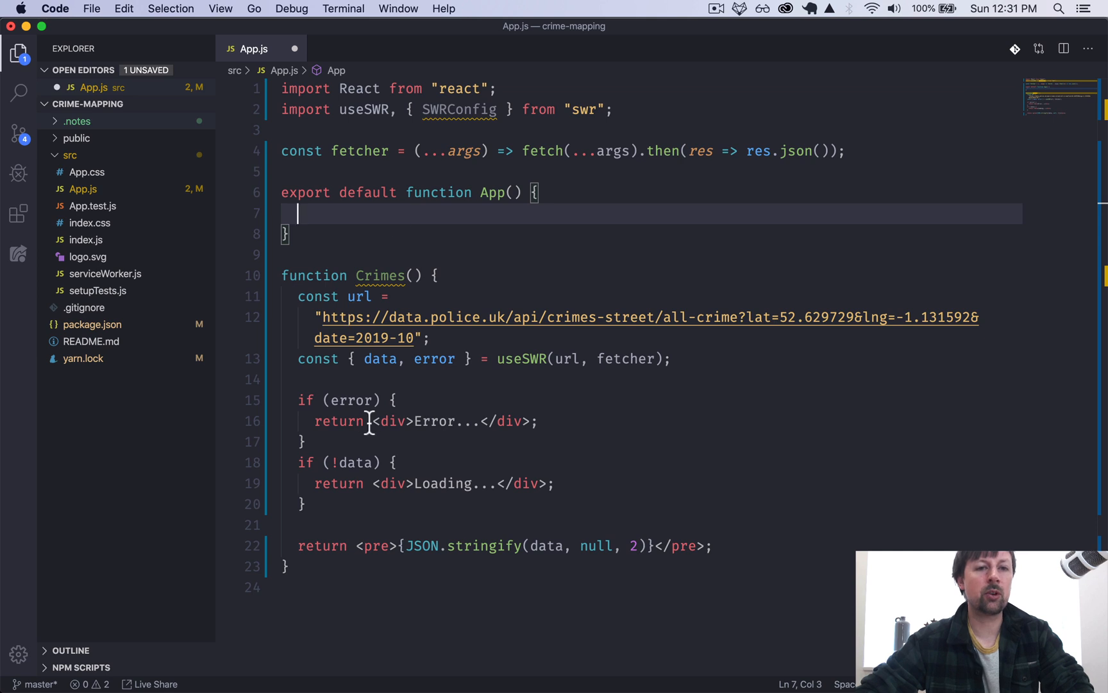
mouse_move(451, 307)
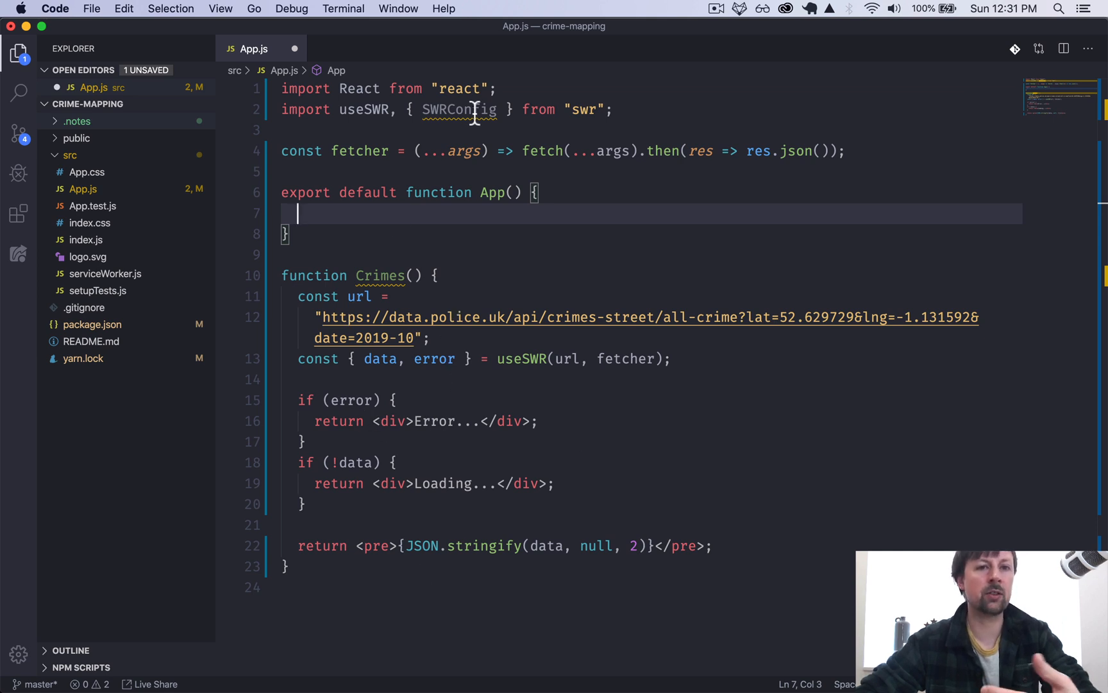
Step: Have App return <Crimes /> wrapped in an SWRConfig with a value object prop
text(return <SWRConfig><</SWRConfig>)
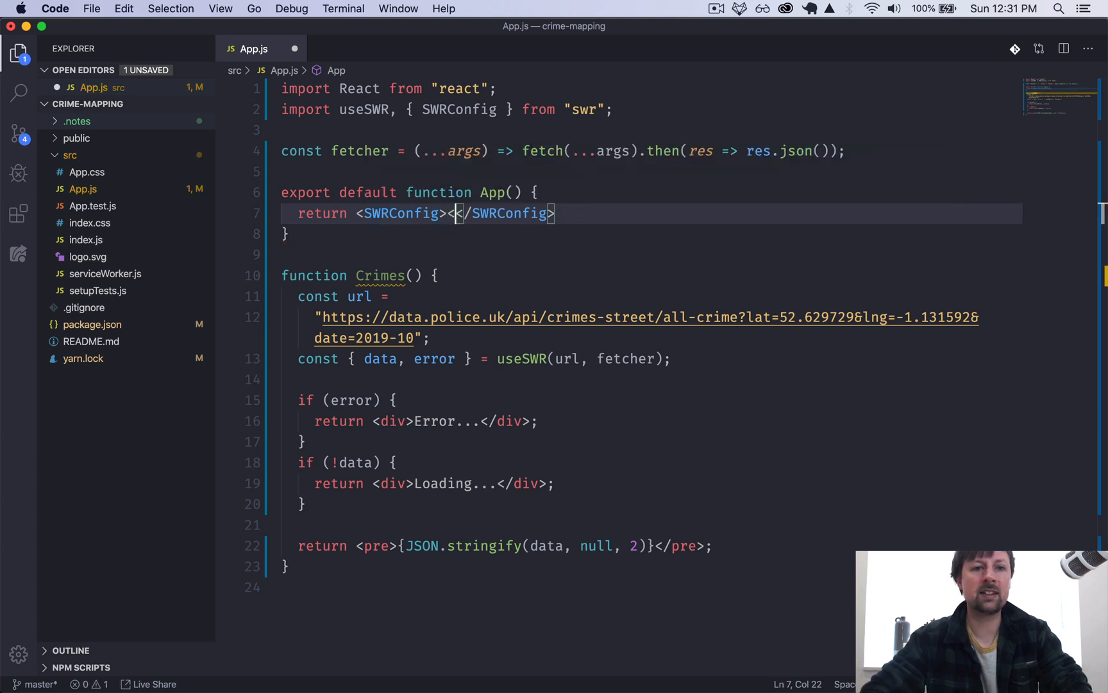
text(Crimes />)
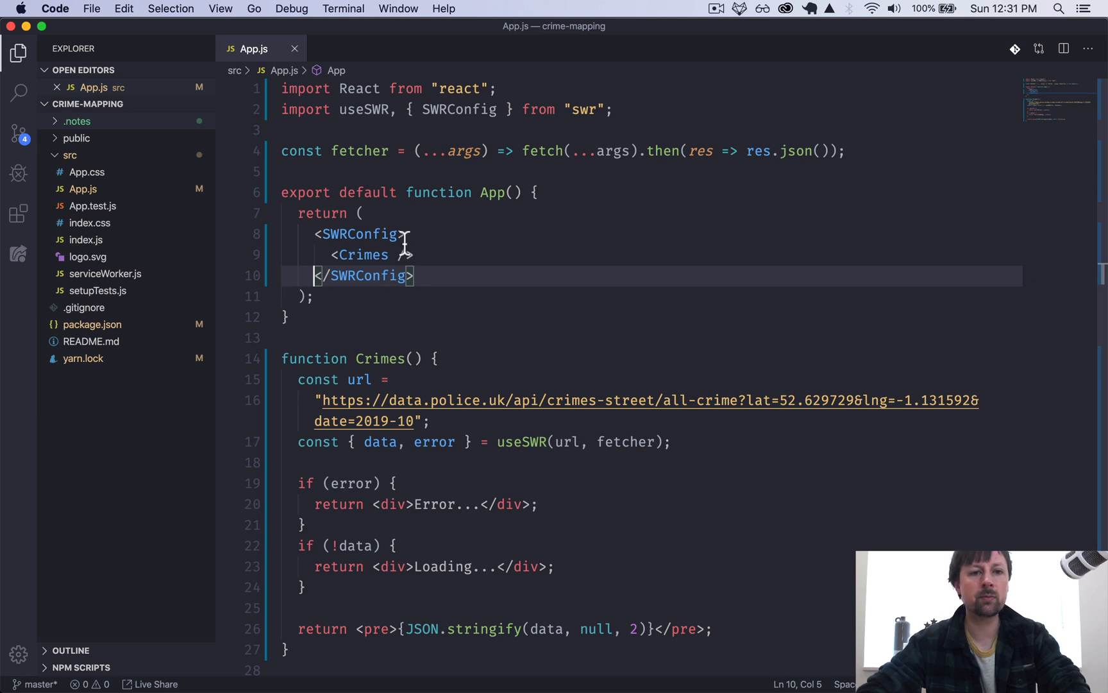
text(value=)
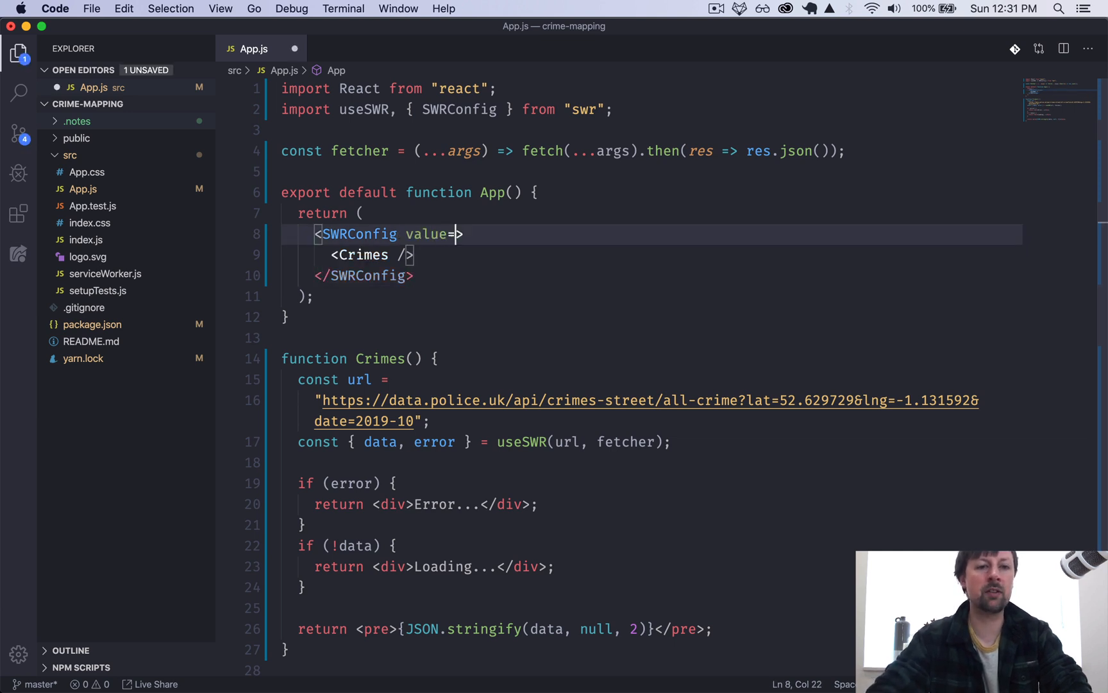
text({}})
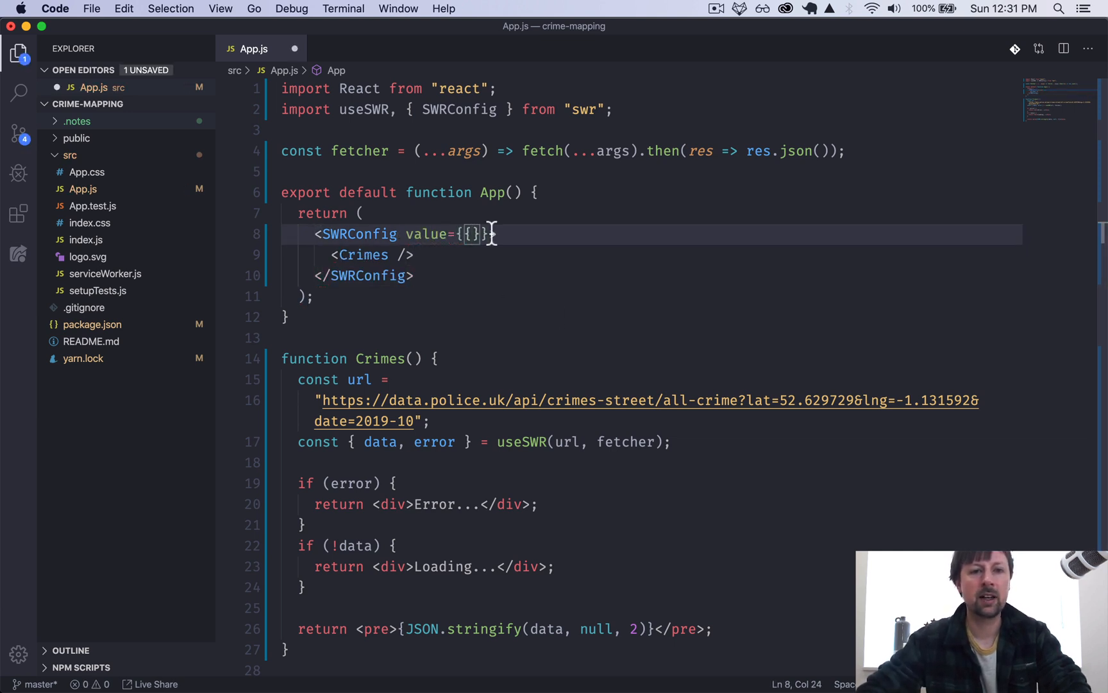
Step: Supply fetcher in the SWRConfig value and remove fetcher from useSWR(url, fetcher)
double_click(625, 441)
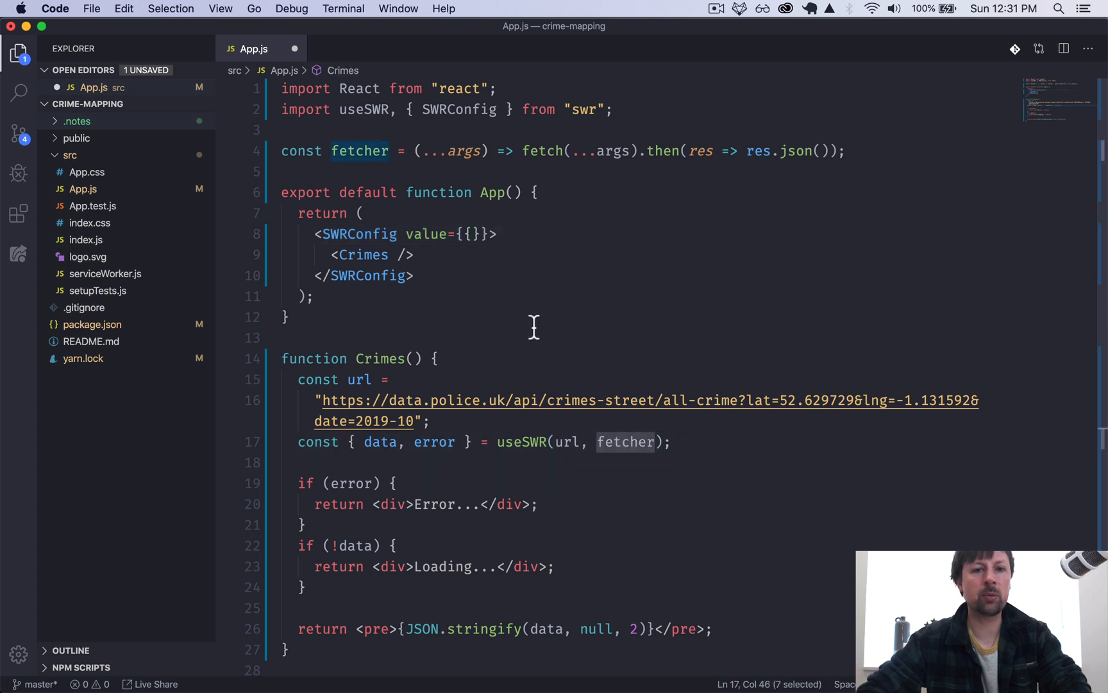
text(fetcher)
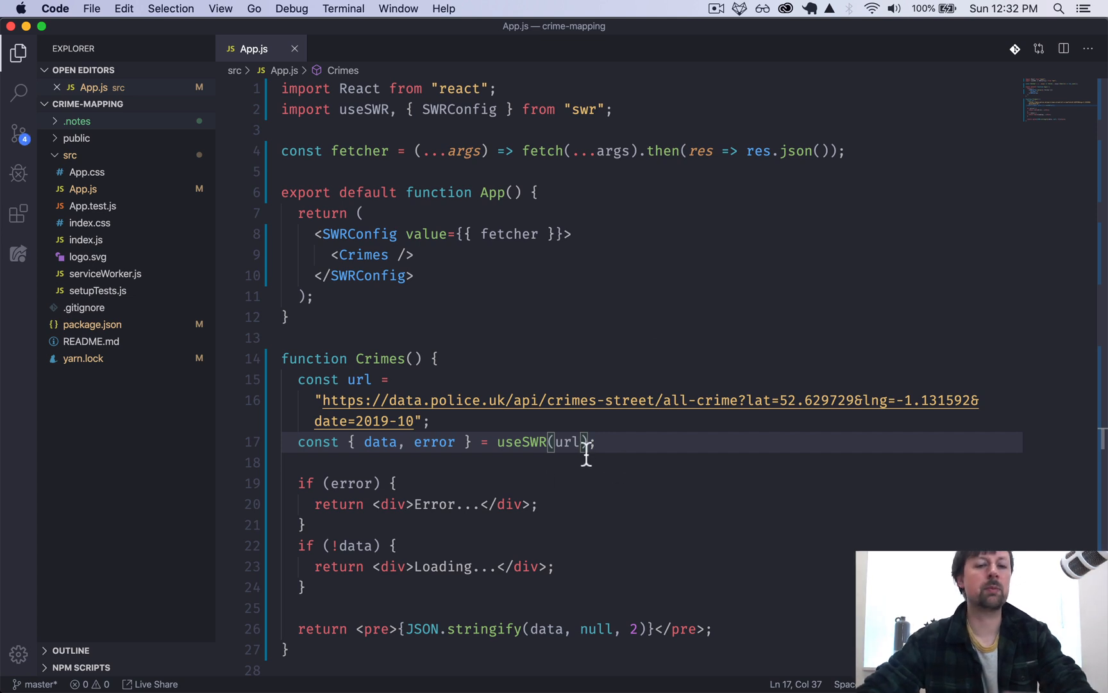
double_click(523, 441)
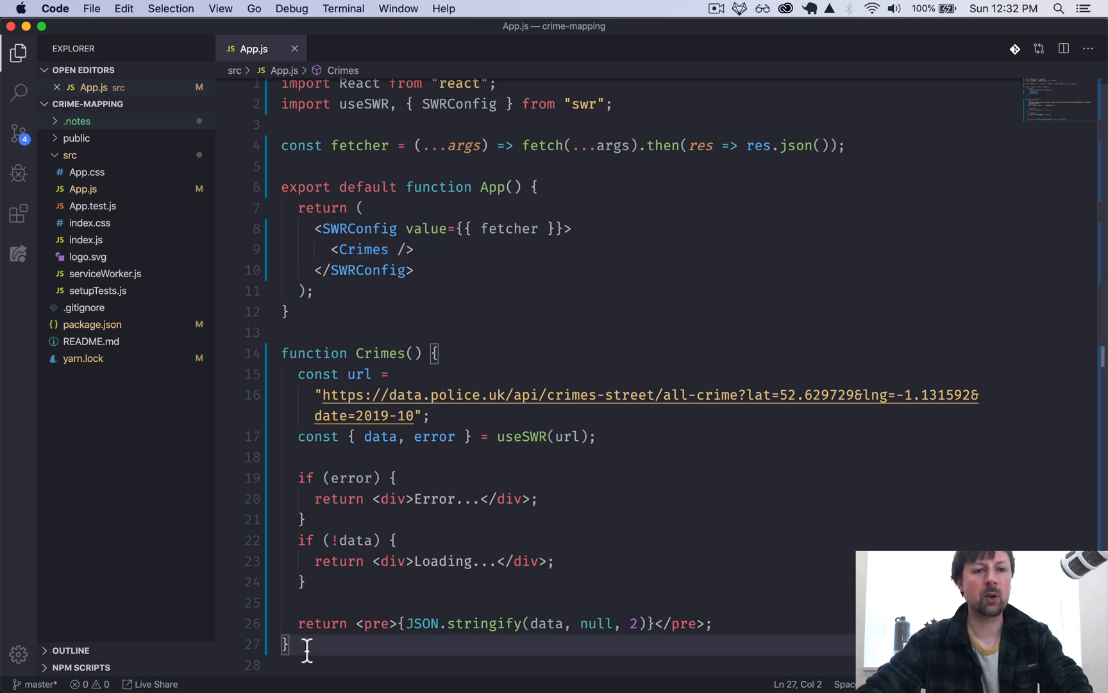
mouse_move(481, 662)
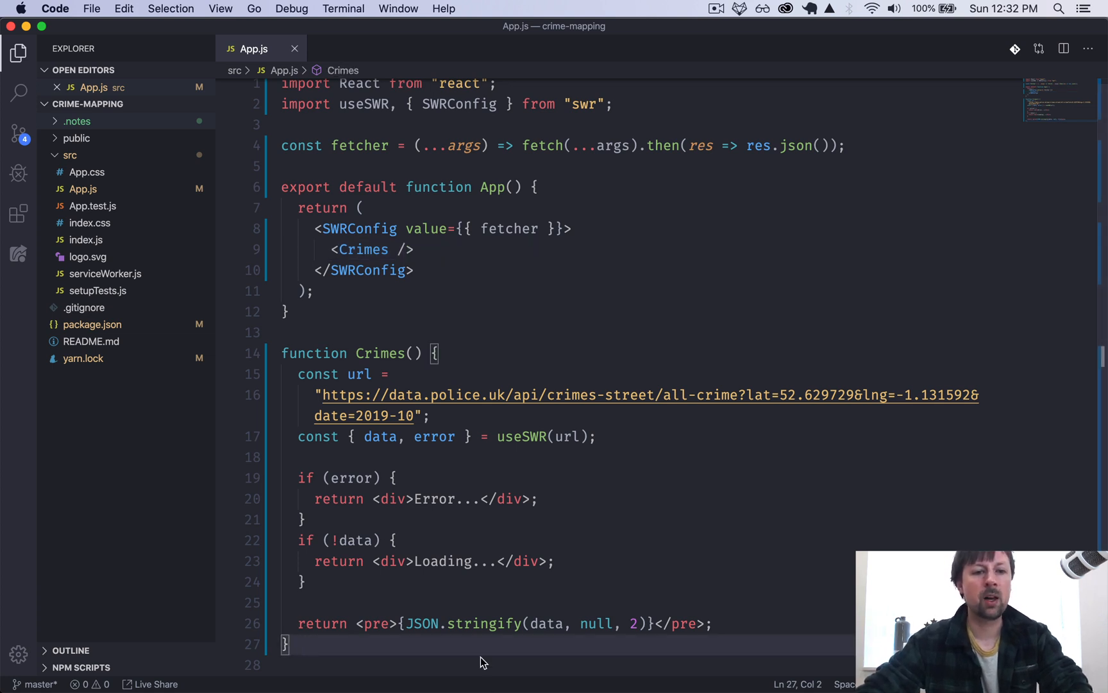
mouse_move(448, 511)
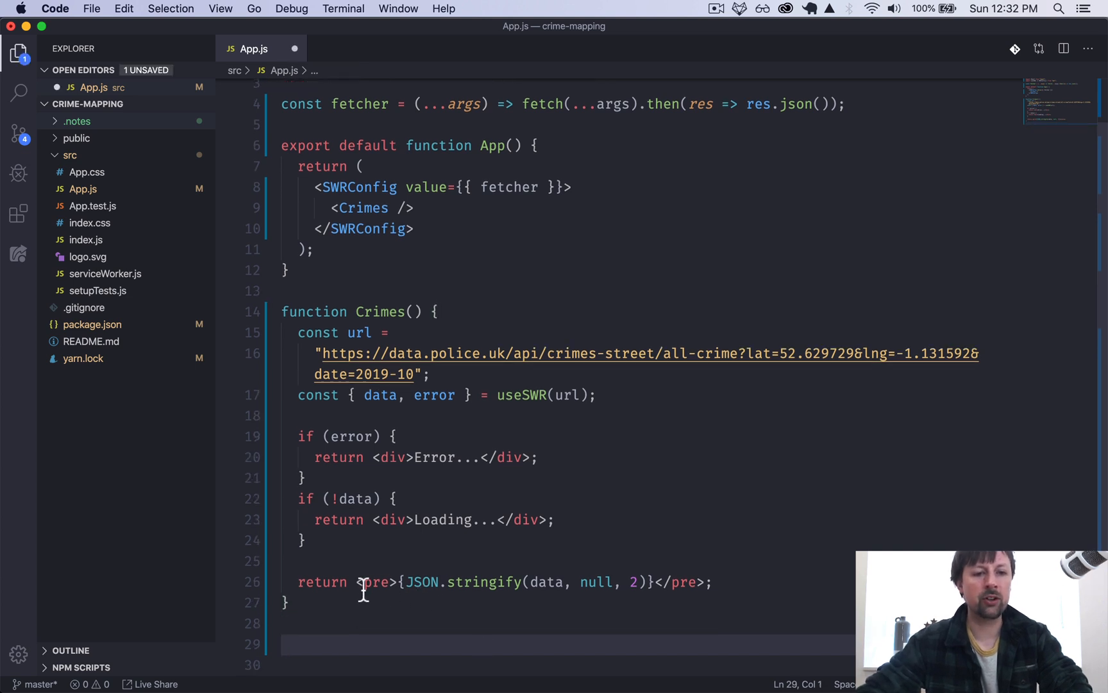
Step: Add a DisplayCrimes component returning <pre>{JSON.stringify(..., null, 2)}</pre>
drag(361, 581, 707, 581)
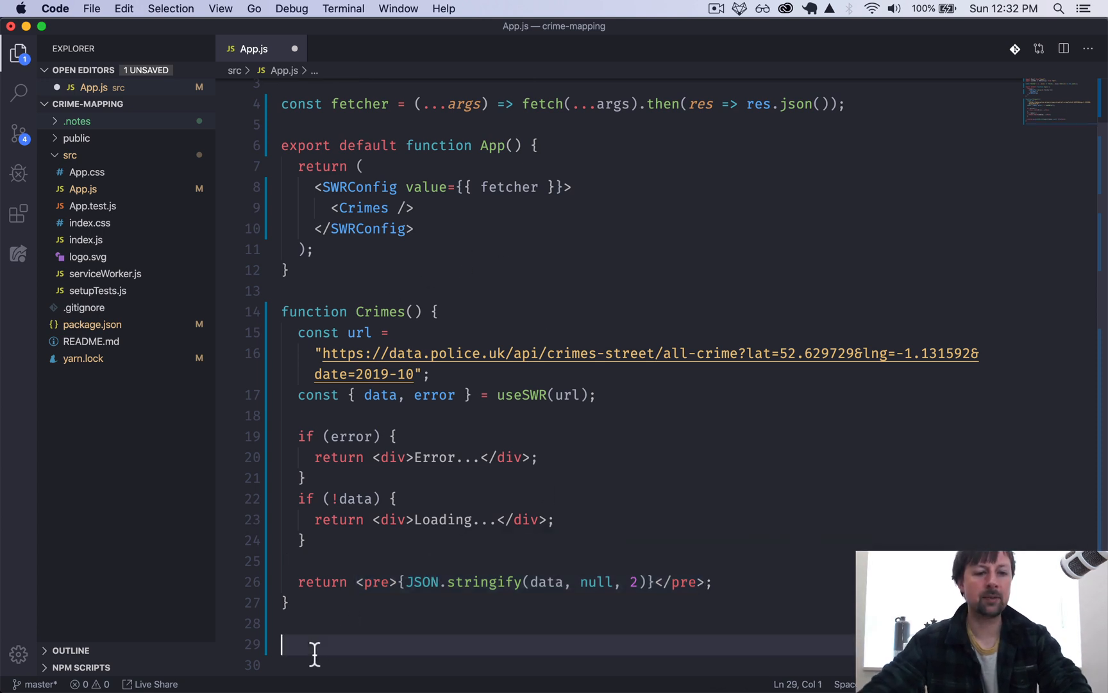
text(function)
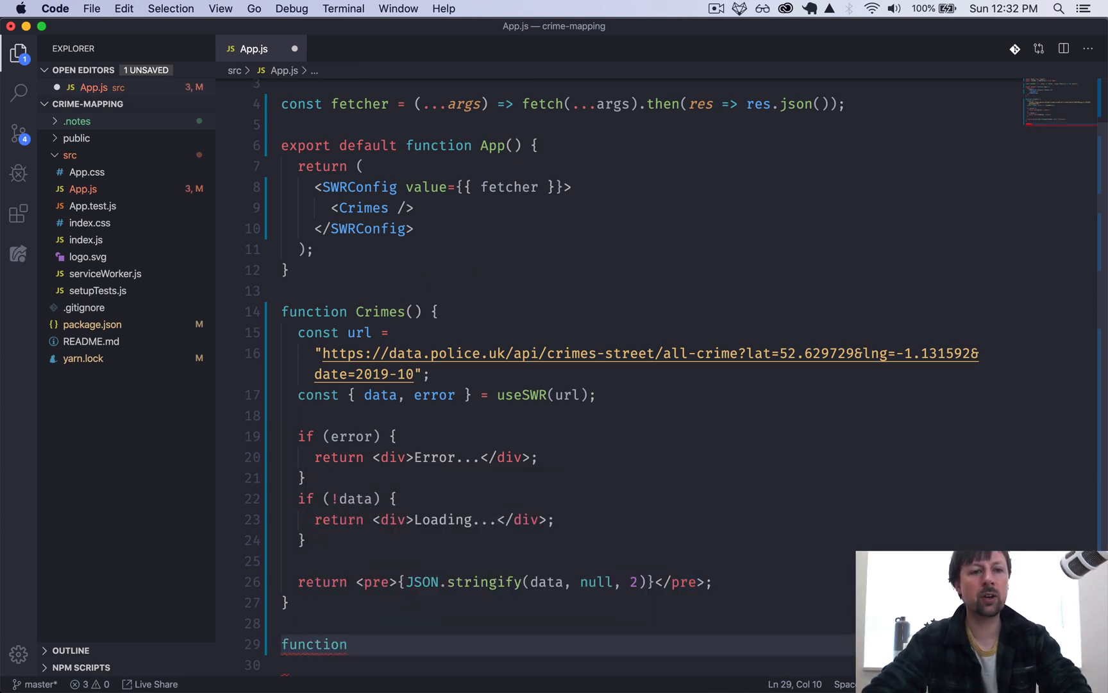
text(DisplayCrimes)
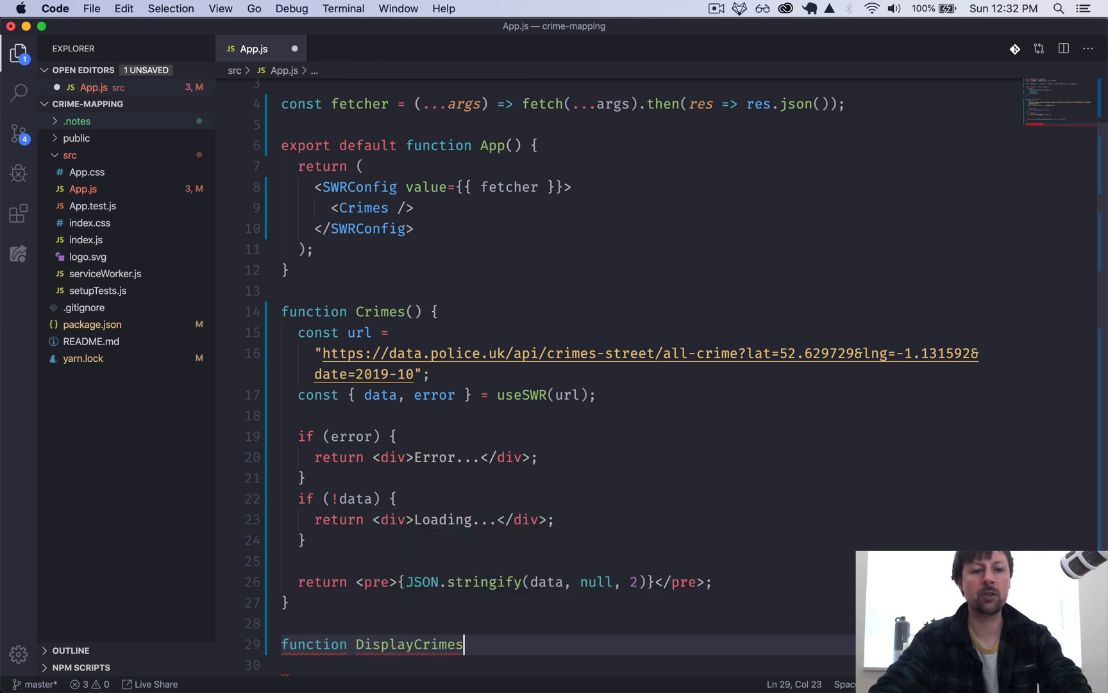
text(({crimes}) {)
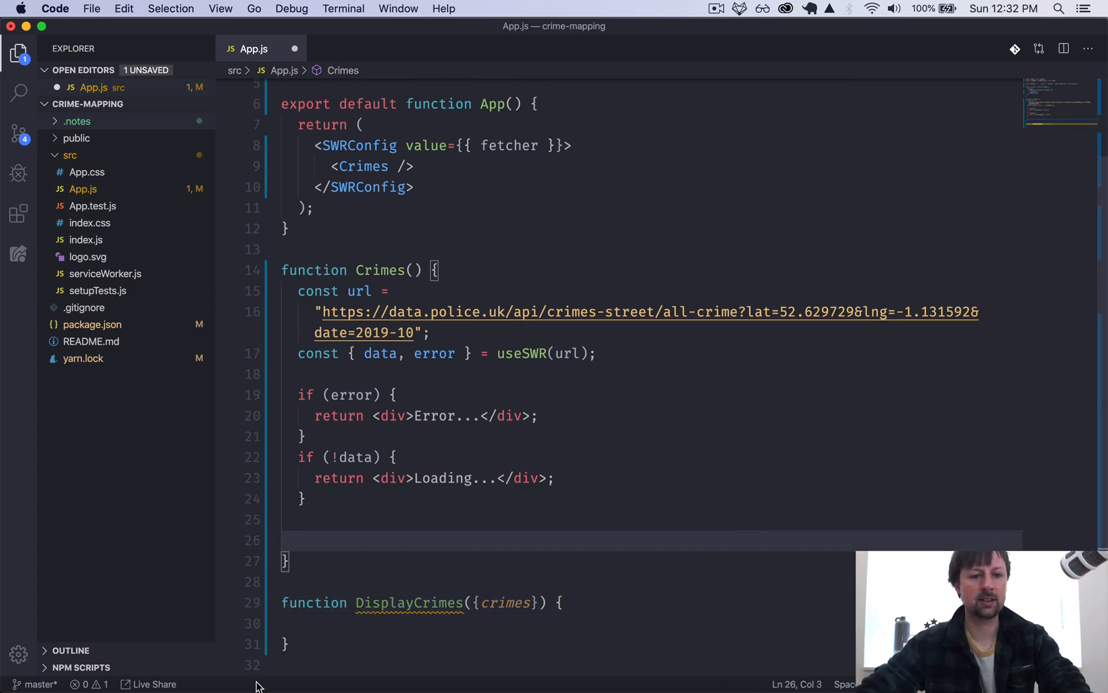
text(return <pre>{JSON.stringify(data, null, 2)}</pre>;)
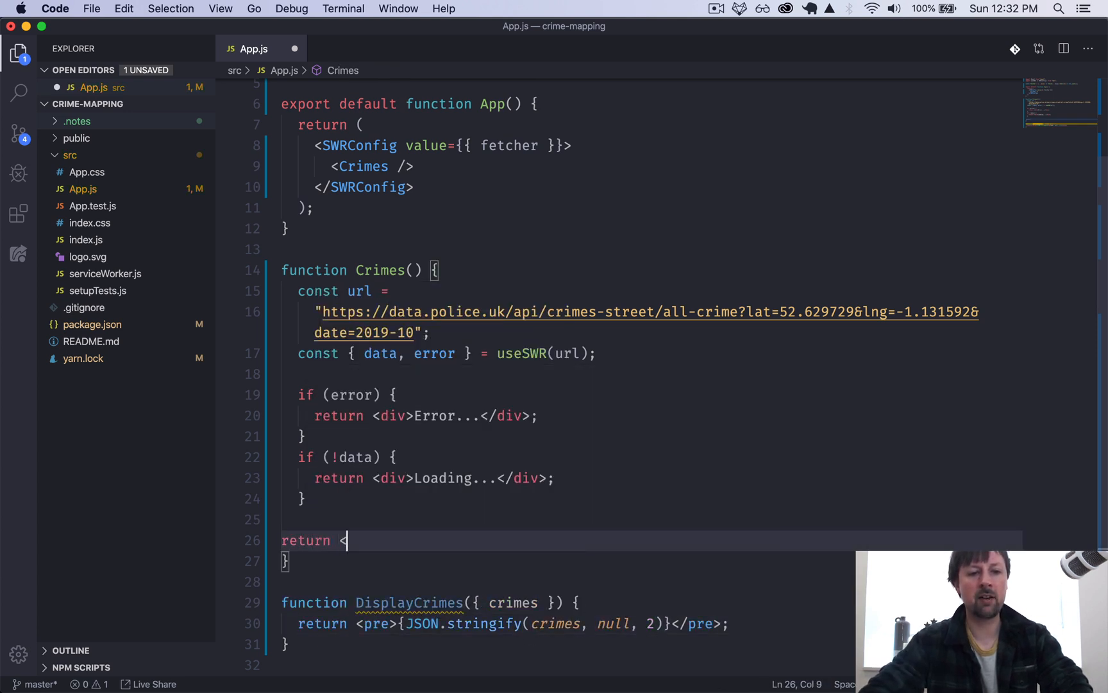
Step: Have Crimes render <DisplayCrimes crimes={data} categories= />
text(DisplayCrimes />)
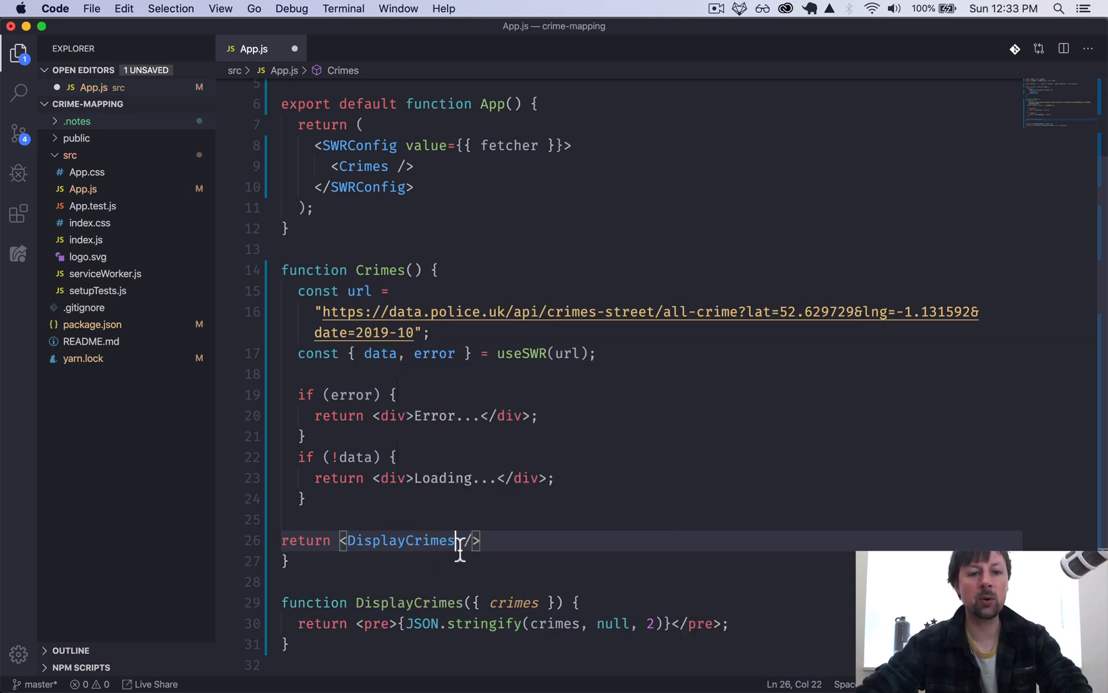
text(crimes={data)
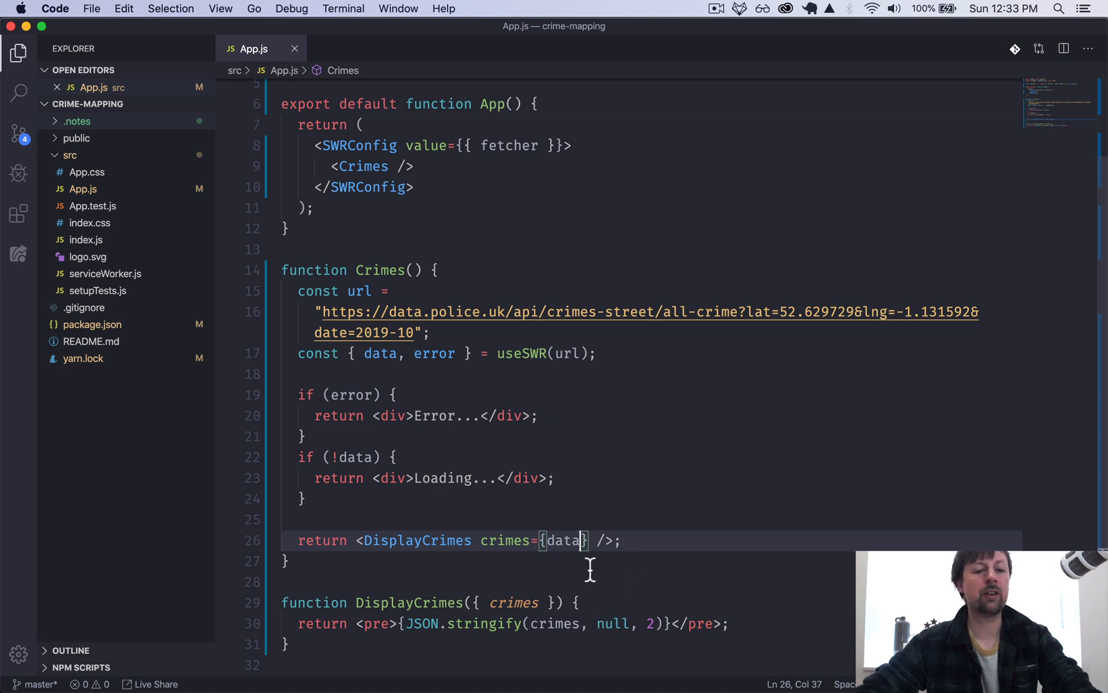
mouse_move(600, 541)
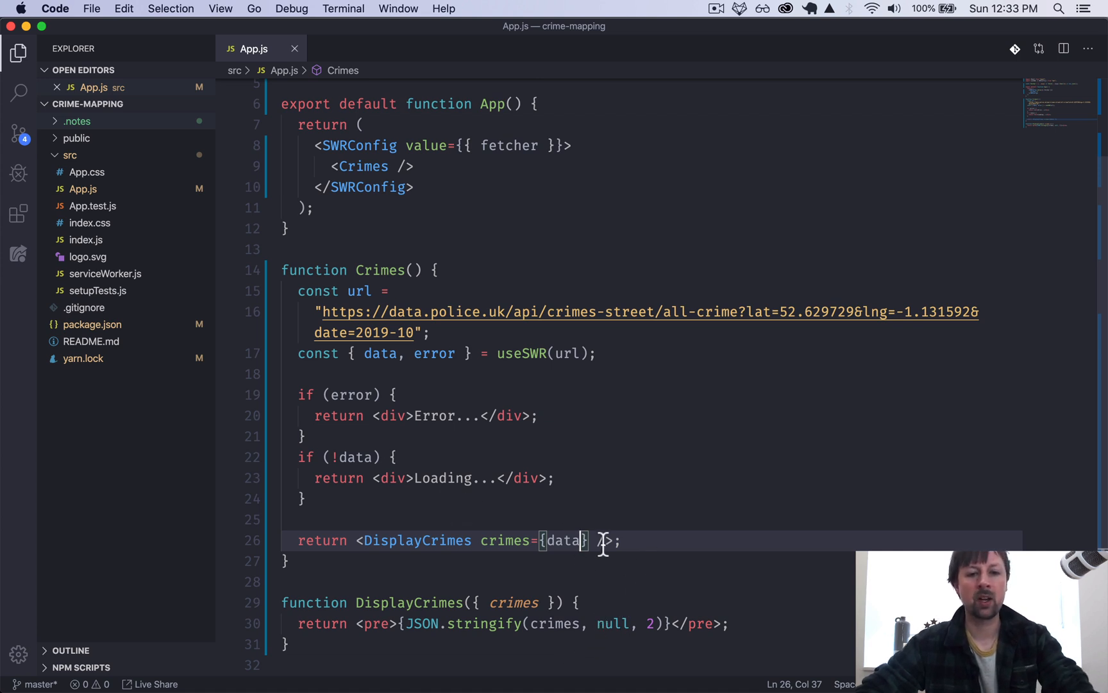
text(categories)
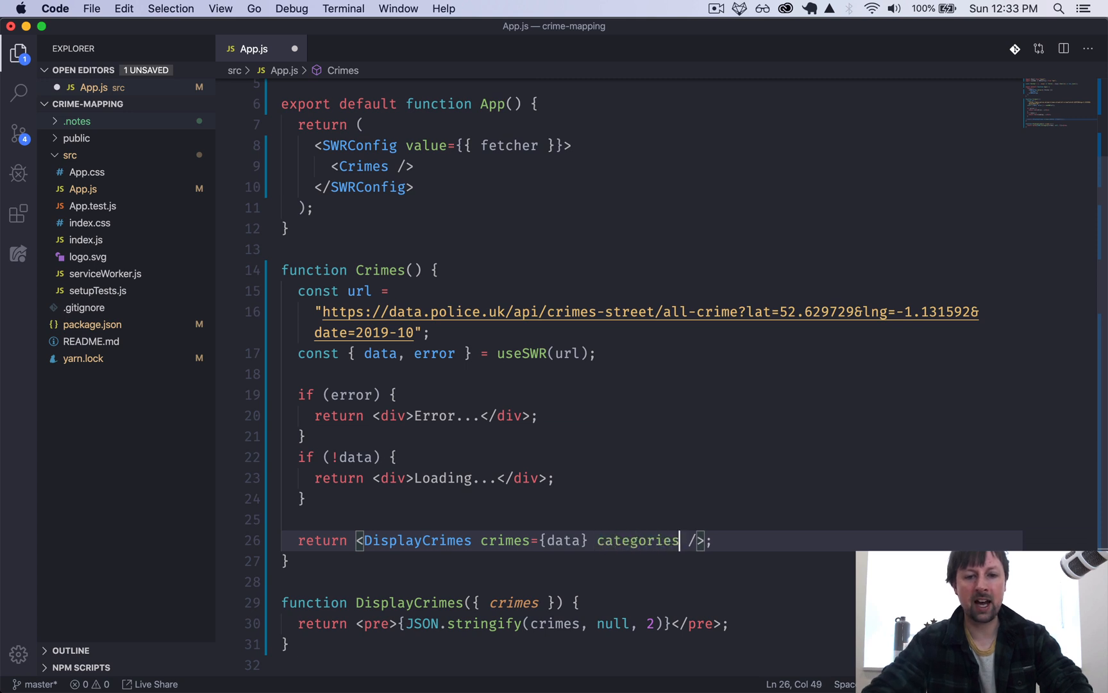
text(=)
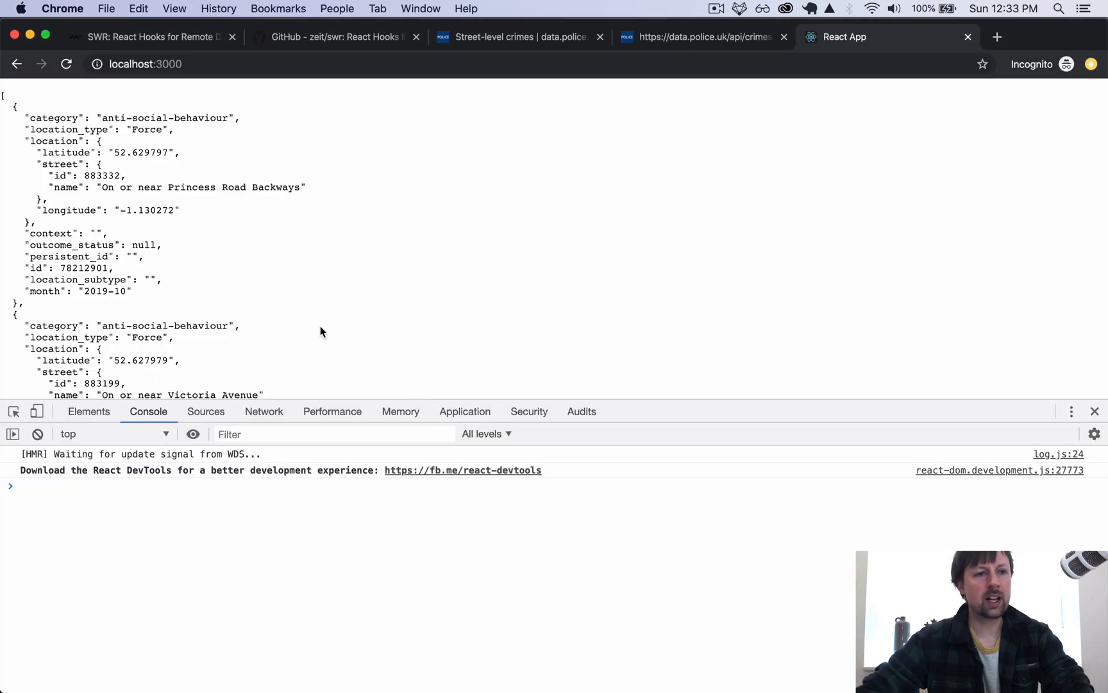
Step: Inspect a crime's category value in the localhost:3000 JSON output and scroll through records
double_click(168, 117)
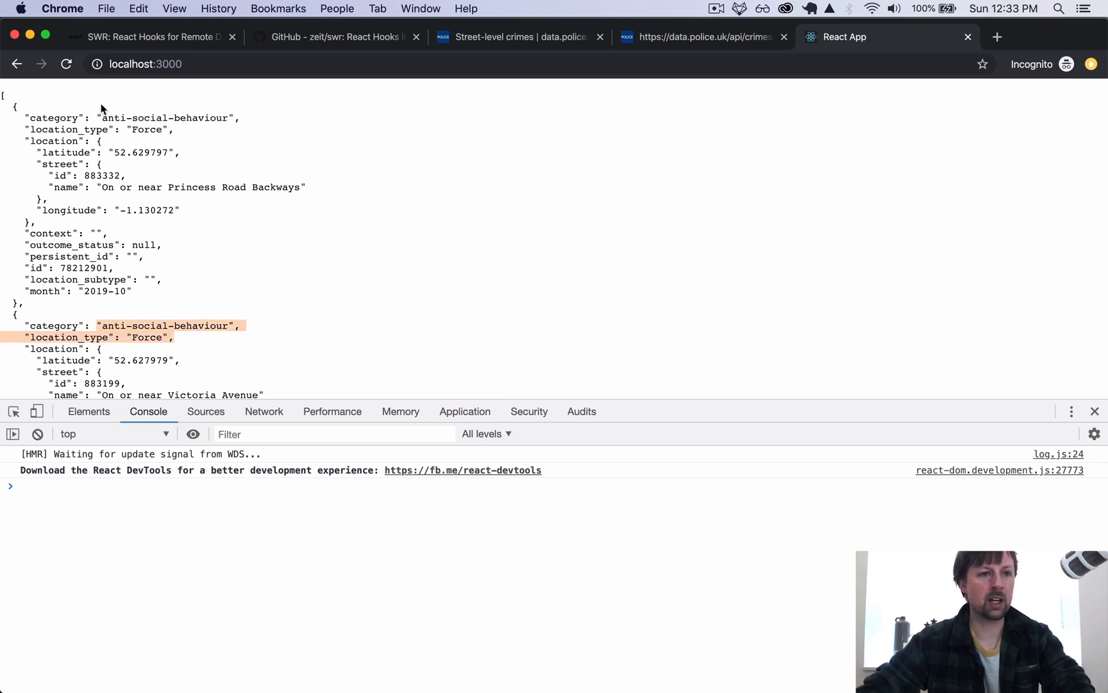
scroll(down, 3)
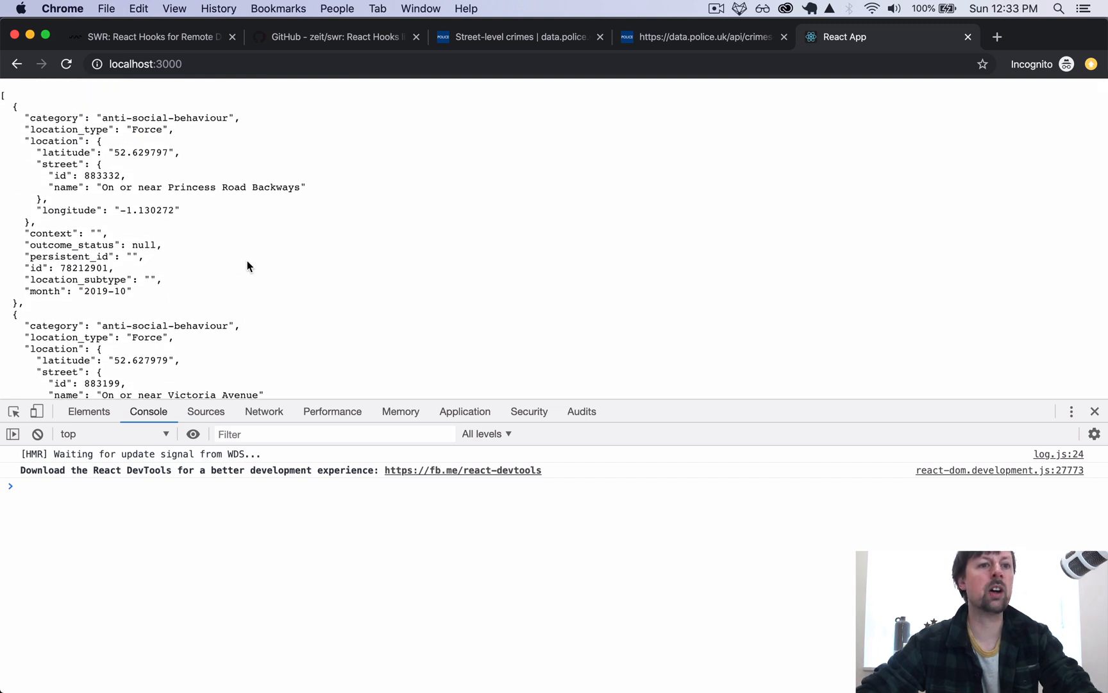
mouse_move(217, 117)
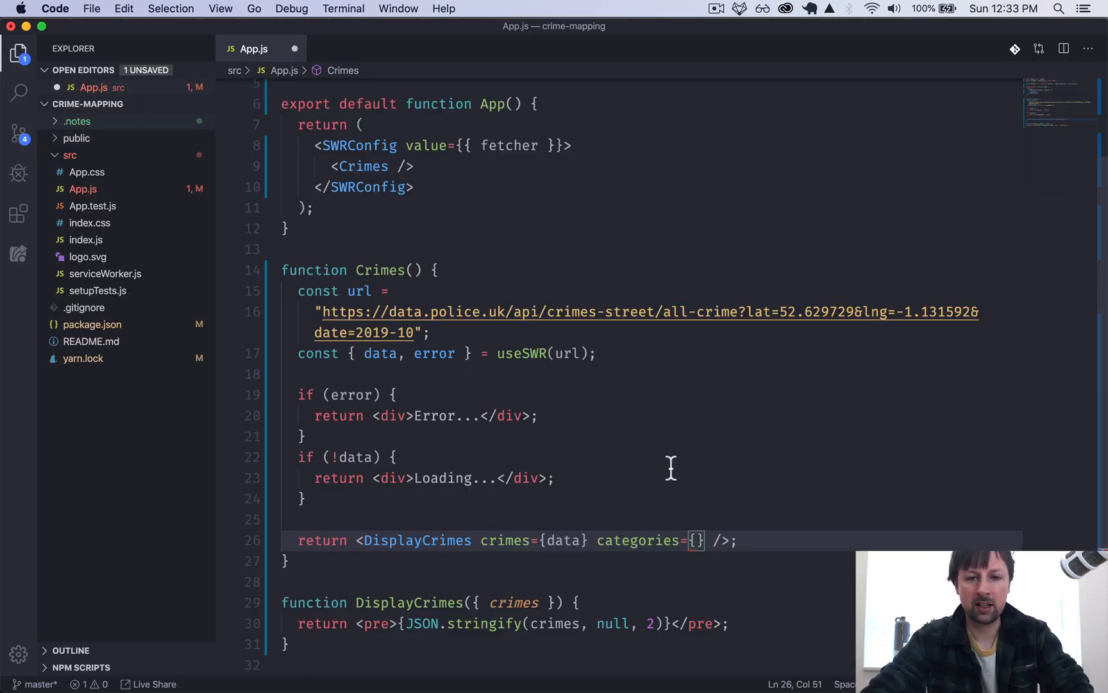
Step: Set categories to [...new Set(data.map(crime => crime.category))] in the DisplayCrimes JSX
text([)
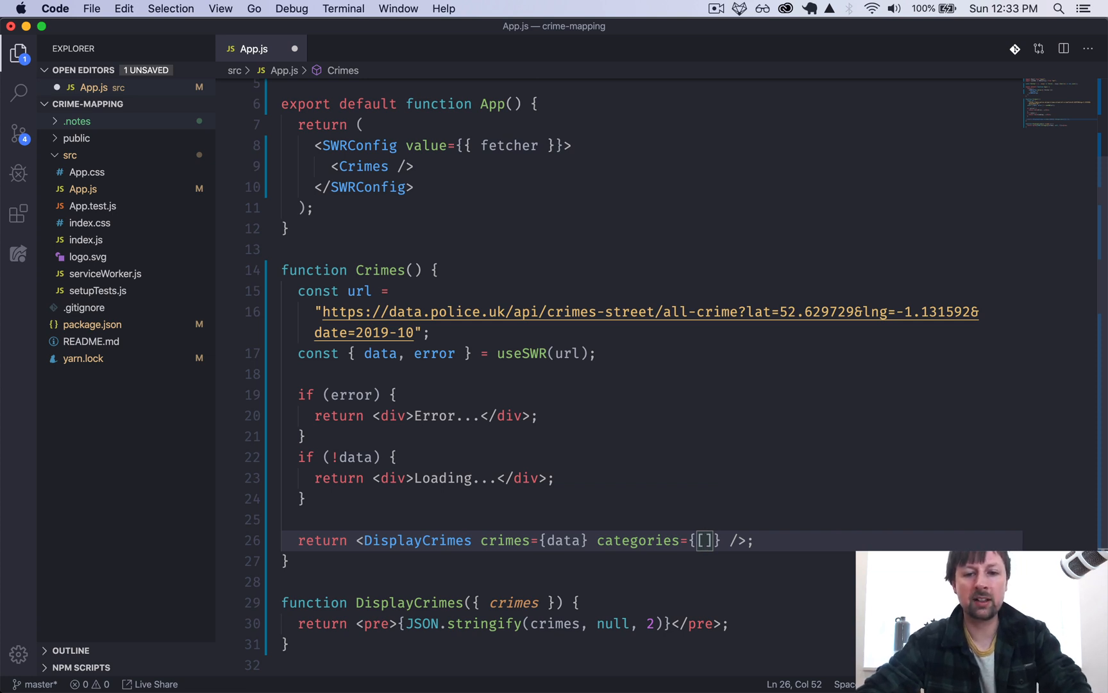
text(...new Set()
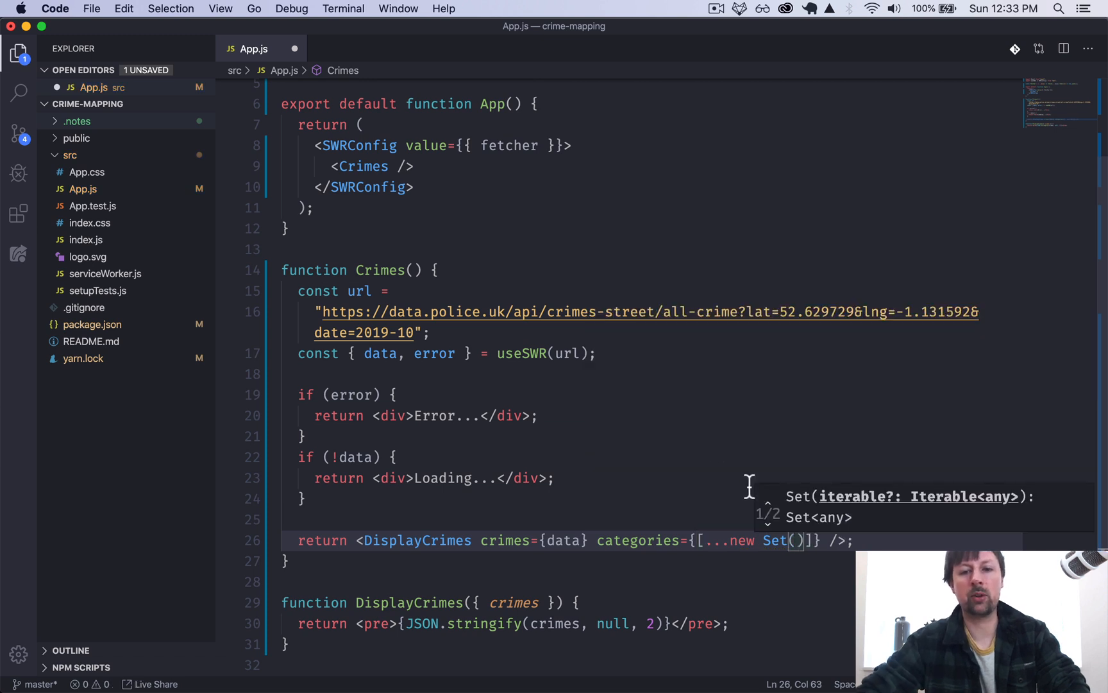
double_click(773, 540)
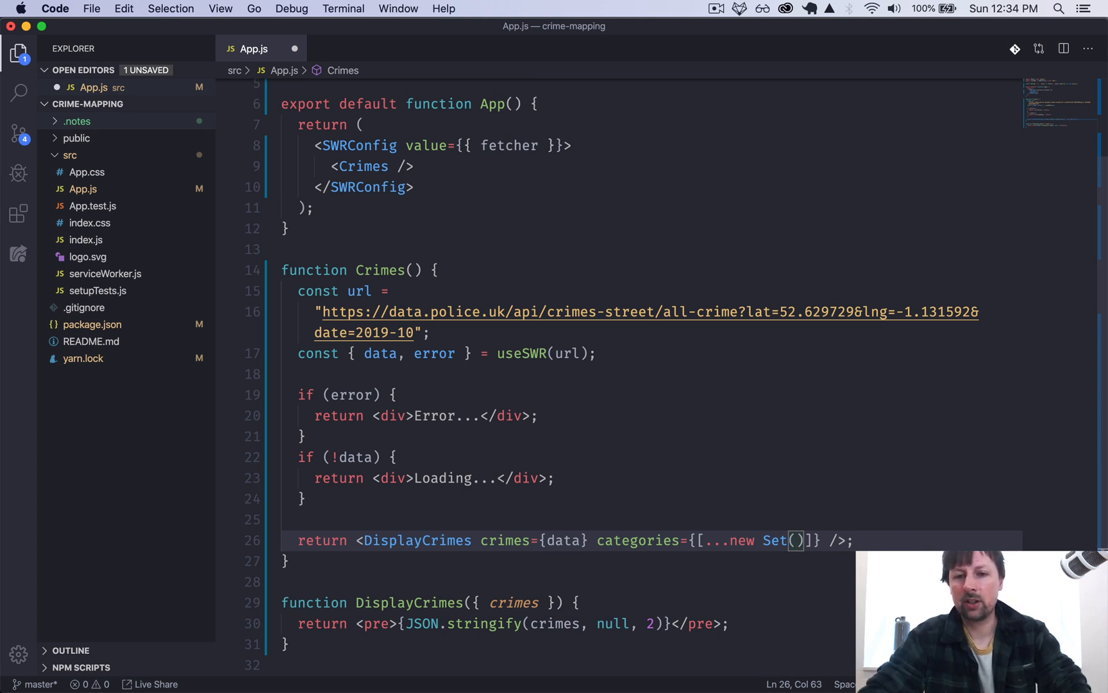
text(data.map)
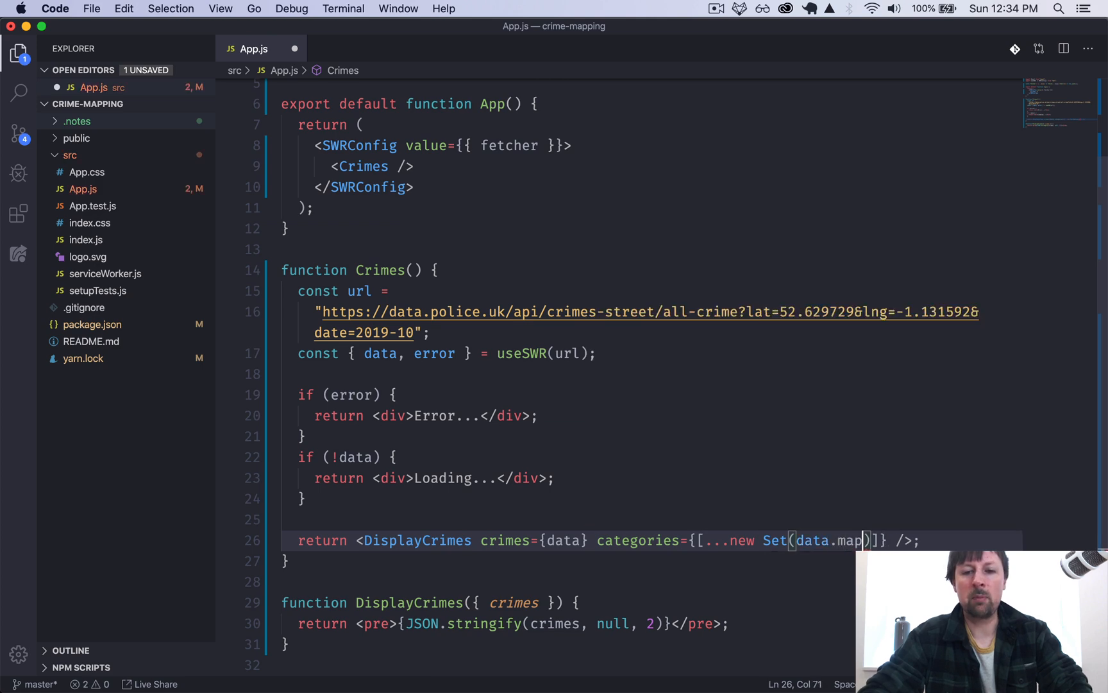
text(()
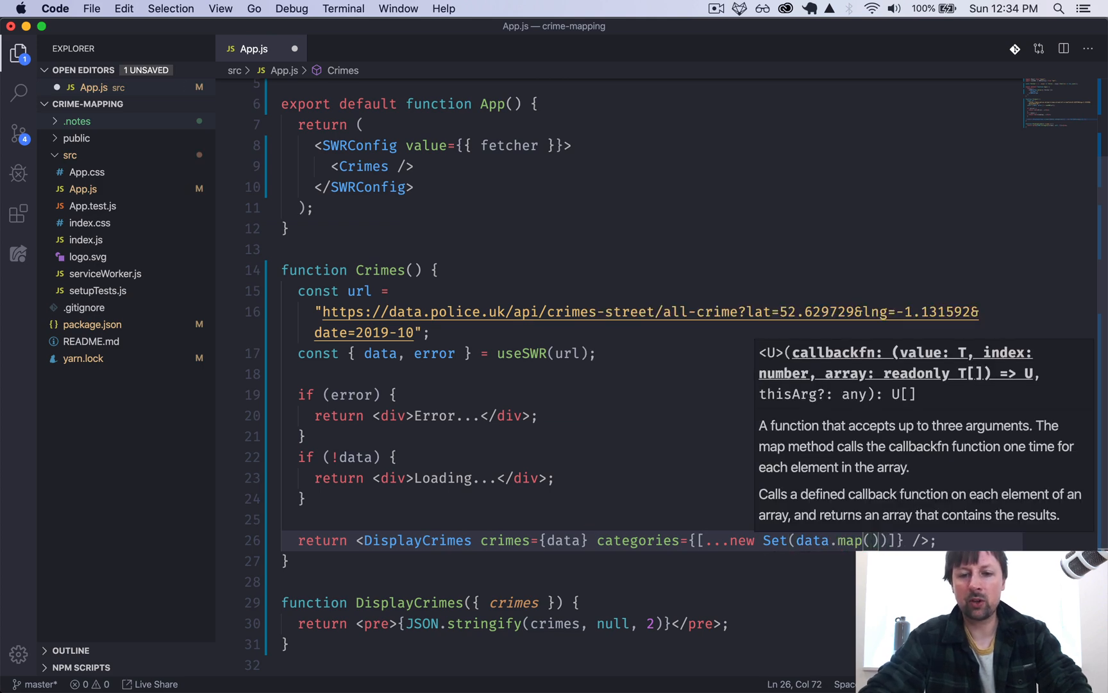
text(crime =>)
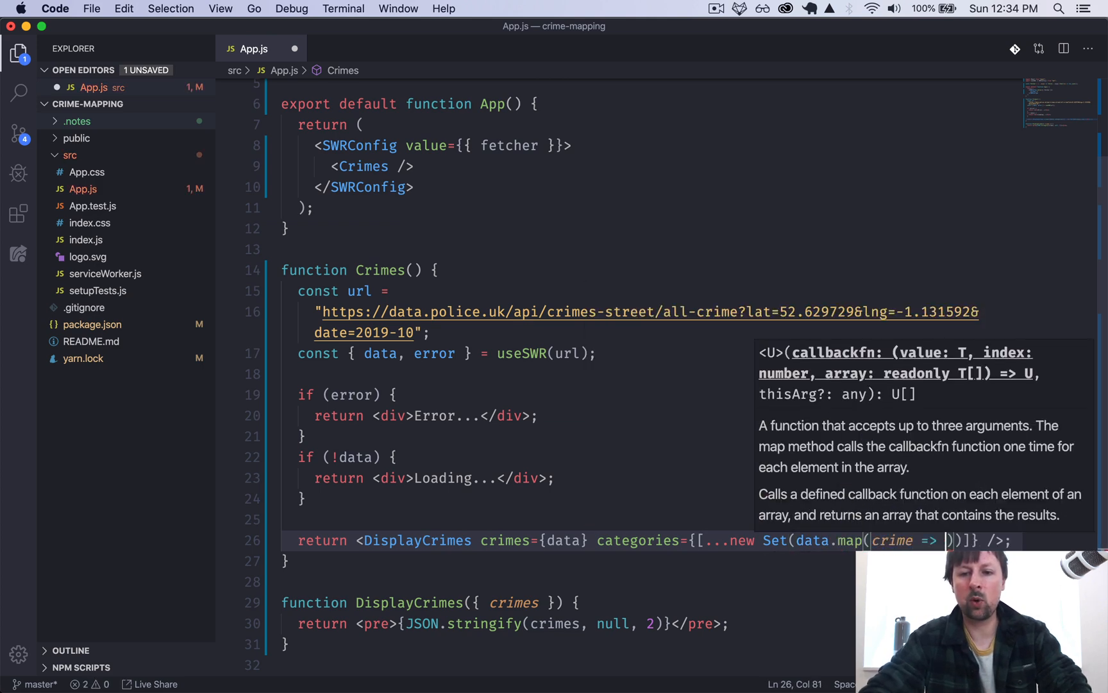
text(crime.category)
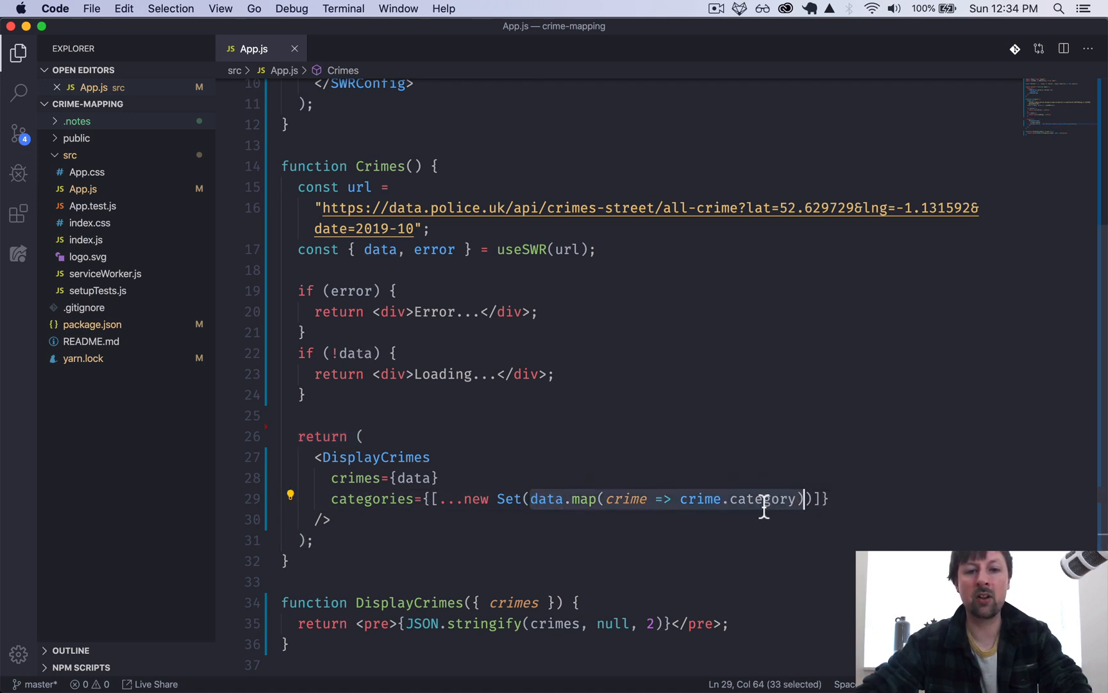
mouse_move(637, 502)
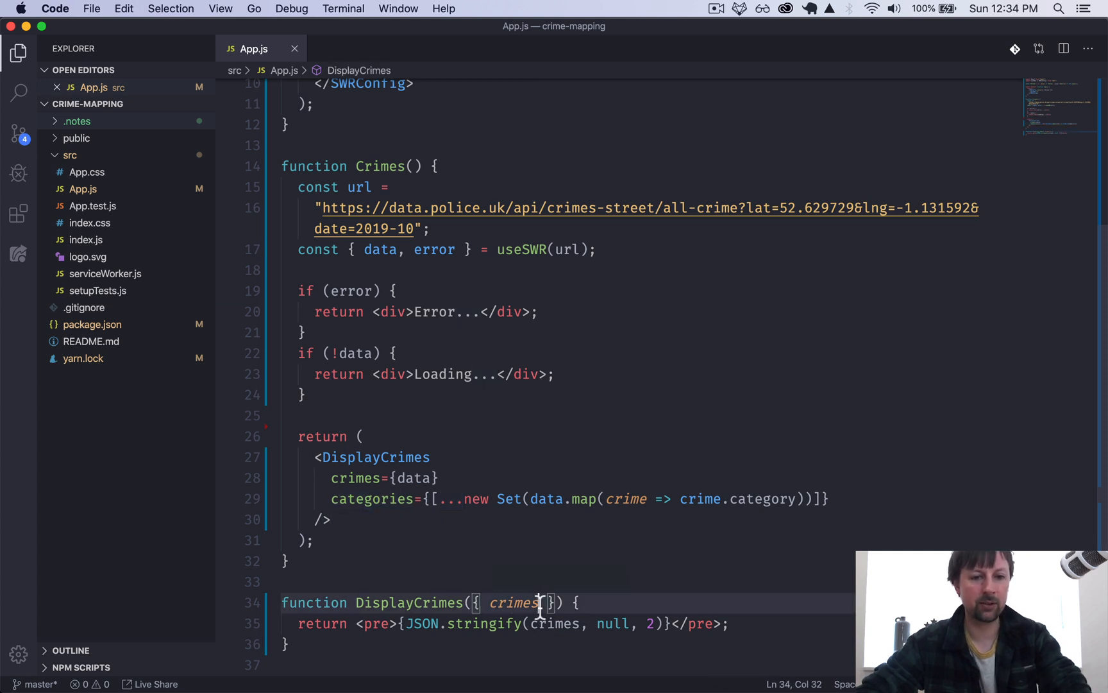
Step: Add categories to DisplayCrimes props and wrap its return in a <> fragment
text(, crim)
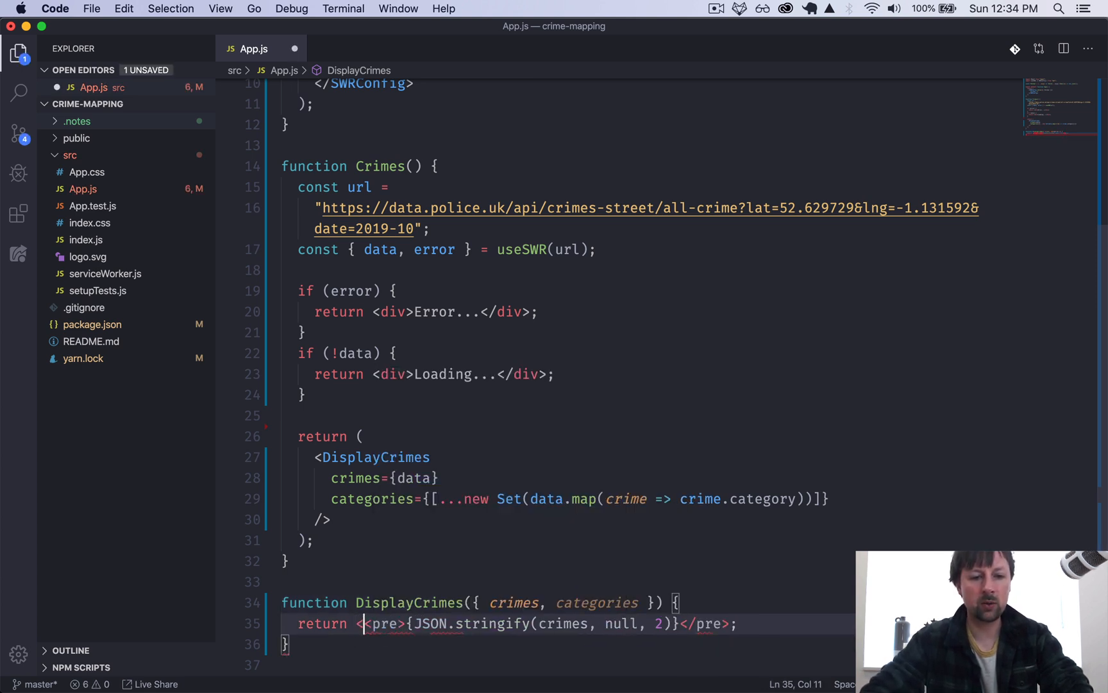
text(<>)
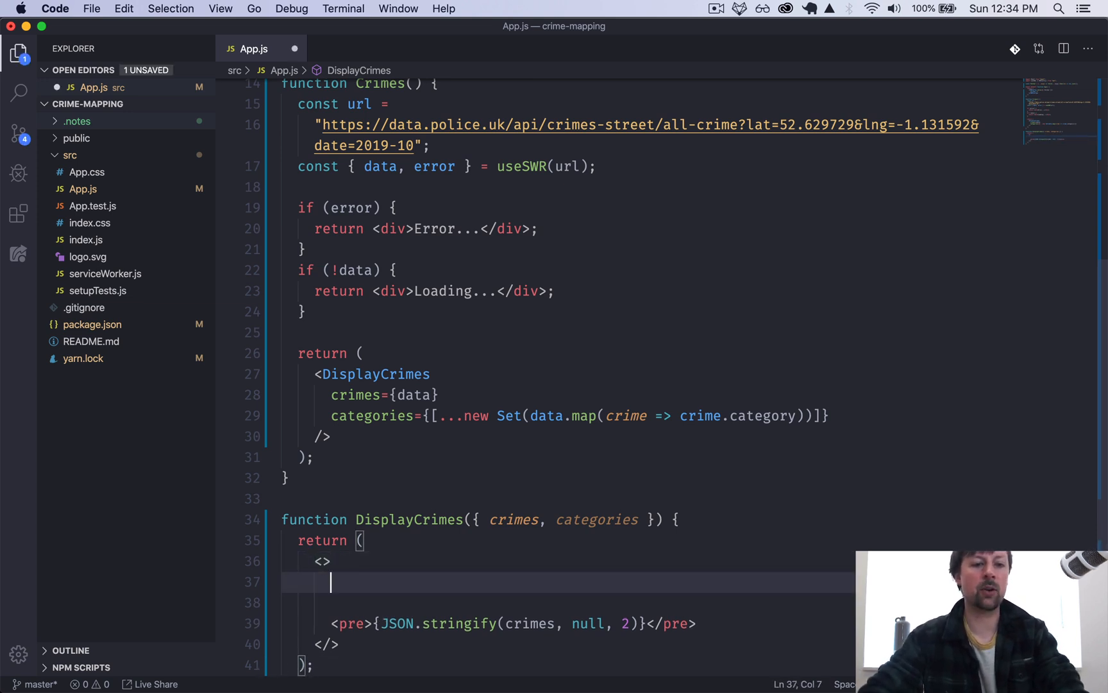
text({})
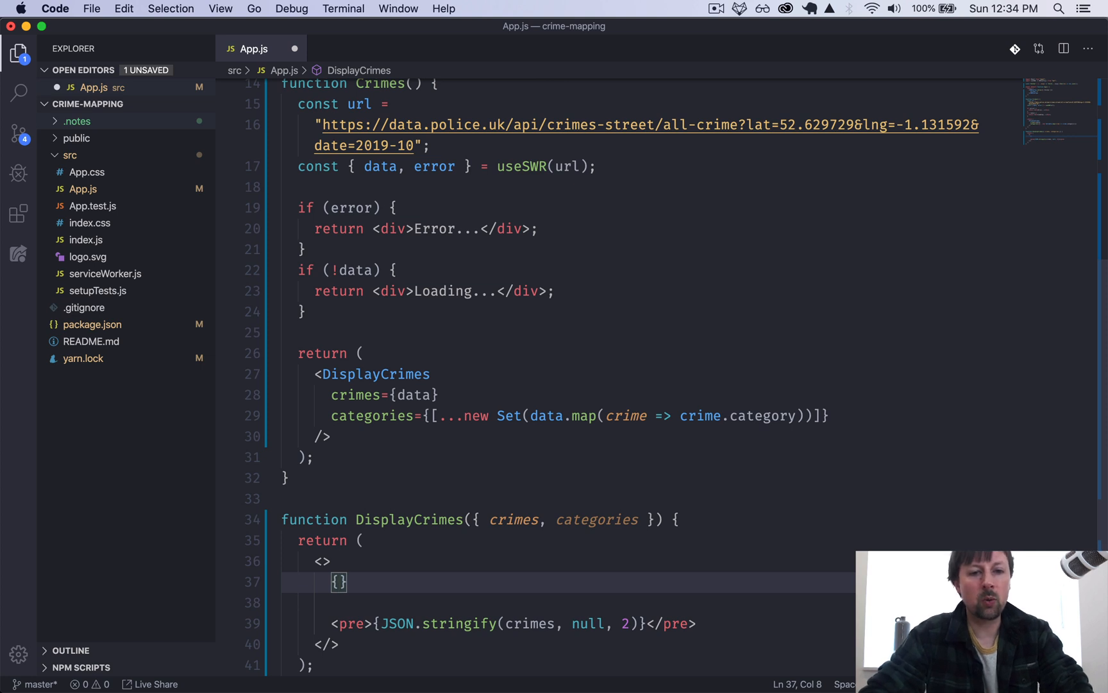
Step: Map categories to <button key={category}> elements rendered before the <pre>
text(categories.)
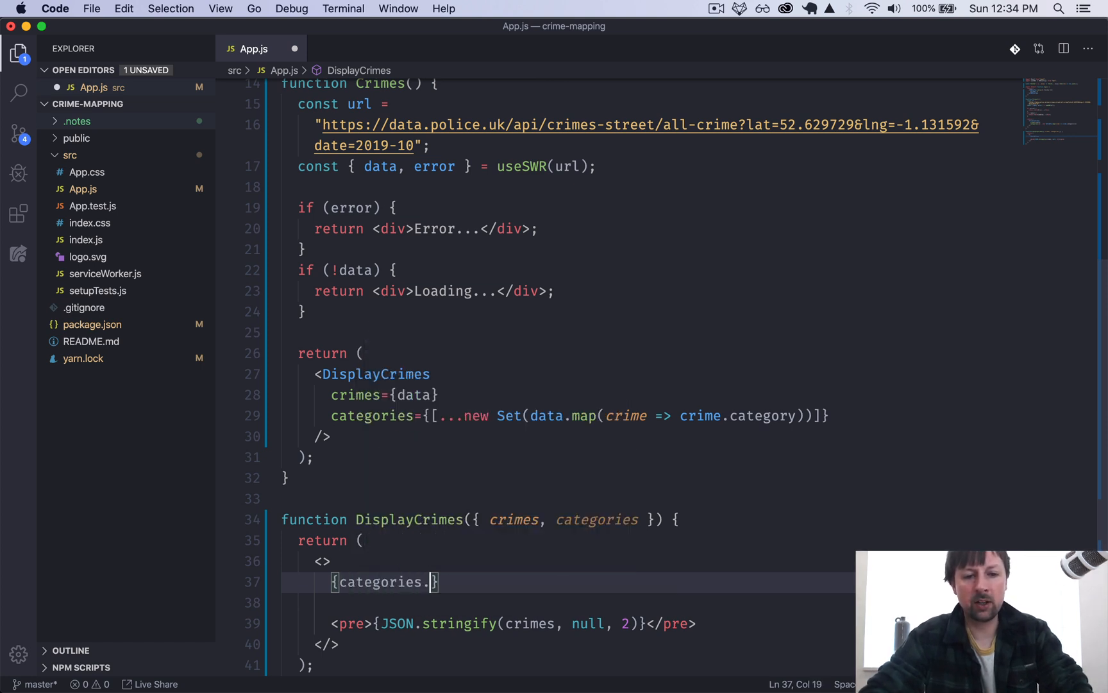
text(map())
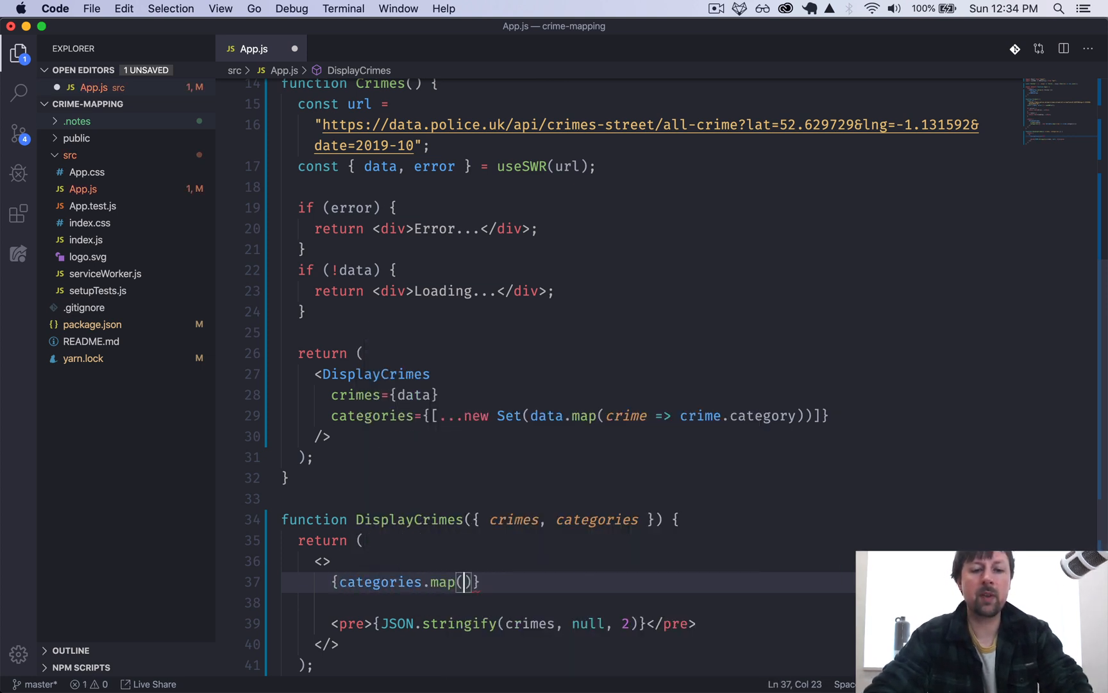
text(category => <button)
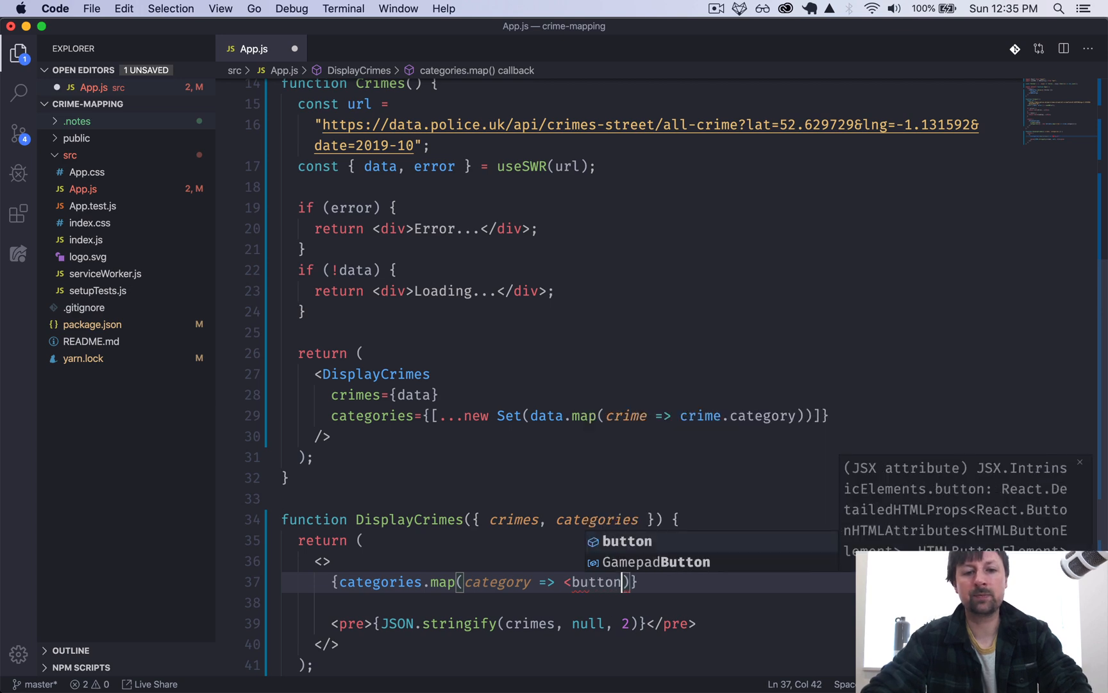
text(key={})
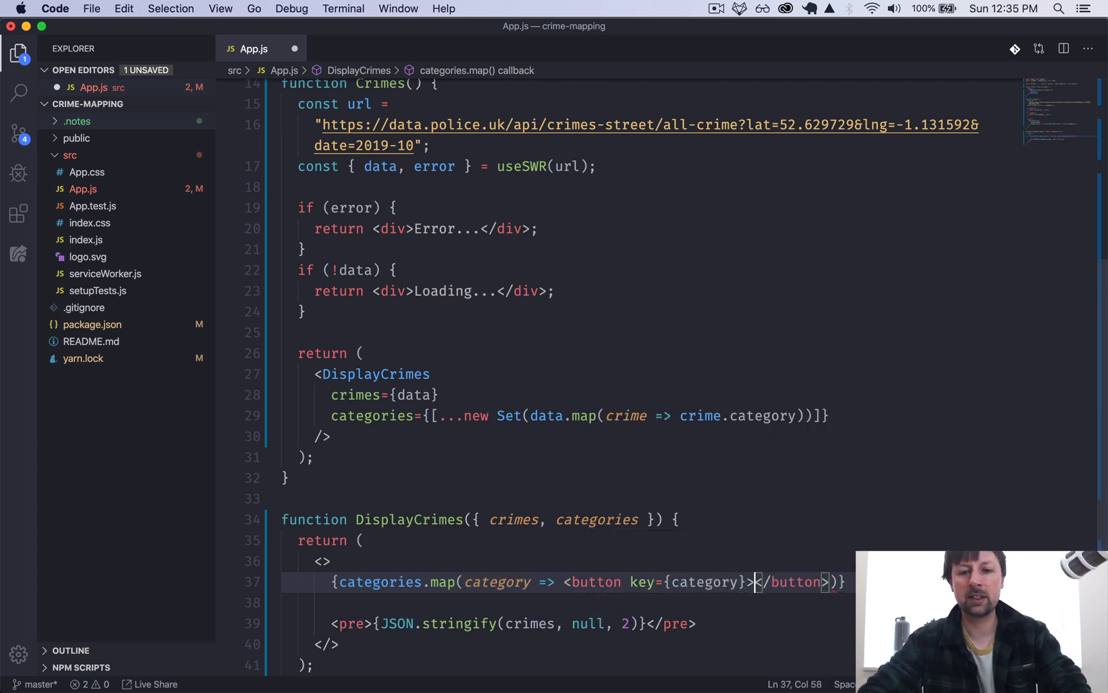
text({})
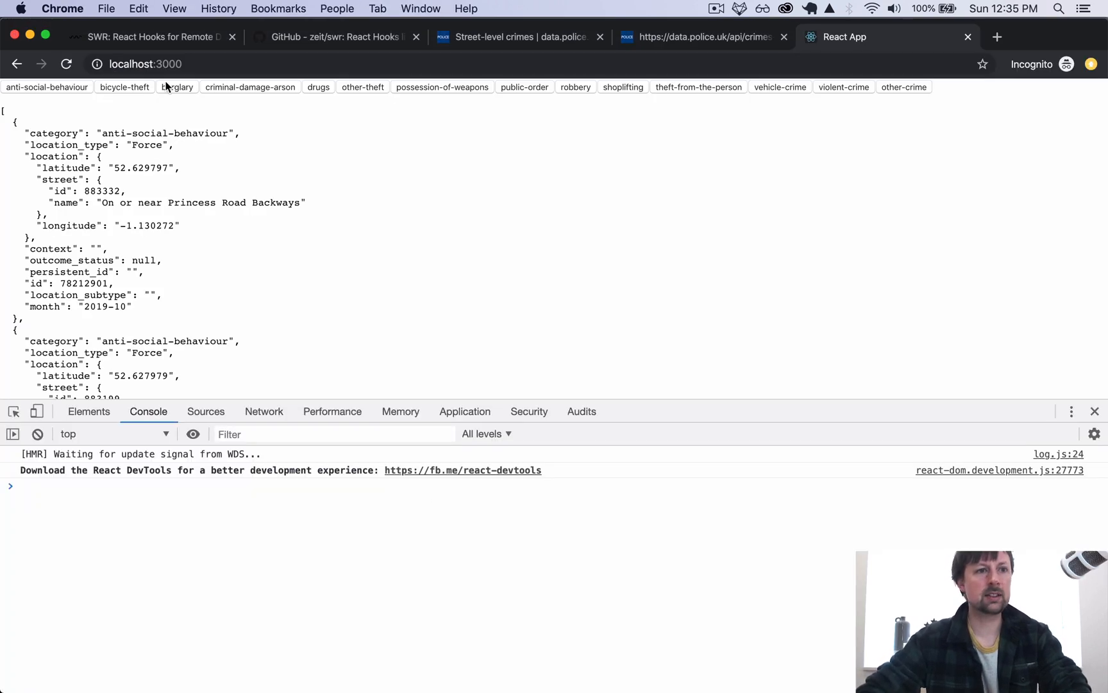
mouse_move(267, 91)
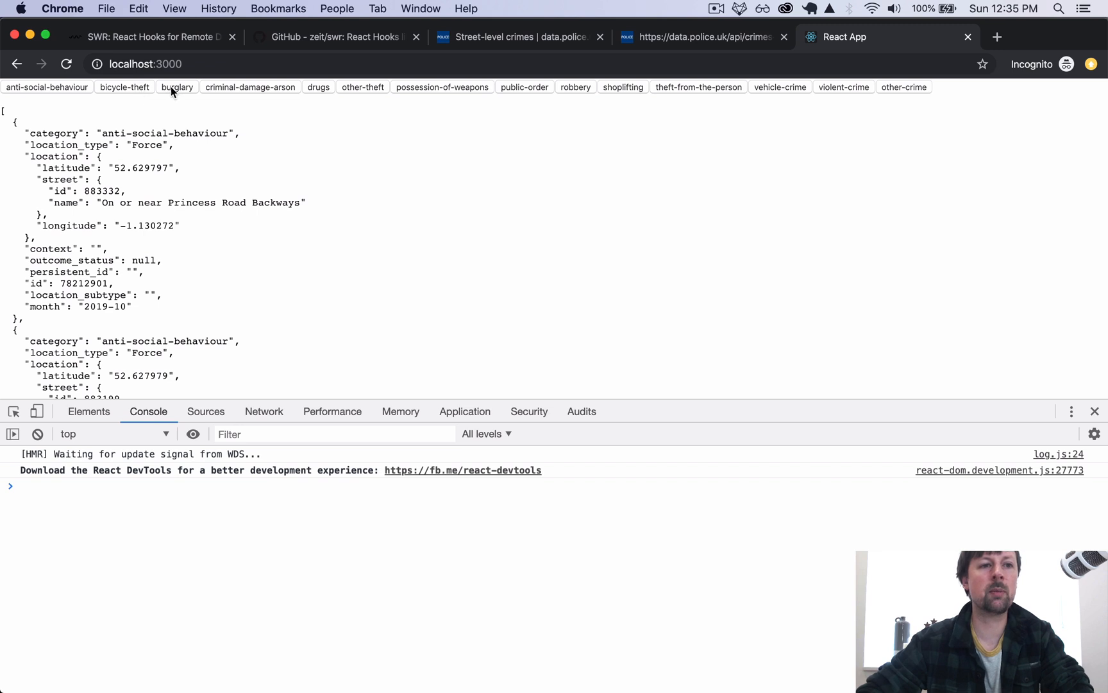
mouse_move(276, 191)
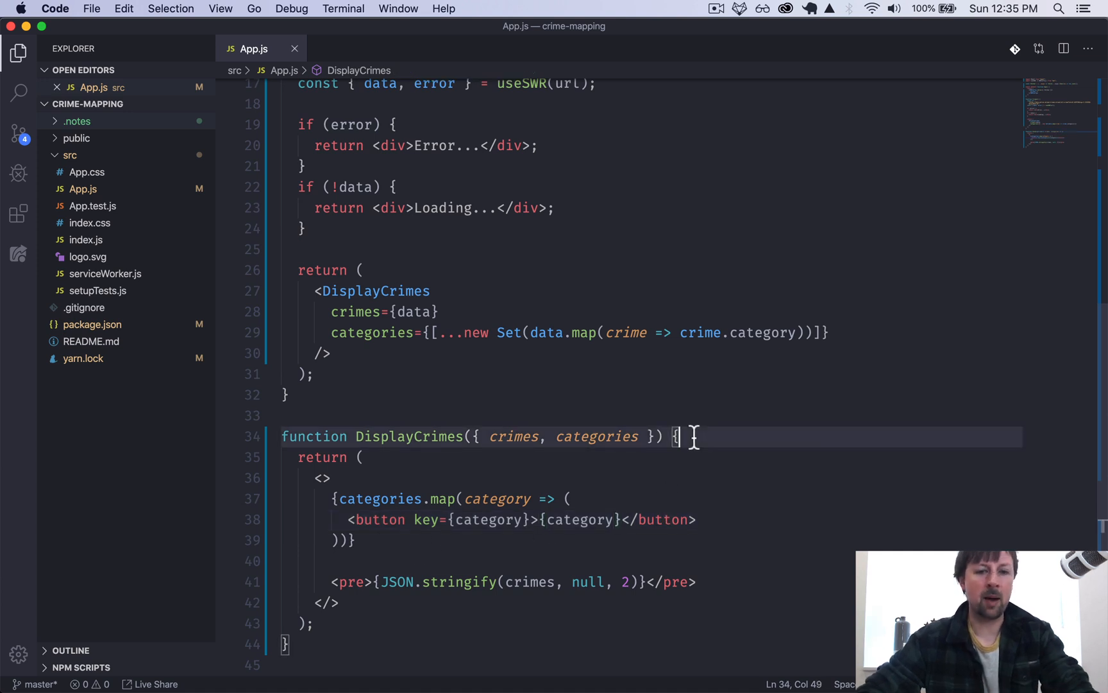
Step: Declare const [filterCategory, setFilterCategory] = React.useState at the top of DisplayCrimes
key(enter)
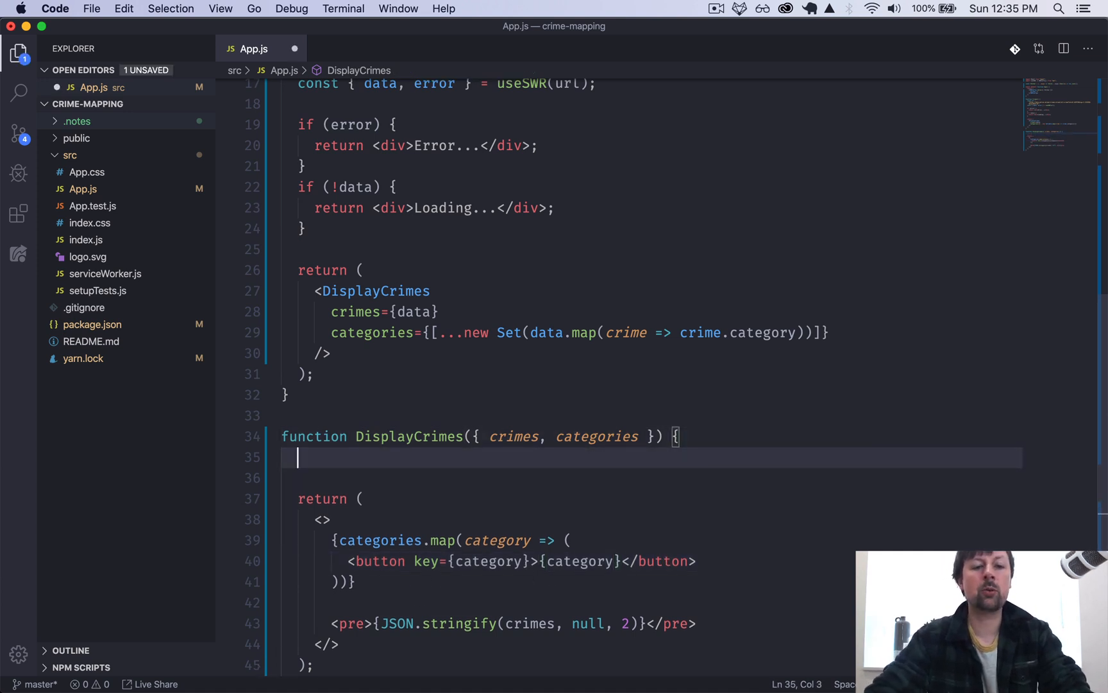
text(const [)
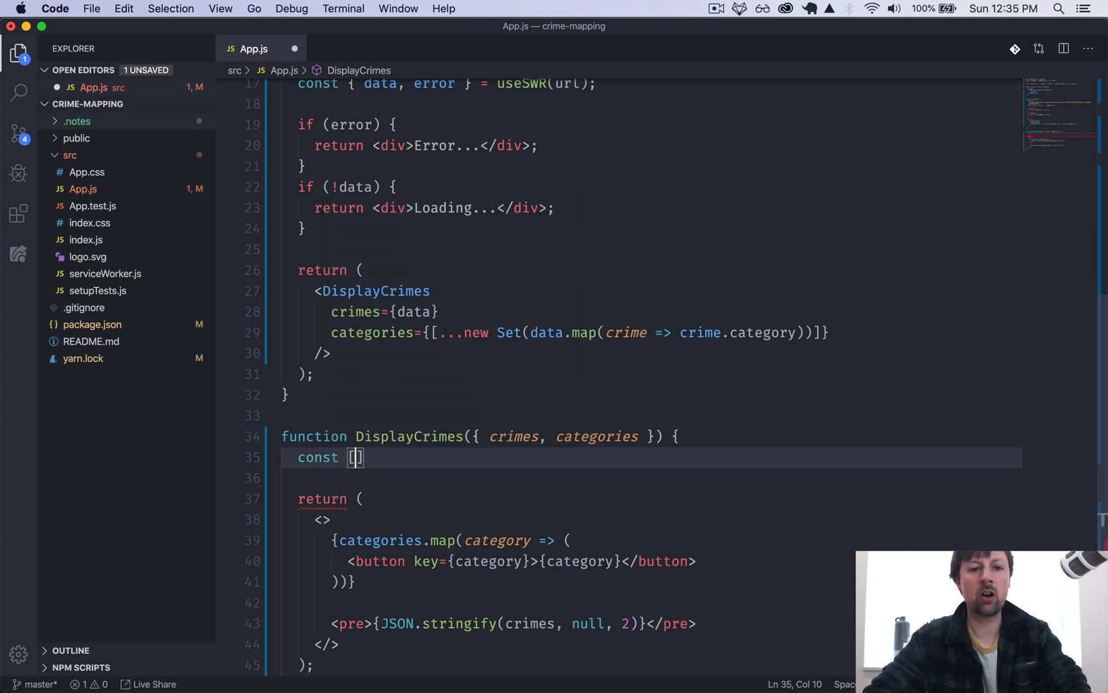
text(filterCategory, se)
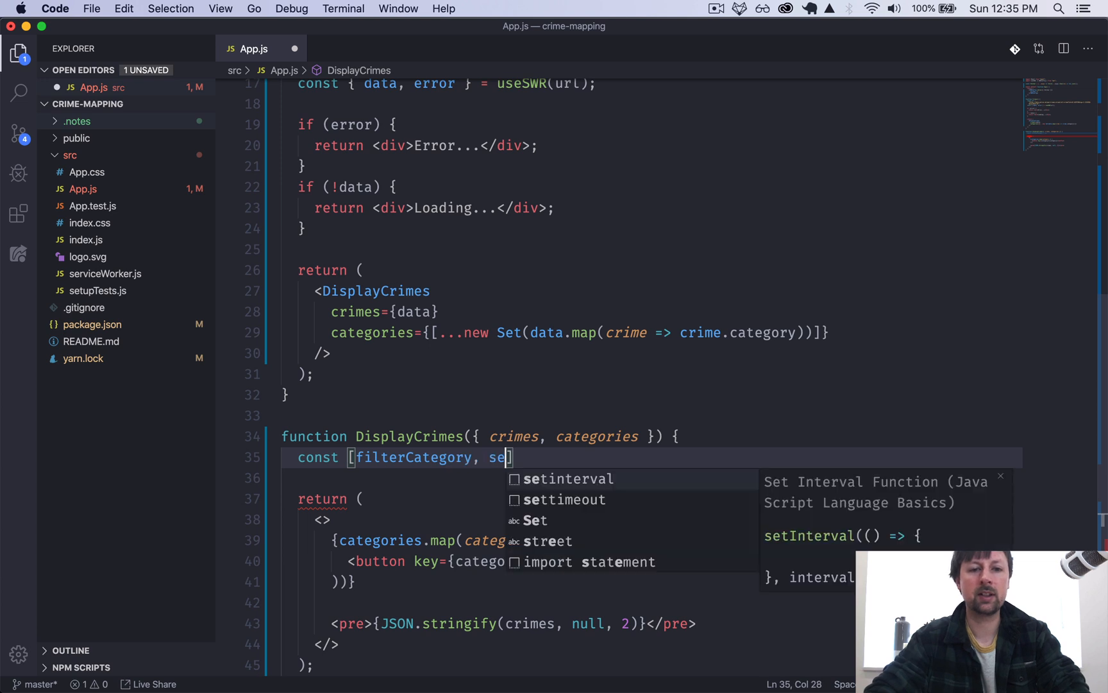
text(tFilterCategory)
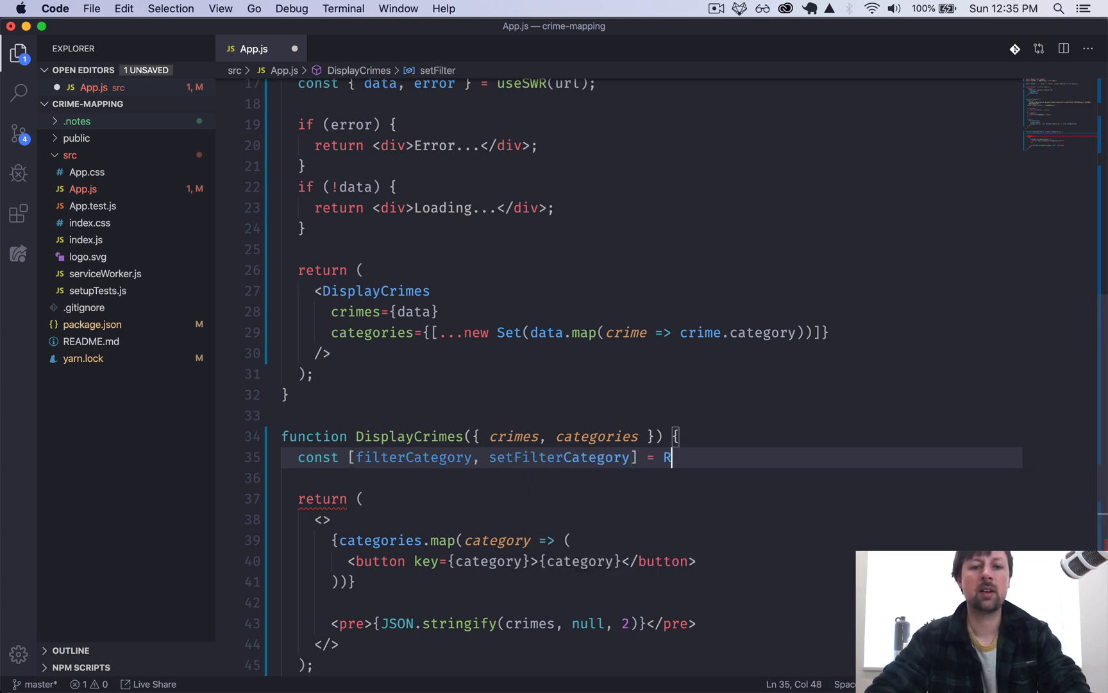
text(eact.useState(null);)
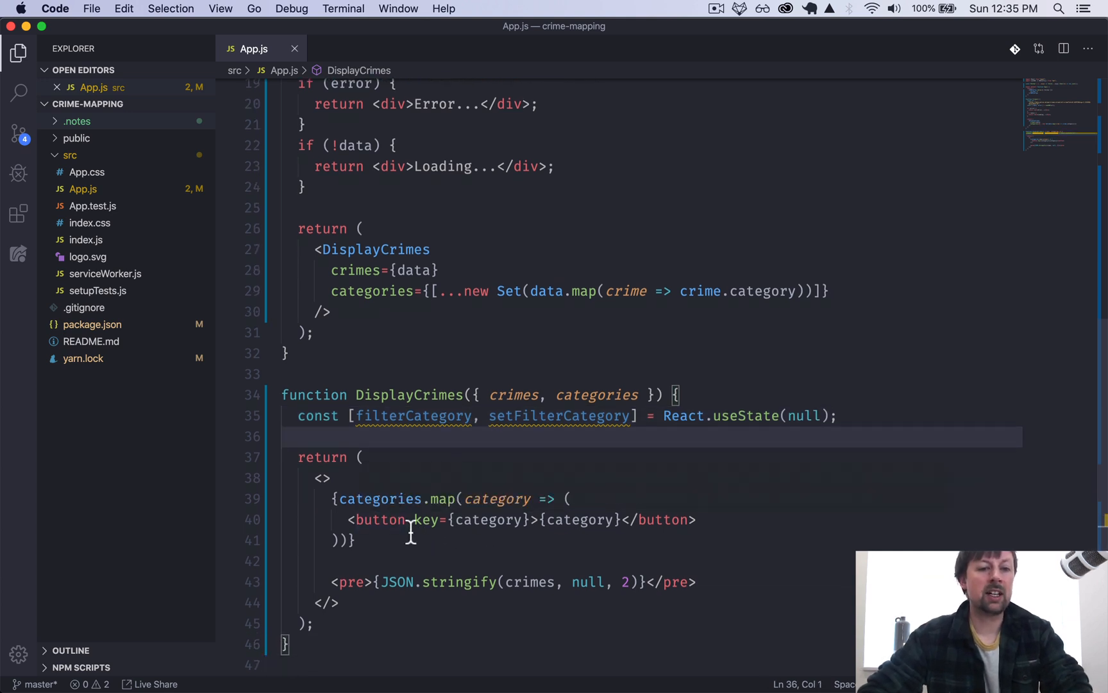
Step: Give each category button onClick calling setFilterCategory(category)
text(onClick={() =>)
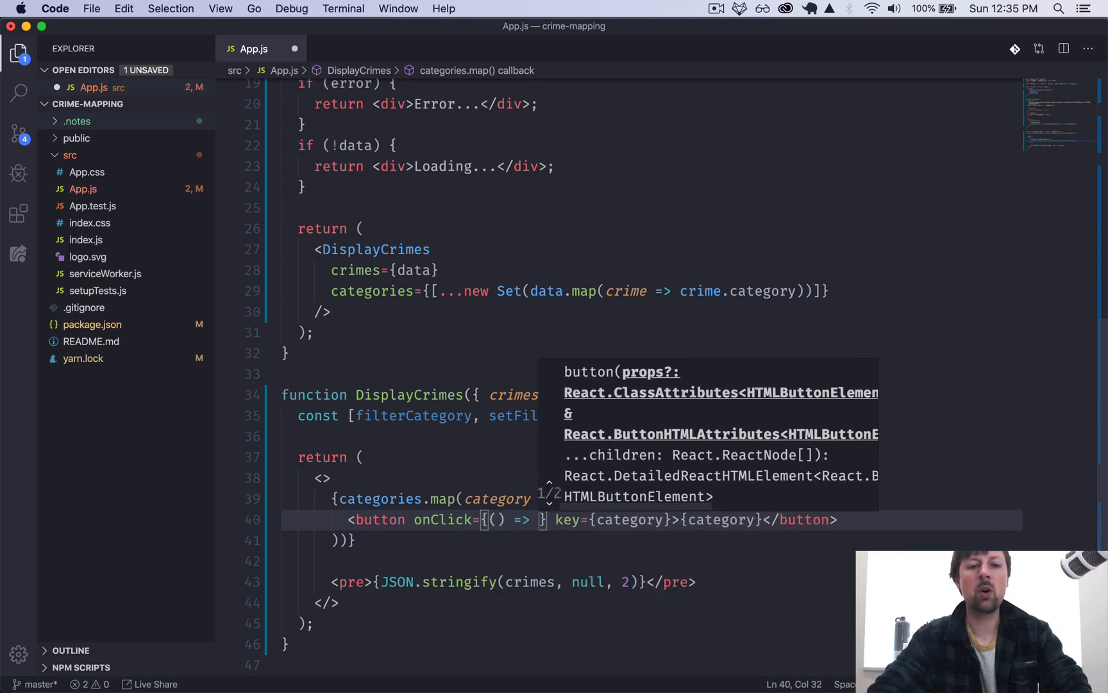
text(setFilterCategory()
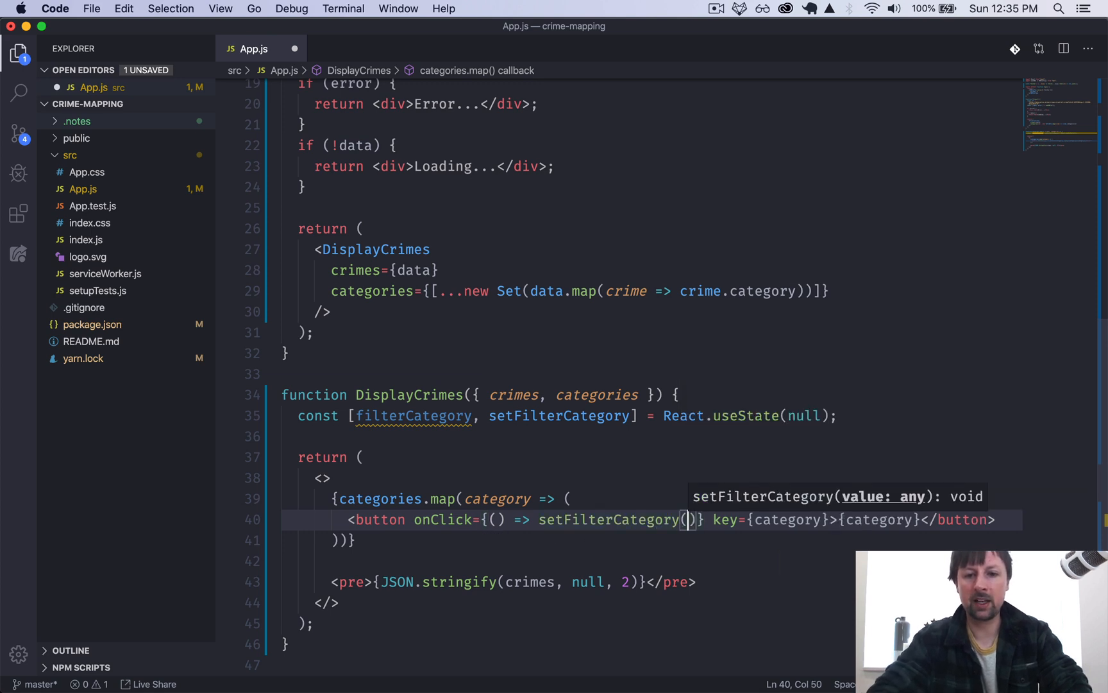
text(category);)
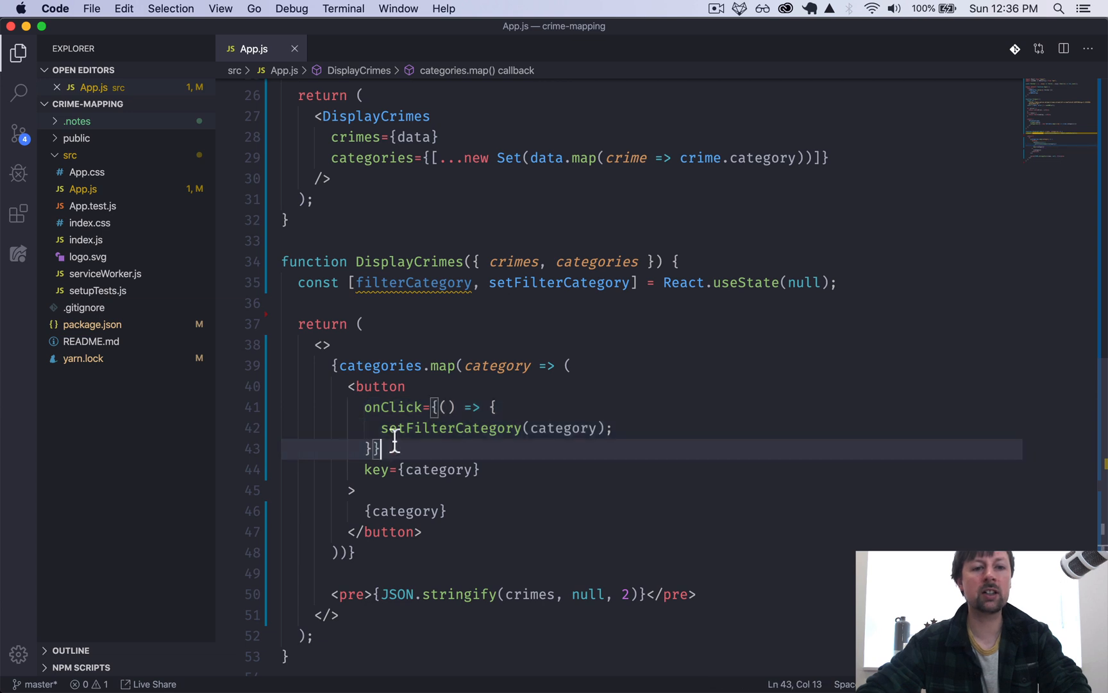
Step: Add {filterCategory && <button onClick={...setFilterCategory}>reset</button>} shown only while filtering
drag(379, 427, 612, 427)
text({)
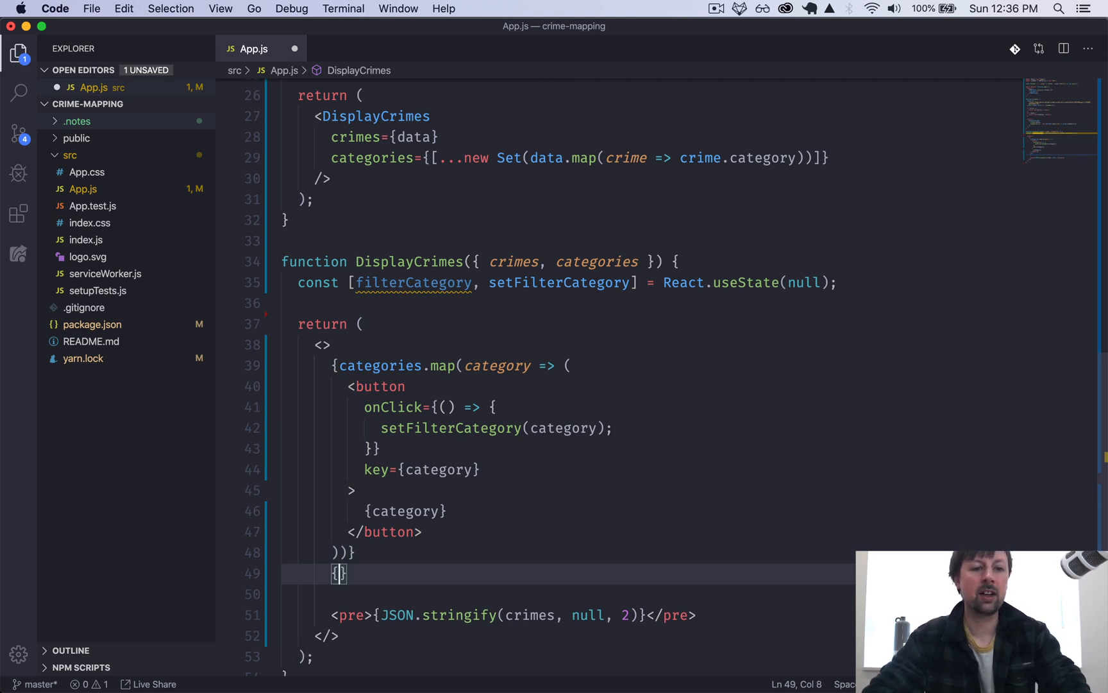
text(filterCategory &&)
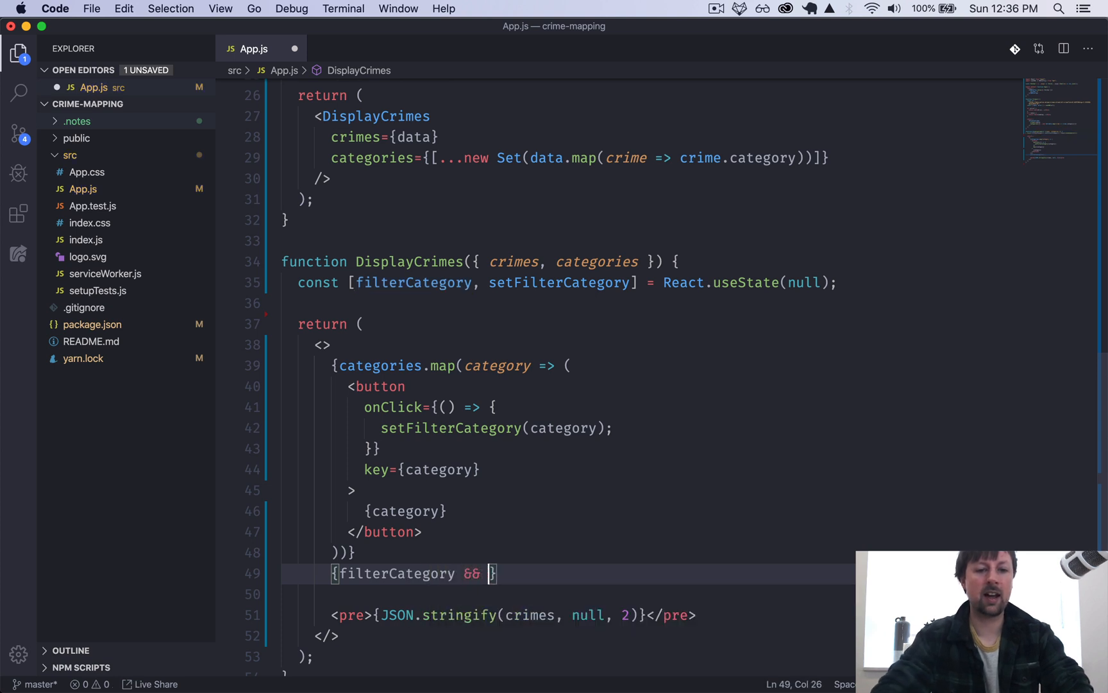
text(<button)
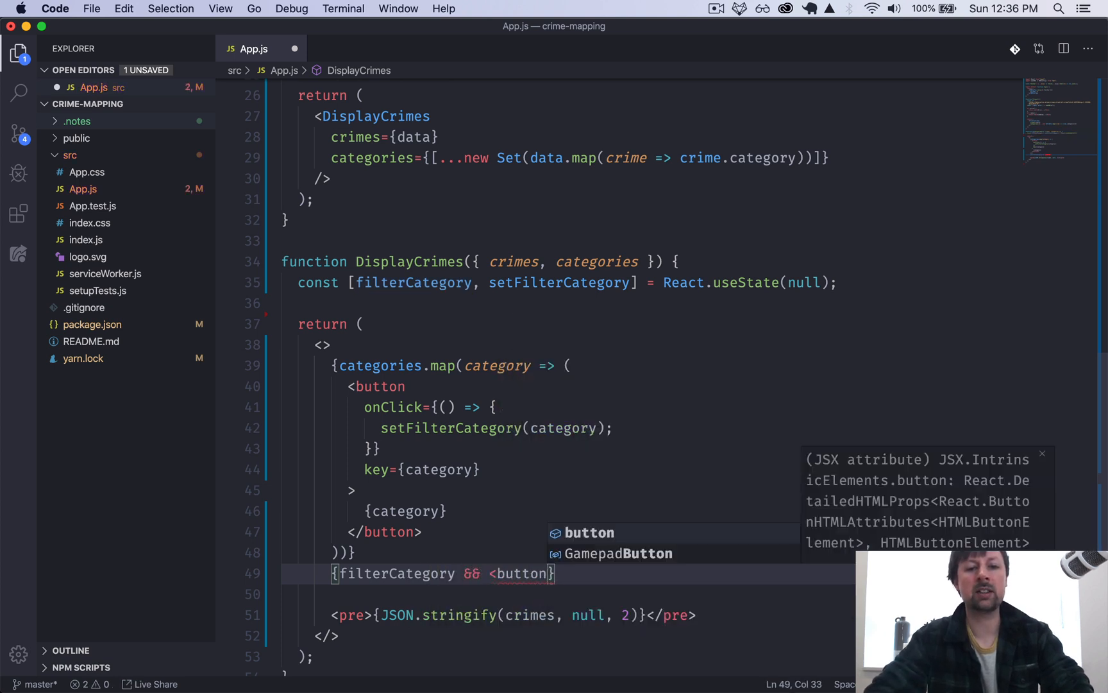
text(>reset</button>)
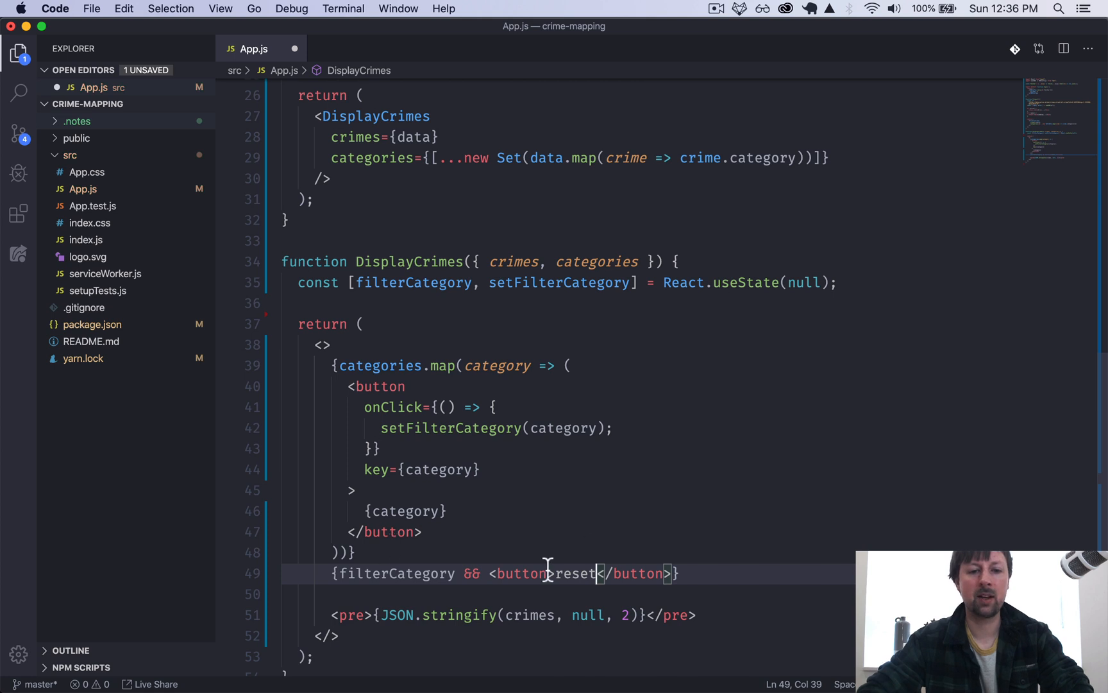
text(onClick={() => {)
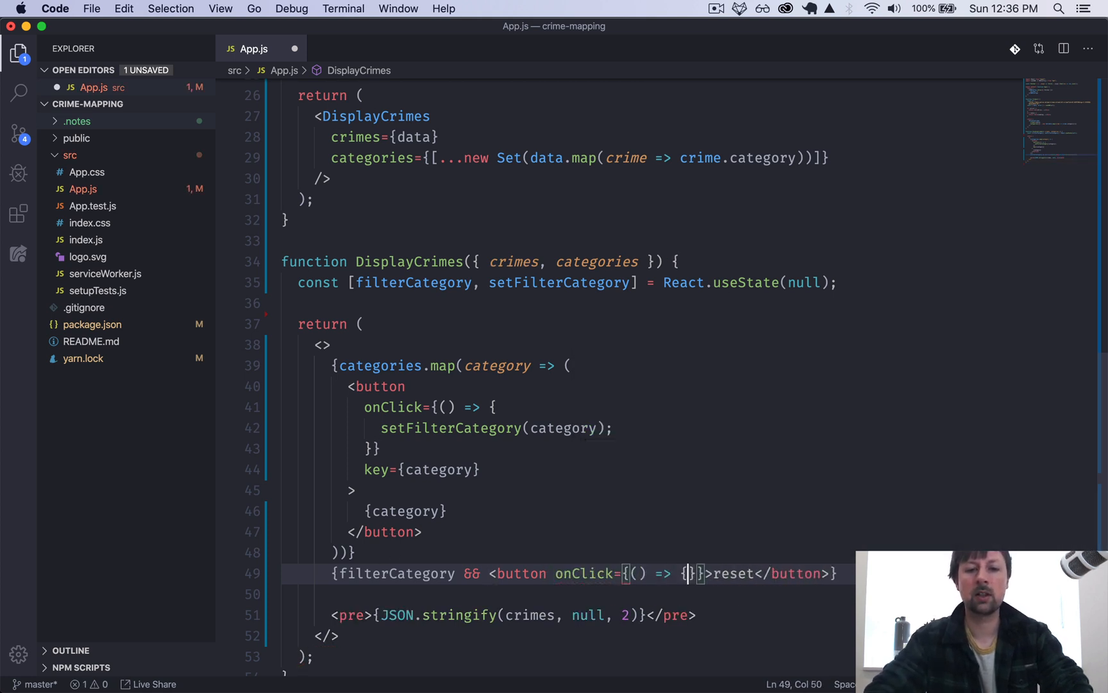
text(setF)
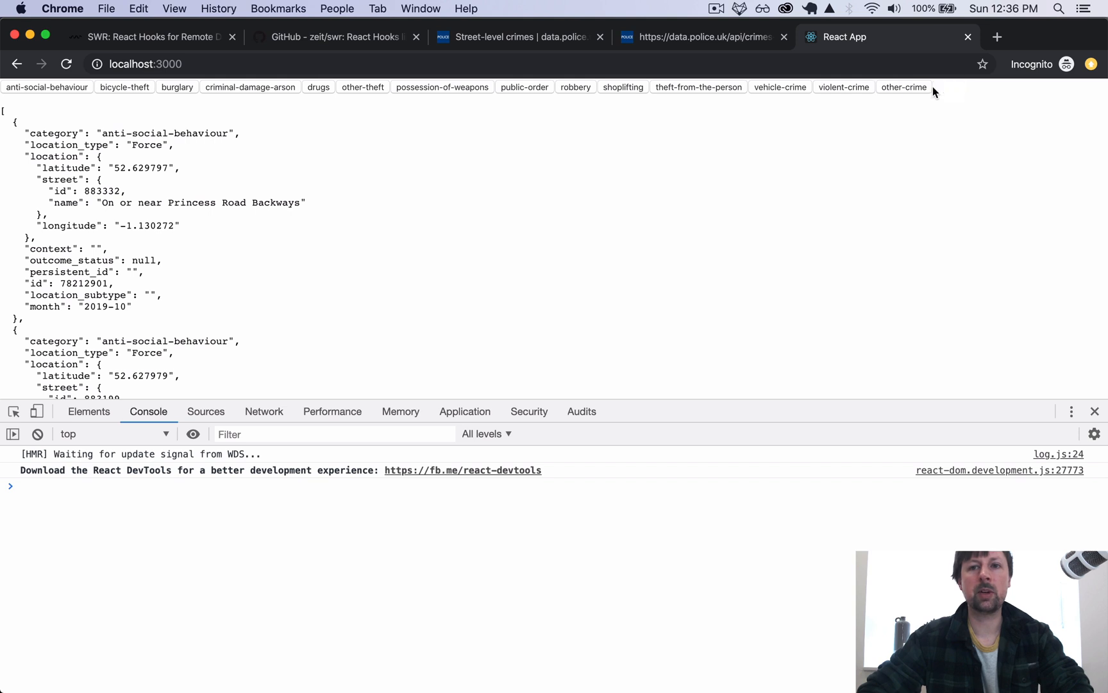
mouse_move(47, 272)
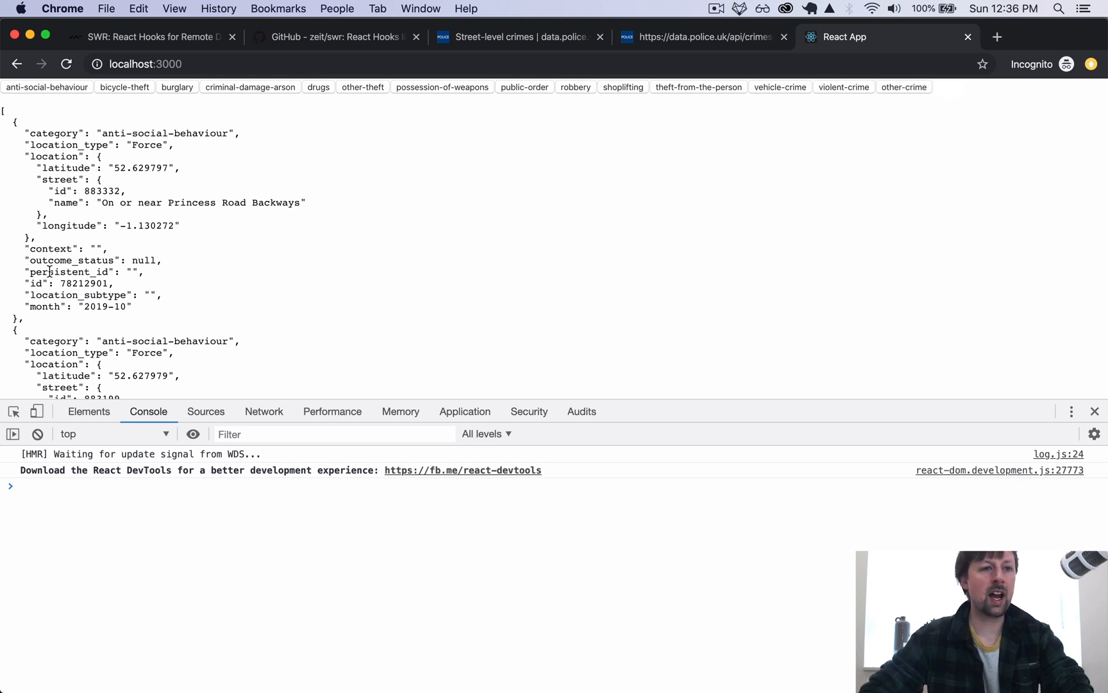
mouse_move(242, 269)
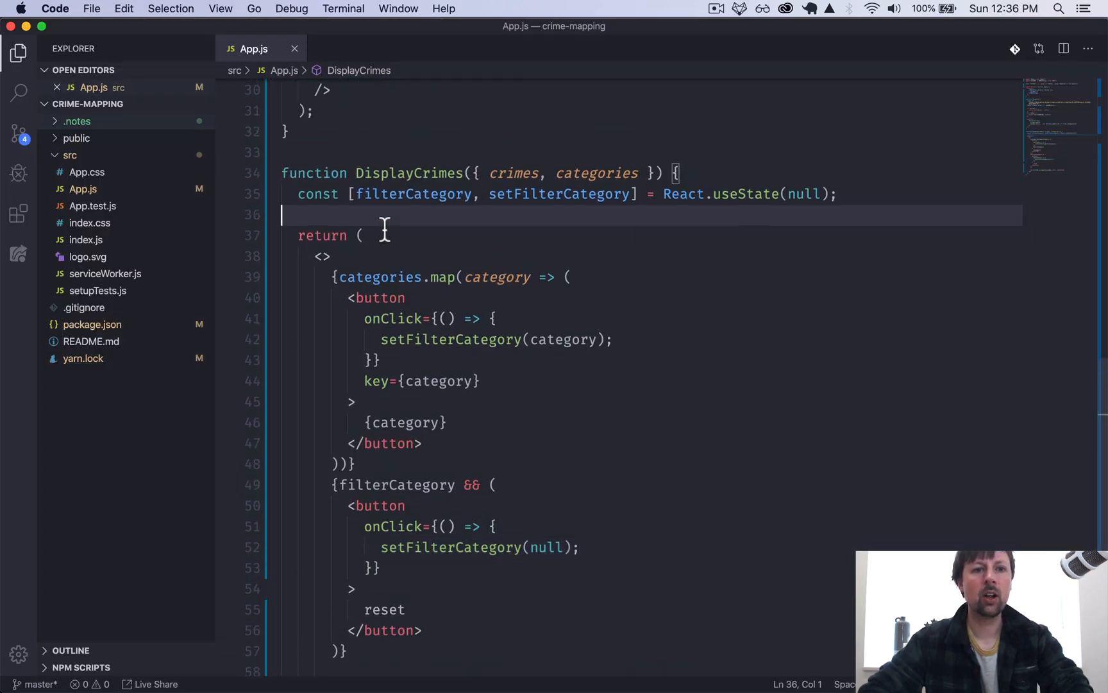
Step: Start const filteredCrimes = filterCategory ? on a new line in DisplayCrimes
key(enter)
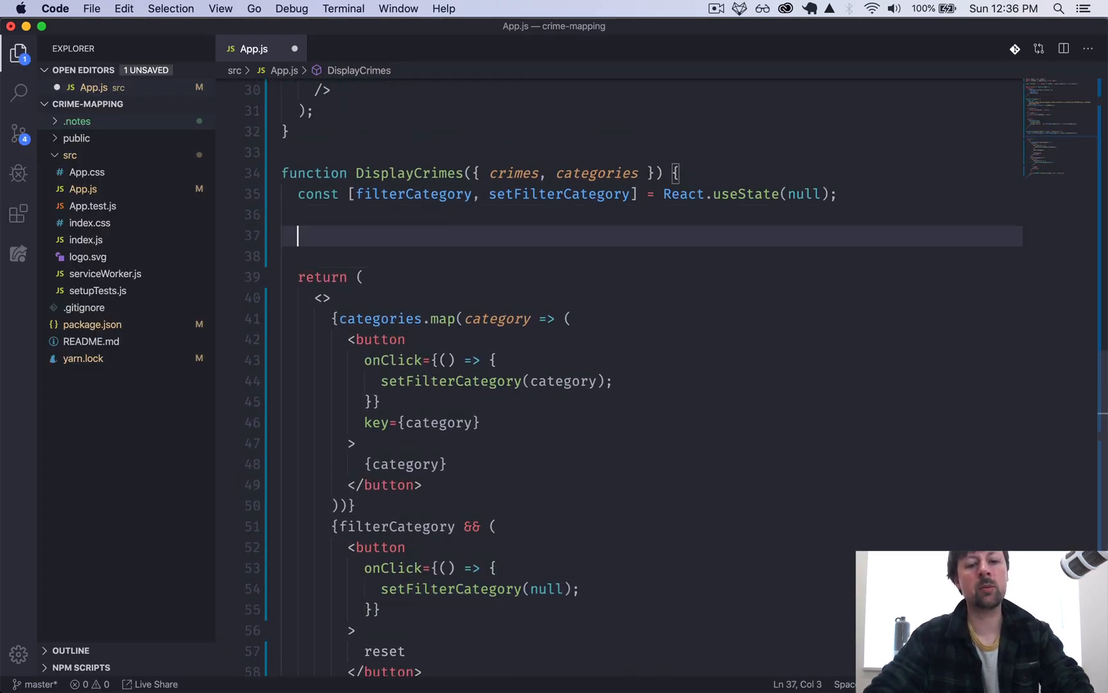
text(const filtered)
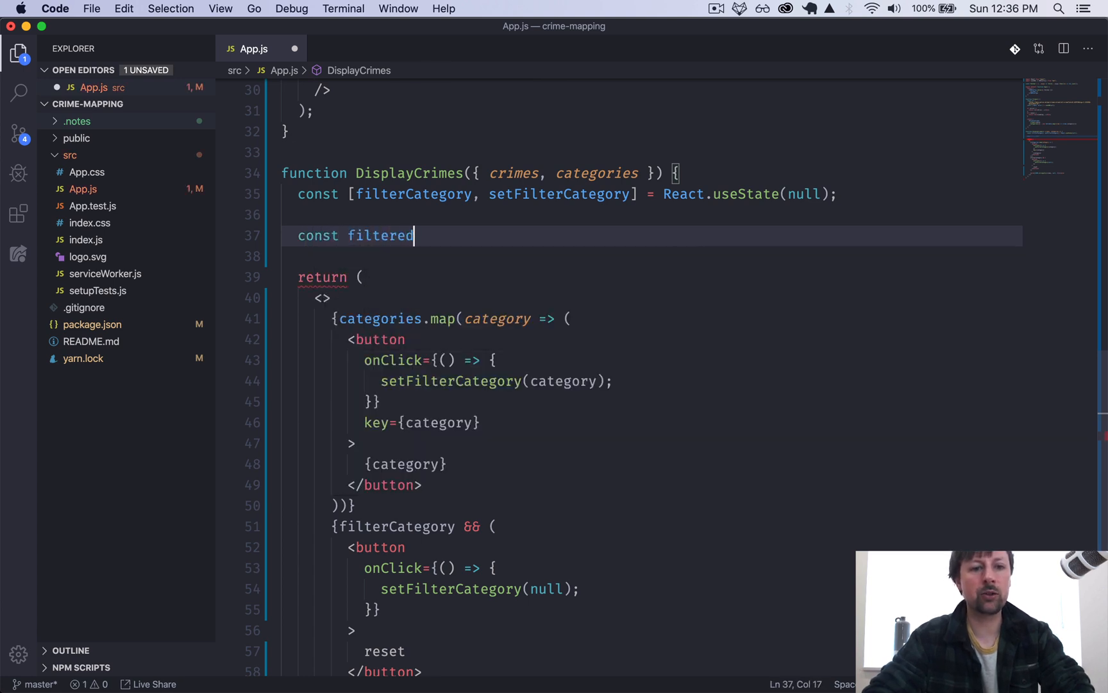
text(Crimes =)
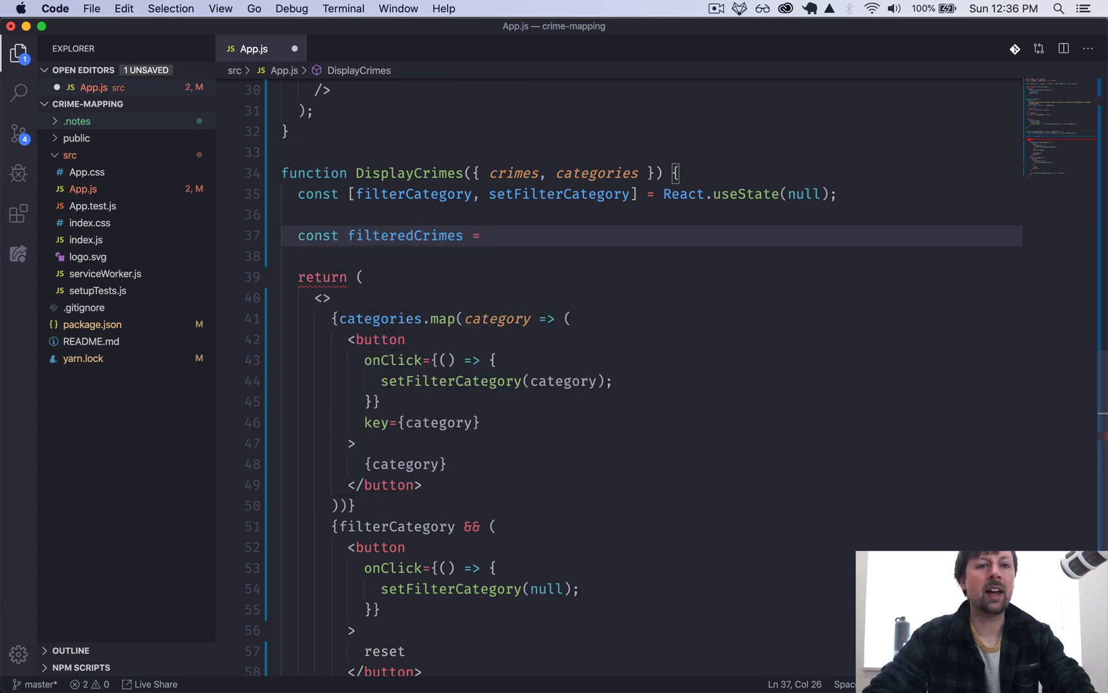
double_click(412, 193)
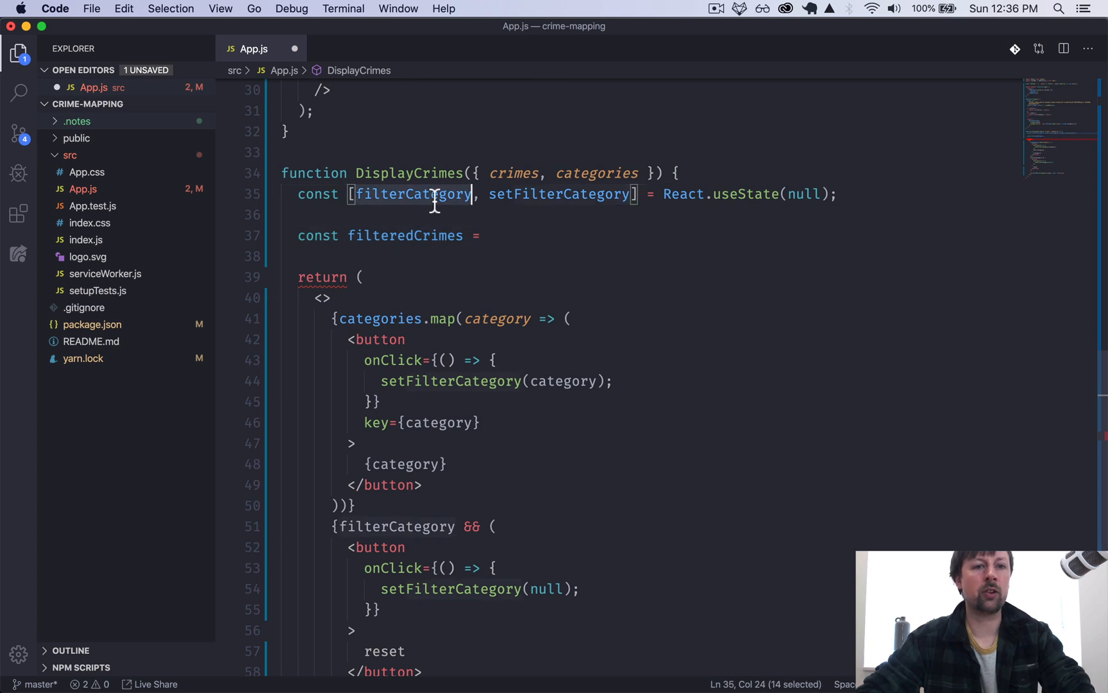
double_click(411, 194)
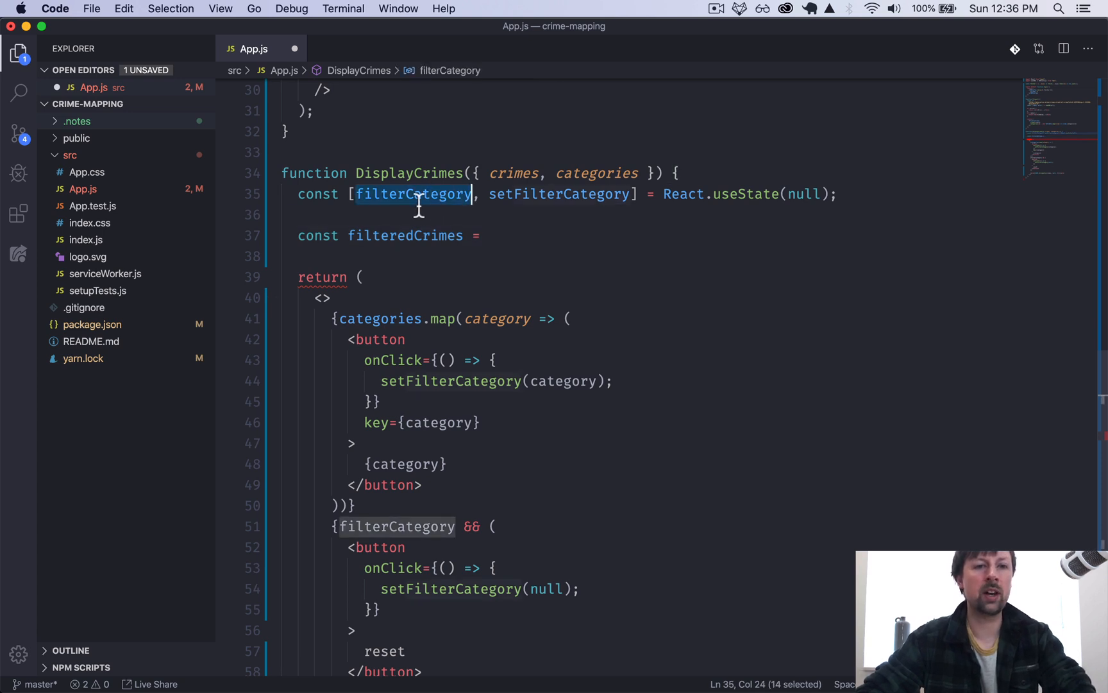
text(filterCategory;)
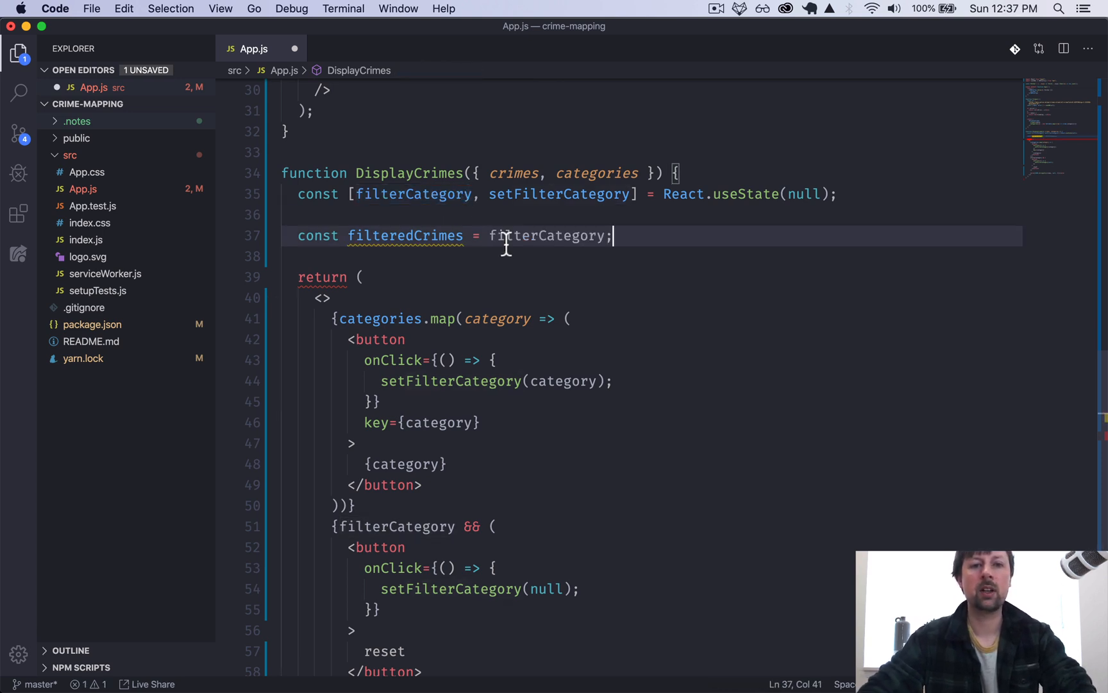
text(?)
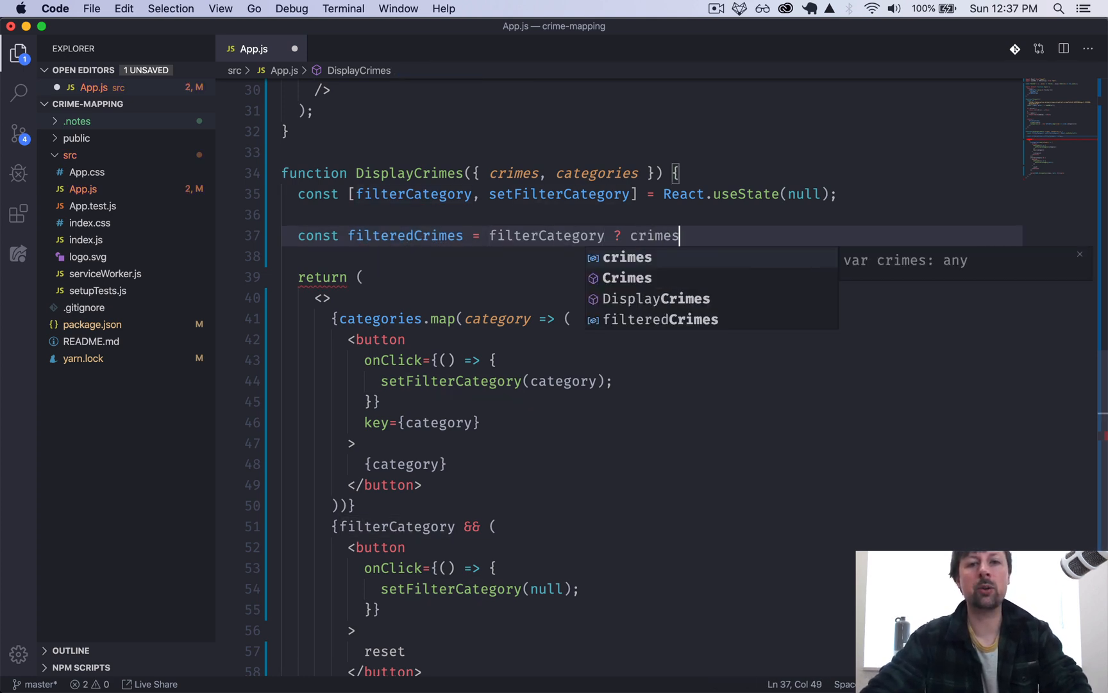
Step: Complete it as crimes.filter(crime => crime.category === filterCategory) : crimes;
text(.)
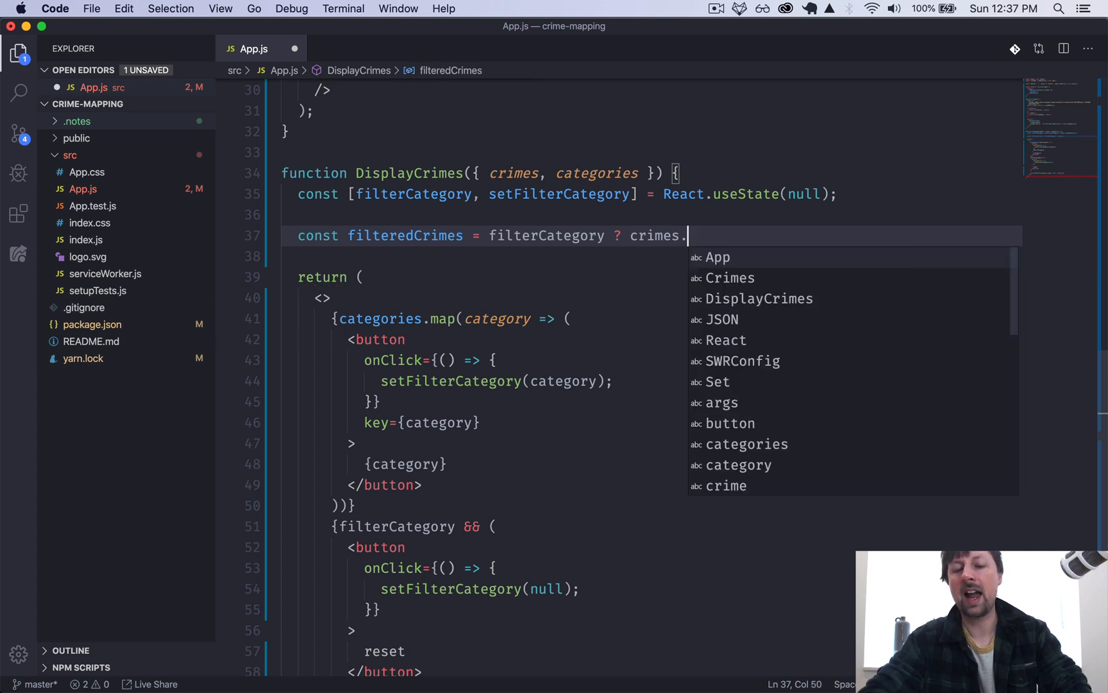
text(filter()
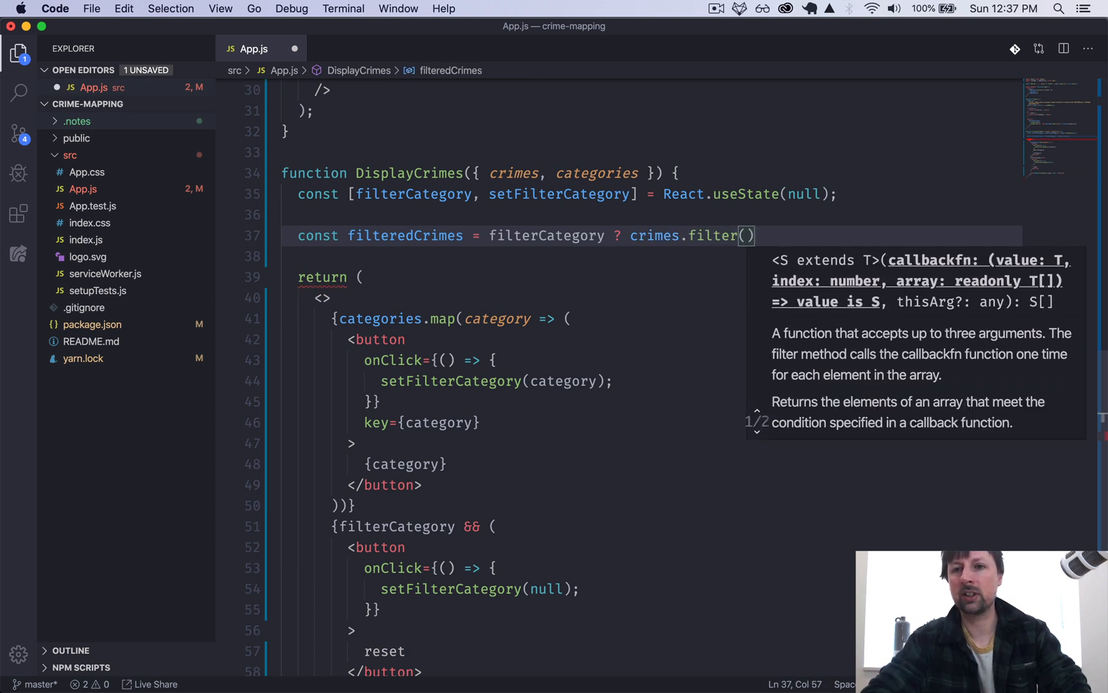
text(crime => crime.category ===)
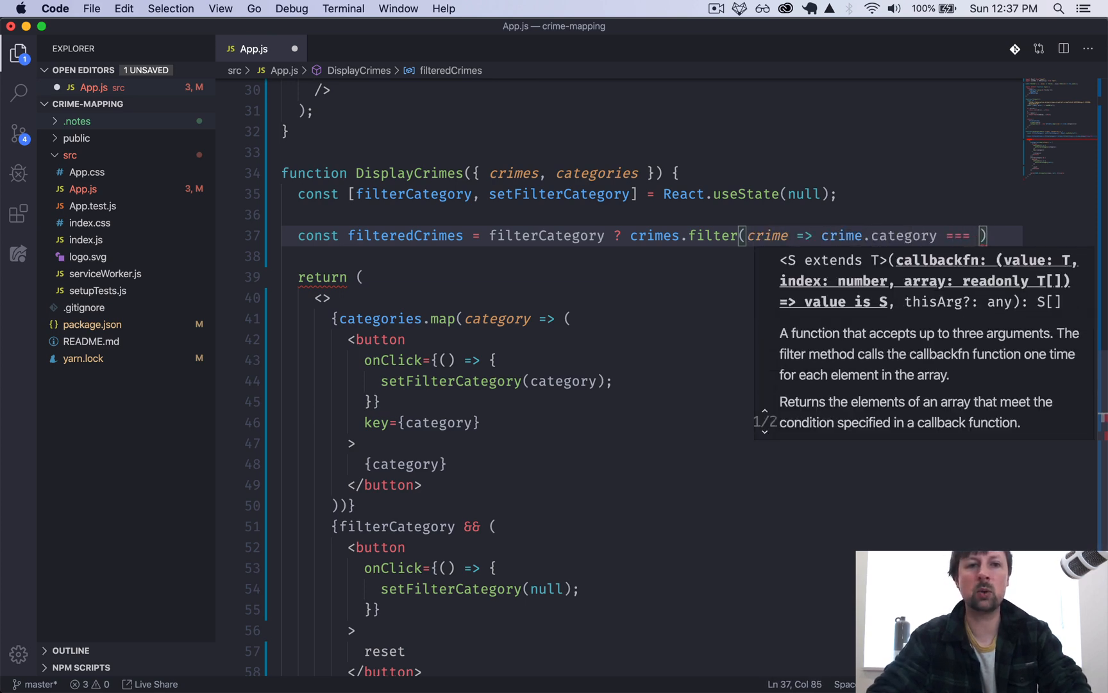
text(filterCategory)
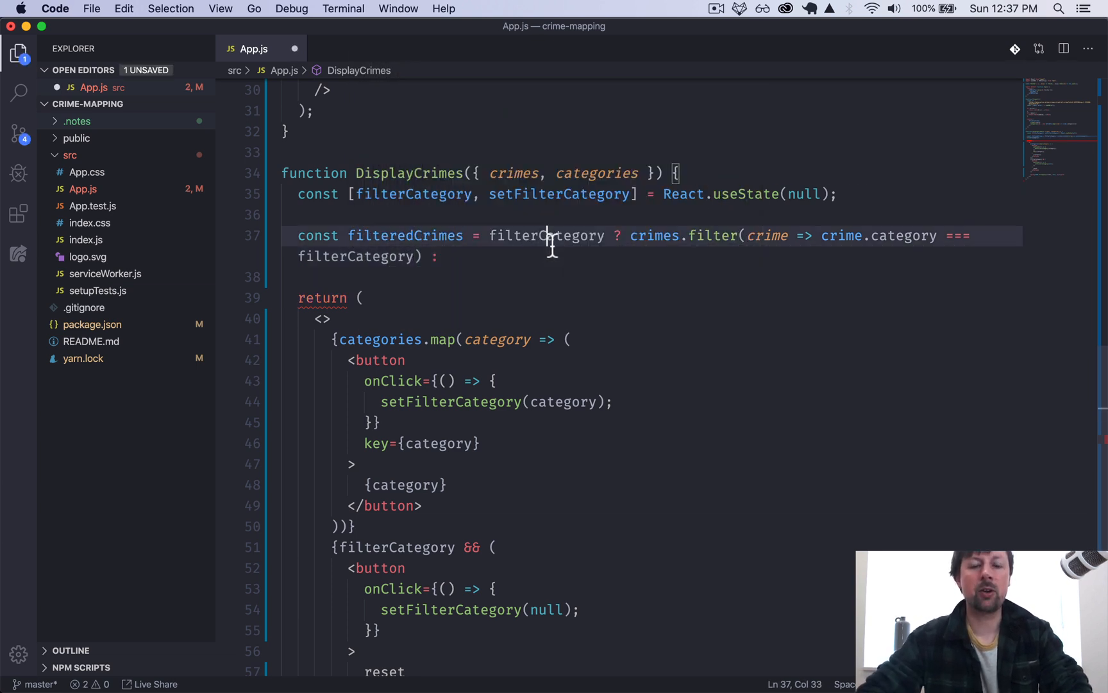
click(446, 255)
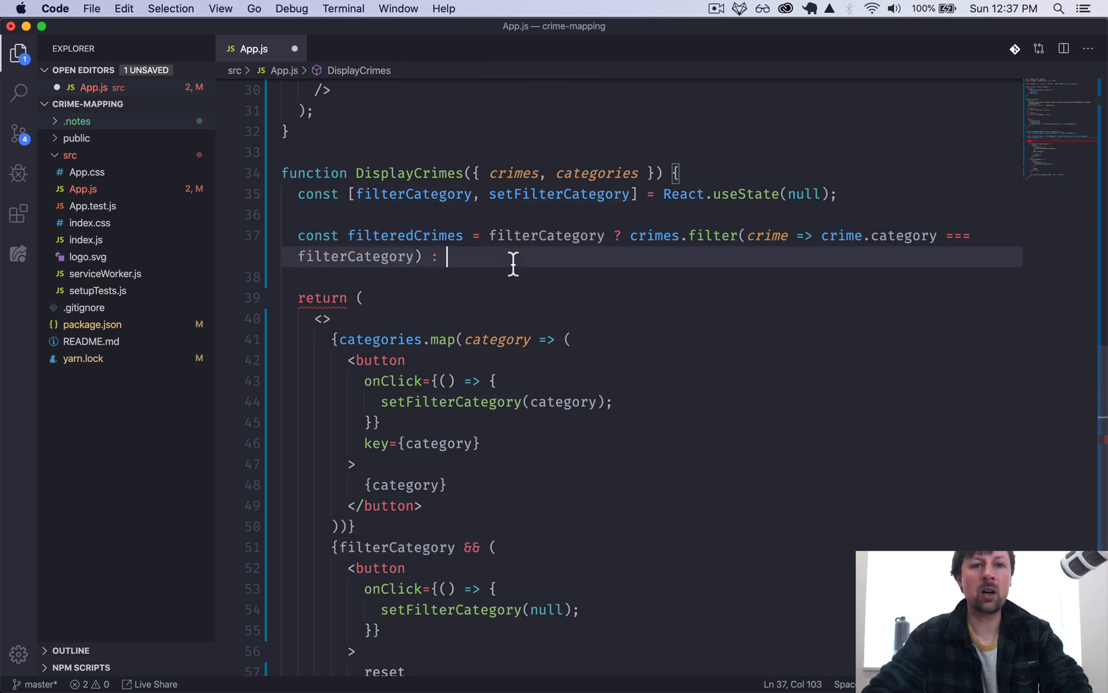
text(crimes;)
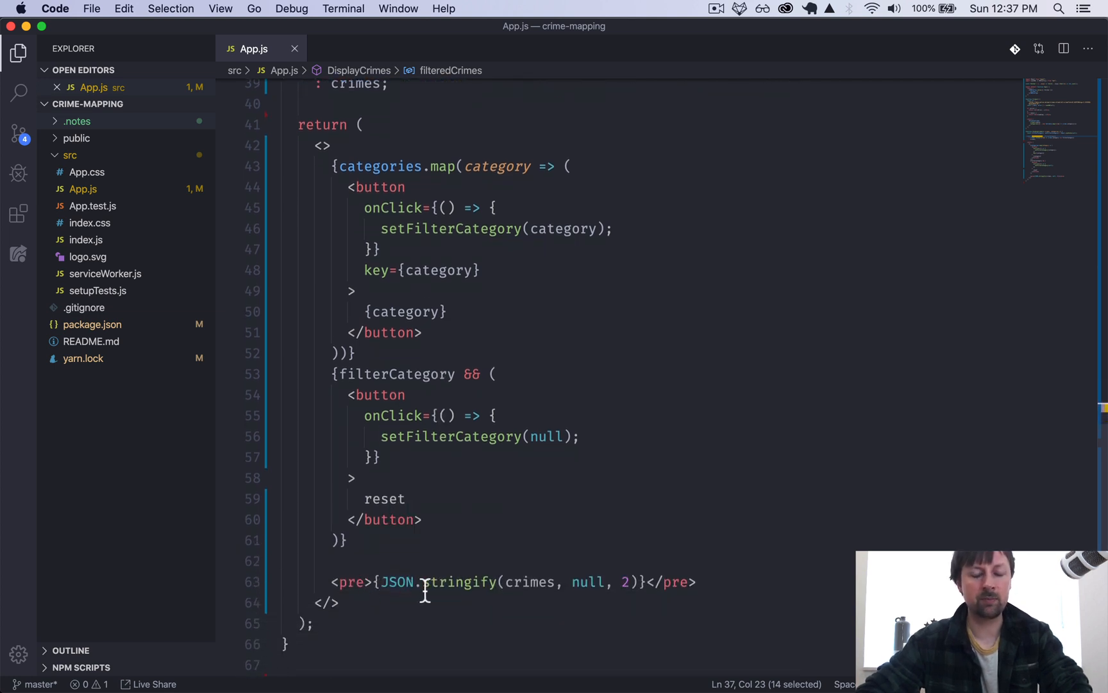
Step: Replace crimes with filteredCrimes inside JSON.stringify in the <pre> and save
double_click(530, 581)
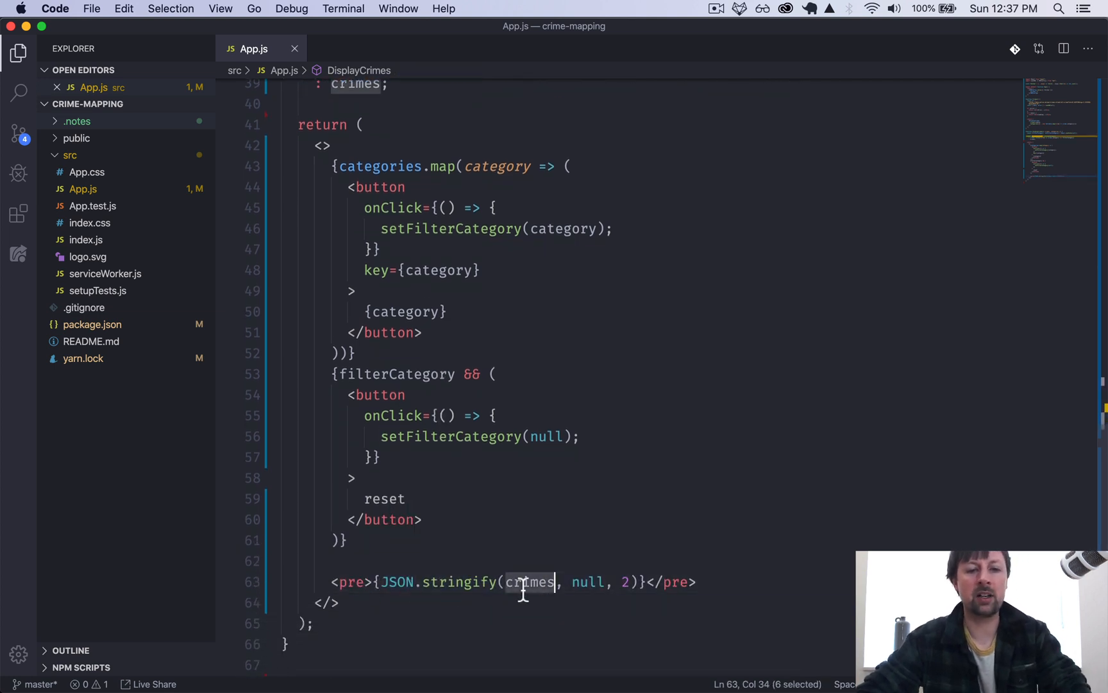
text(filteredCrimes)
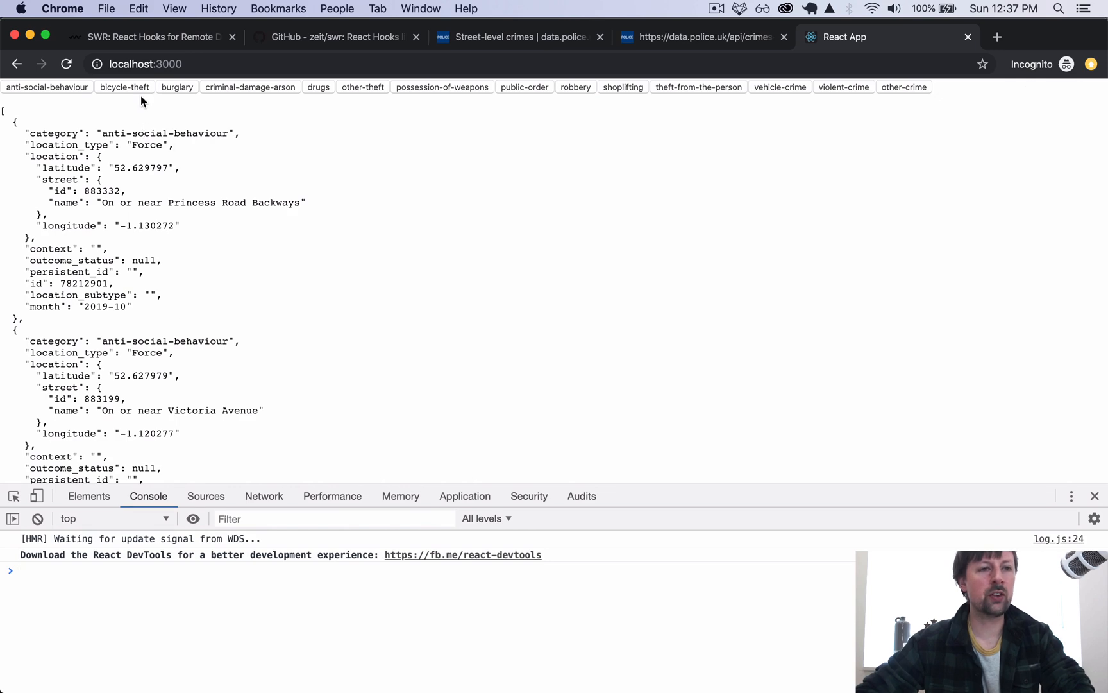
Step: Filter by bicycle-theft, criminal-damage-arson, drugs, then possession-of-weapons and review the narrowed JSON
click(124, 87)
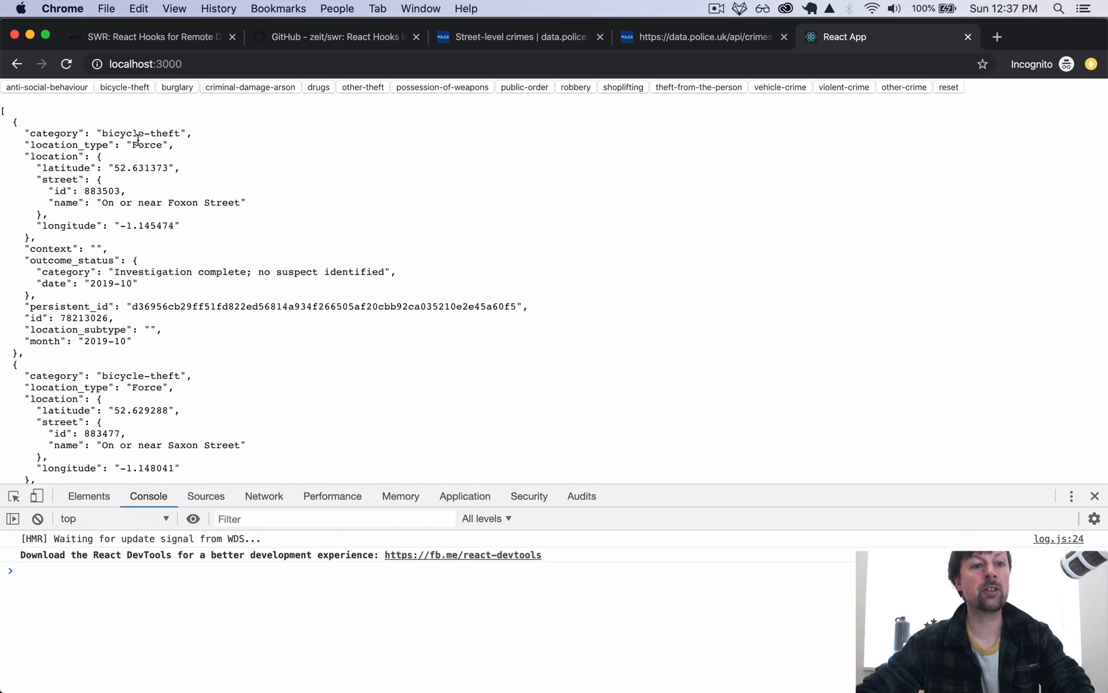
click(250, 87)
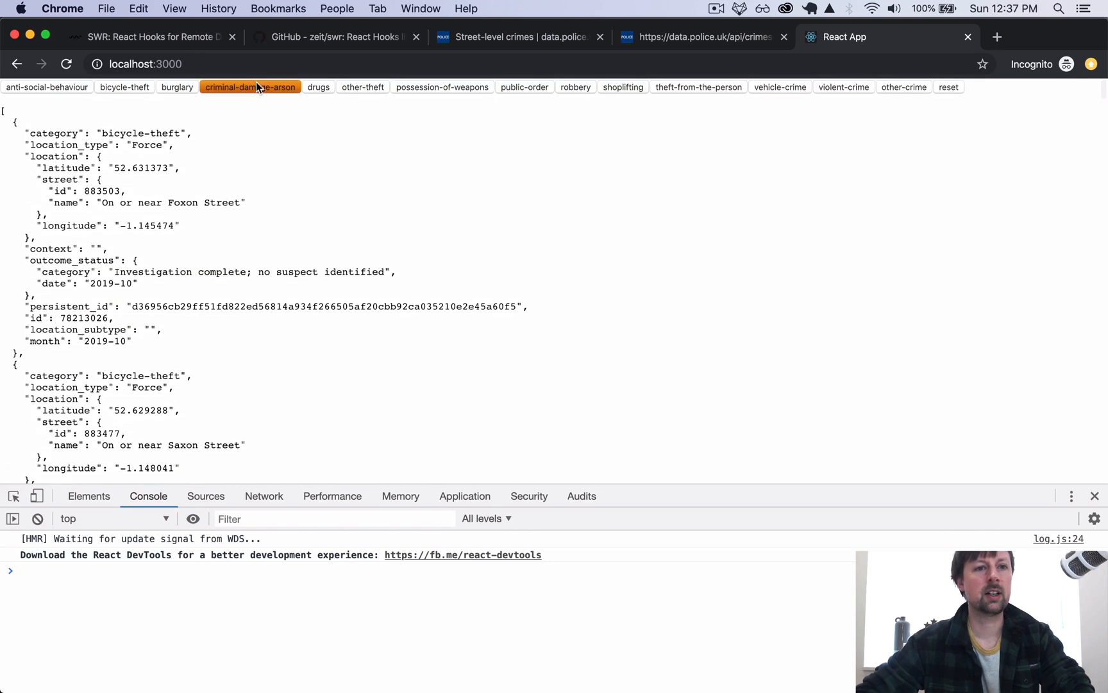
click(316, 88)
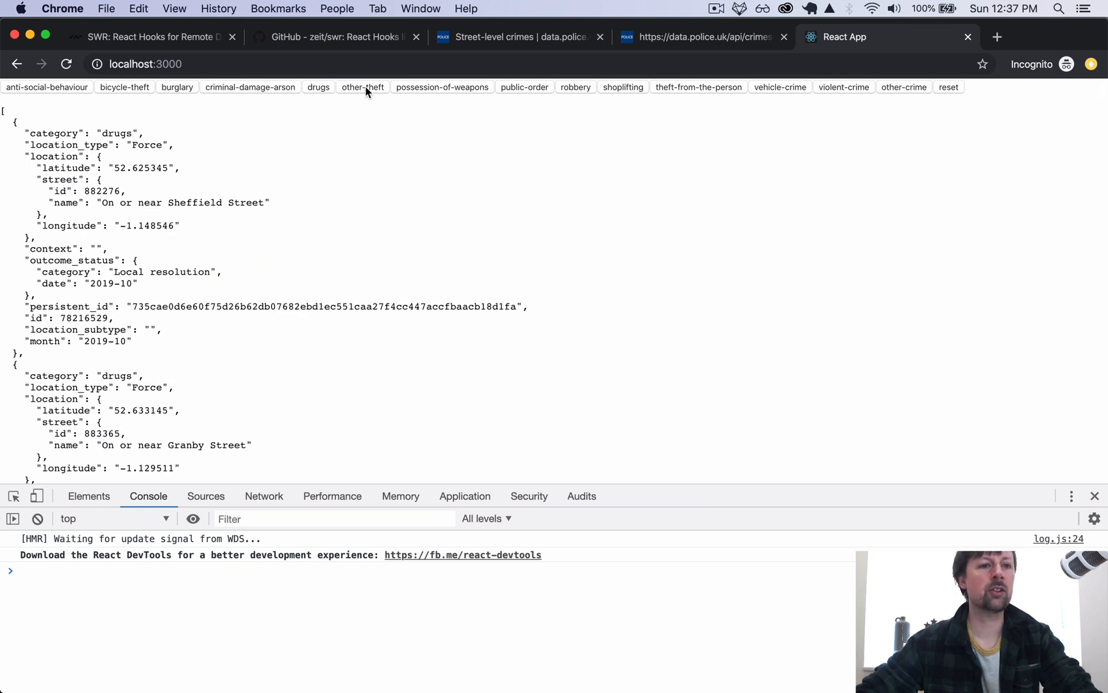
click(442, 87)
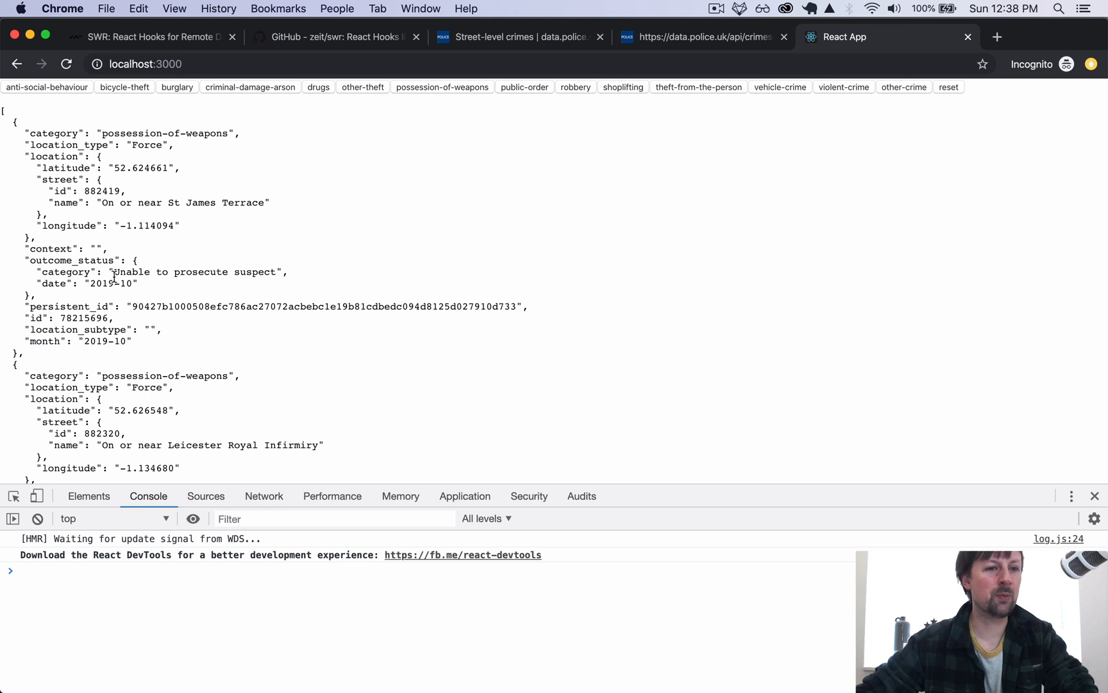
scroll(down, 3)
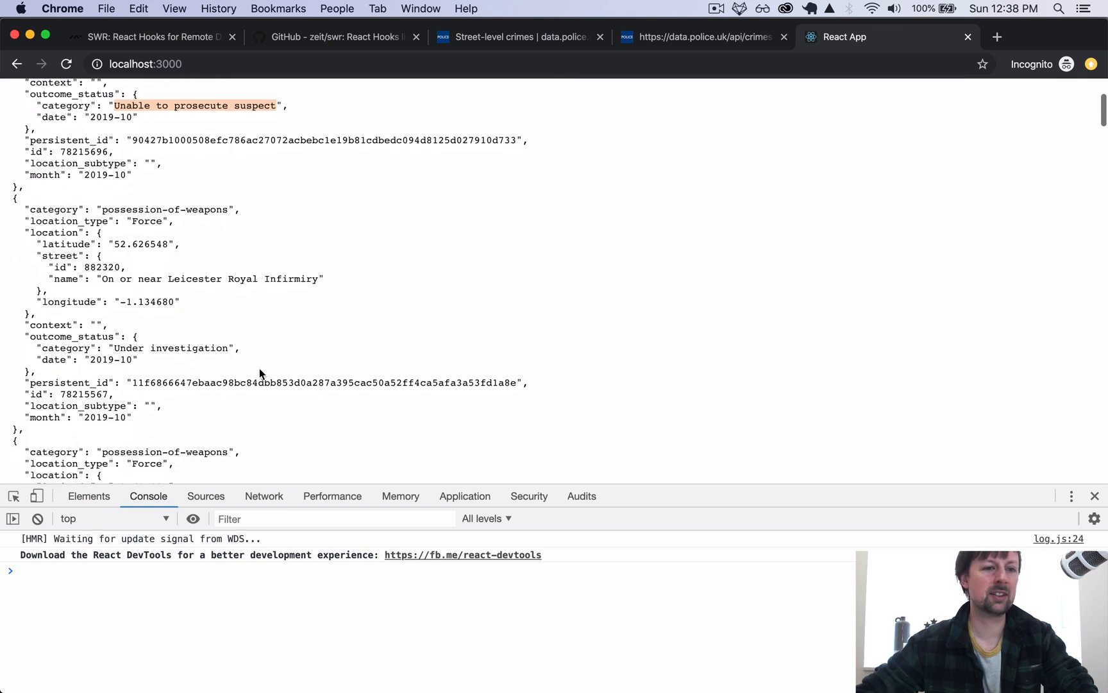
scroll(down, 3)
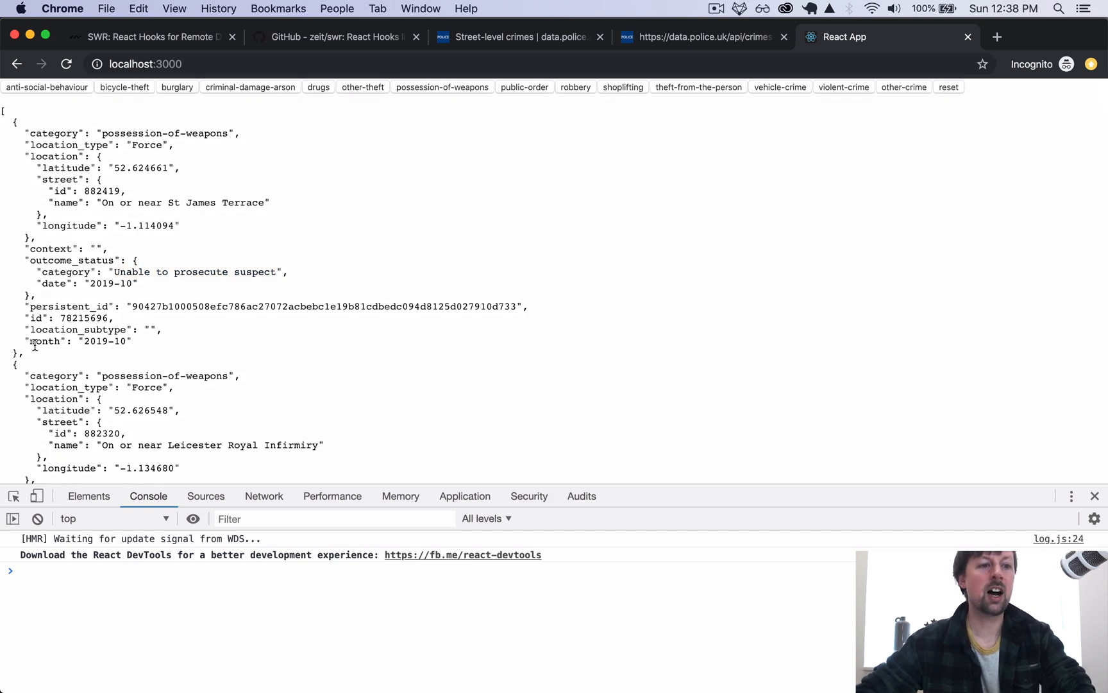
drag(14, 127, 275, 205)
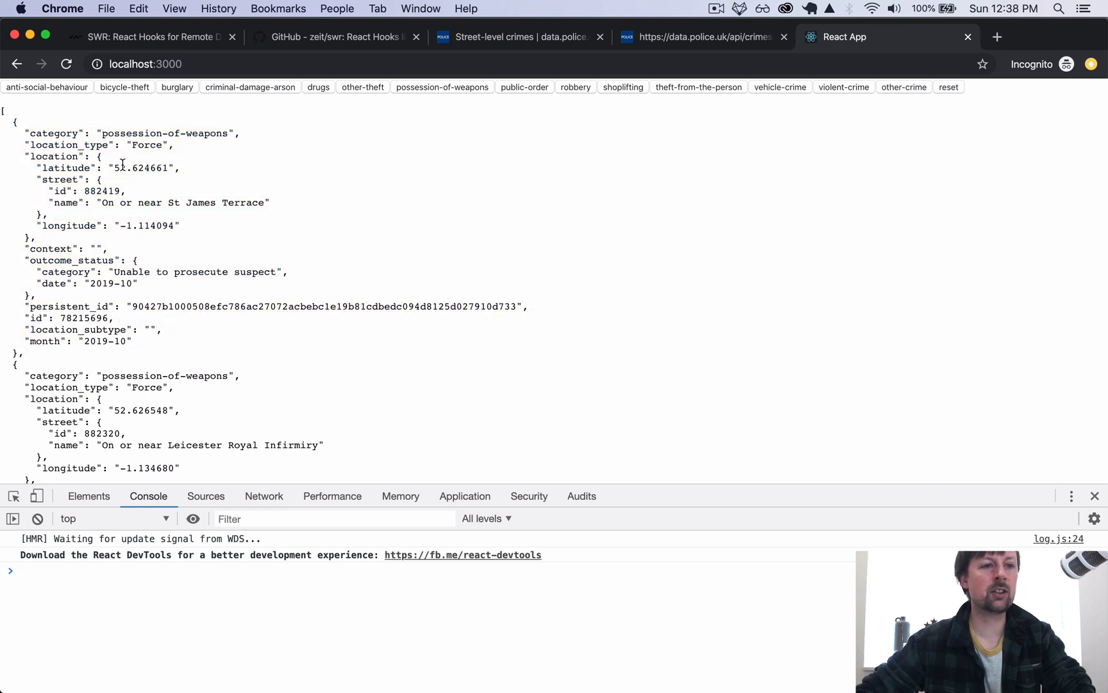
mouse_move(116, 168)
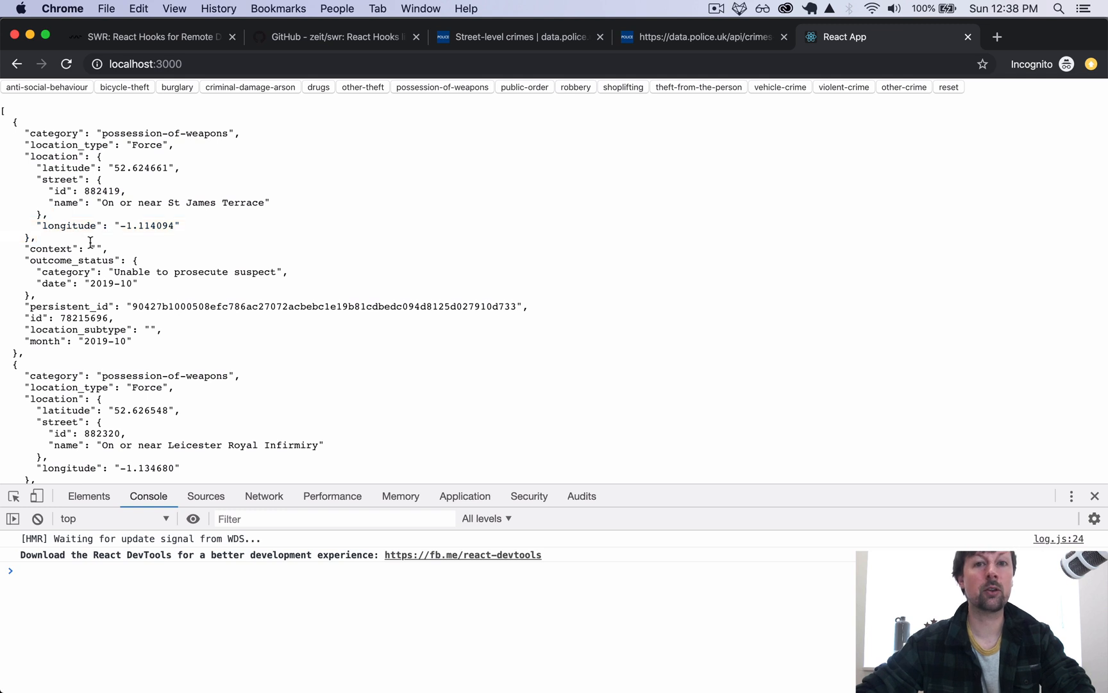
mouse_move(234, 267)
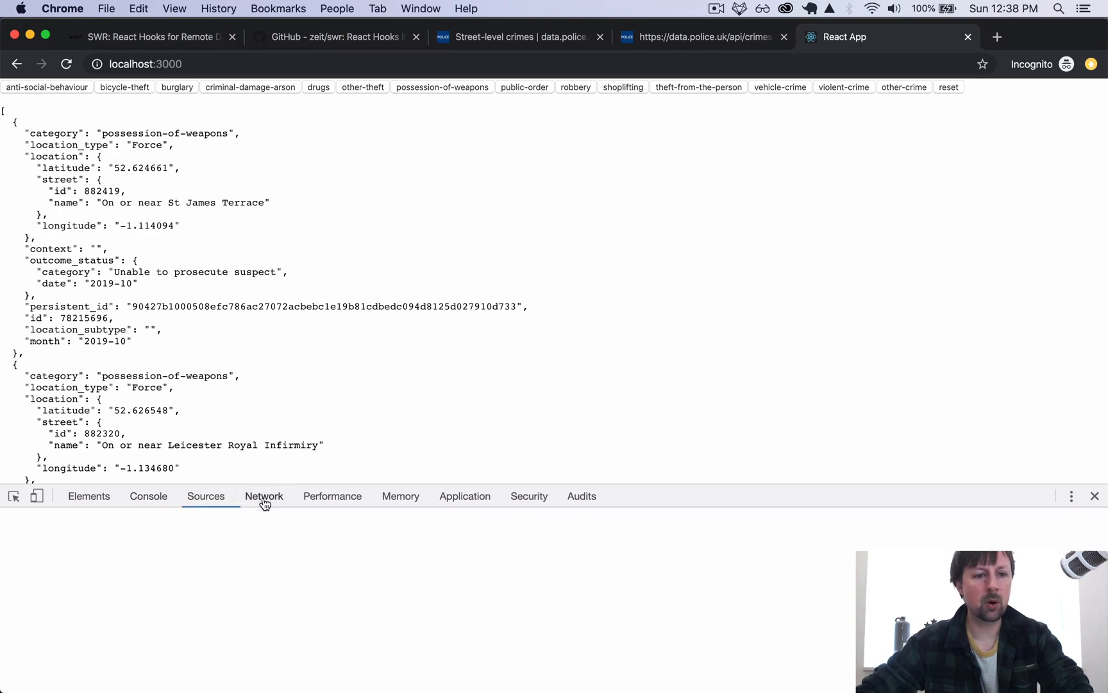
Step: Return to the React App tab and inspect the refetched all-crime requests in the Network panel
click(264, 496)
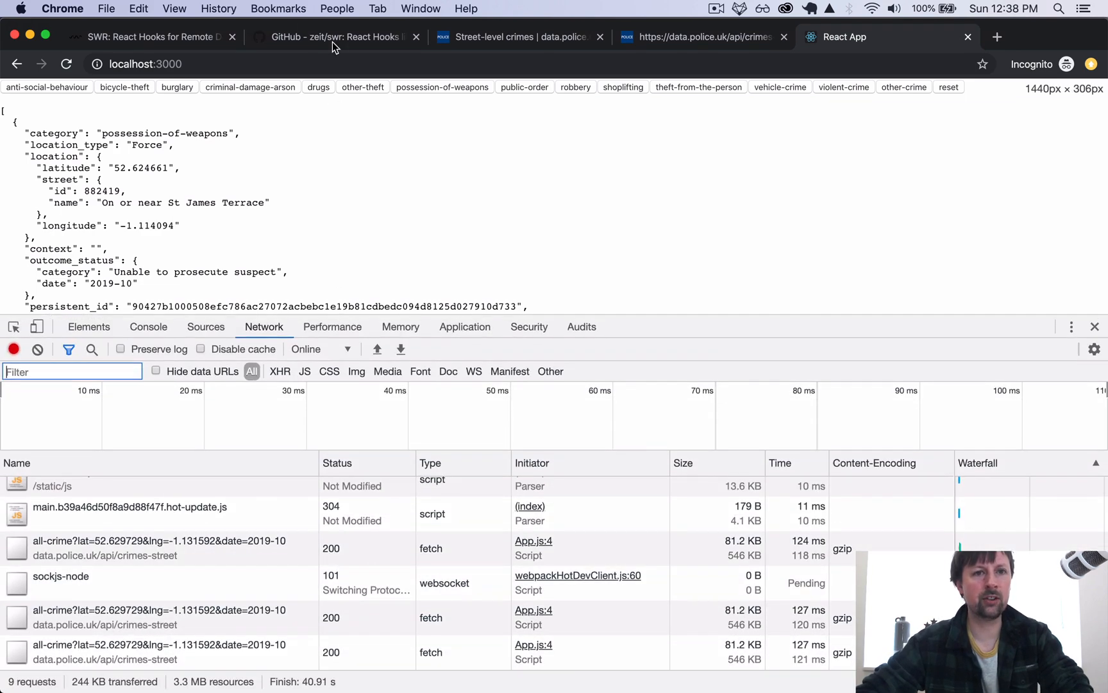
click(332, 38)
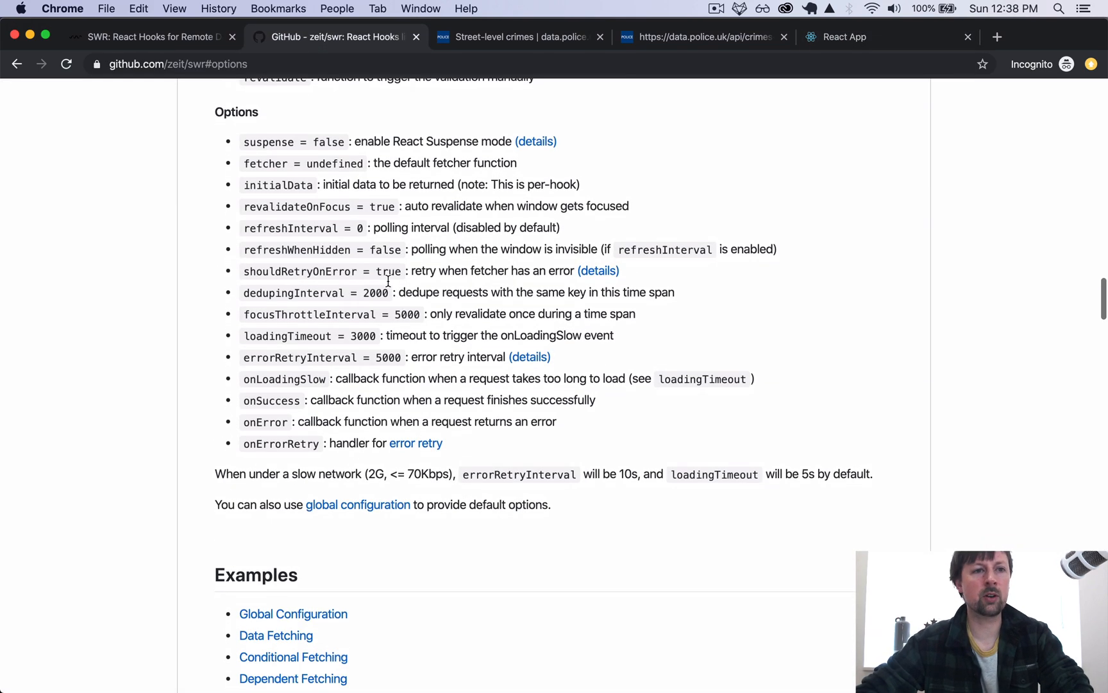
click(149, 37)
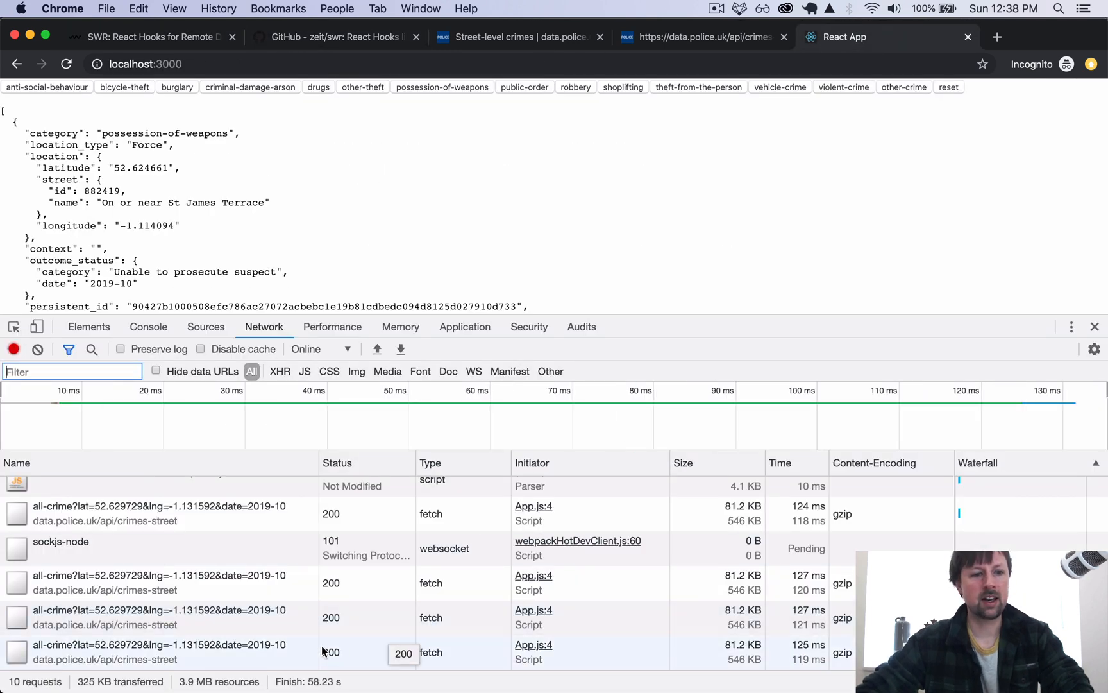
click(85, 651)
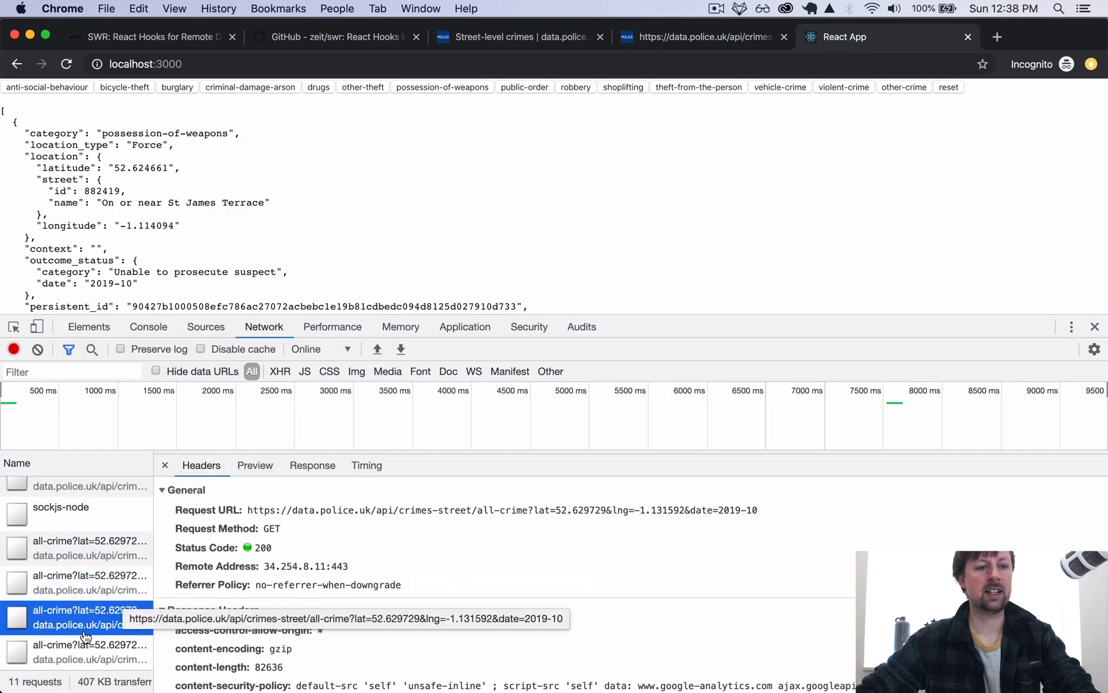
click(84, 650)
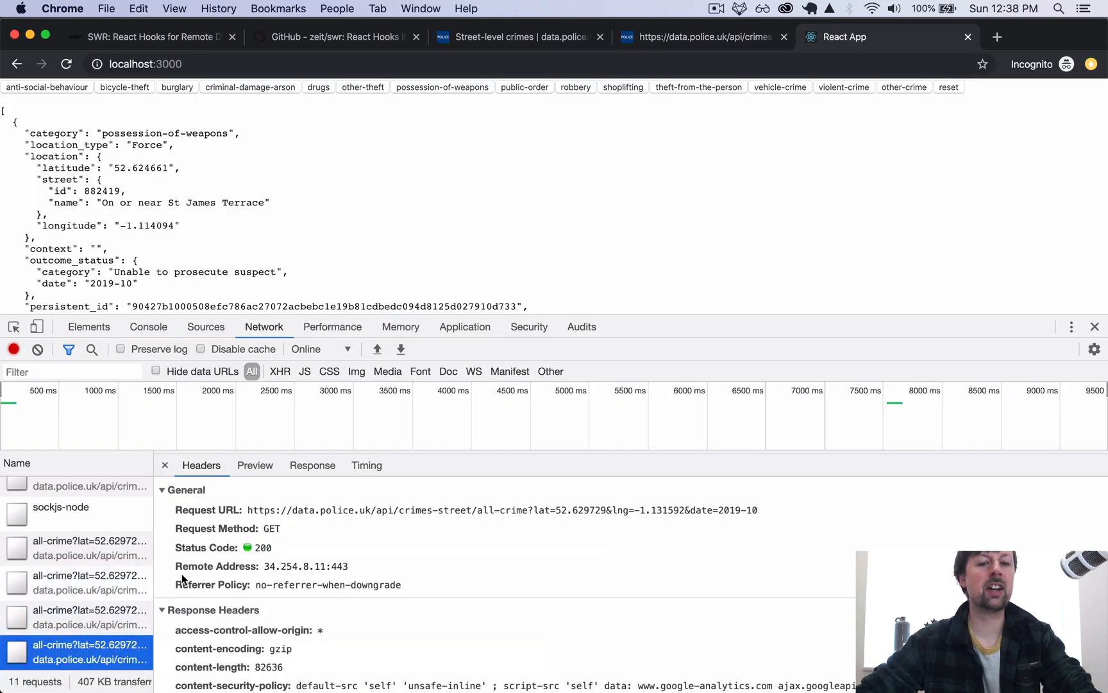
Step: Review the SWR README options list on GitHub alongside the newest crime data request
click(332, 37)
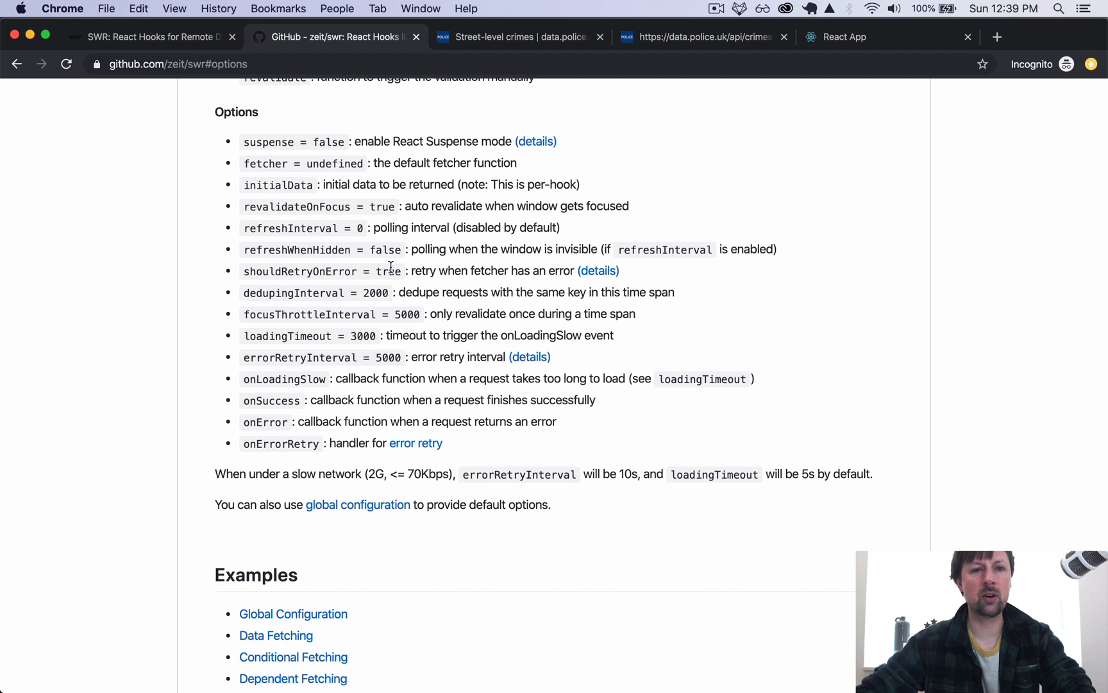
mouse_move(704, 196)
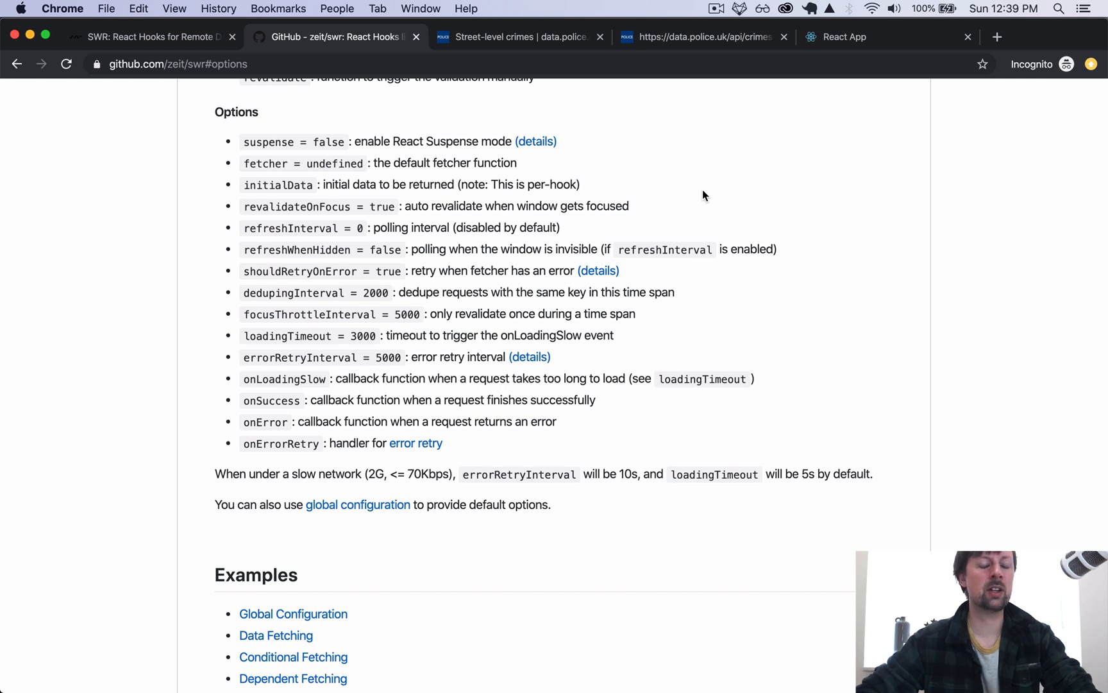
mouse_move(458, 284)
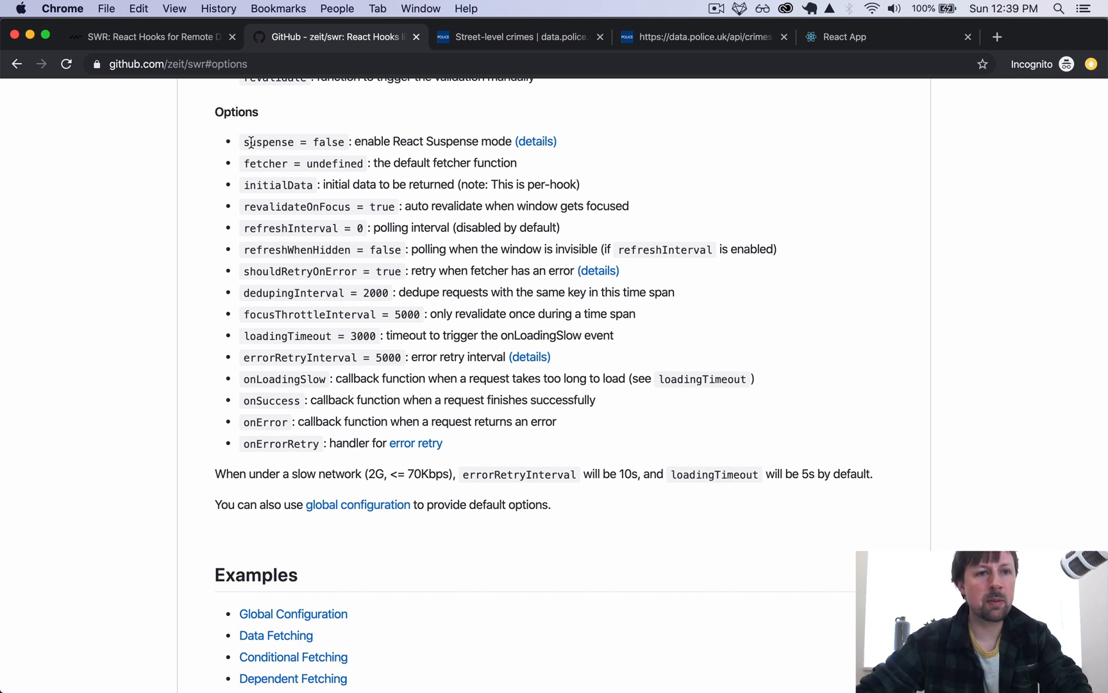
double_click(297, 206)
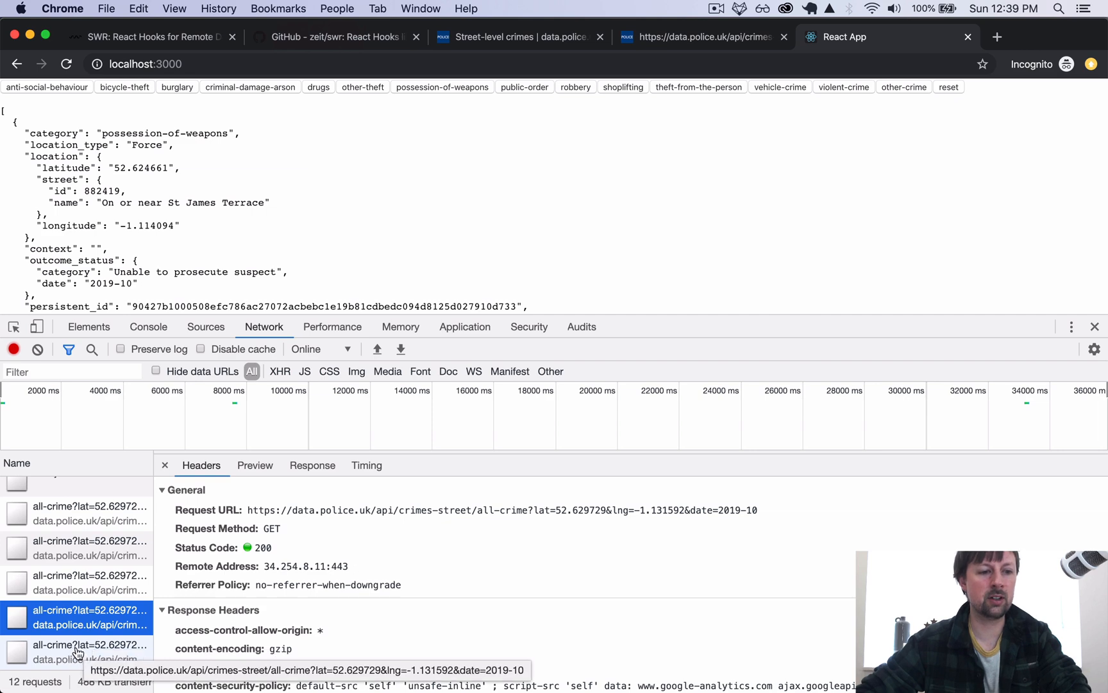
click(332, 37)
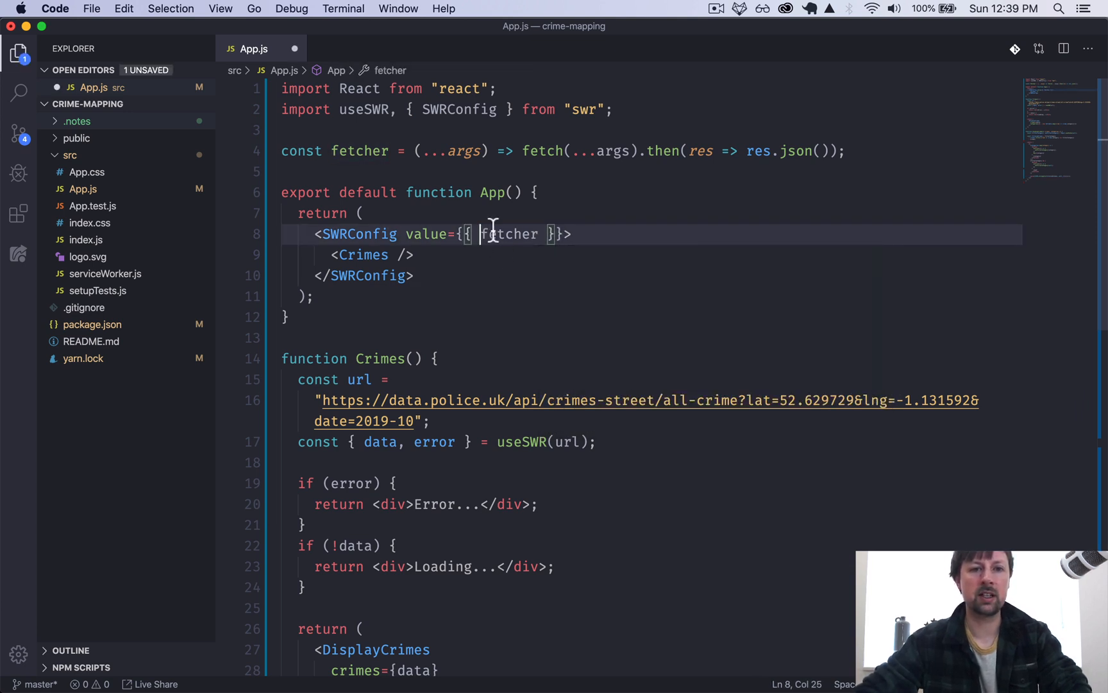
Step: Add revalidateOnFocus to the SWRConfig value, first as true, then changed to false
text(revalidateOnFocus: true,)
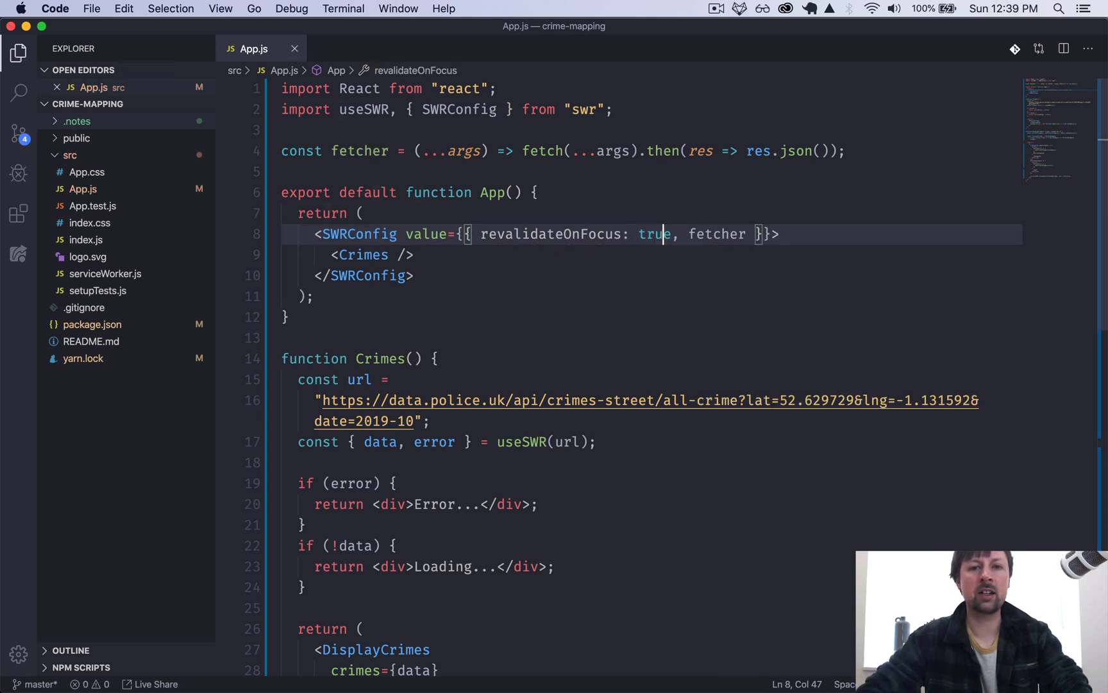
text(fa)
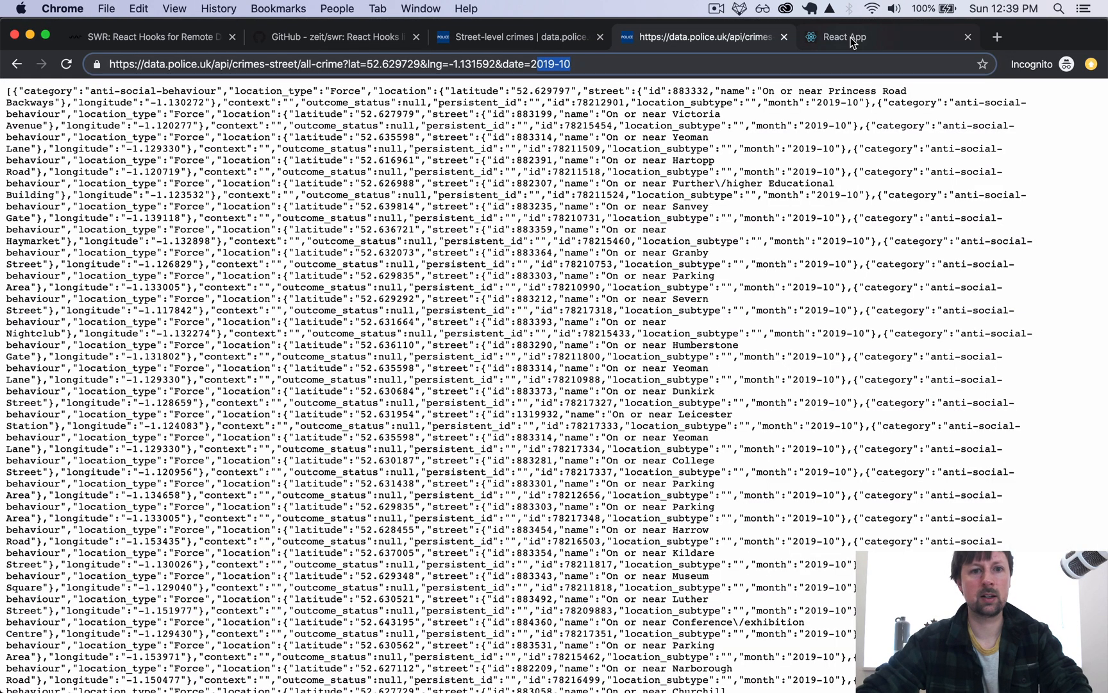
Step: Switch to the React App tab to see a single crime fetch, then back to the SWR README
click(844, 37)
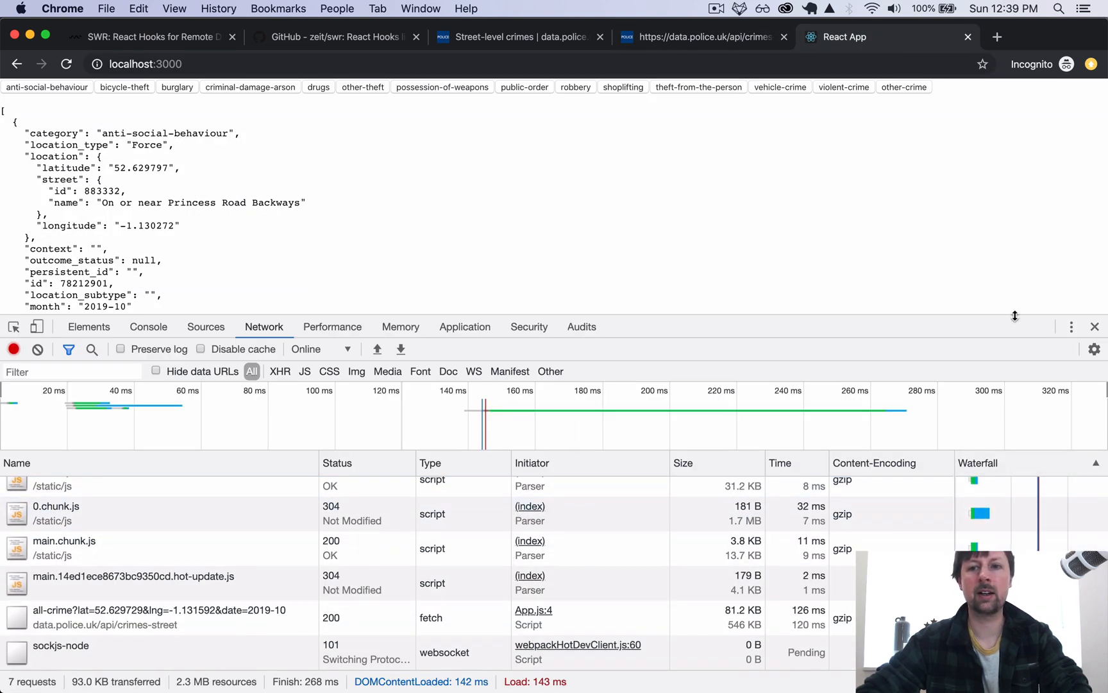
click(332, 37)
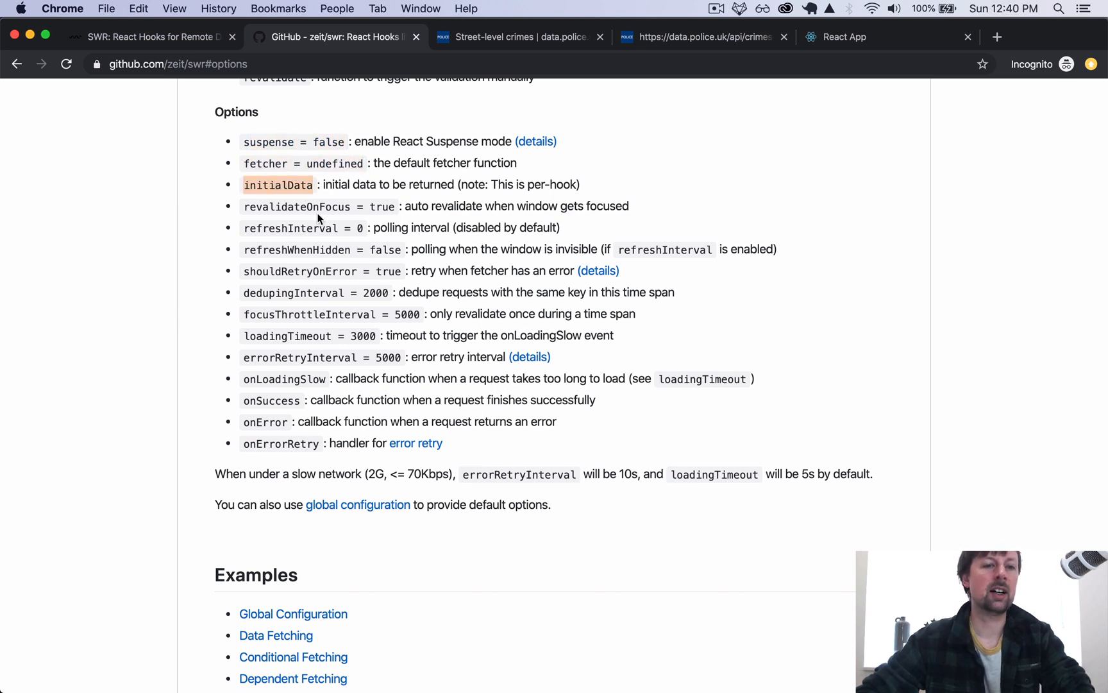
double_click(278, 184)
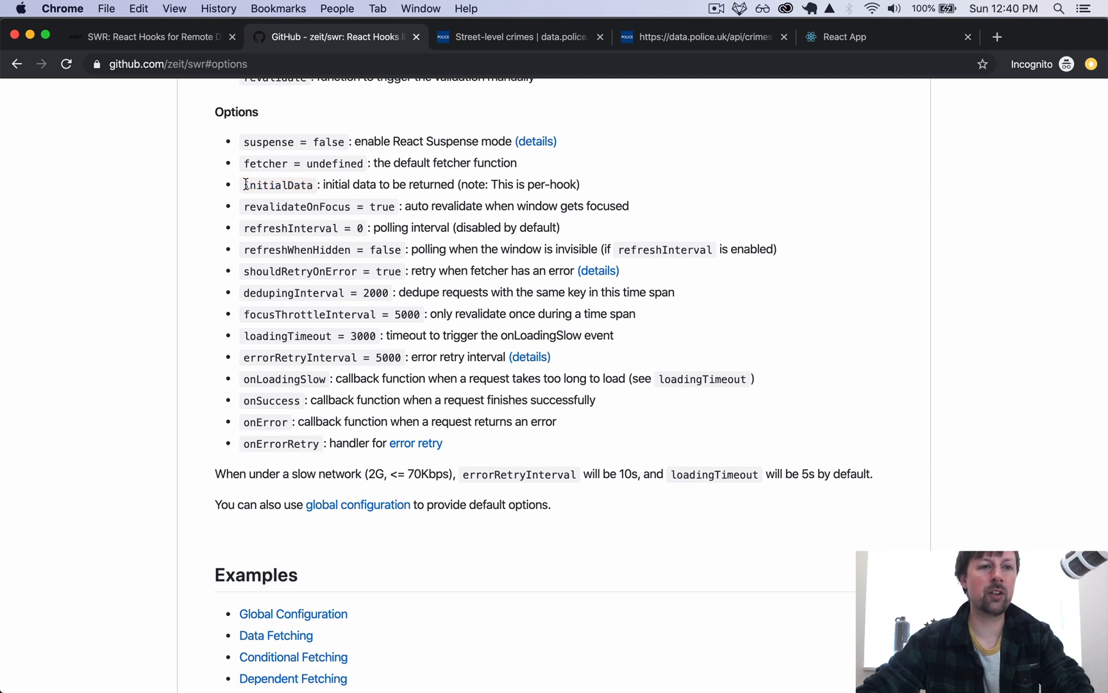
drag(490, 185, 577, 184)
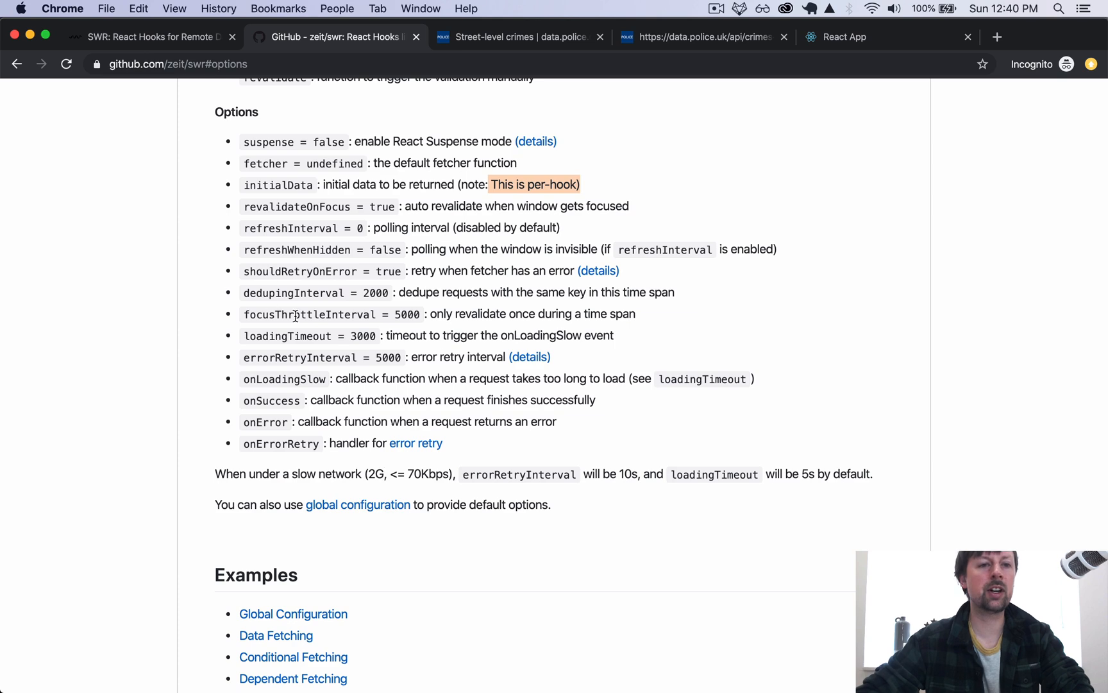
mouse_move(603, 445)
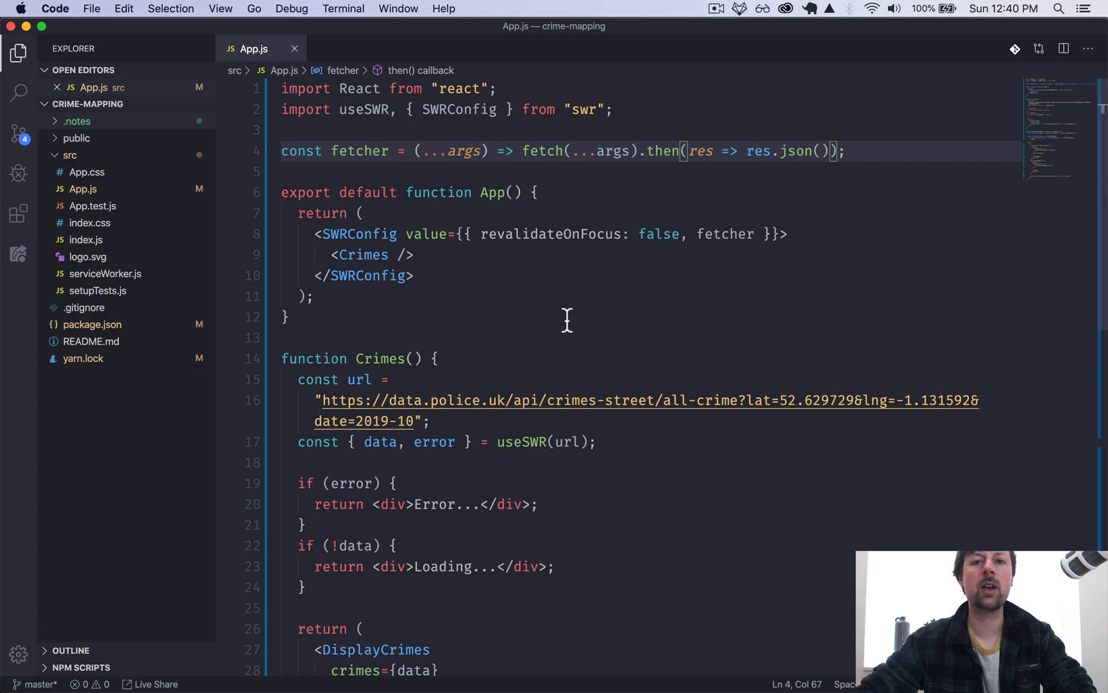
scroll(down, 3)
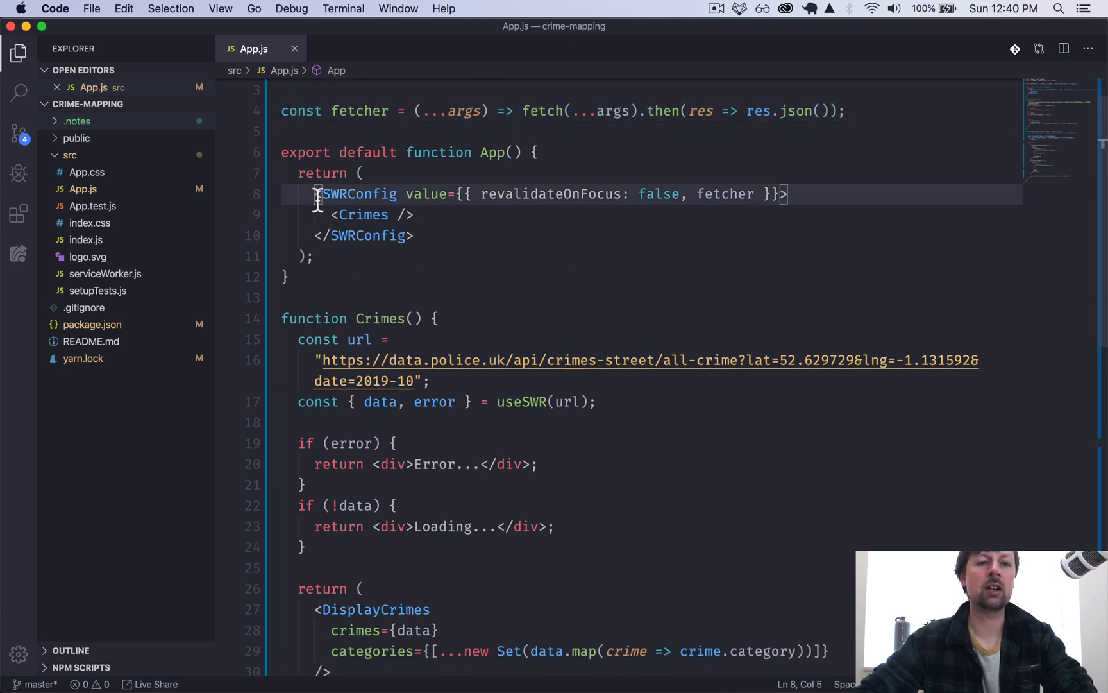
drag(316, 194, 786, 193)
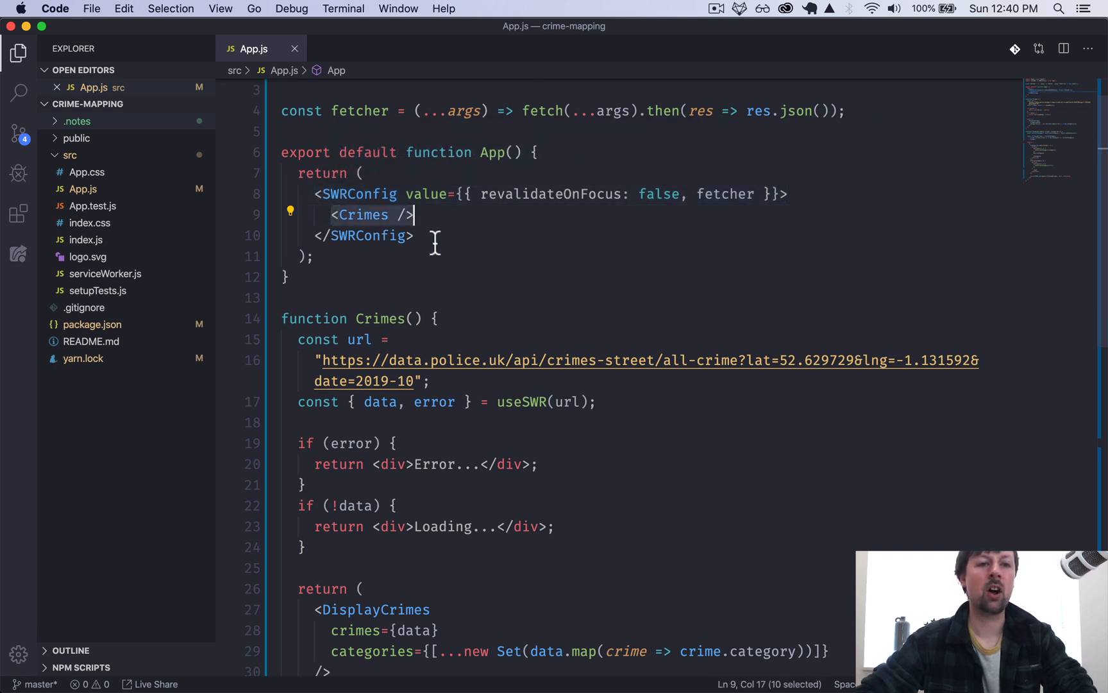
scroll(down, 3)
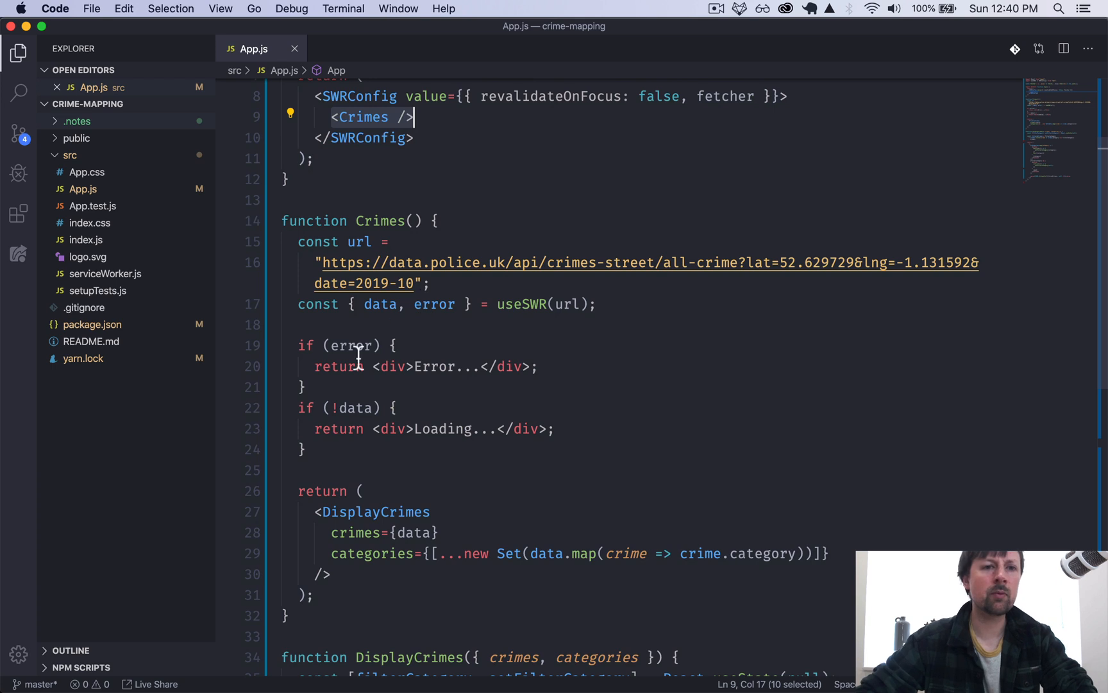
scroll(down, 3)
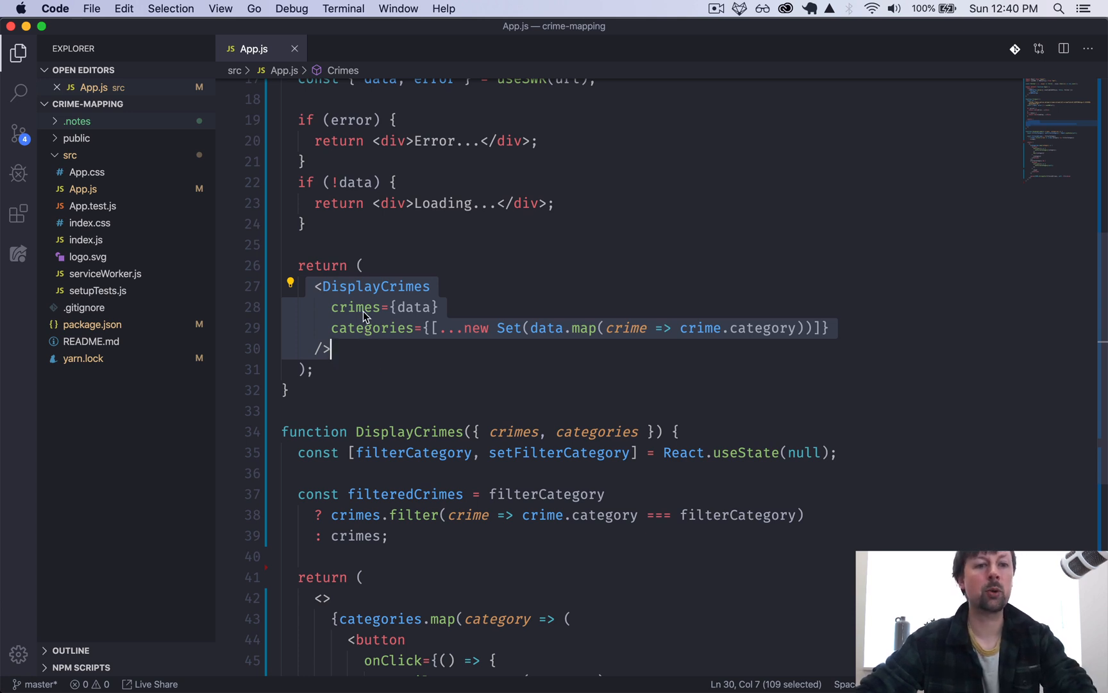
double_click(371, 327)
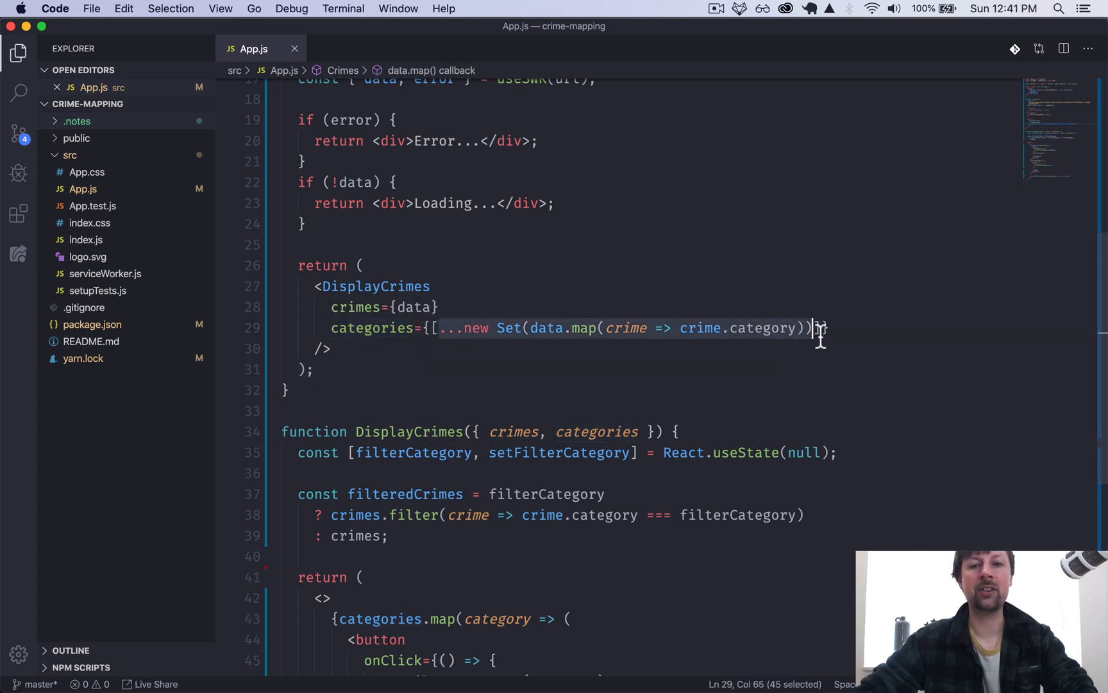
scroll(down, 3)
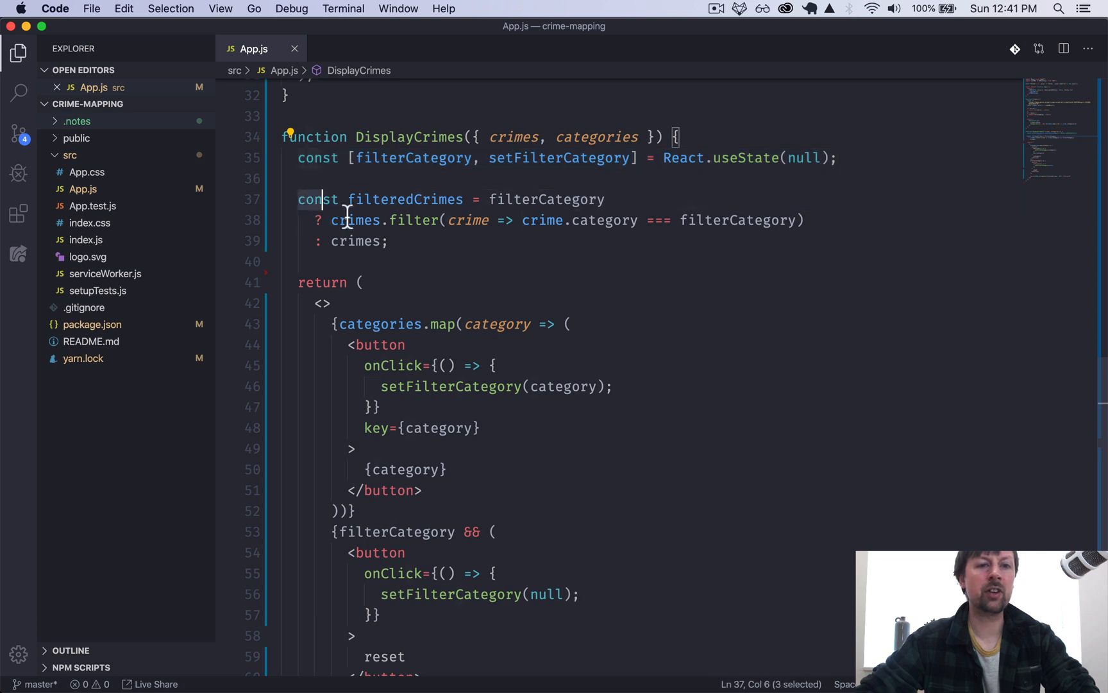
drag(343, 199, 386, 241)
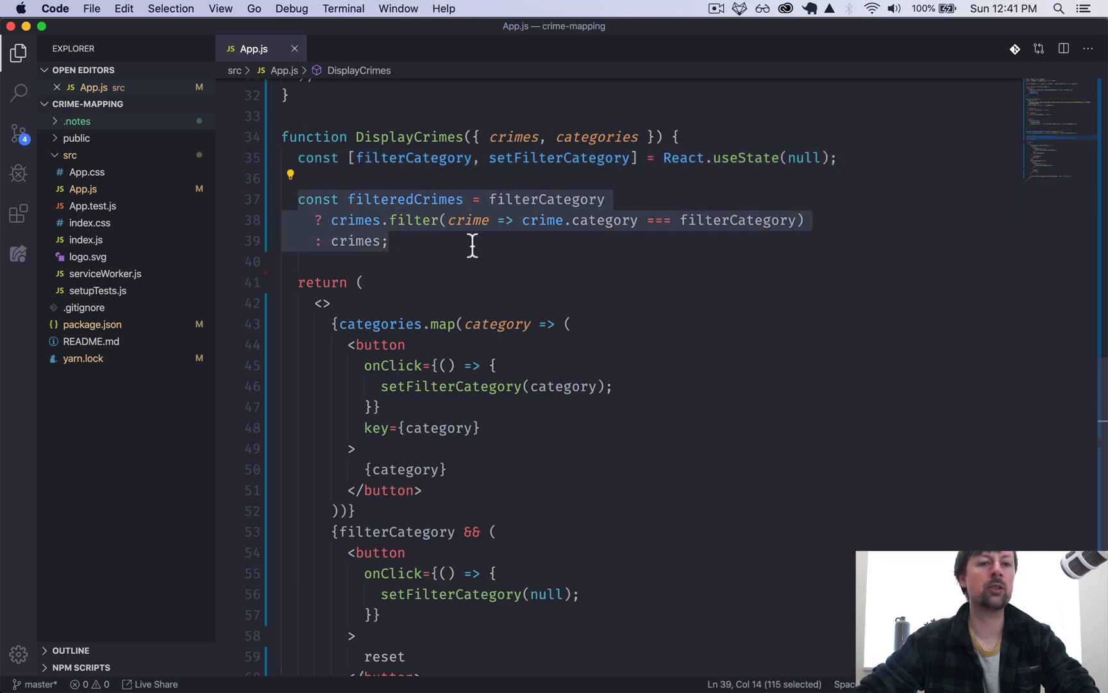
scroll(down, 3)
text(<pre>{JSON.stringify(filteredCrimes, null, 2)}</pre>)
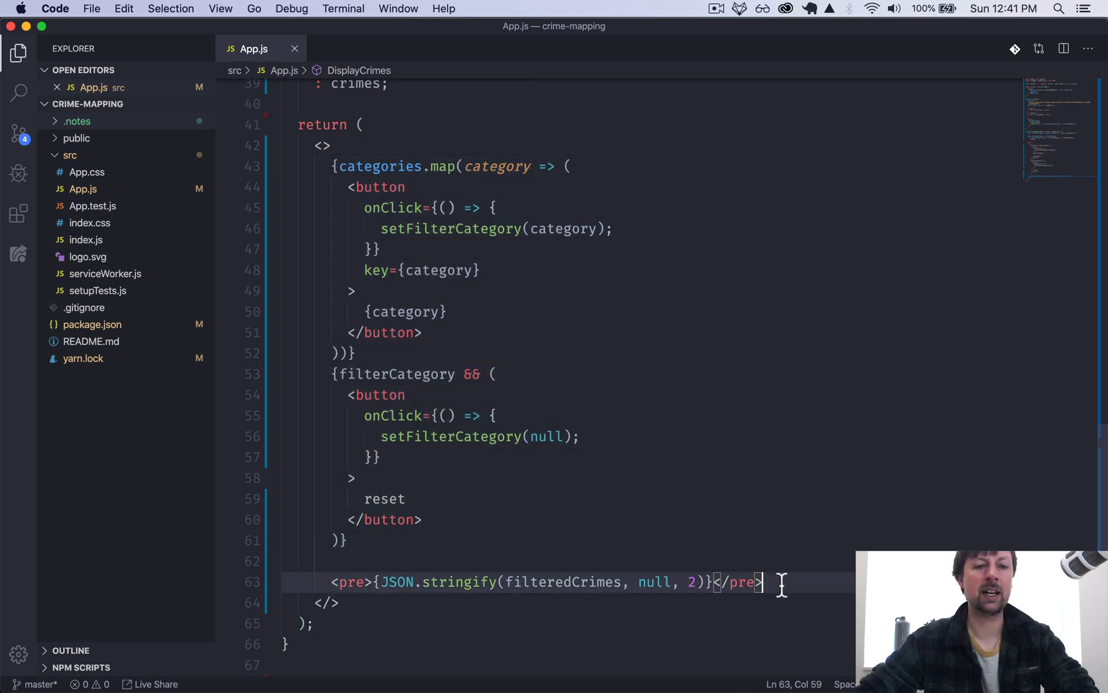
click(379, 581)
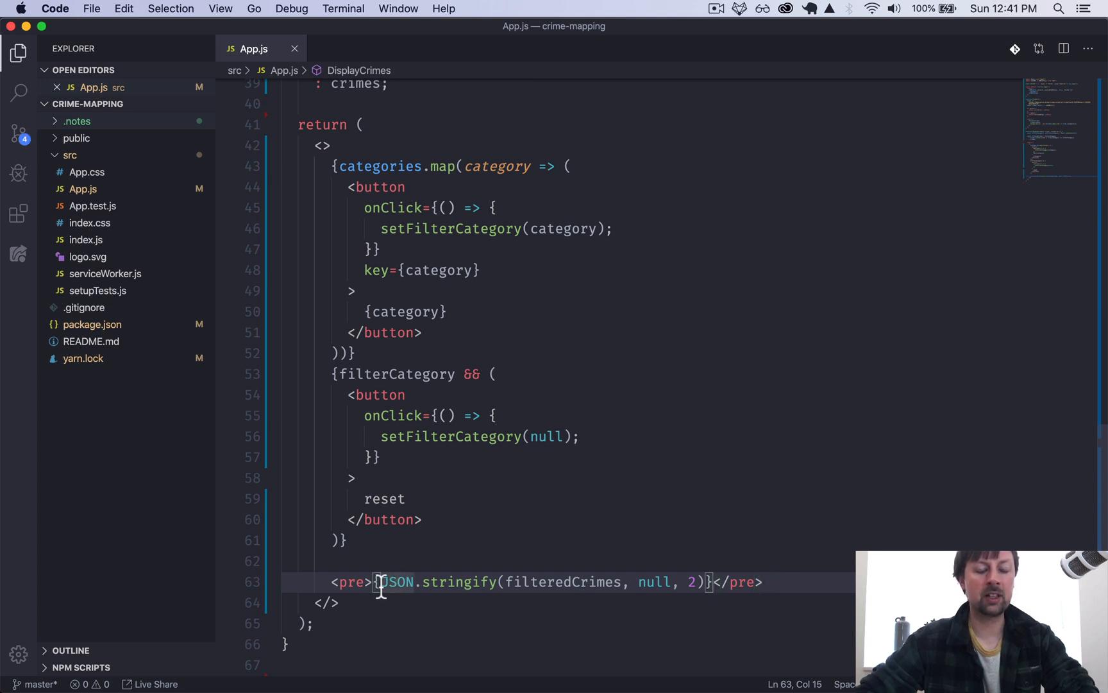
drag(379, 581, 704, 581)
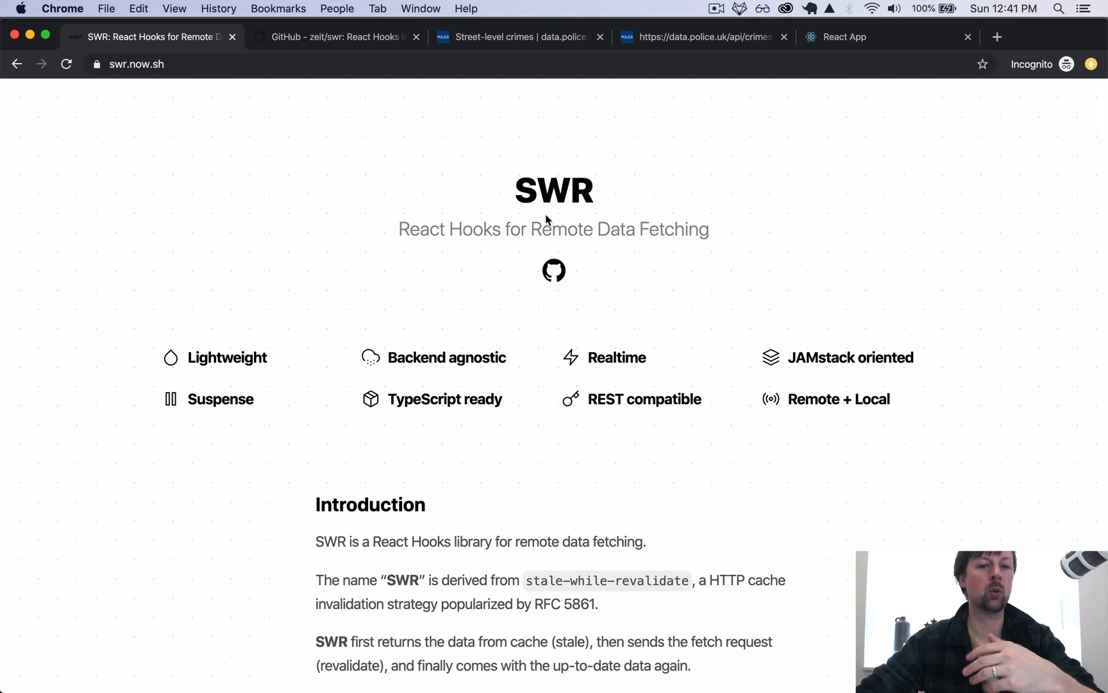
mouse_move(603, 603)
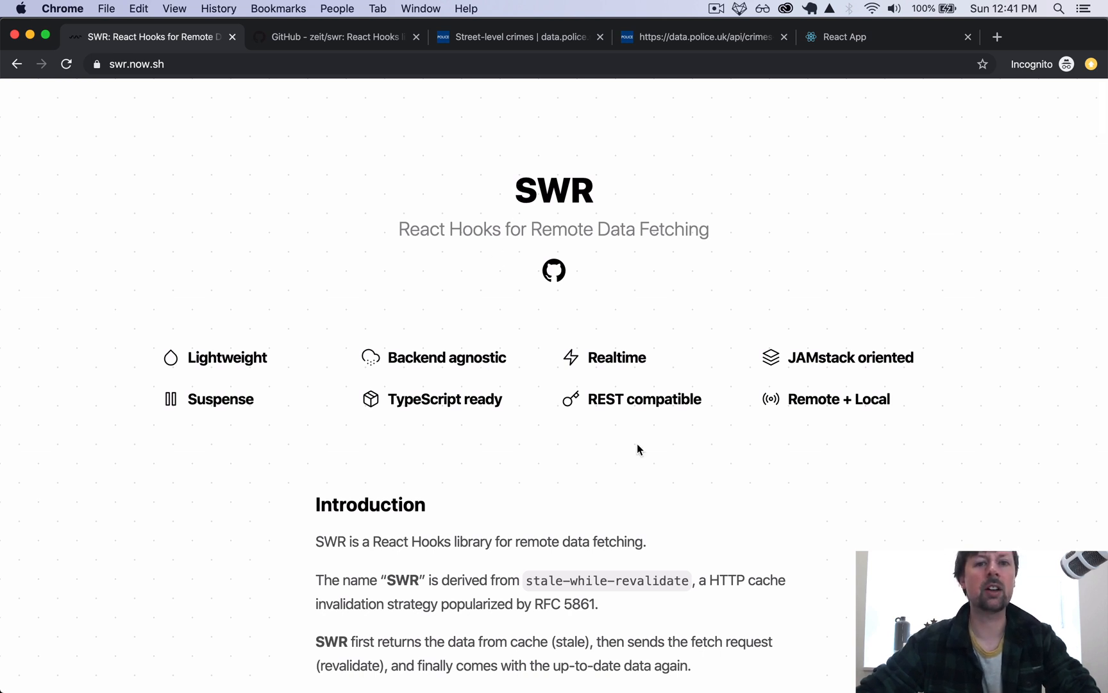
mouse_move(634, 452)
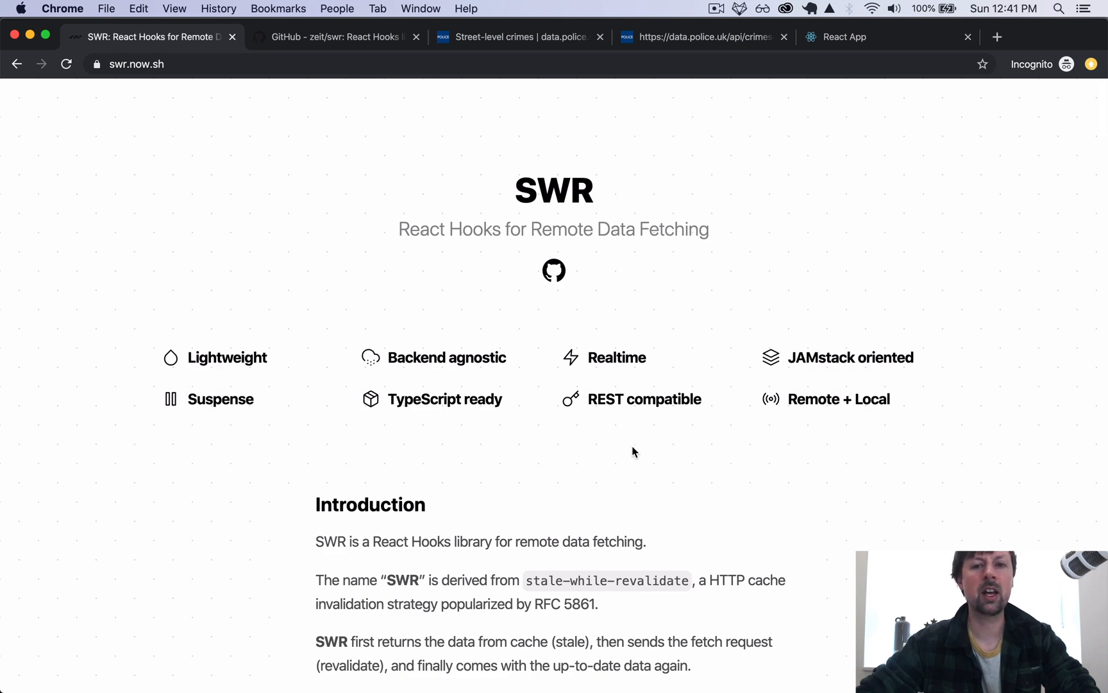
Step: Search swr.now.sh for 'graphq' to reach the GraphQL fetcher, then scroll to Focus Revalidation
scroll(down, 3)
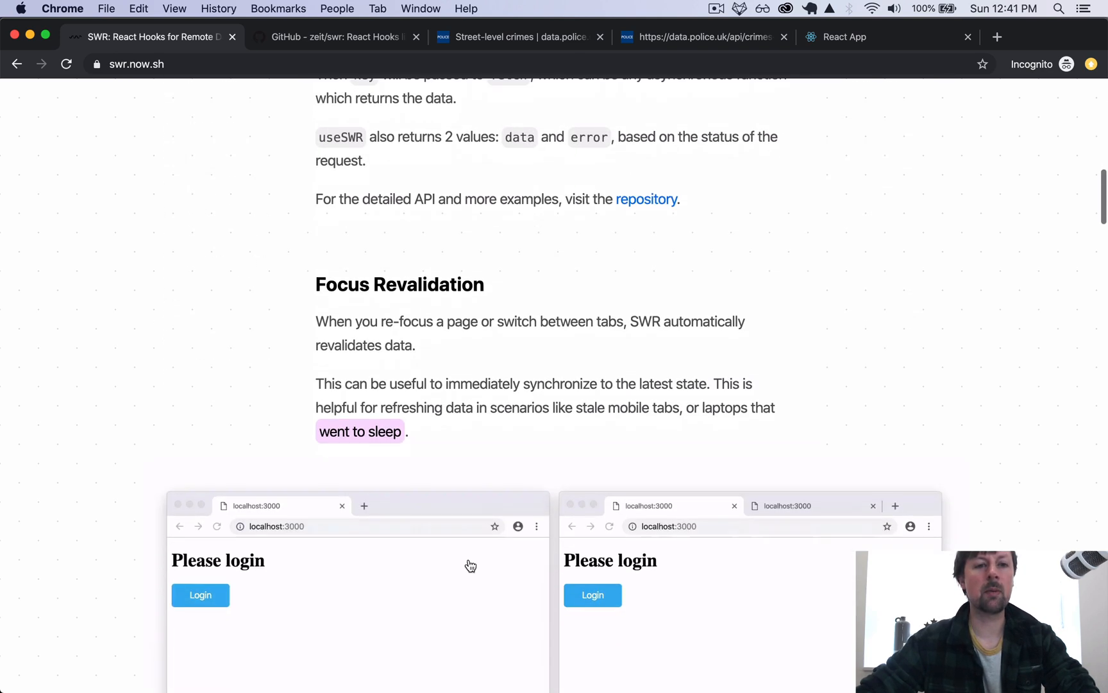
text(graphq)
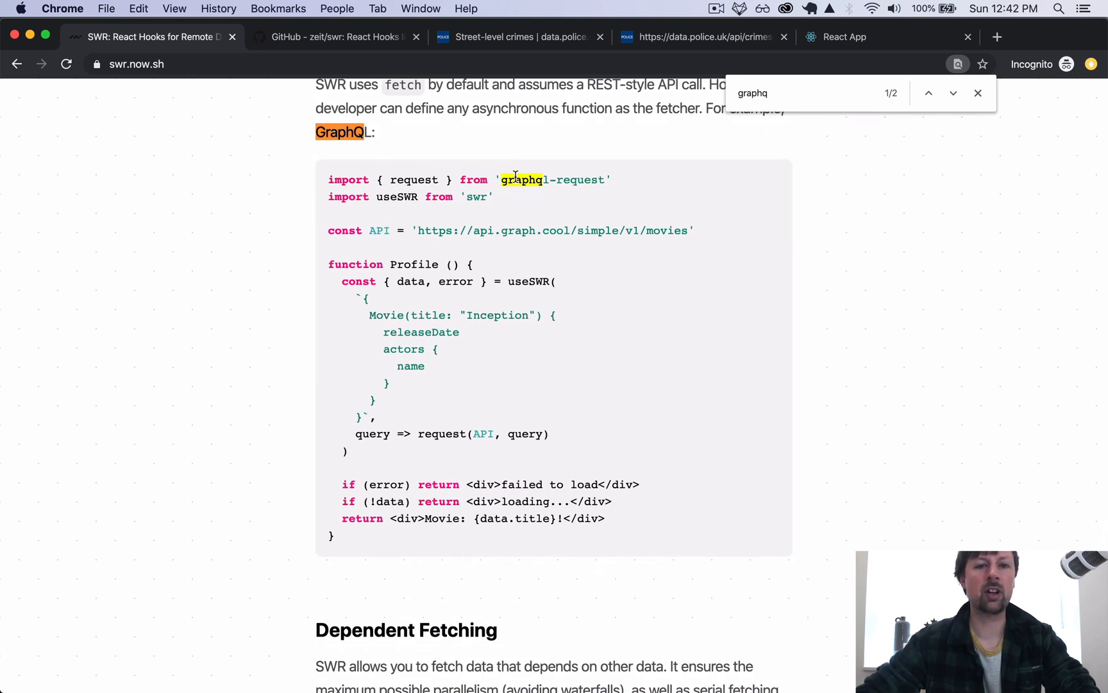
mouse_move(351, 295)
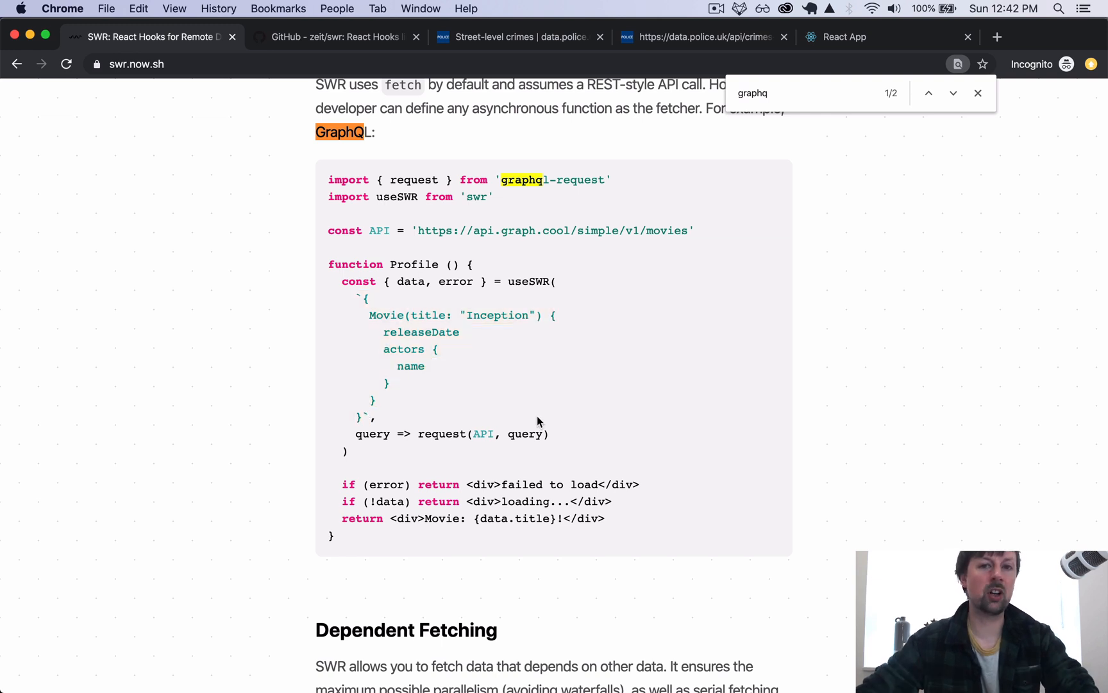
click(978, 92)
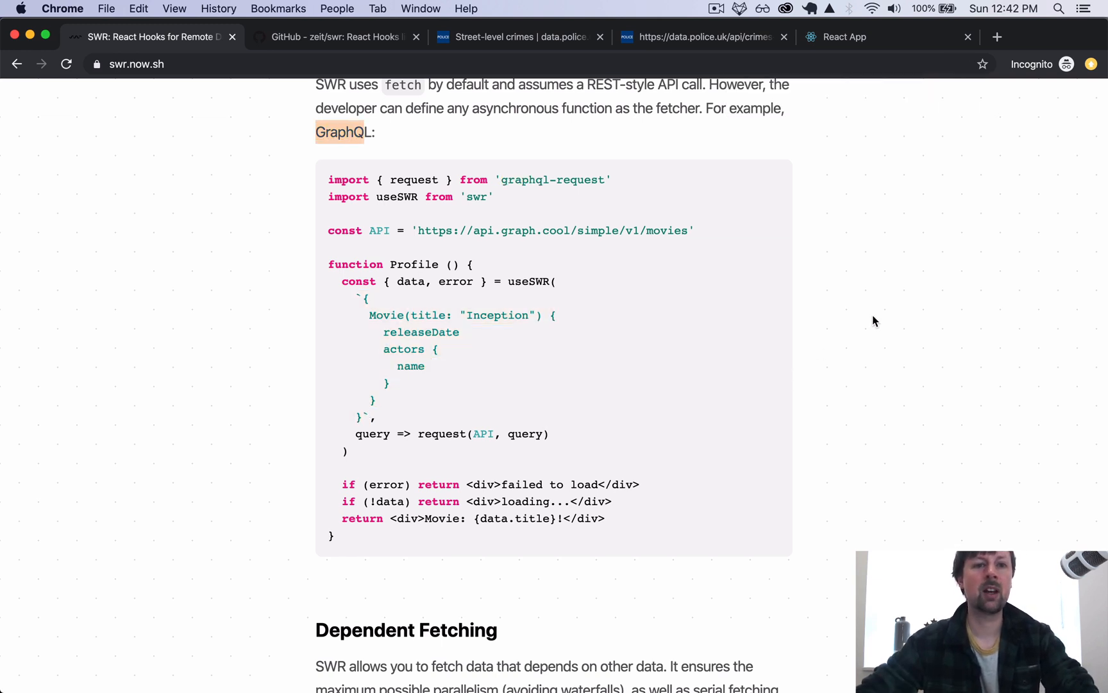
scroll(down, 3)
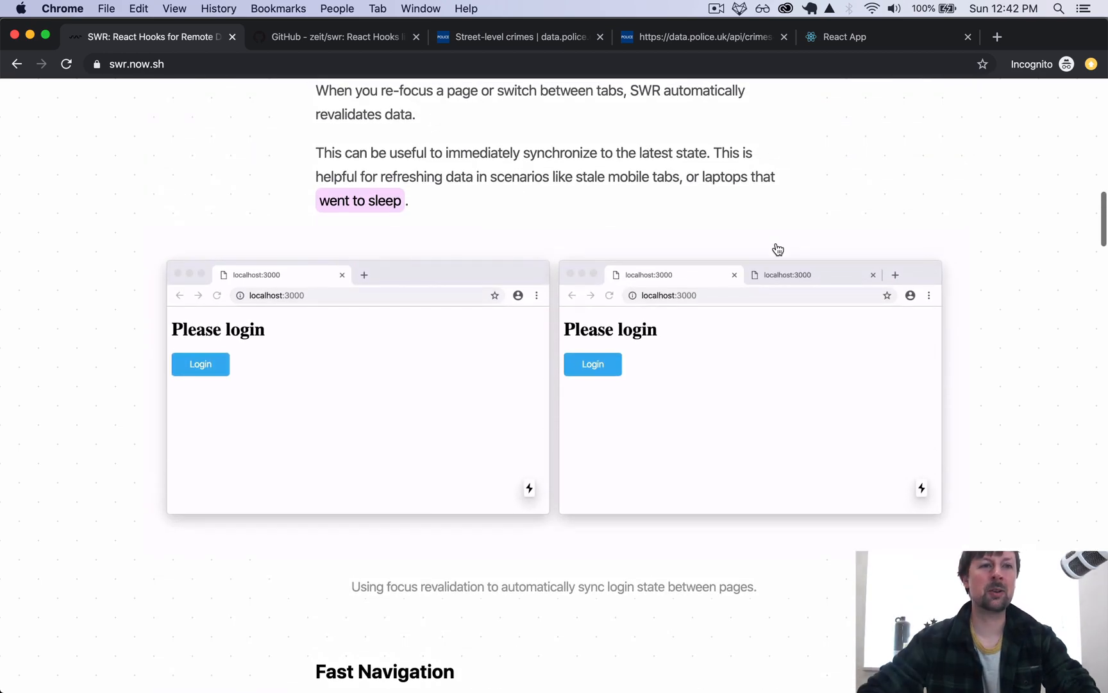